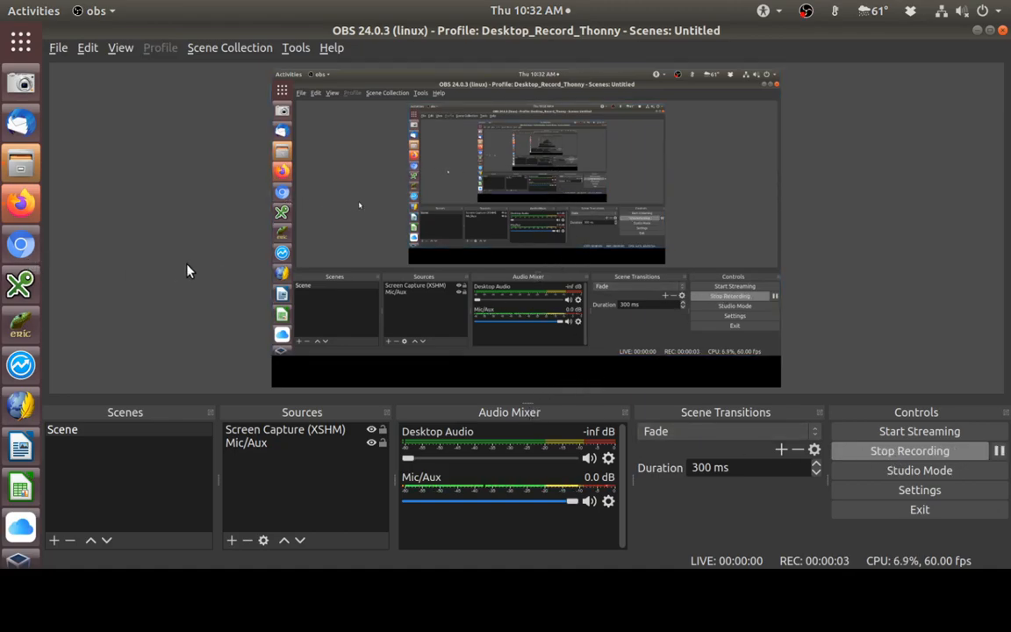
mouse_move(168, 281)
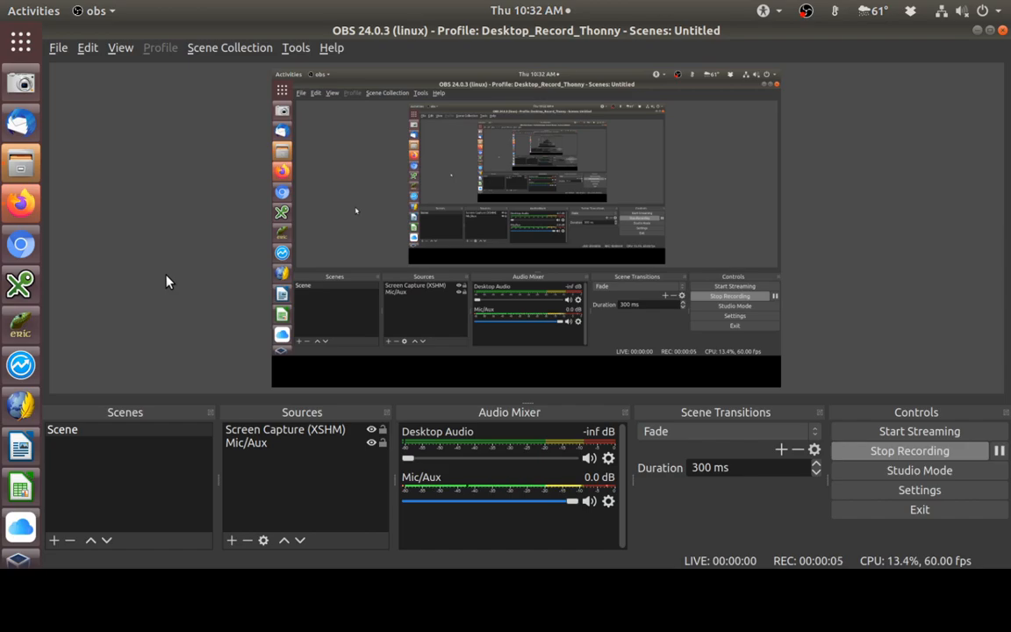
mouse_move(173, 295)
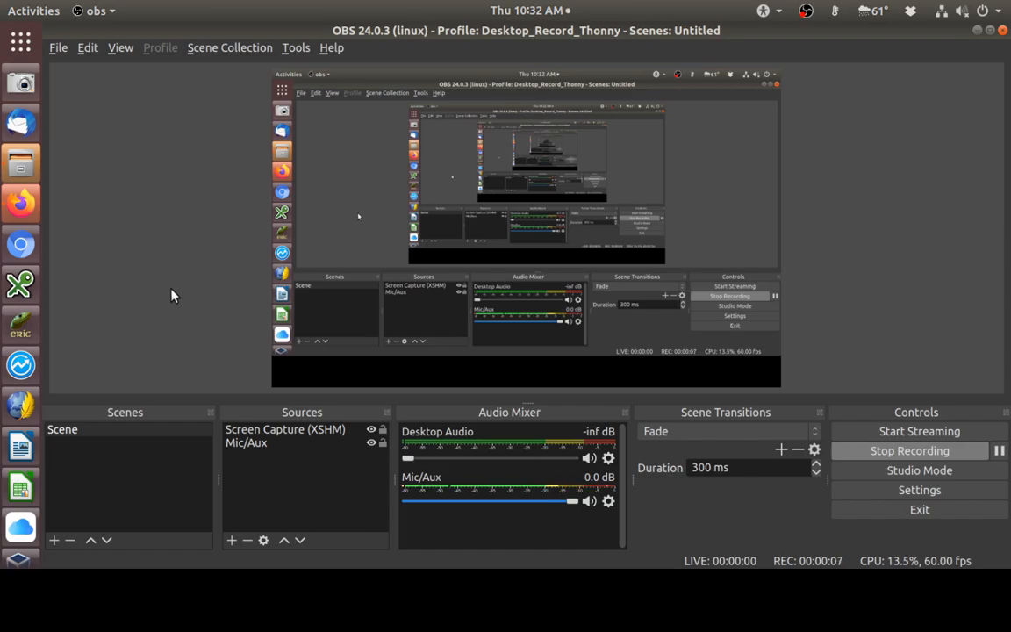
mouse_move(168, 287)
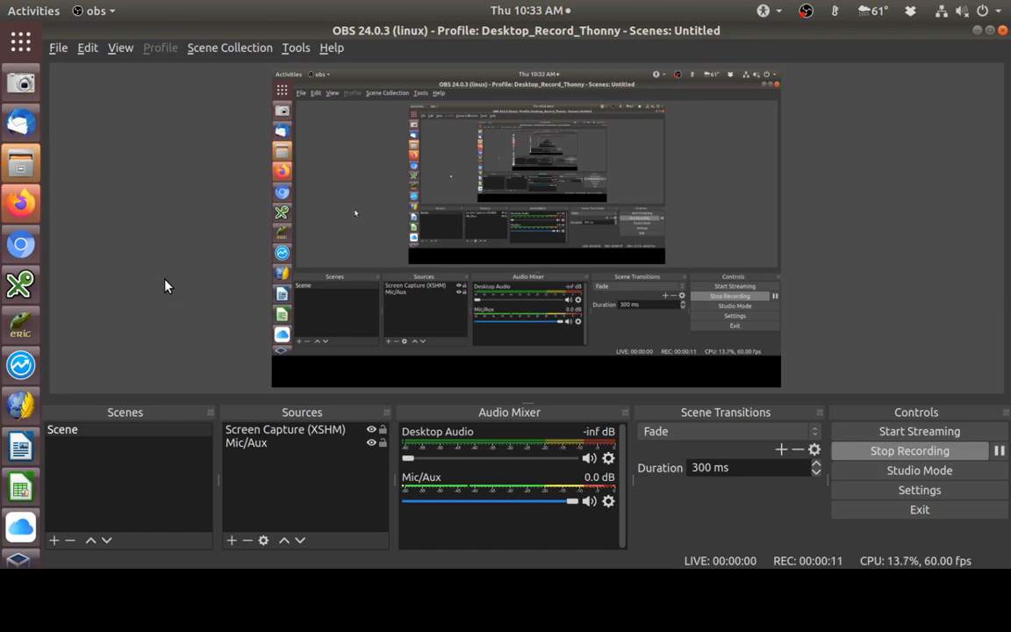
mouse_move(174, 280)
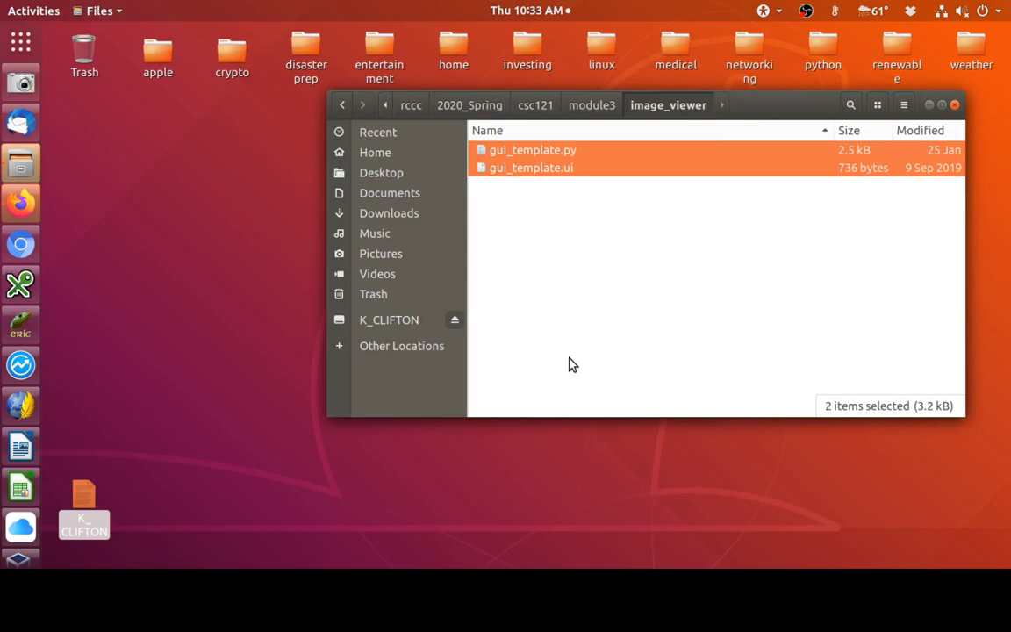
mouse_move(561, 159)
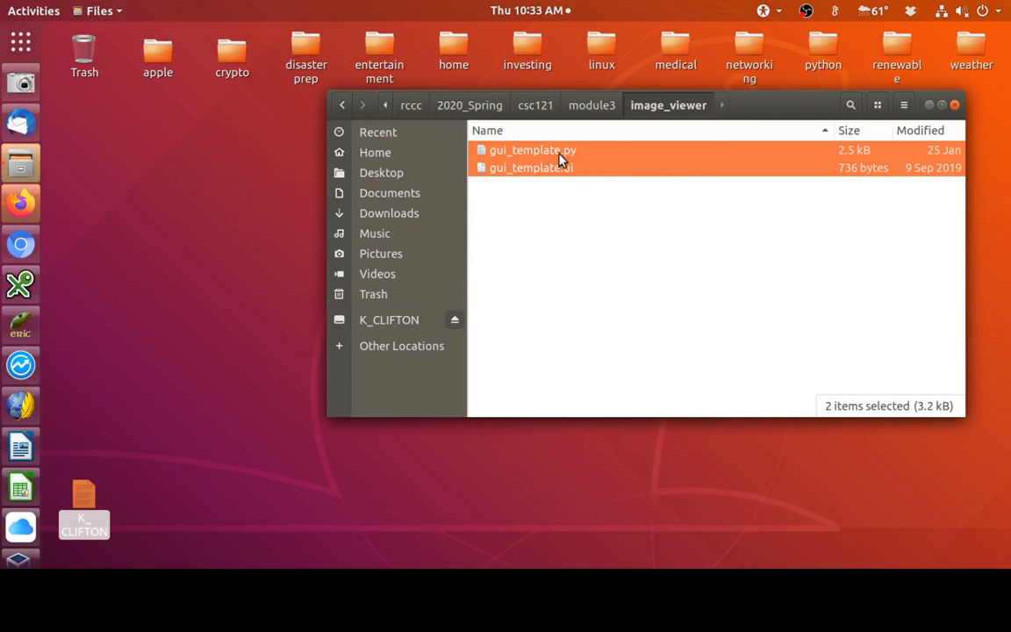
mouse_move(548, 176)
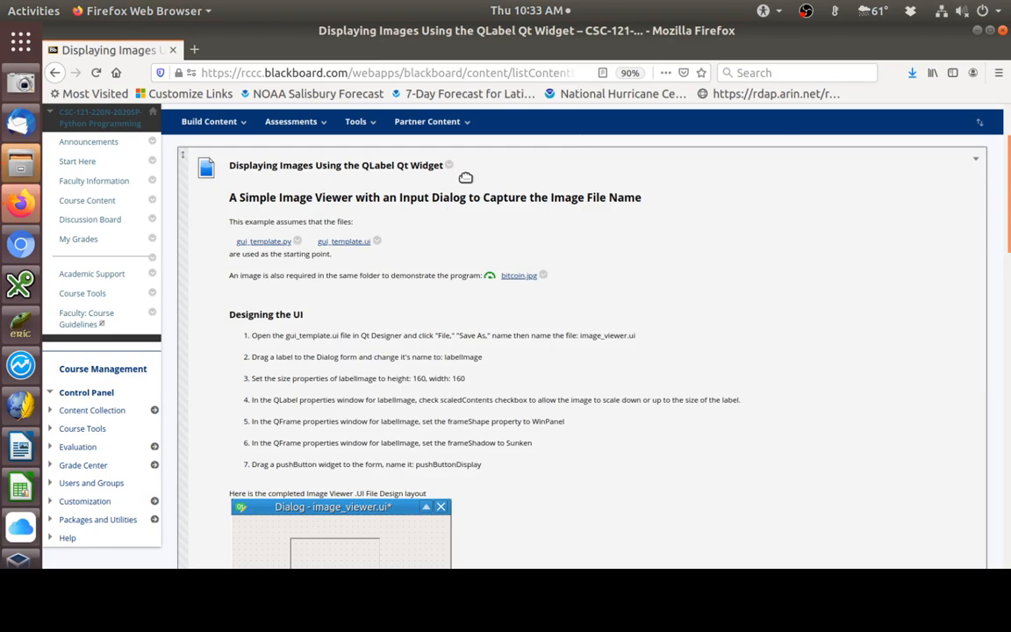
mouse_move(259, 247)
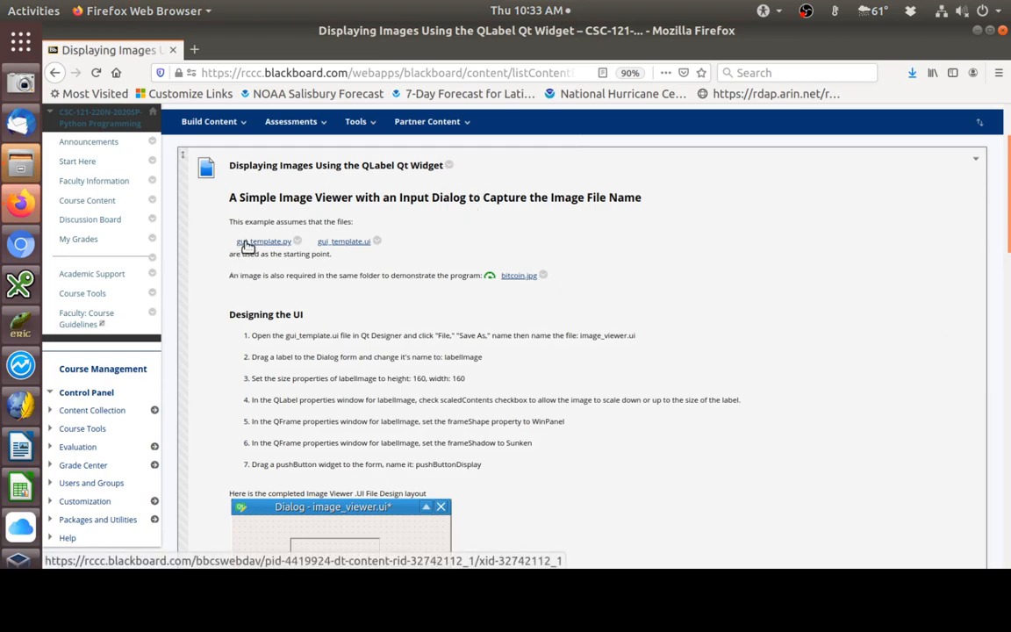
mouse_move(256, 247)
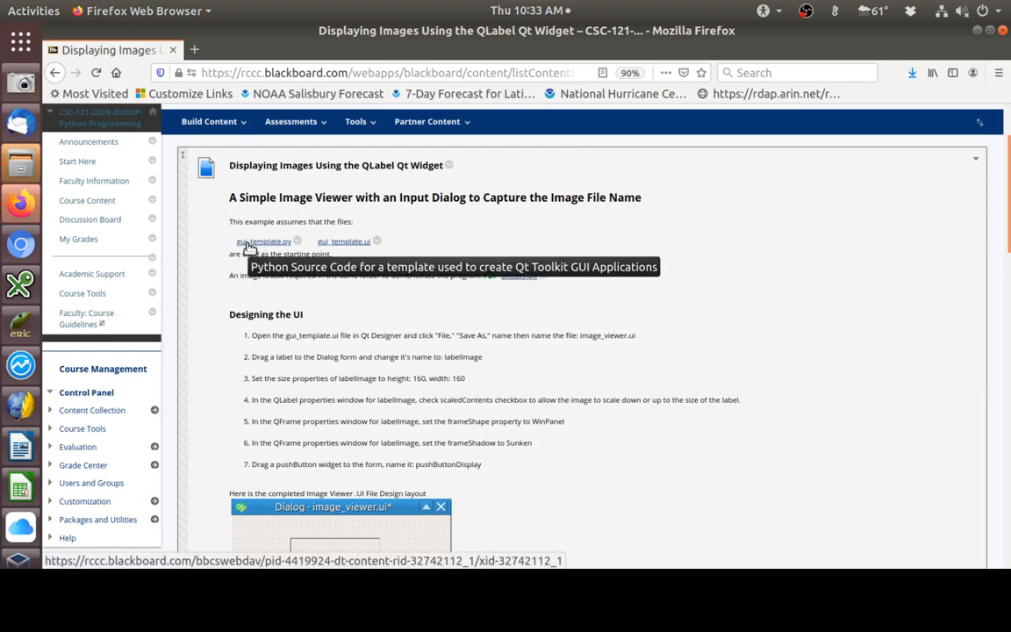
mouse_move(348, 250)
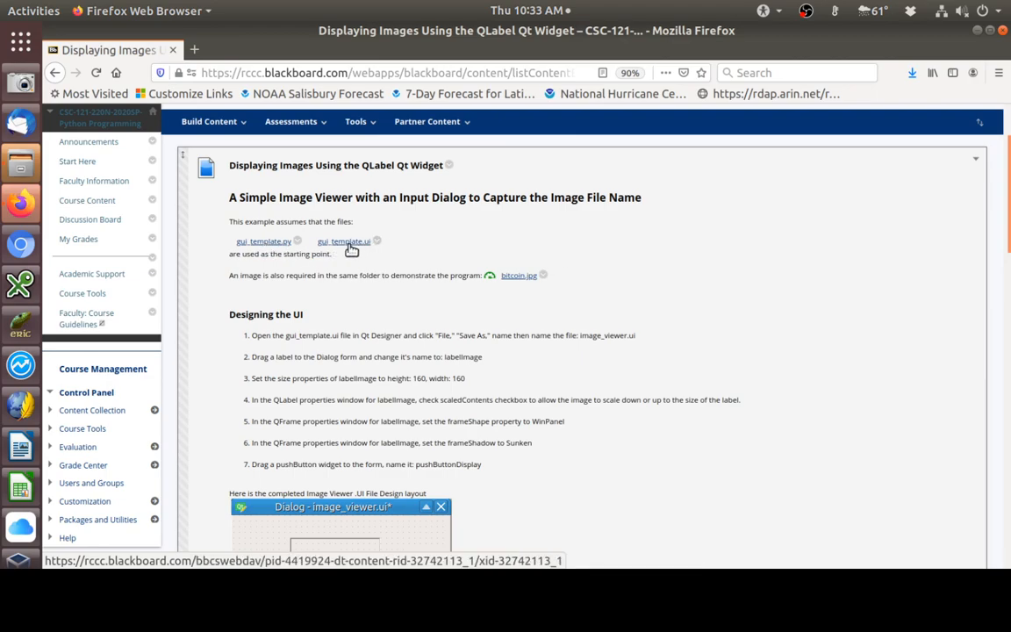
mouse_move(348, 337)
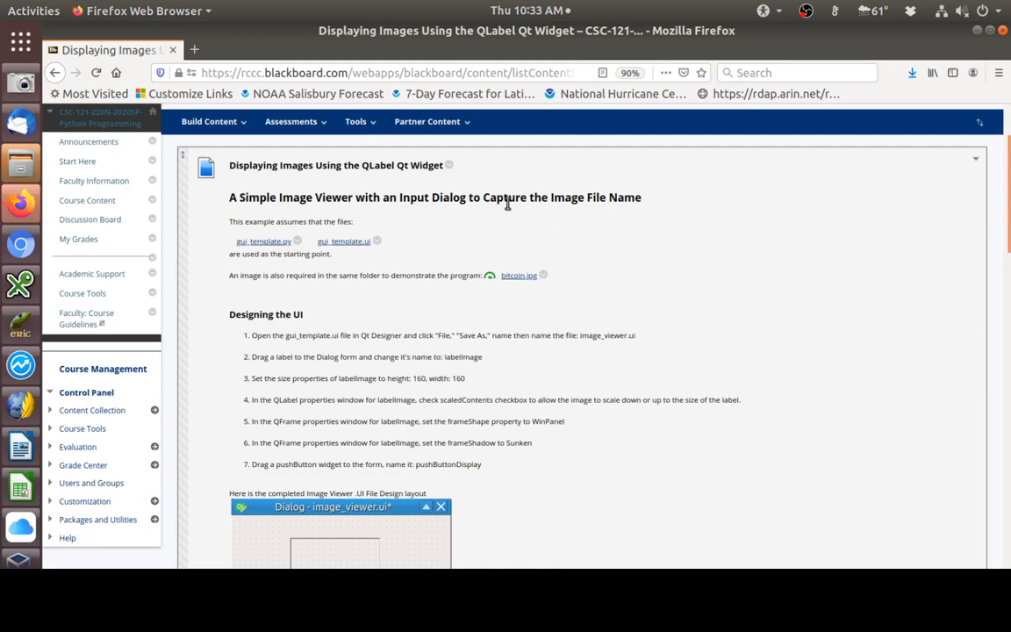
mouse_move(553, 285)
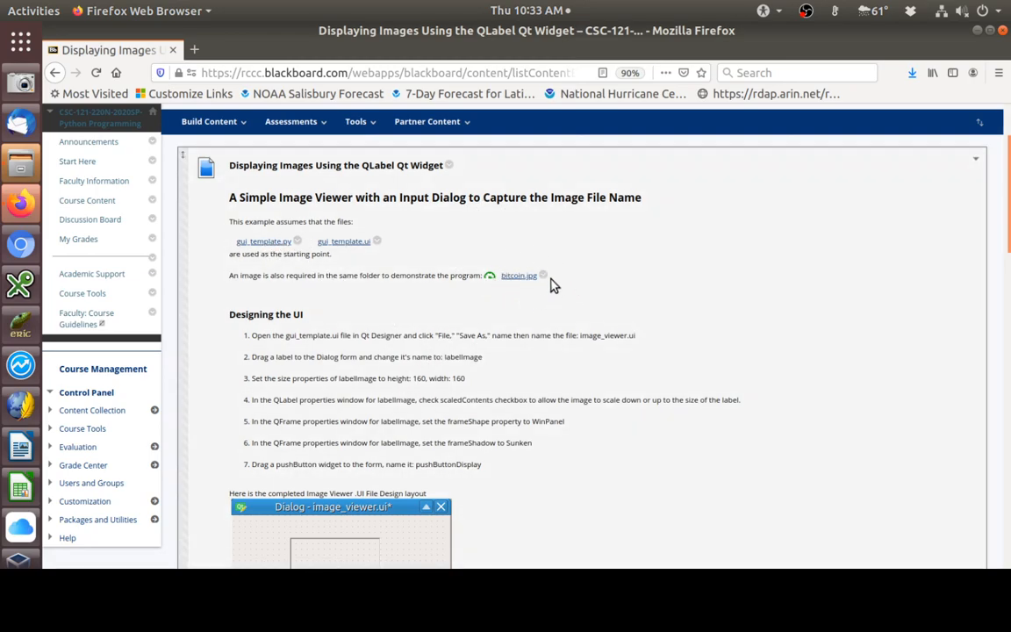
mouse_move(513, 253)
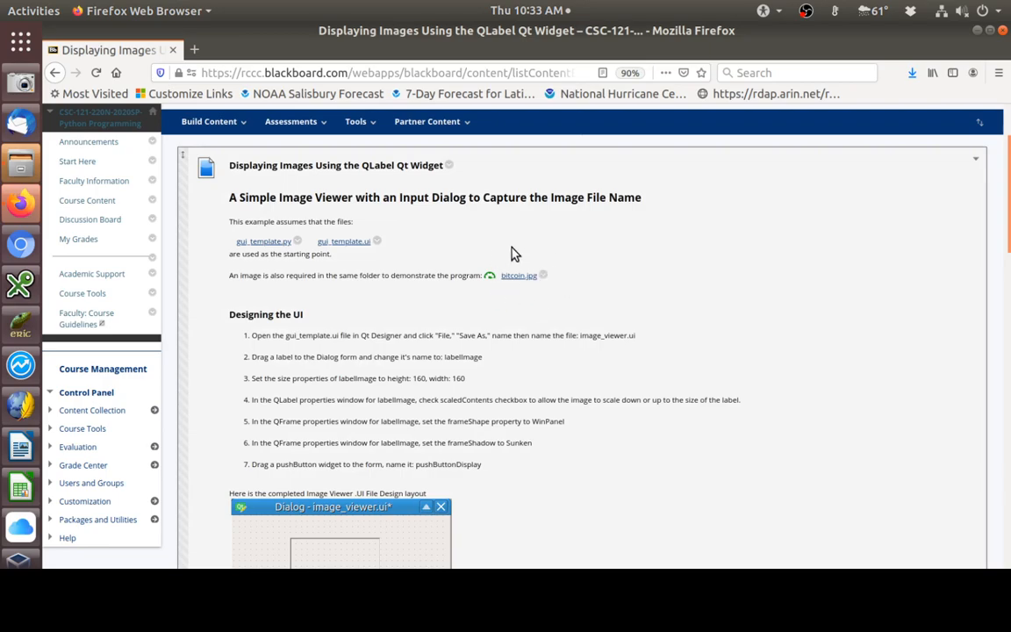
mouse_move(532, 248)
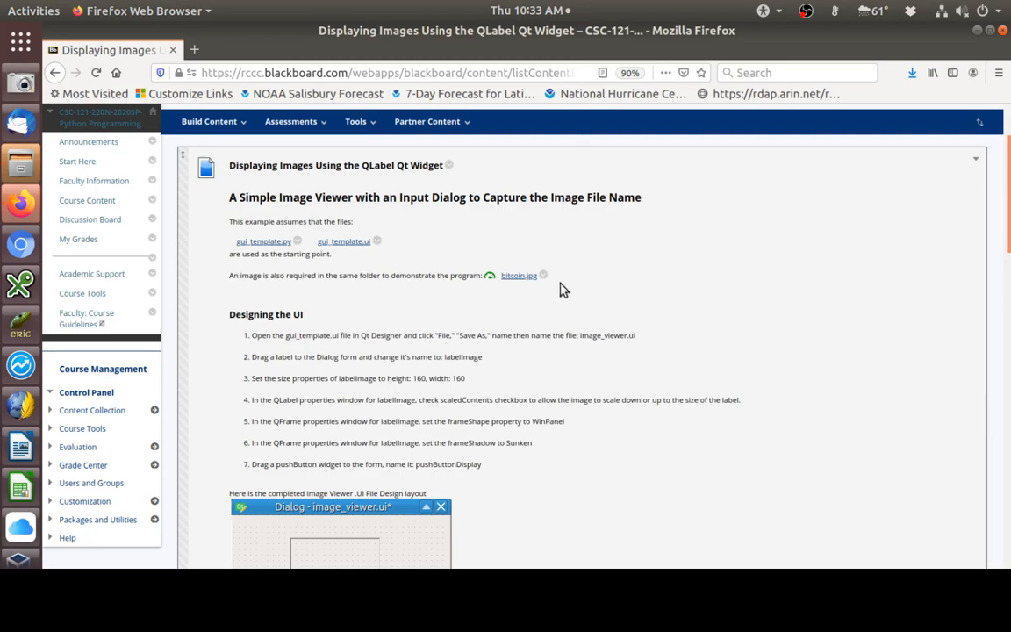
mouse_move(521, 277)
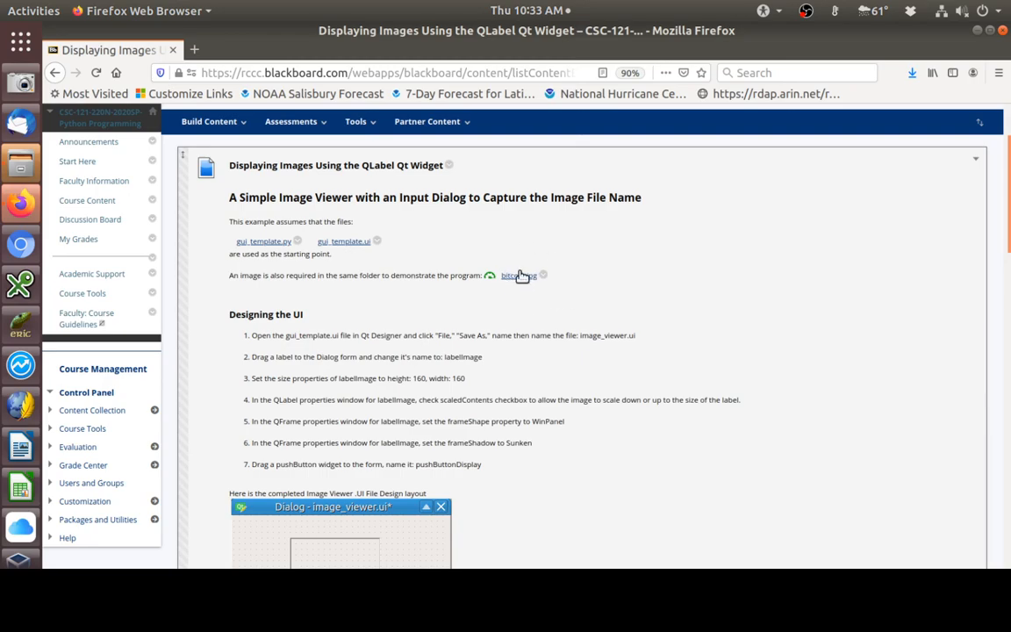
mouse_move(510, 277)
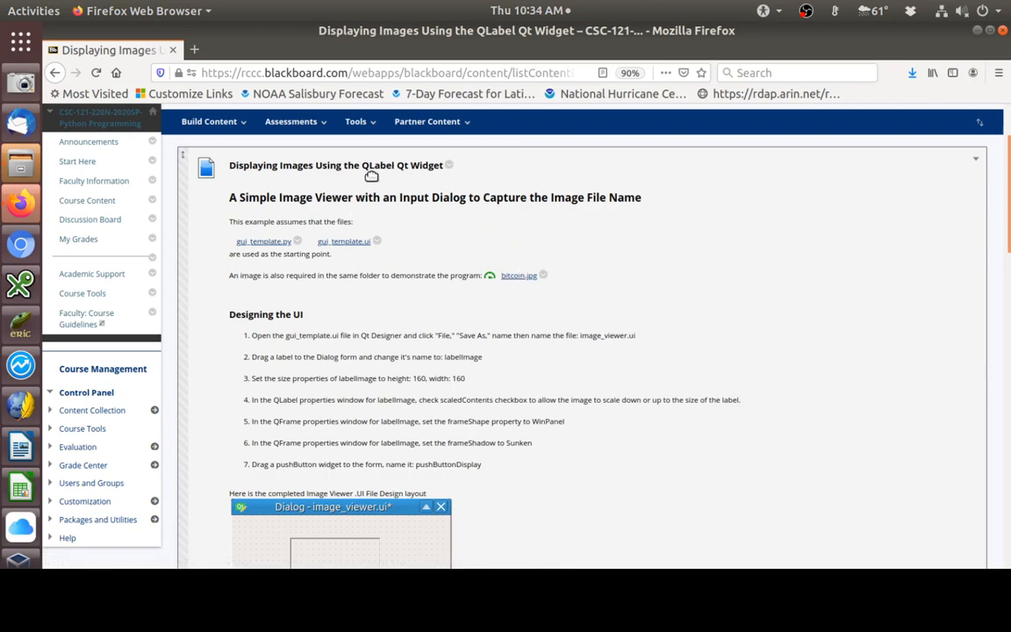
mouse_move(526, 287)
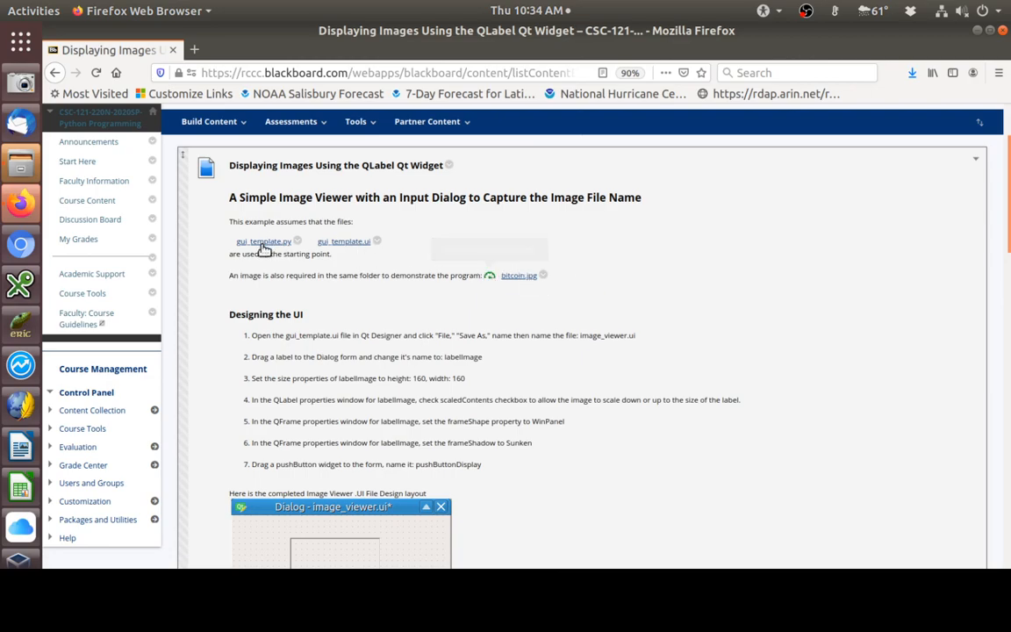
mouse_move(352, 254)
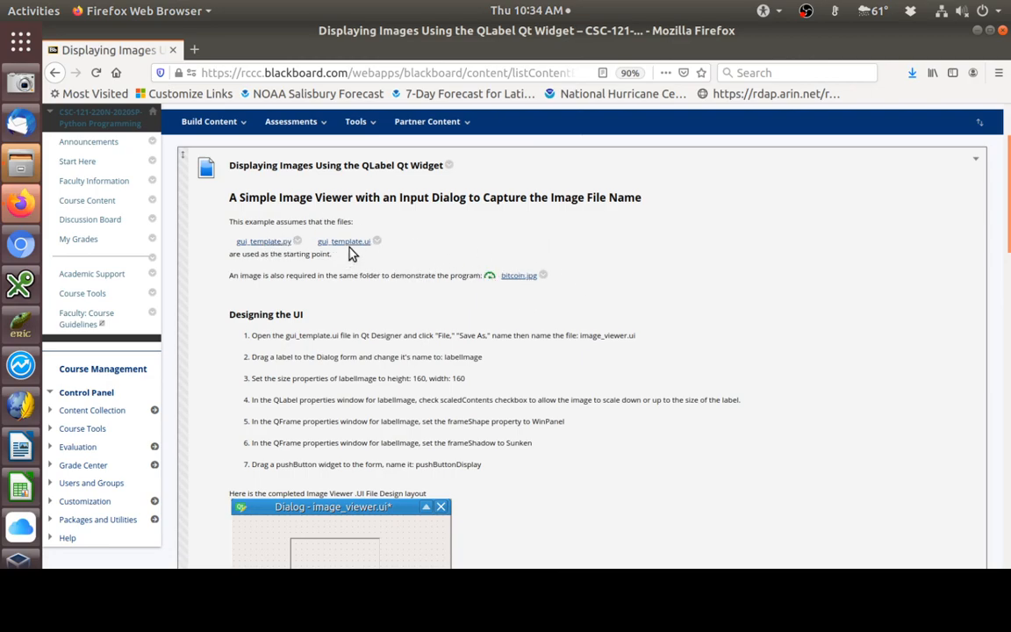
mouse_move(531, 294)
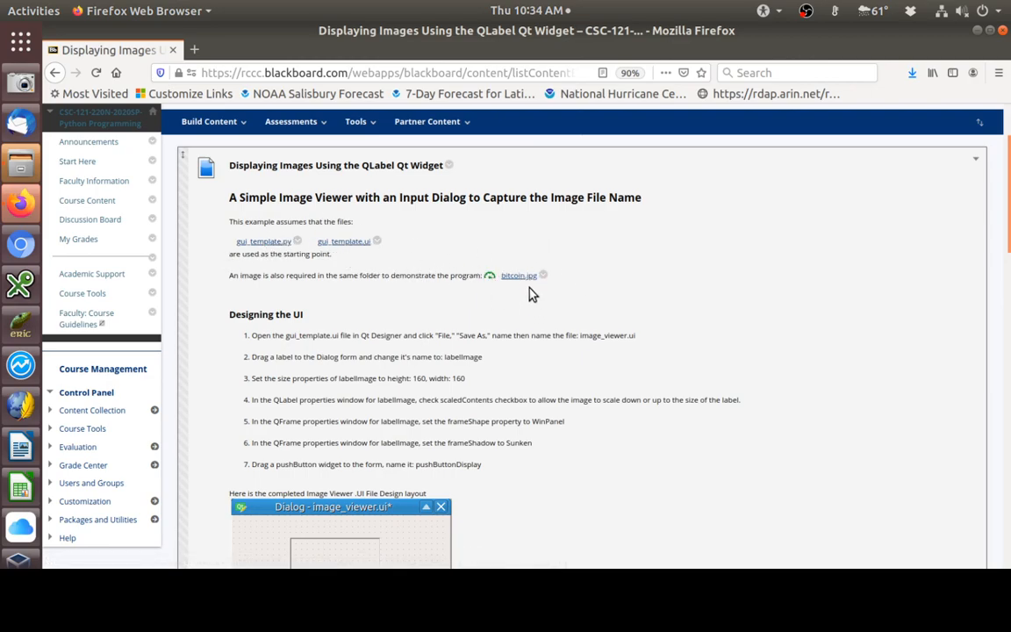
mouse_move(519, 281)
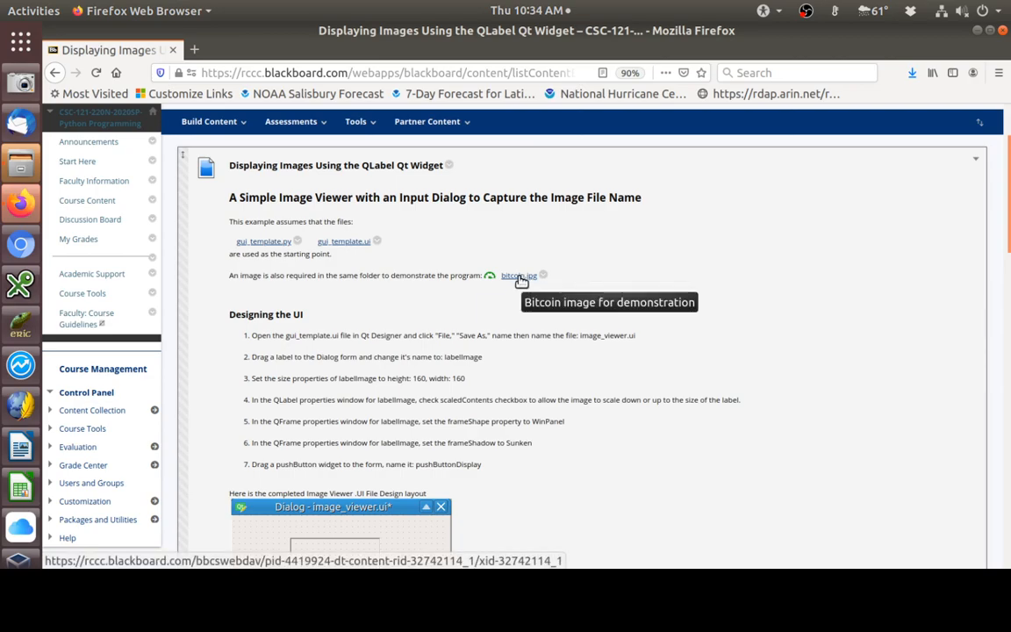
- Save the bitcoin.jpg link to the drive's rccc > 2020_Spring > csc121 > module3 folder
right_click(517, 274)
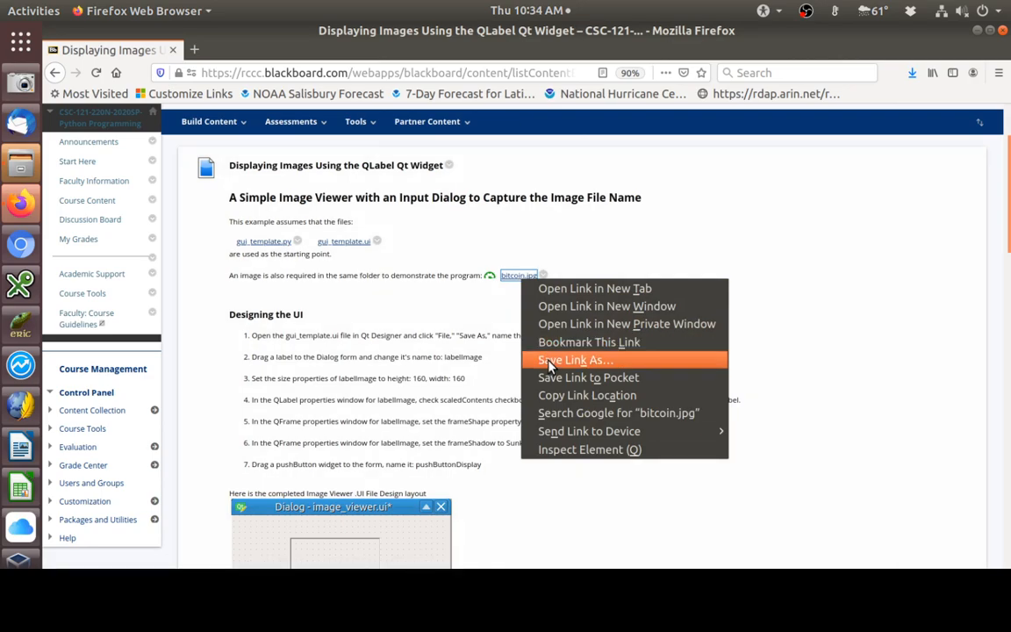
left_click(575, 360)
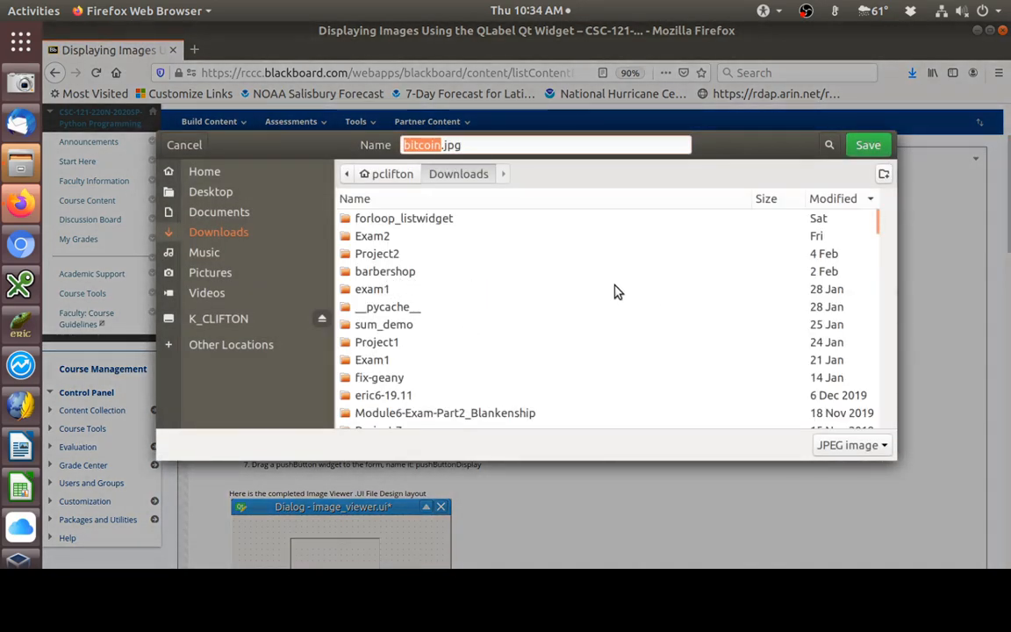
left_click(217, 319)
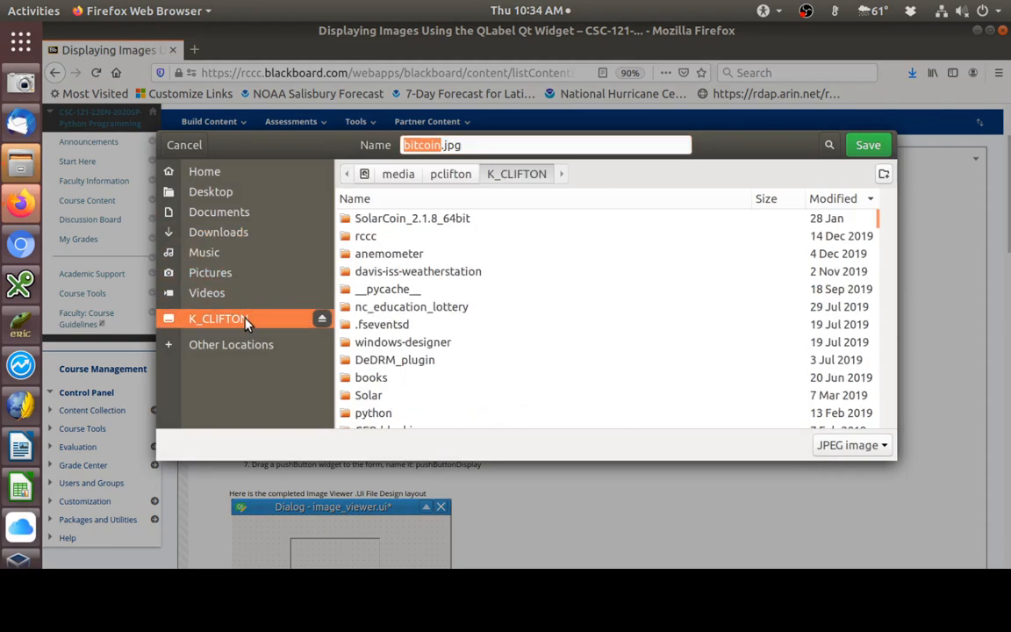
double_click(365, 235)
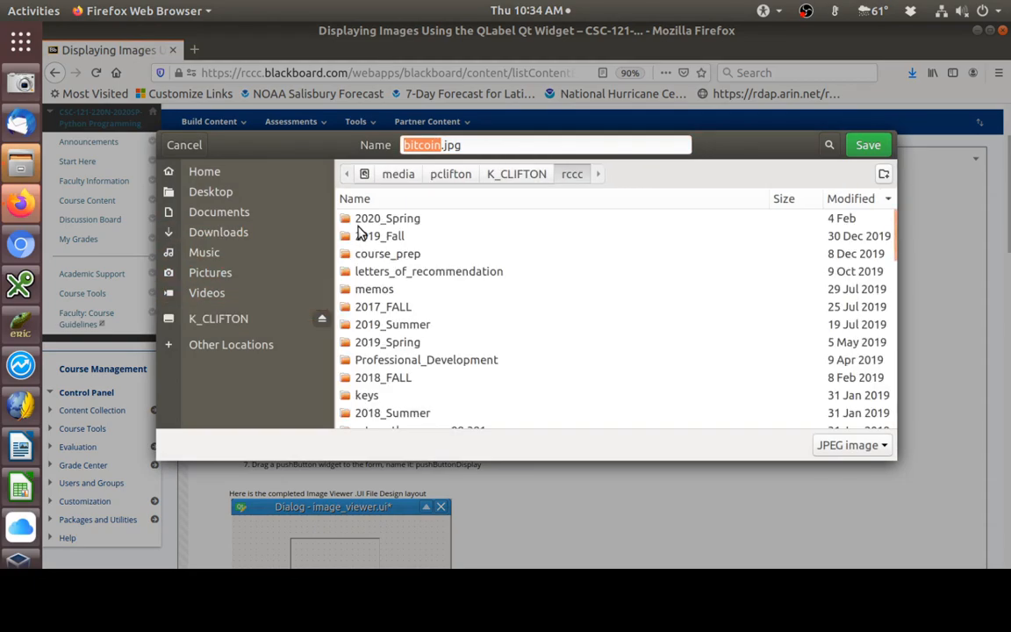
double_click(387, 218)
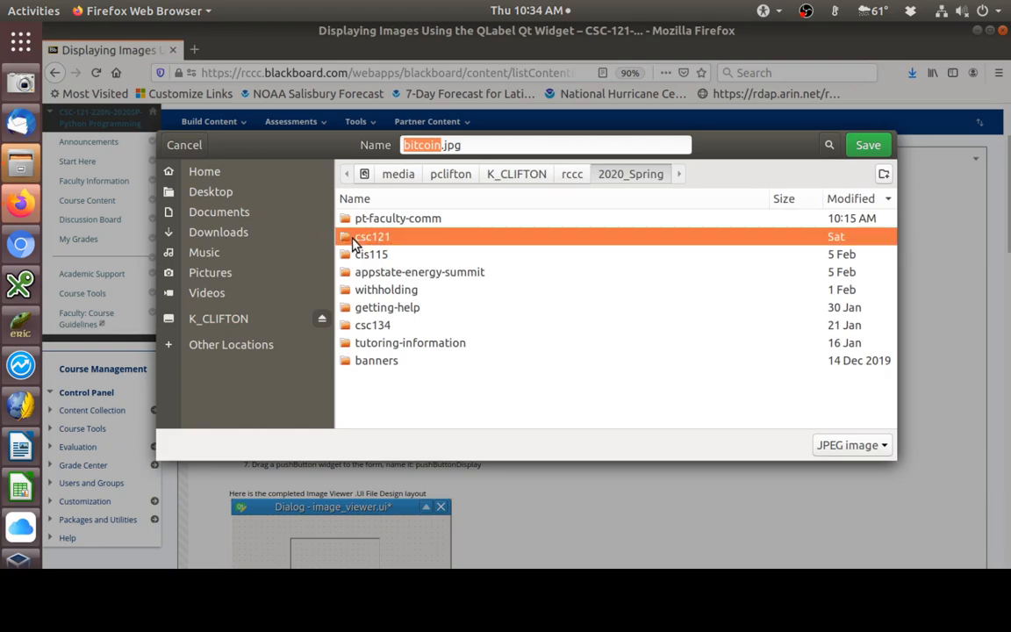
double_click(374, 236)
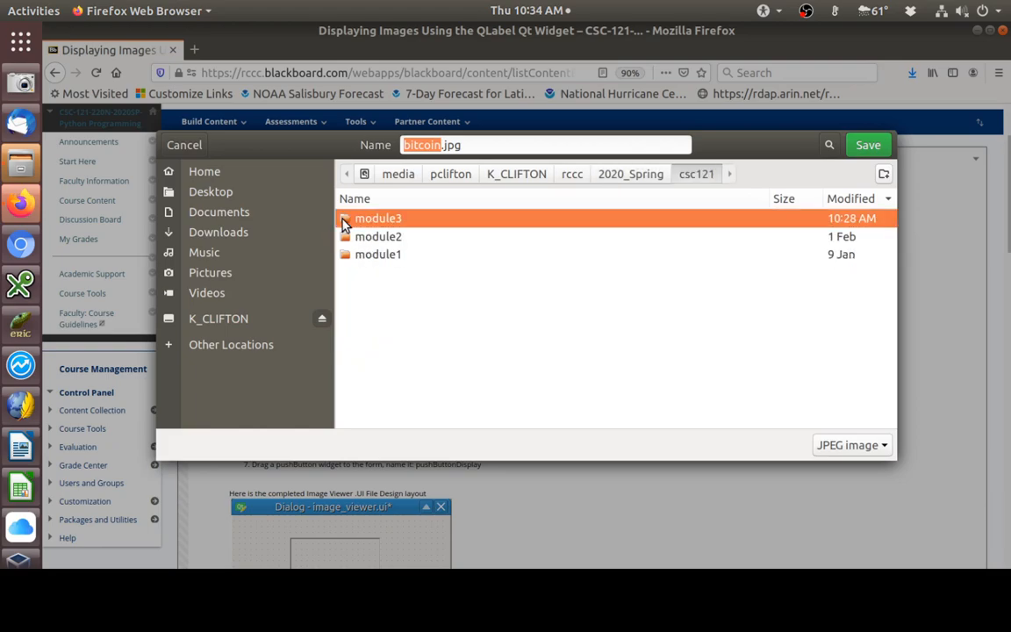
double_click(378, 218)
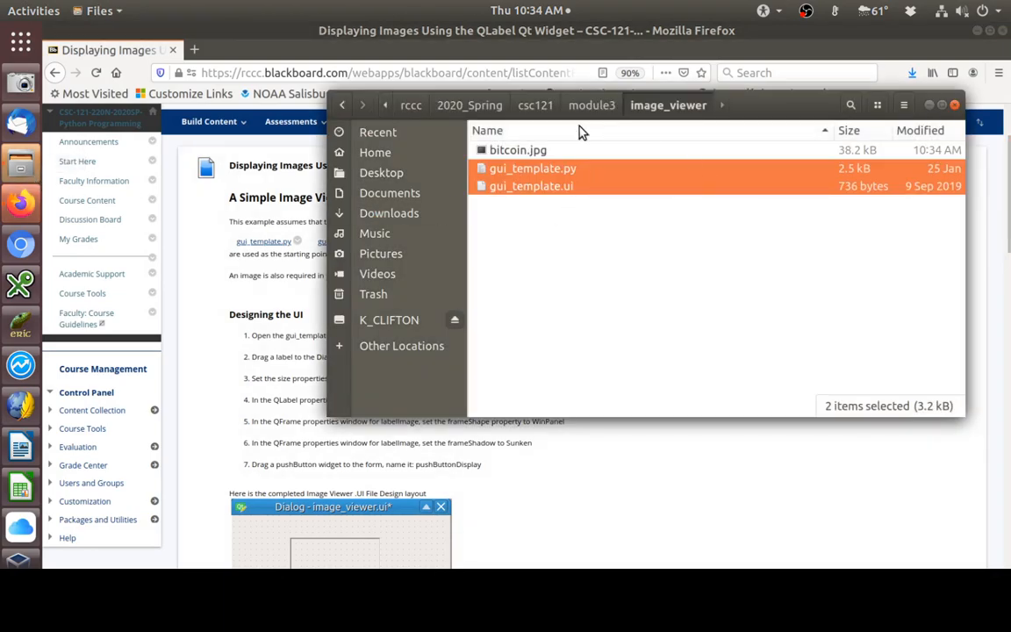
mouse_move(559, 210)
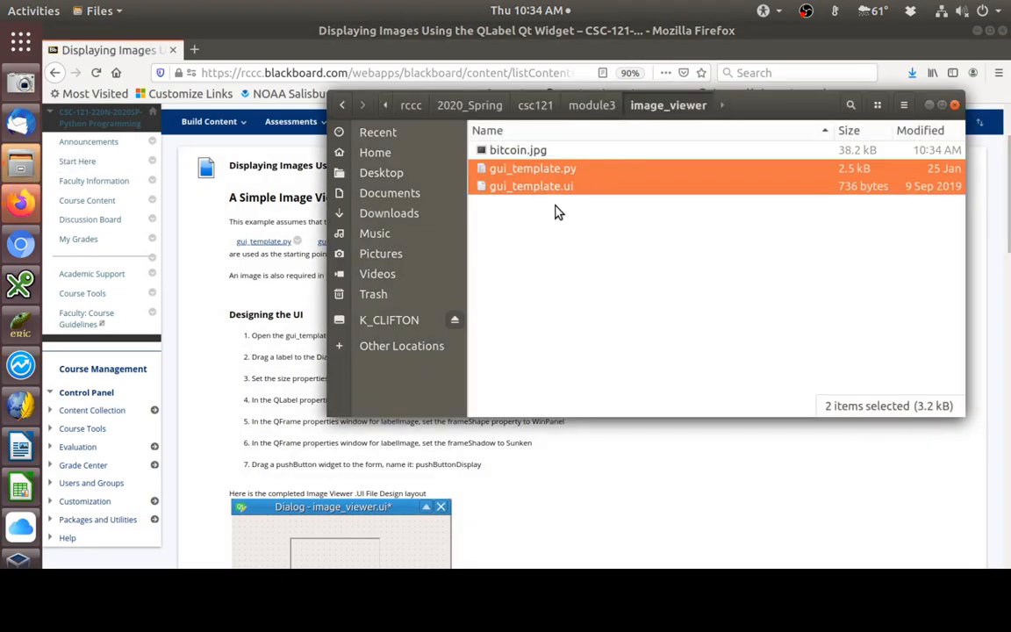
mouse_move(522, 197)
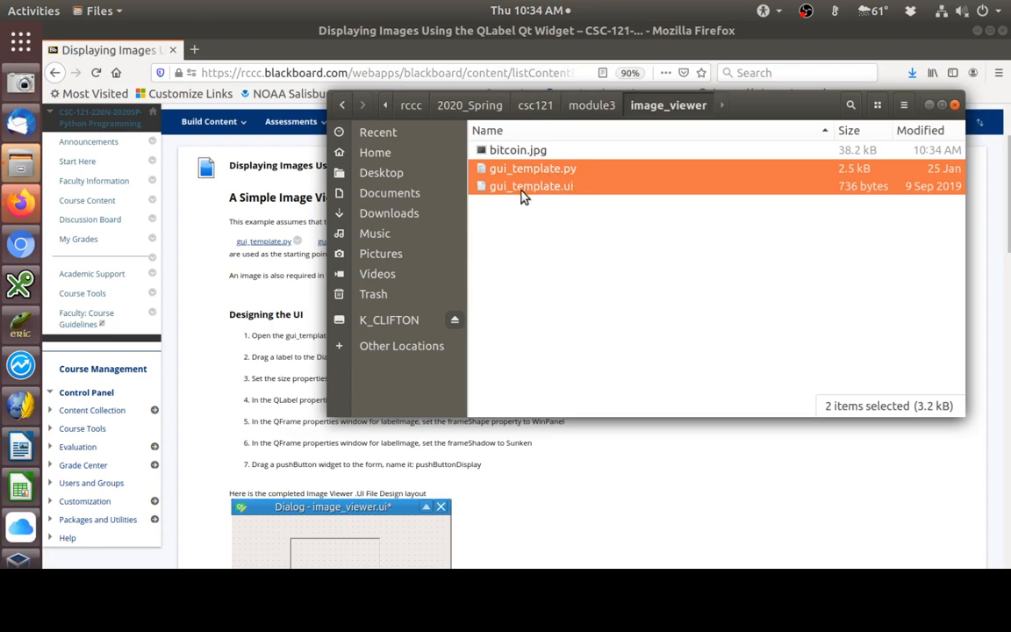
mouse_move(492, 154)
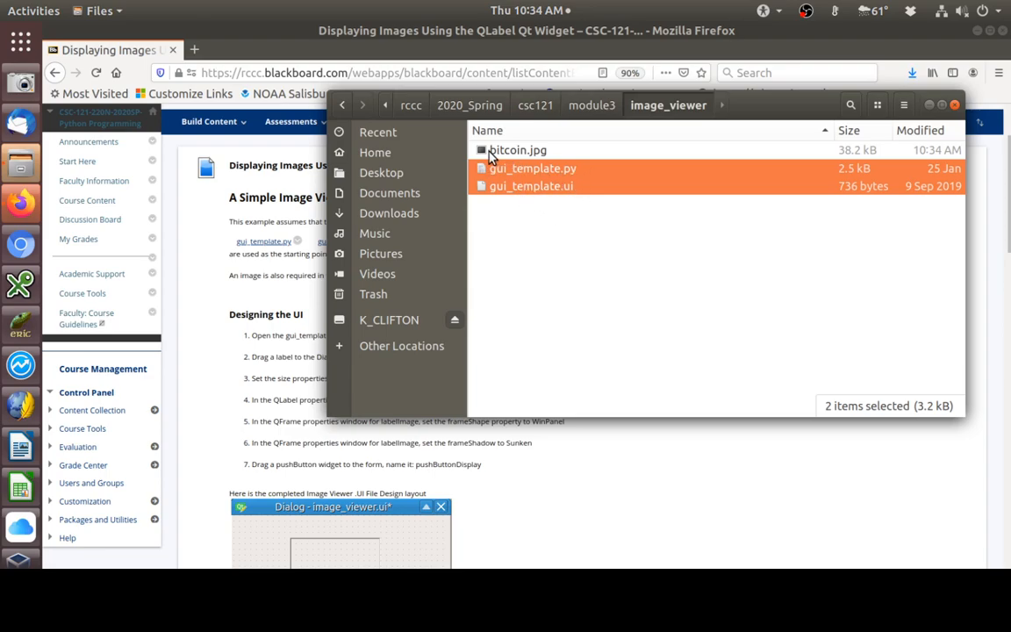
mouse_move(553, 158)
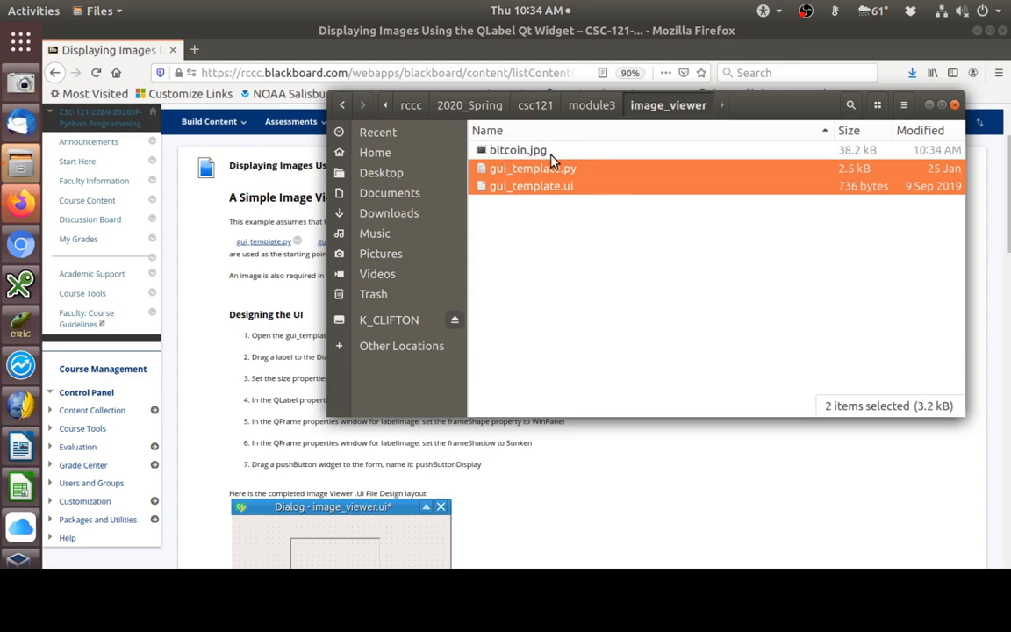
mouse_move(523, 156)
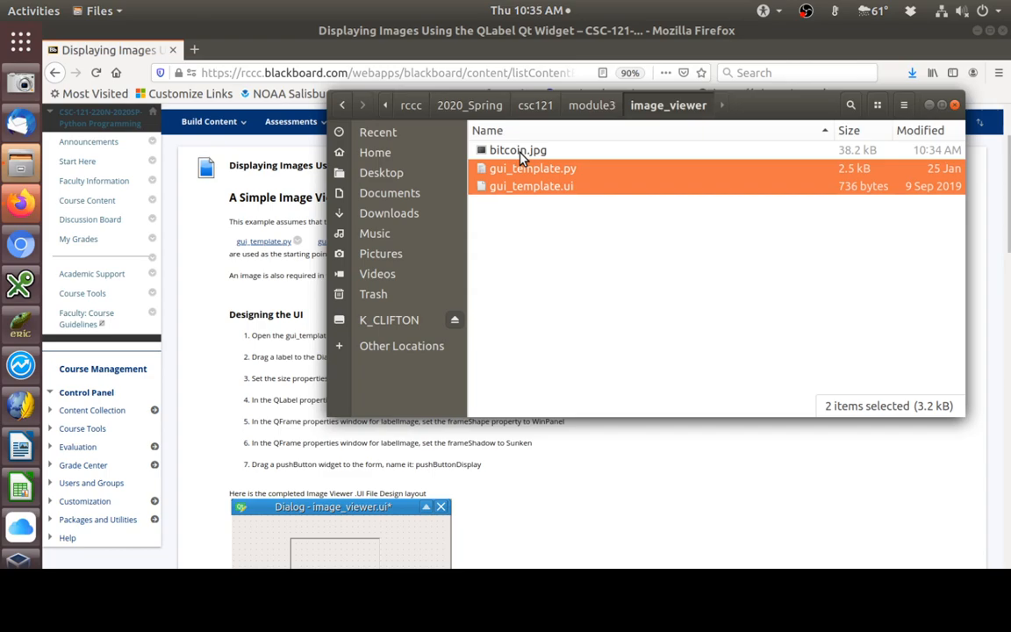
mouse_move(665, 218)
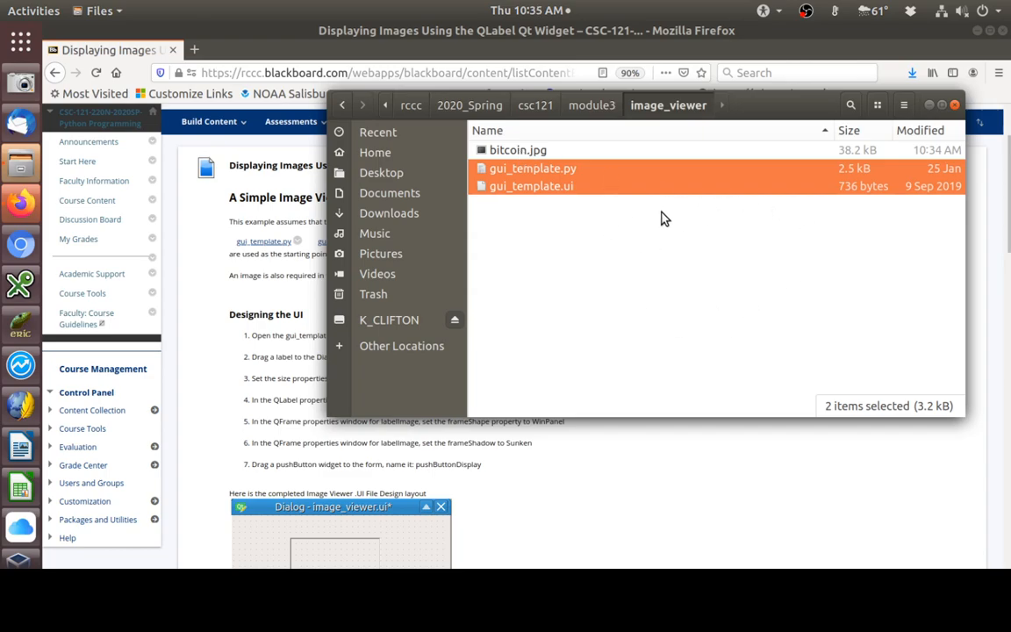
mouse_move(594, 236)
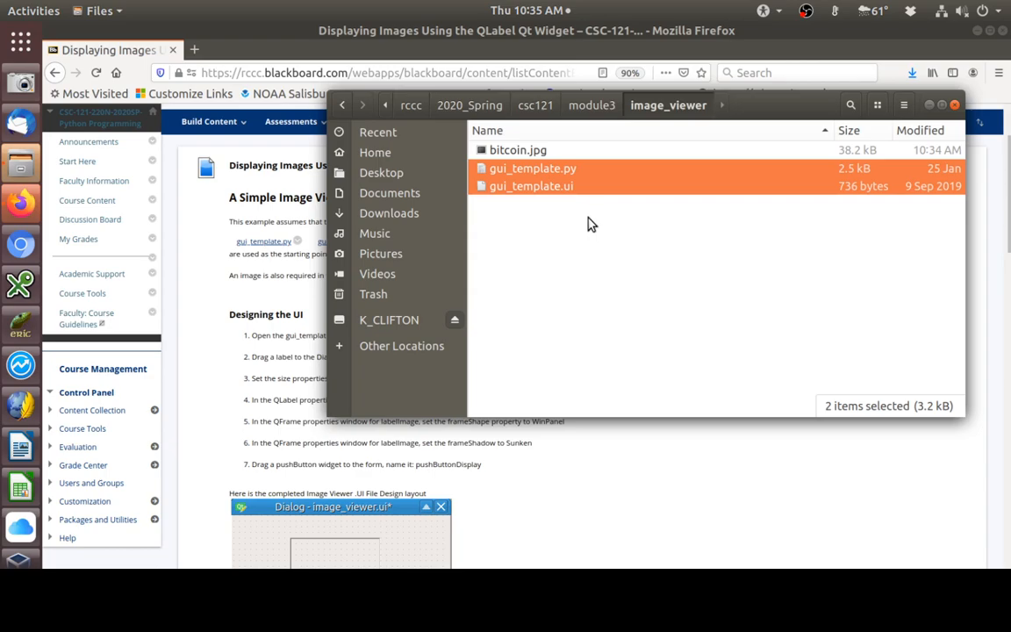
mouse_move(550, 199)
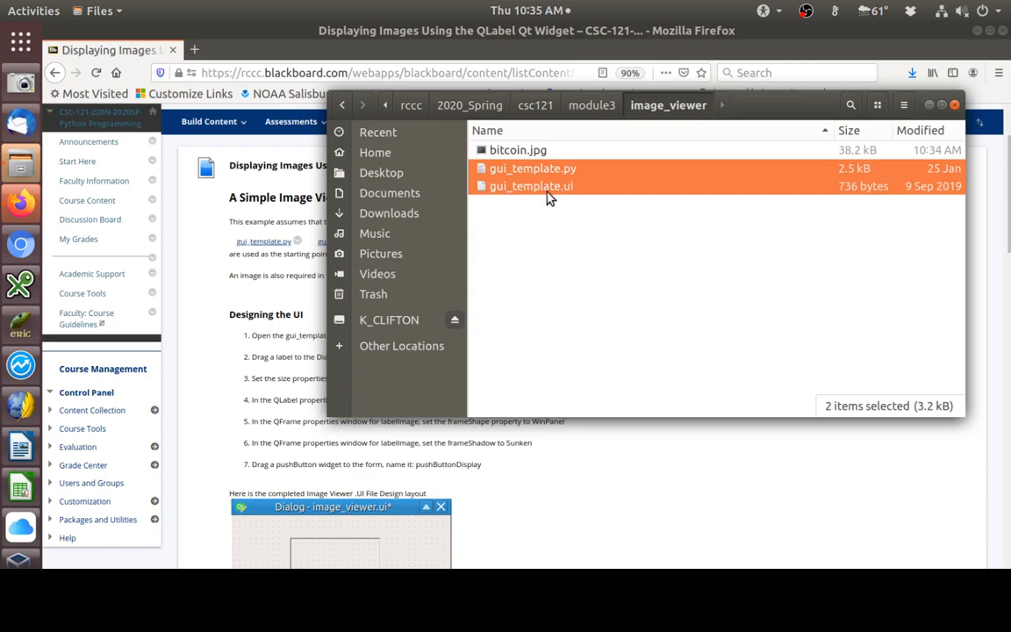
mouse_move(525, 194)
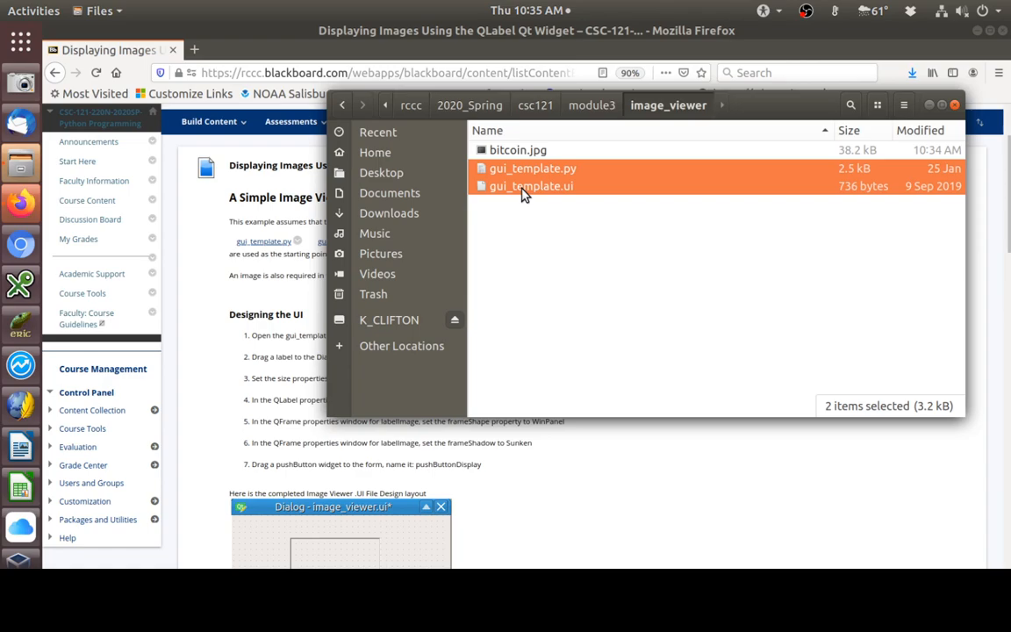
mouse_move(731, 291)
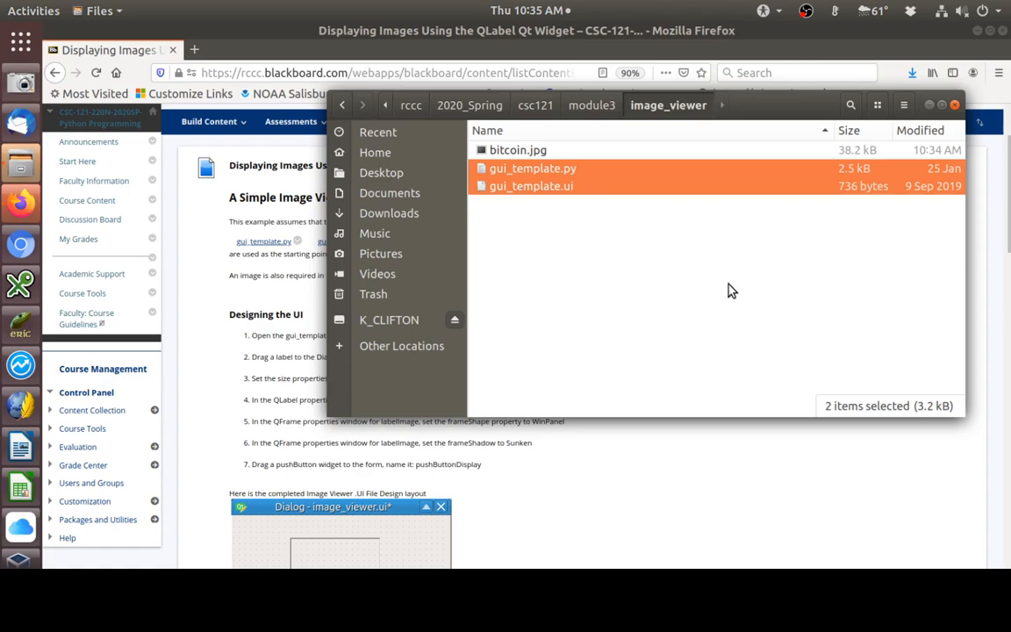
mouse_move(695, 318)
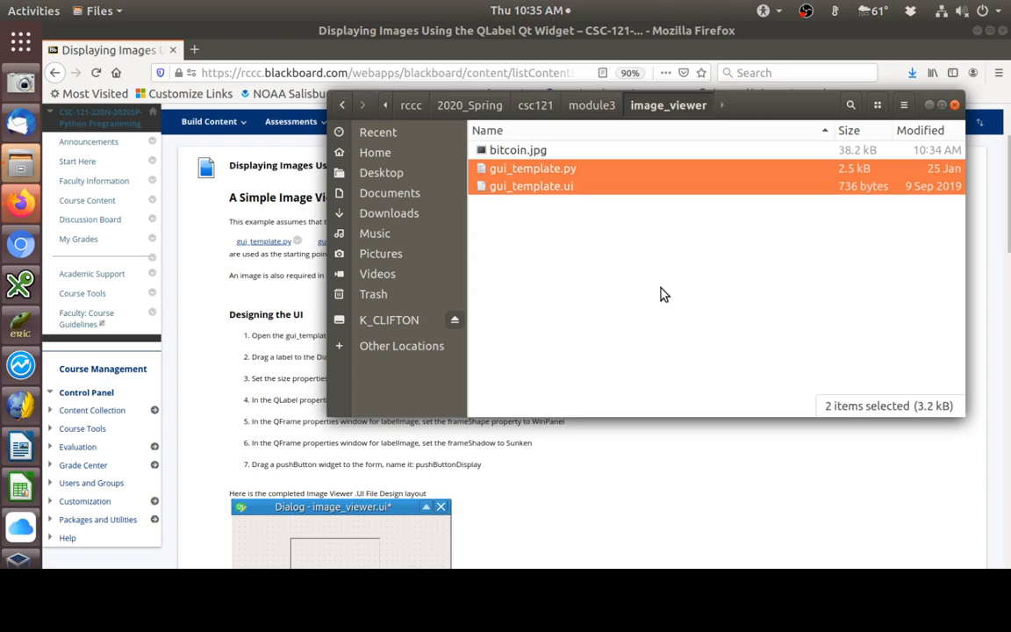
mouse_move(694, 335)
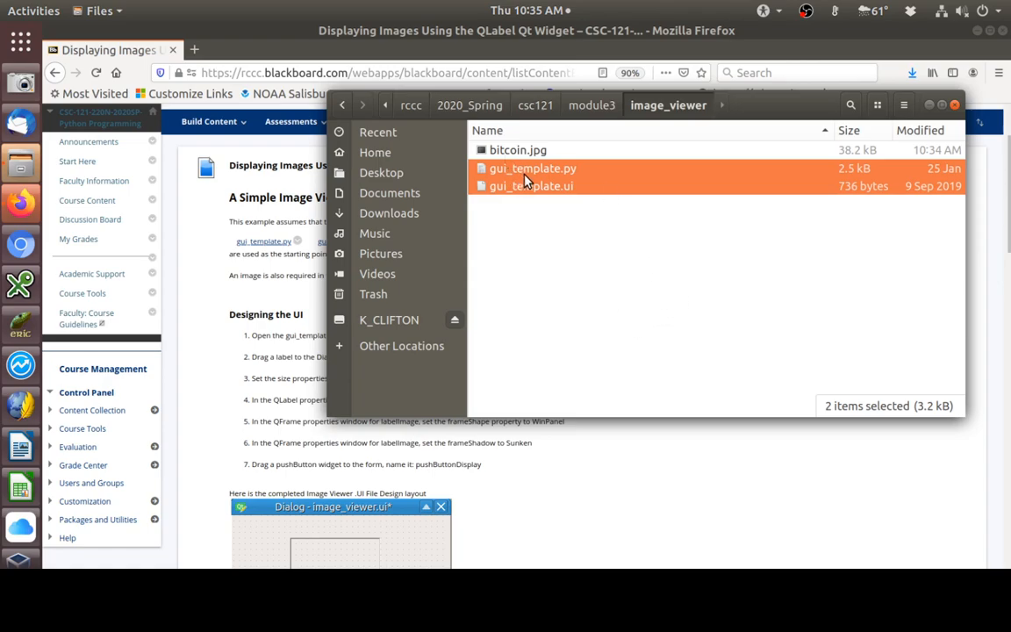
mouse_move(735, 287)
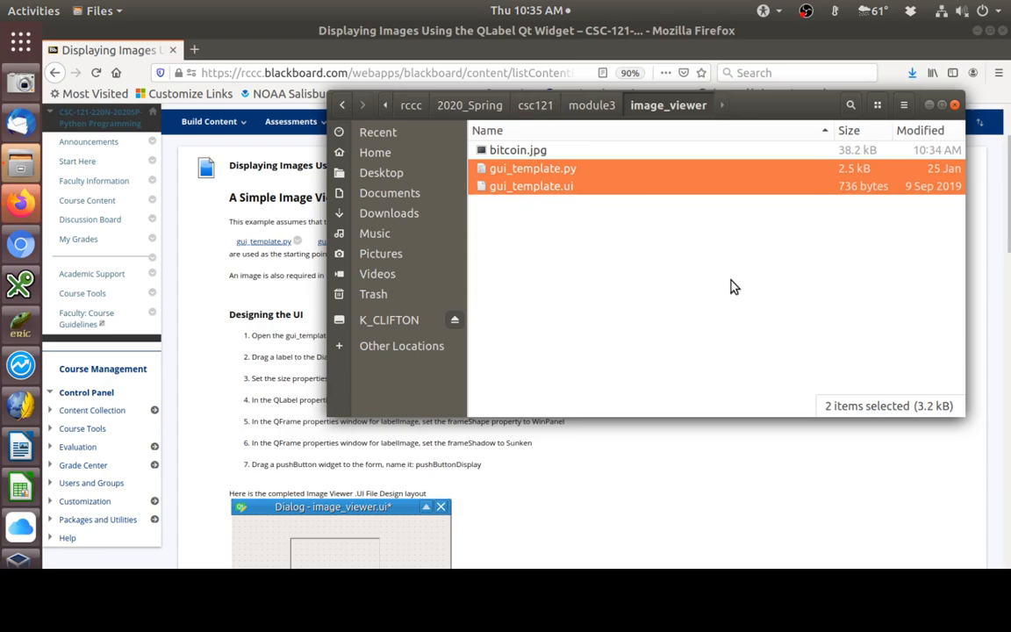
mouse_move(677, 301)
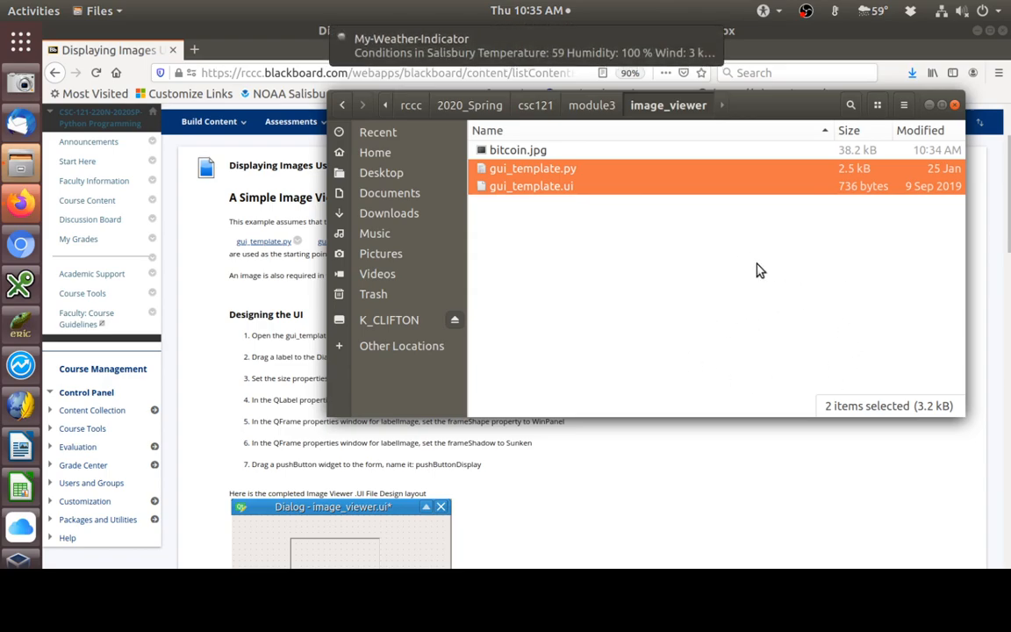
mouse_move(728, 283)
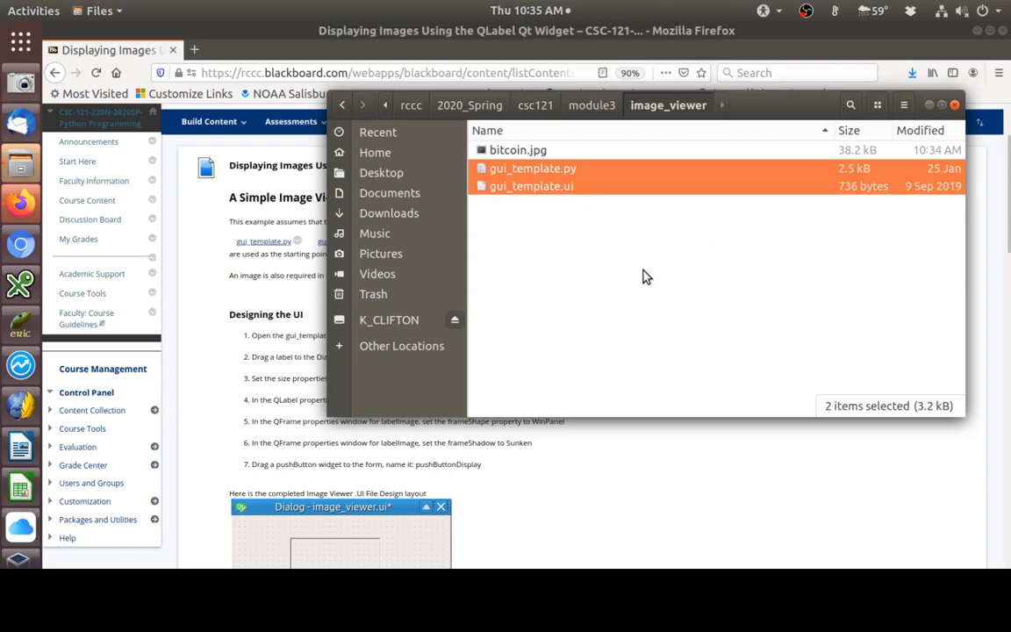
mouse_move(605, 253)
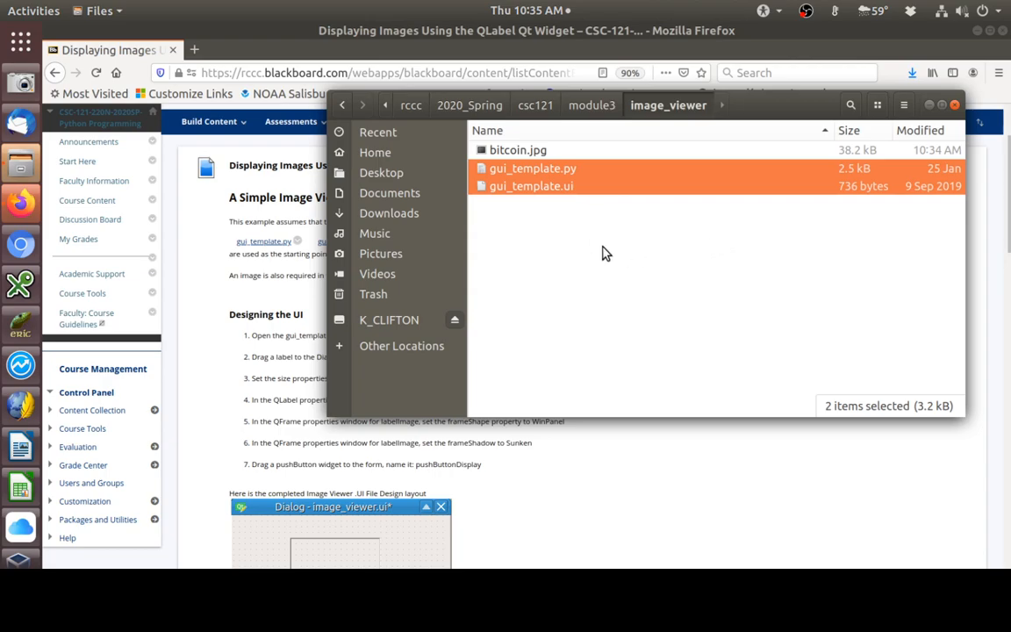
mouse_move(789, 289)
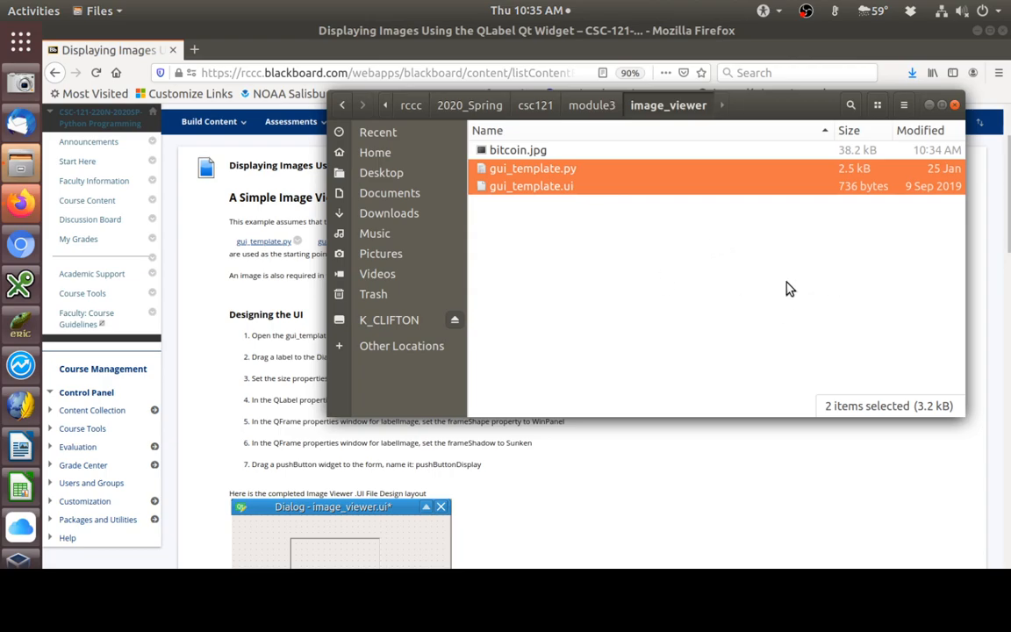
mouse_move(735, 253)
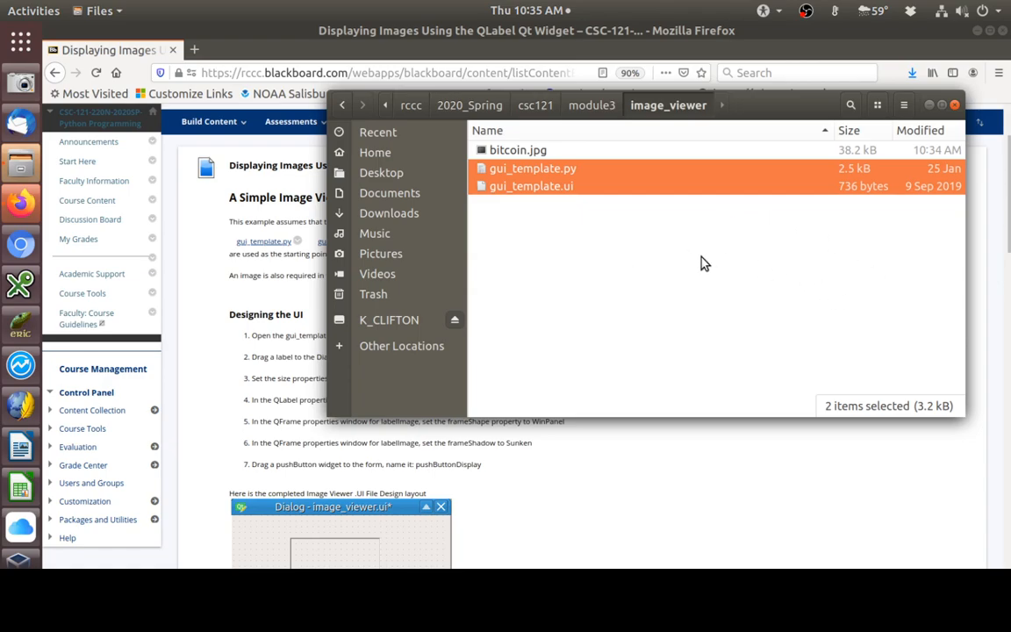
mouse_move(709, 266)
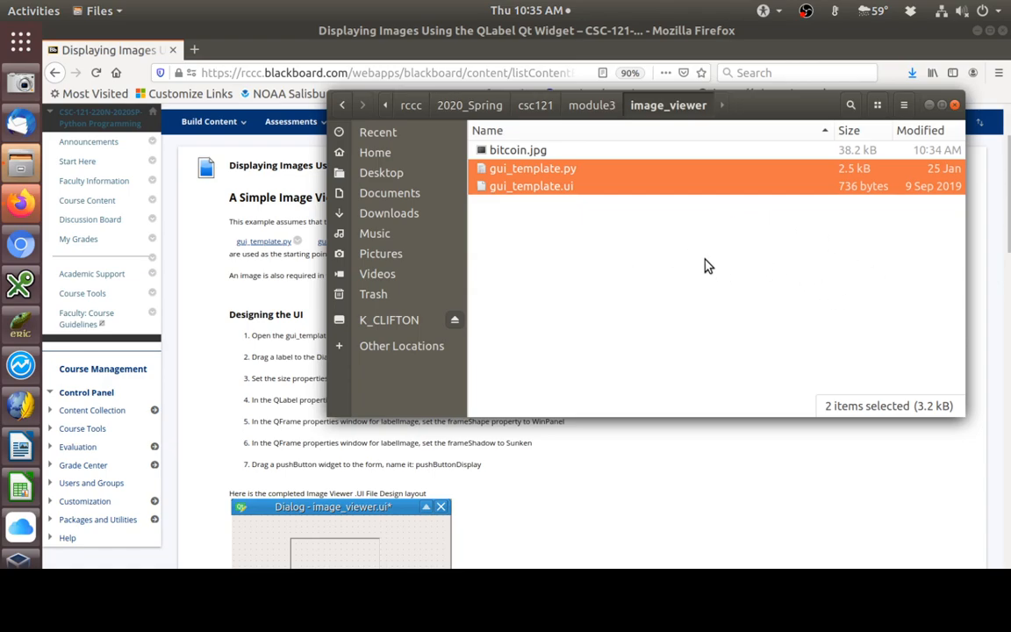
mouse_move(578, 217)
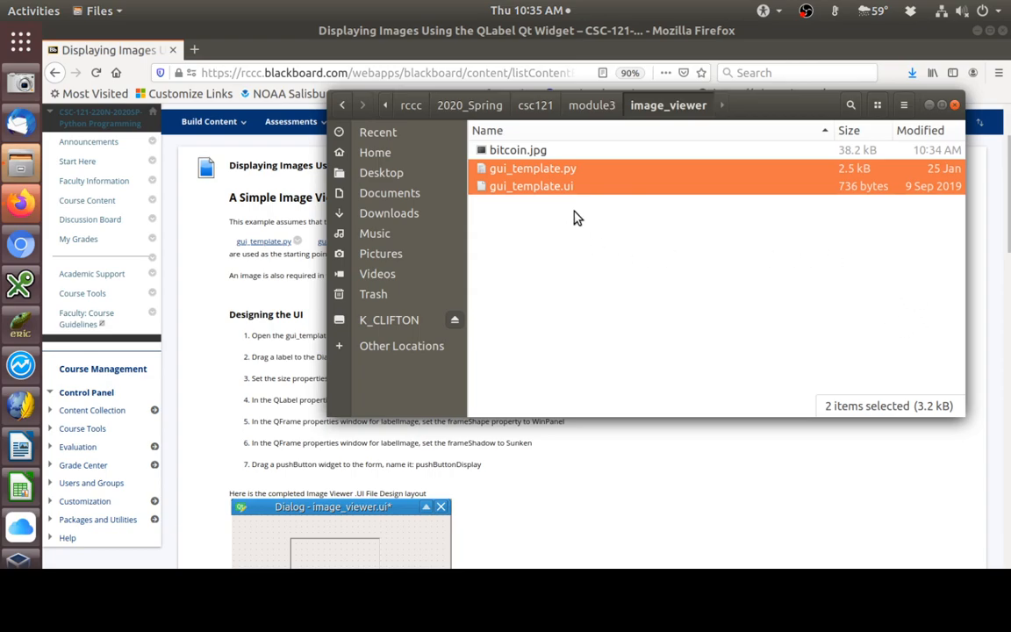
mouse_move(600, 197)
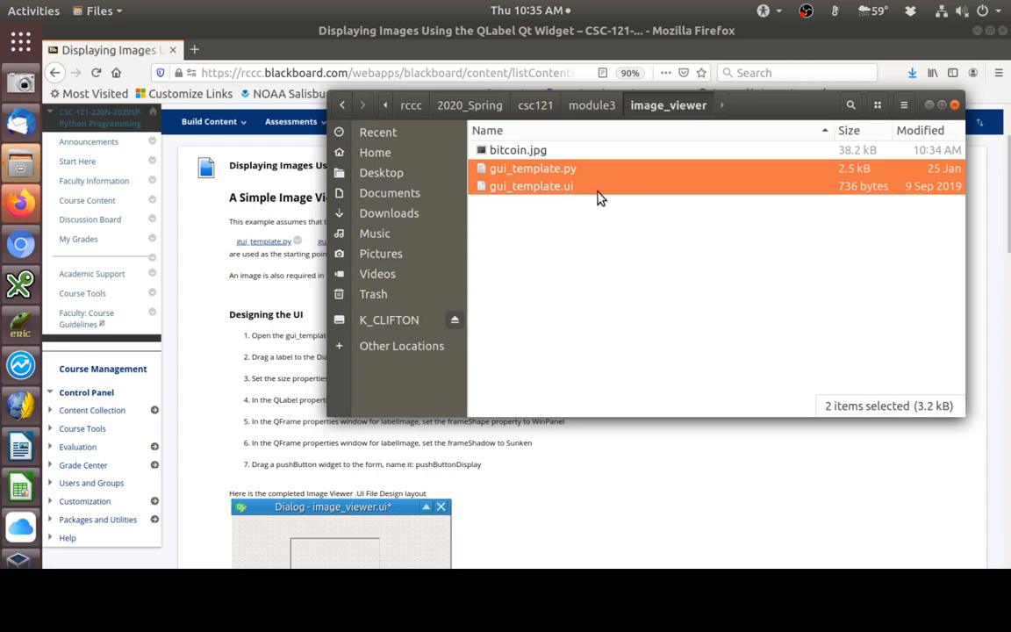
mouse_move(647, 234)
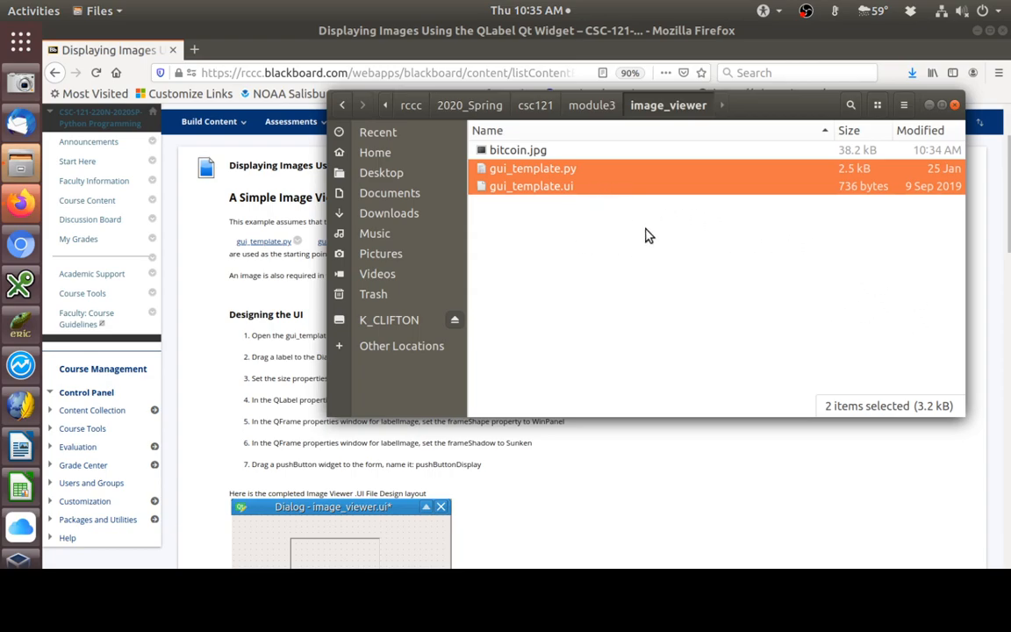
mouse_move(580, 235)
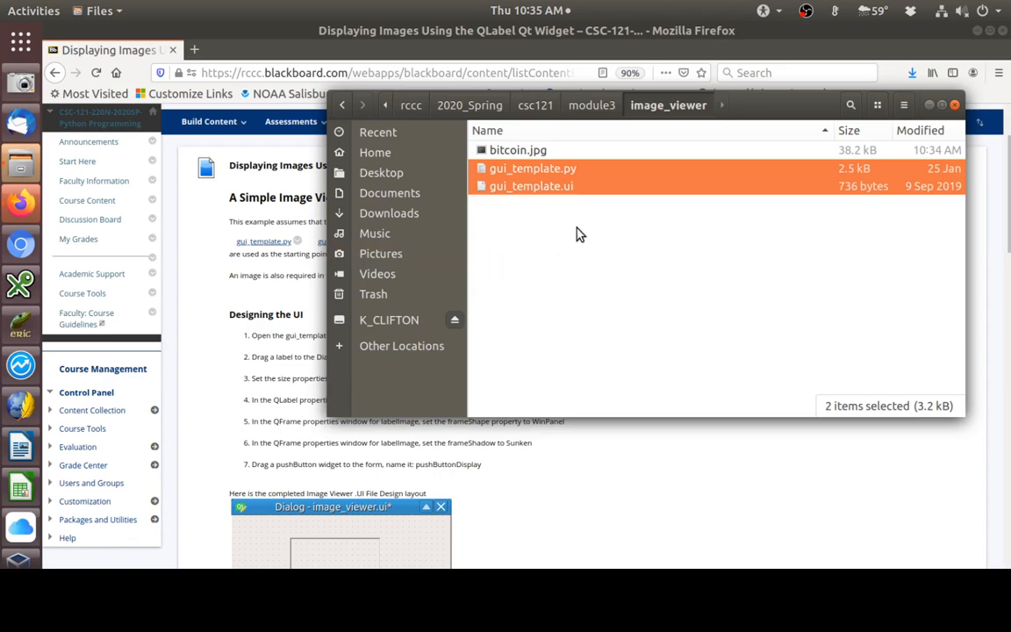
mouse_move(540, 242)
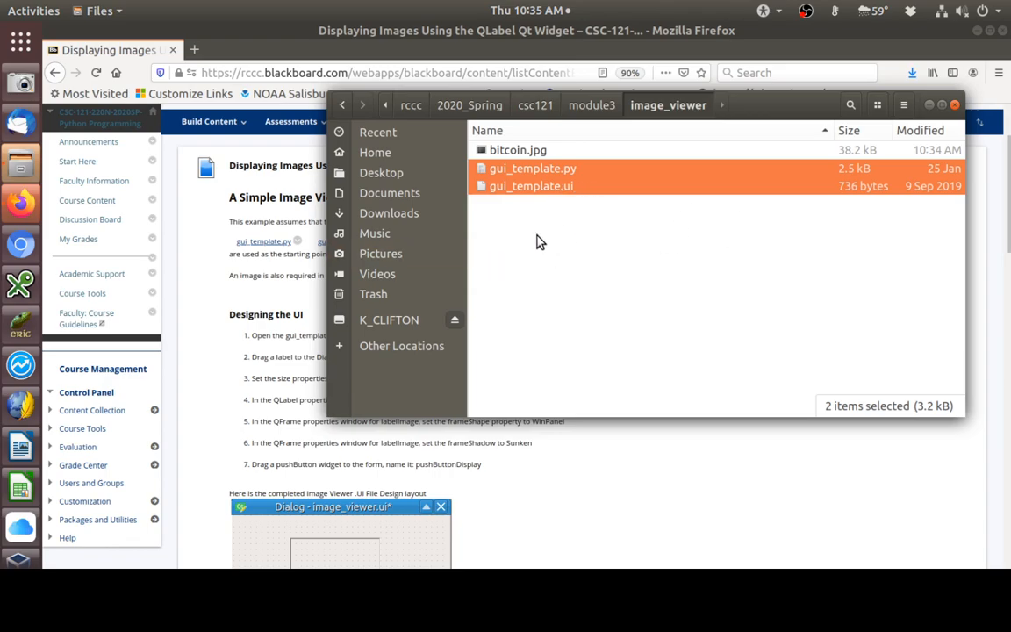
mouse_move(662, 243)
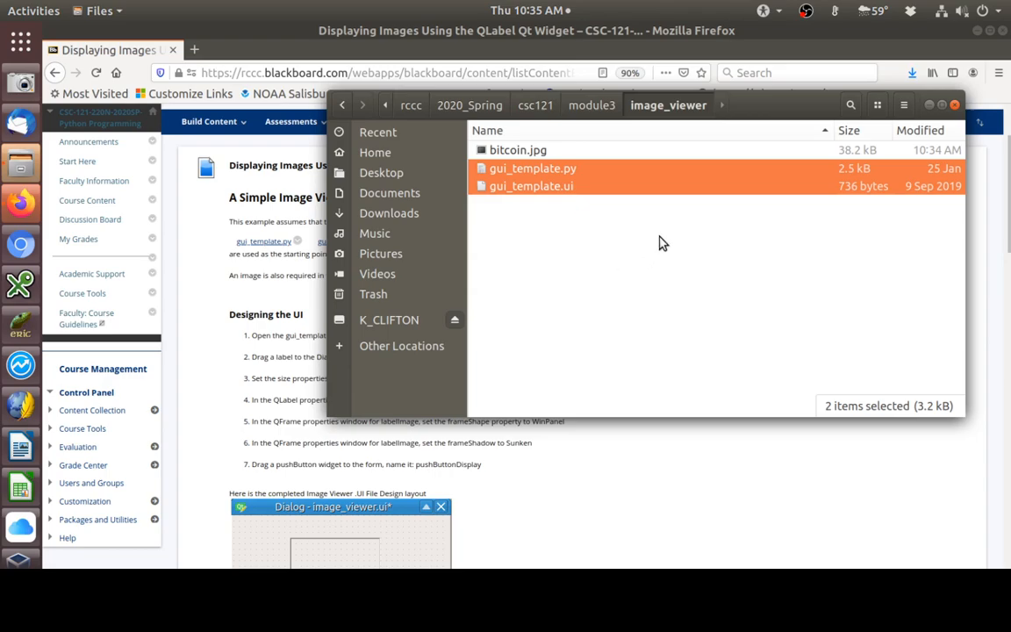
mouse_move(535, 212)
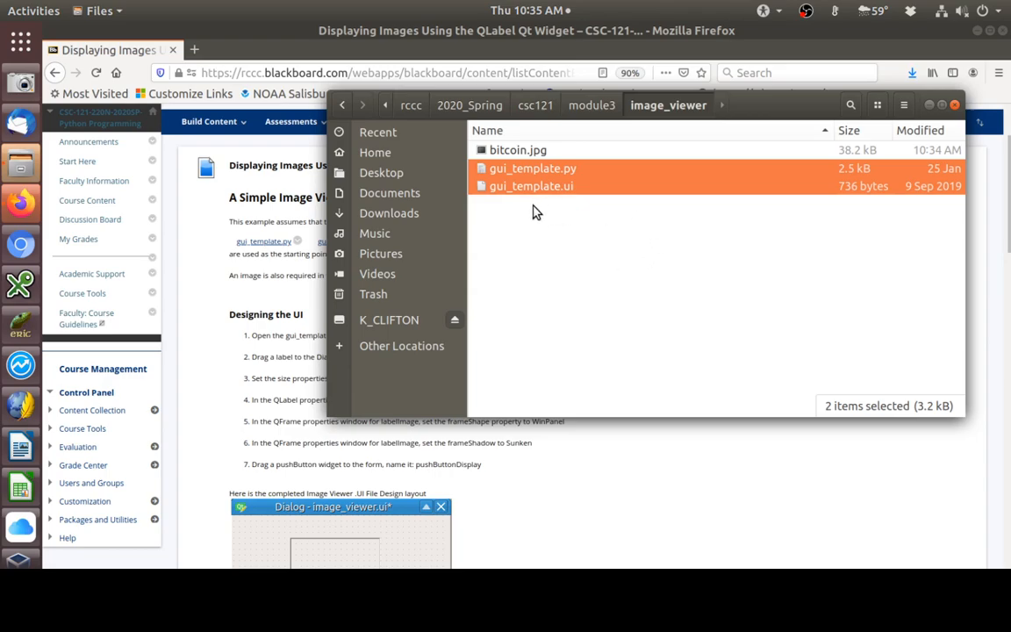
mouse_move(558, 227)
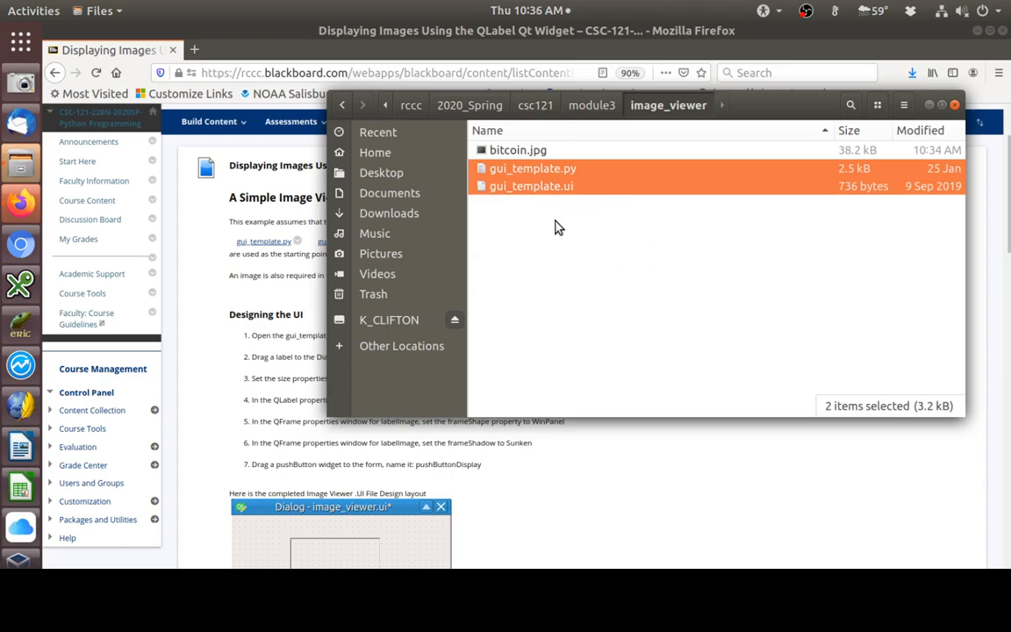
mouse_move(676, 245)
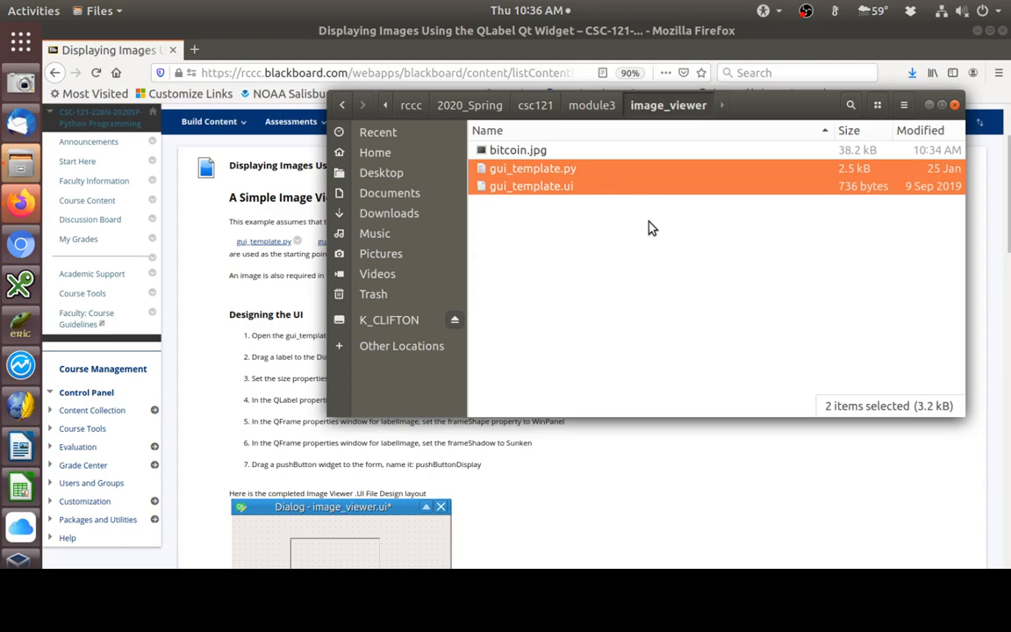
mouse_move(571, 256)
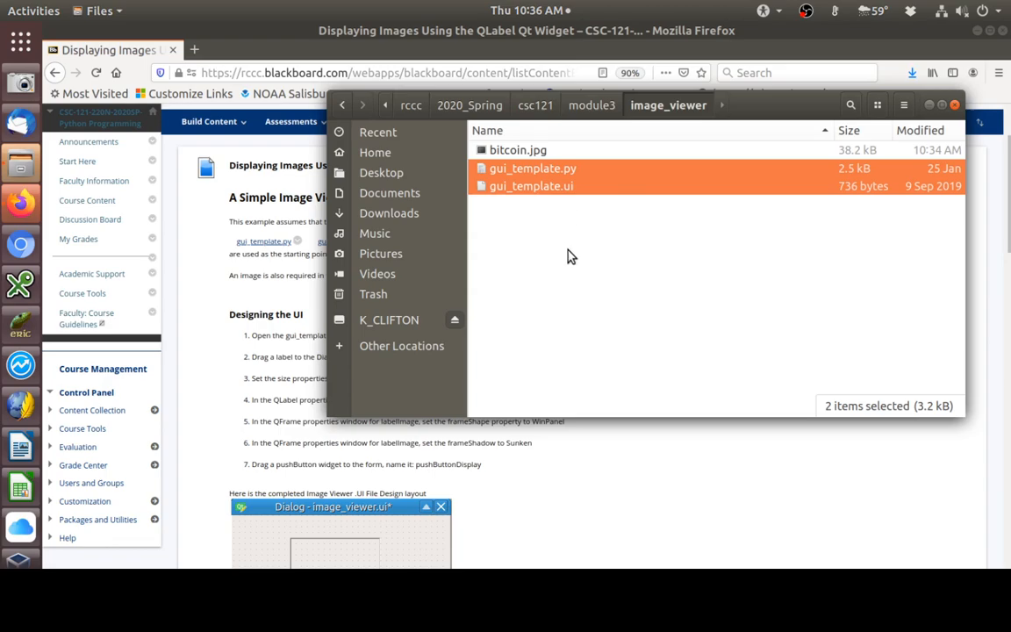
mouse_move(566, 251)
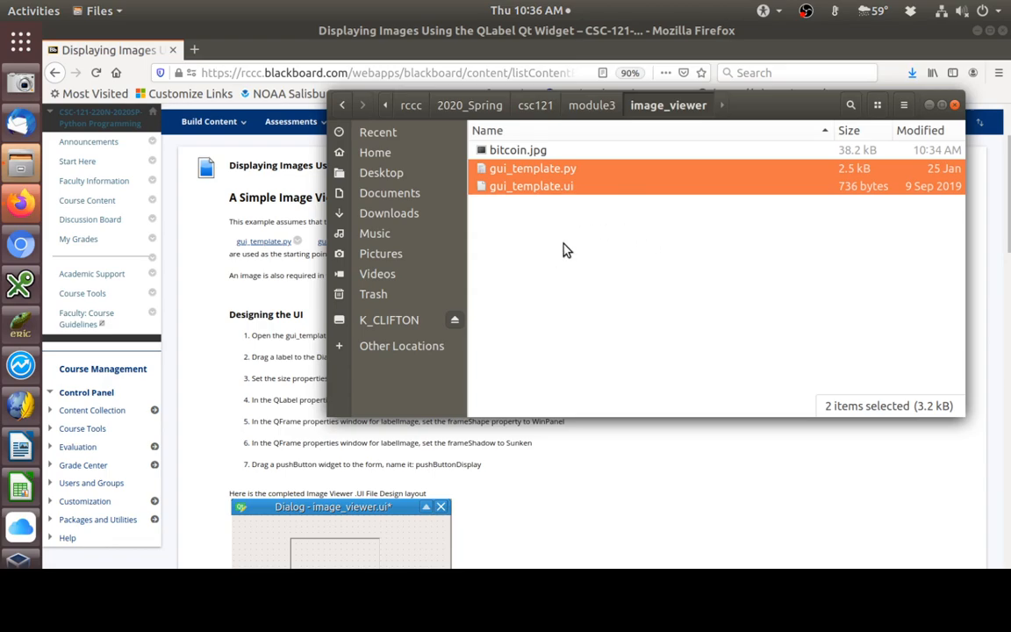
mouse_move(567, 255)
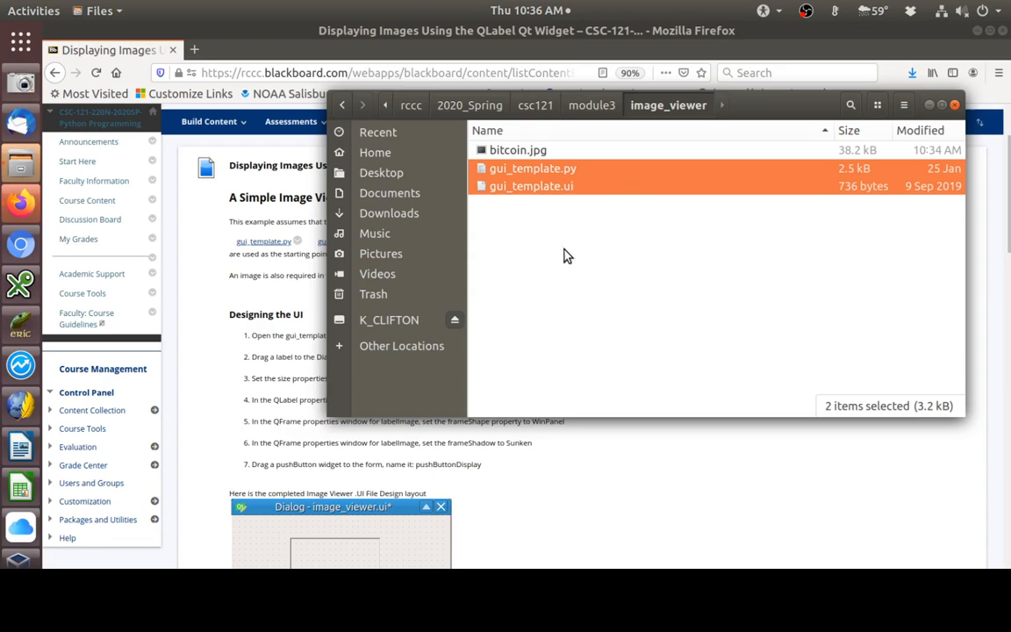
mouse_move(667, 256)
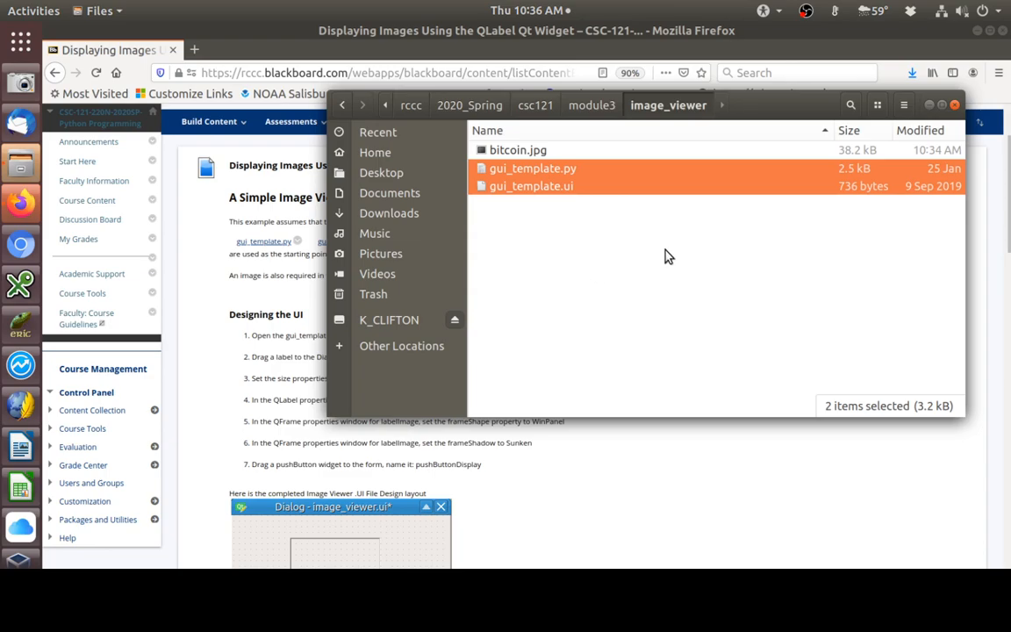
mouse_move(699, 216)
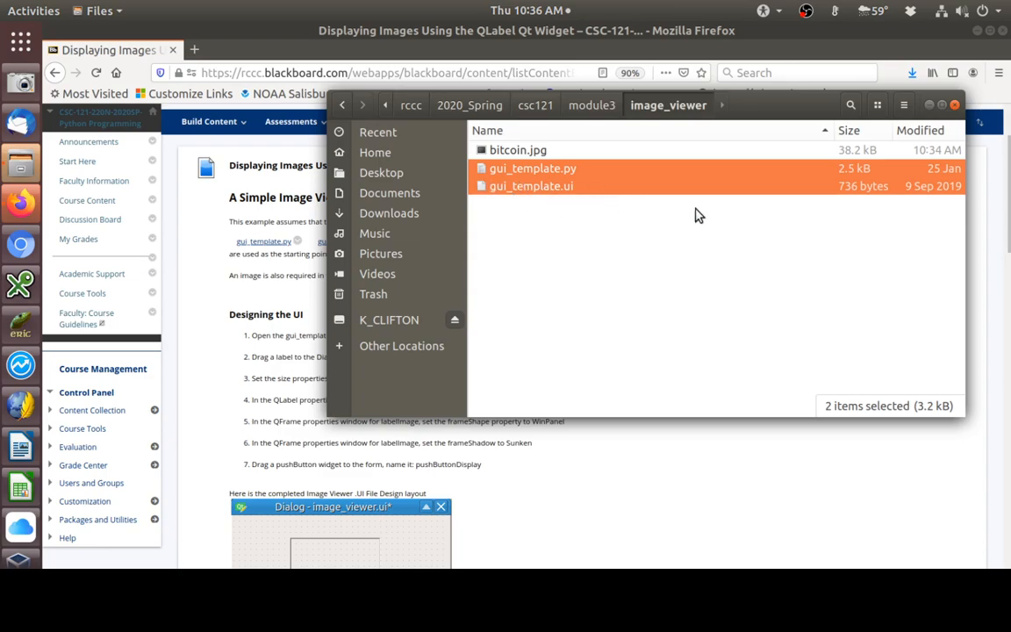
mouse_move(619, 207)
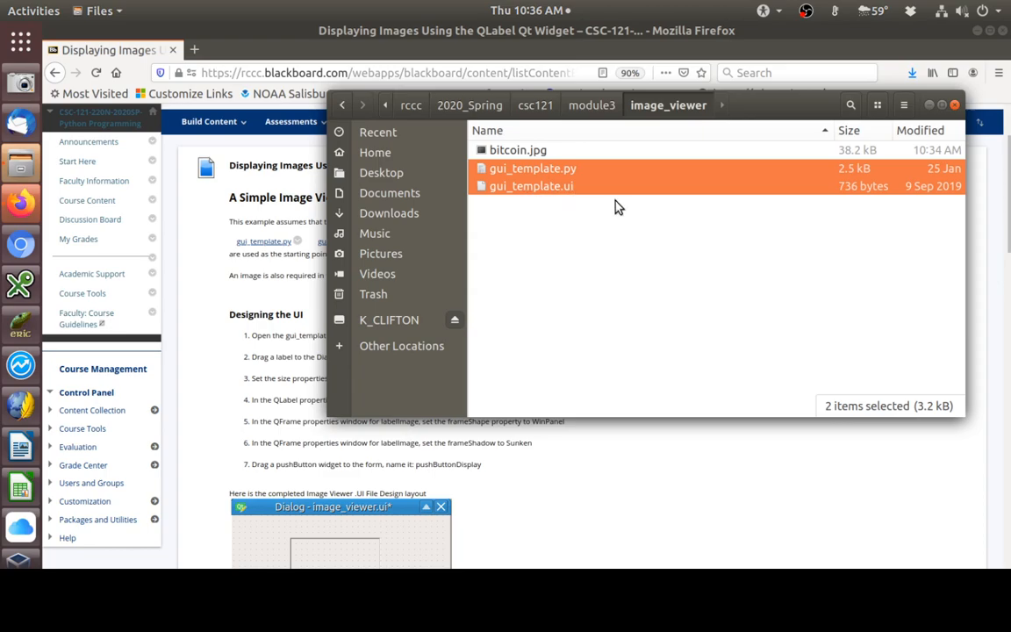
mouse_move(512, 196)
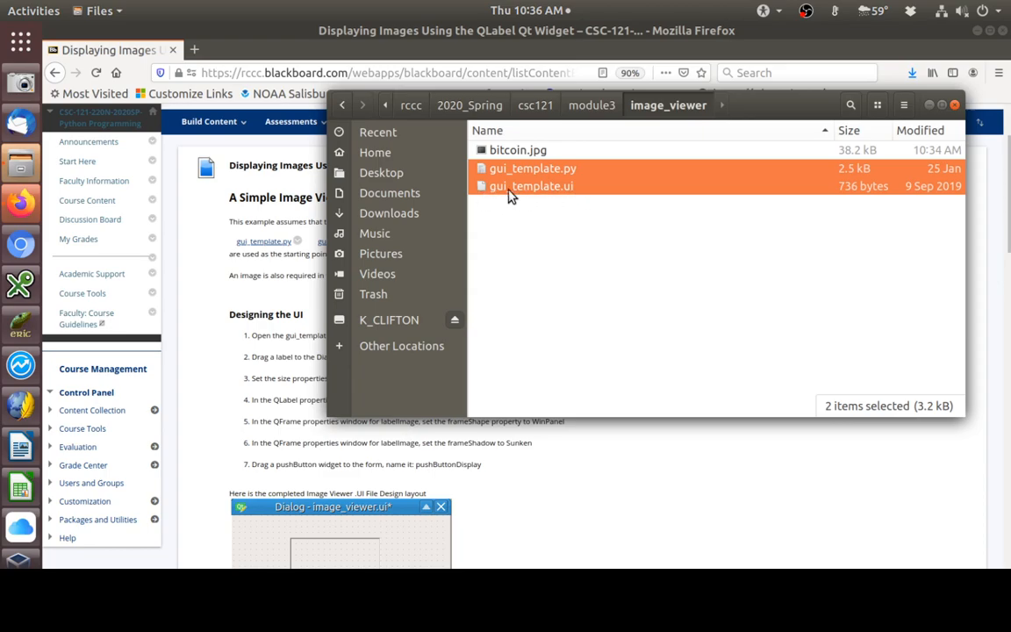
mouse_move(528, 200)
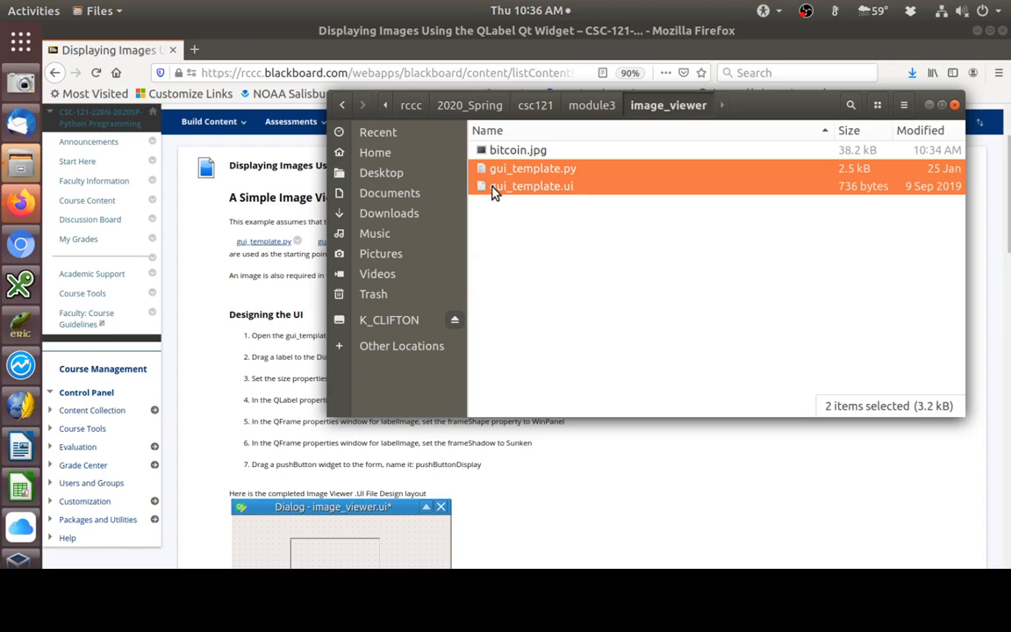
mouse_move(523, 211)
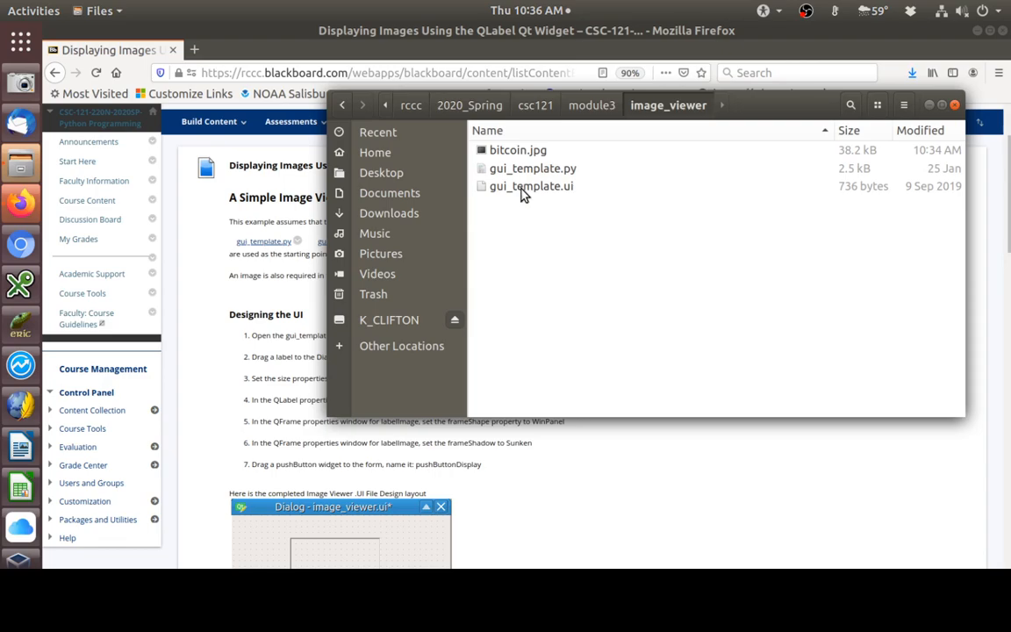
- Open gui_template.ui with Qt 5 Designer from the Files context menu
right_click(530, 185)
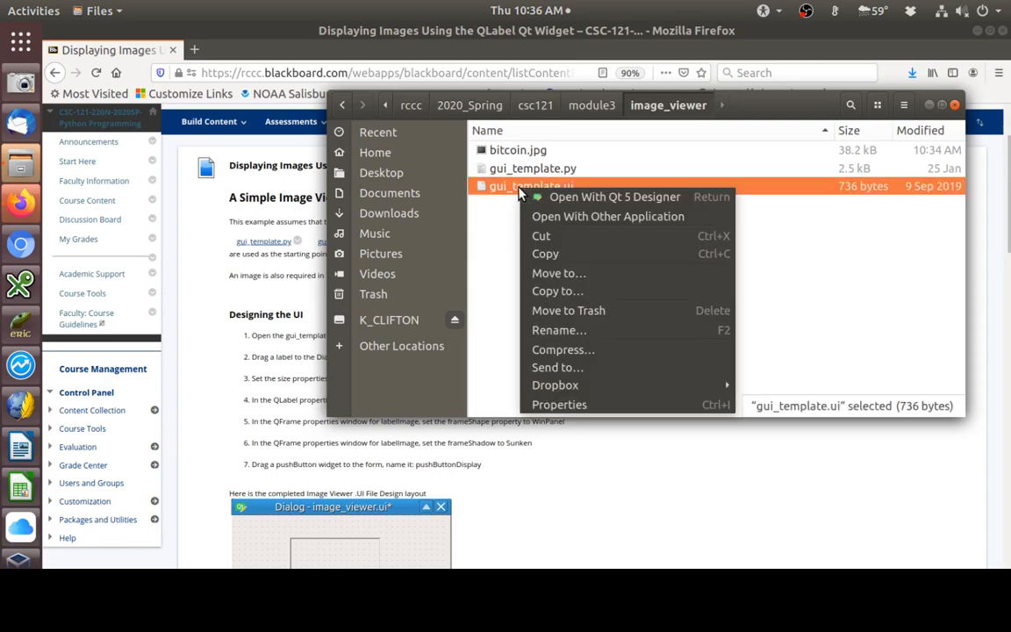
mouse_move(612, 196)
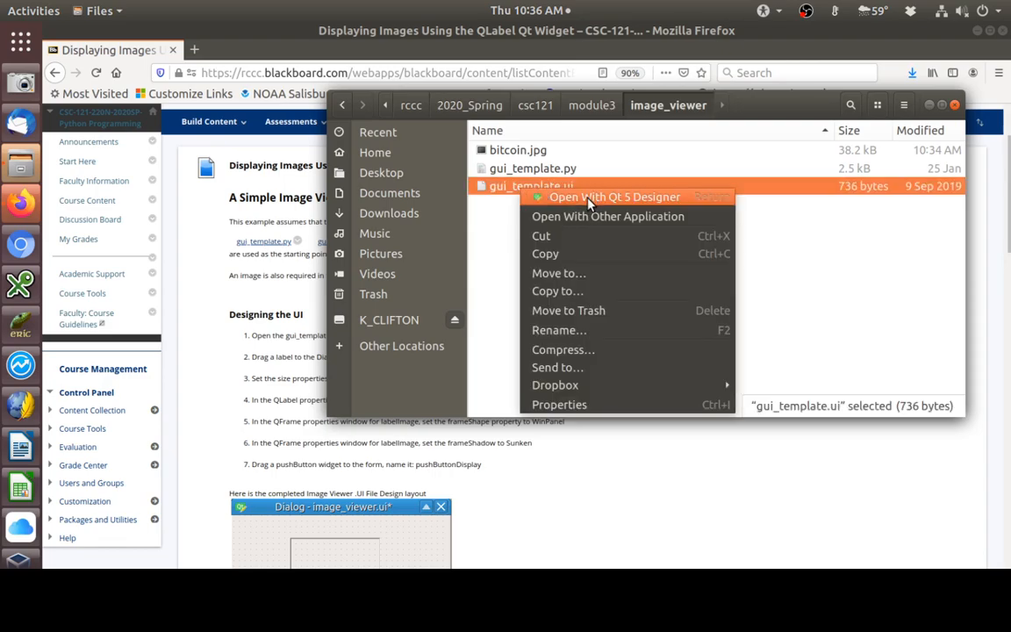
left_click(609, 197)
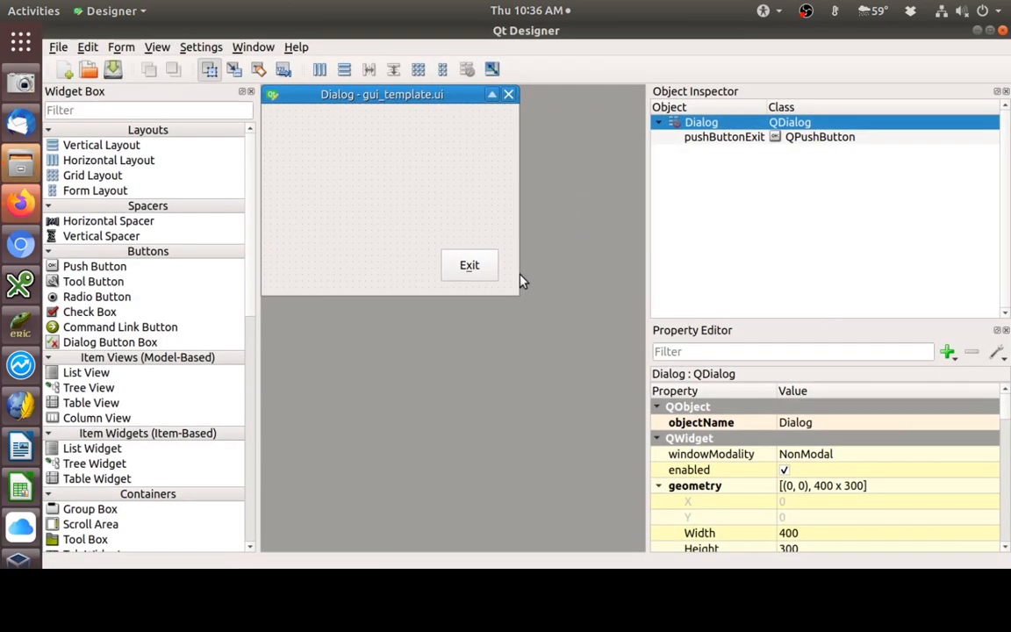
mouse_move(491, 313)
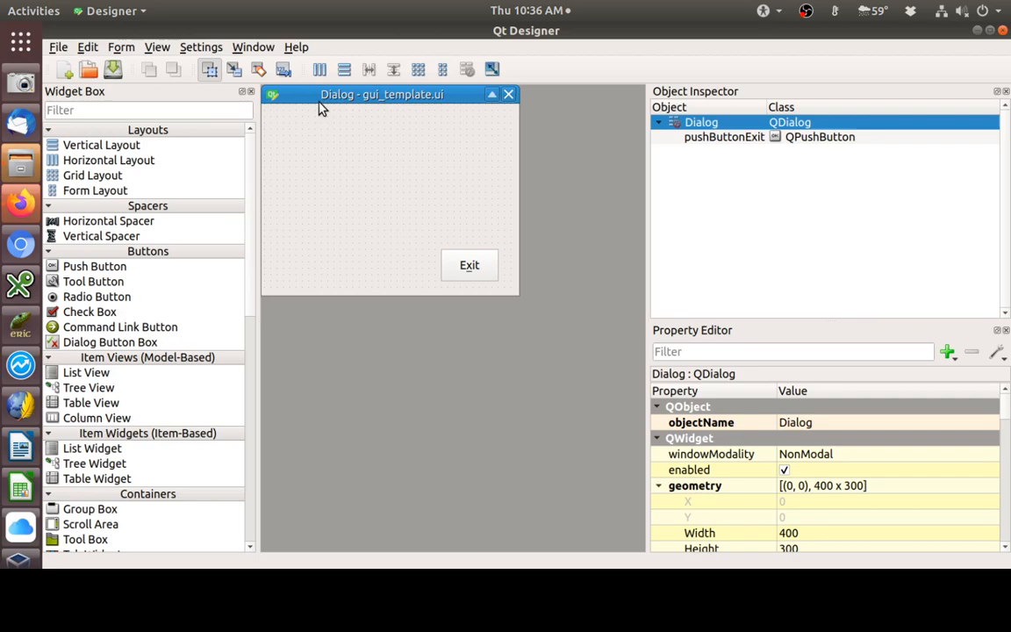
left_click(59, 47)
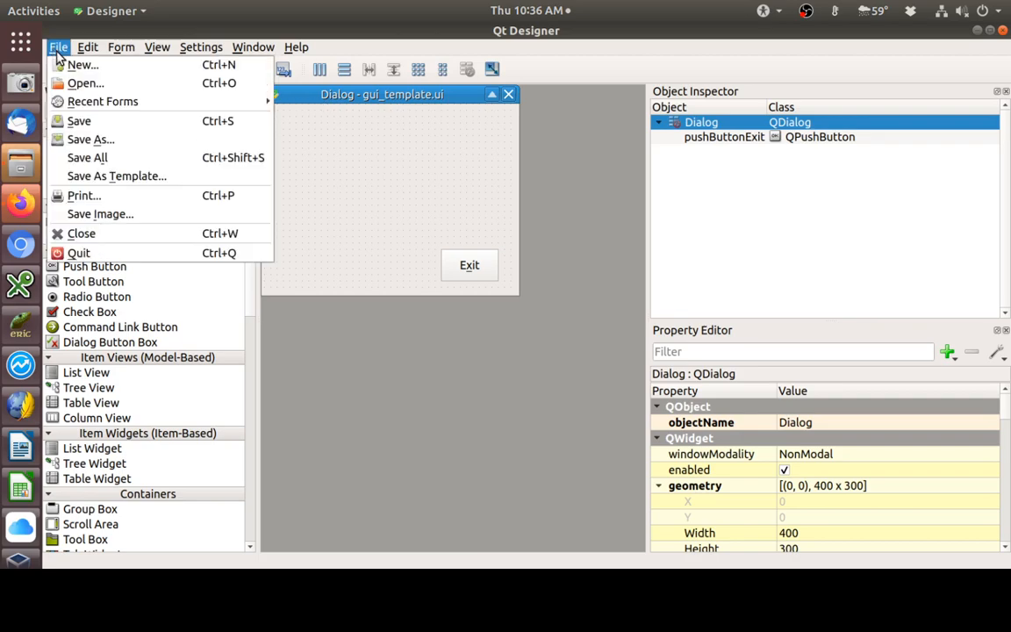
- Save the form as image_viewer.ui in the image_viewer folder
left_click(91, 138)
type("image_viewer.ui")
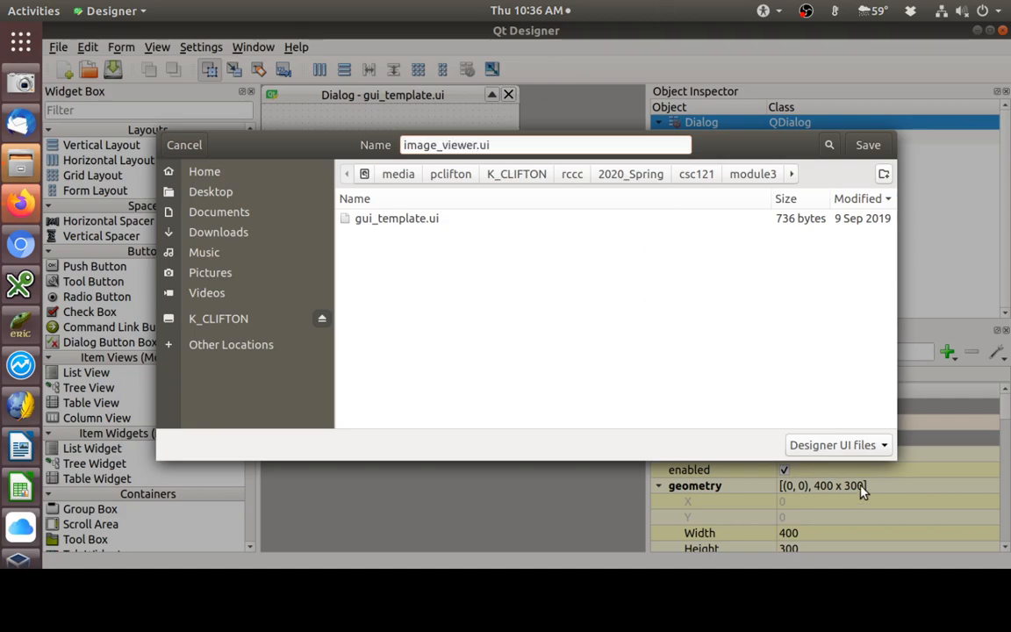
left_click(867, 145)
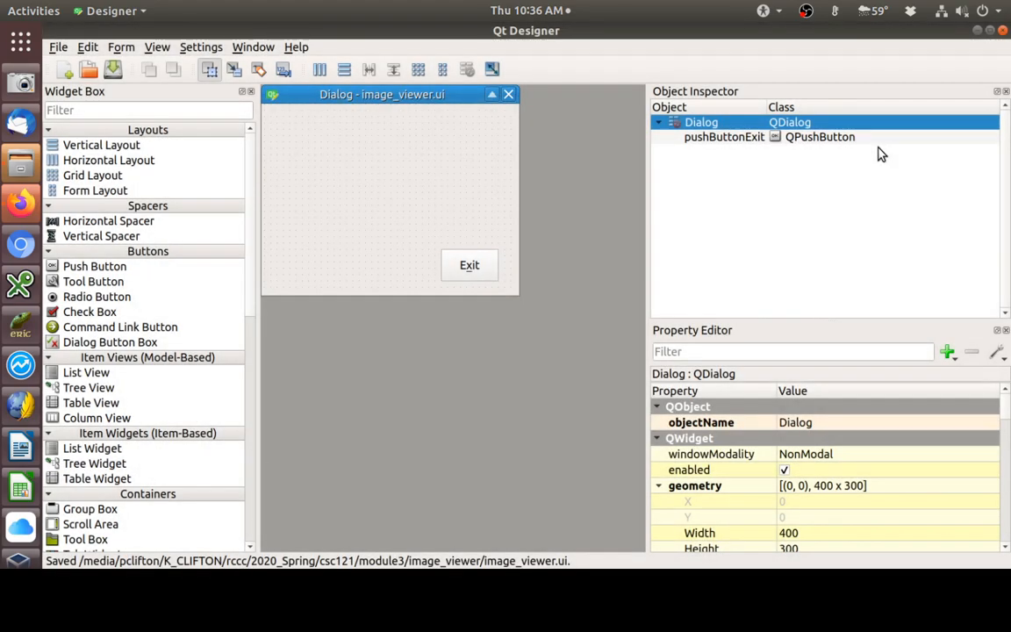
mouse_move(405, 107)
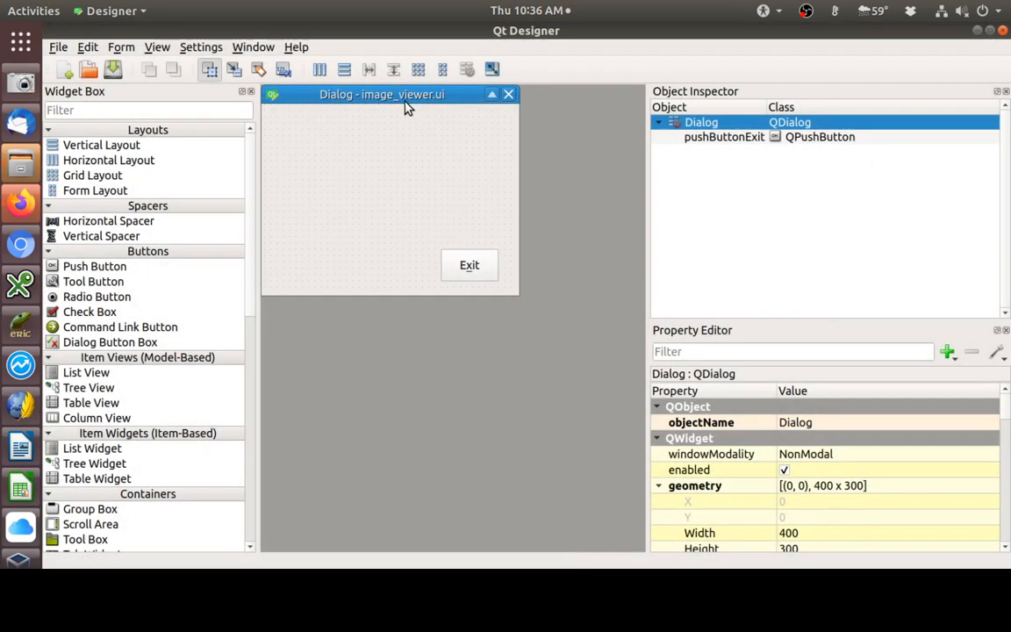
mouse_move(324, 329)
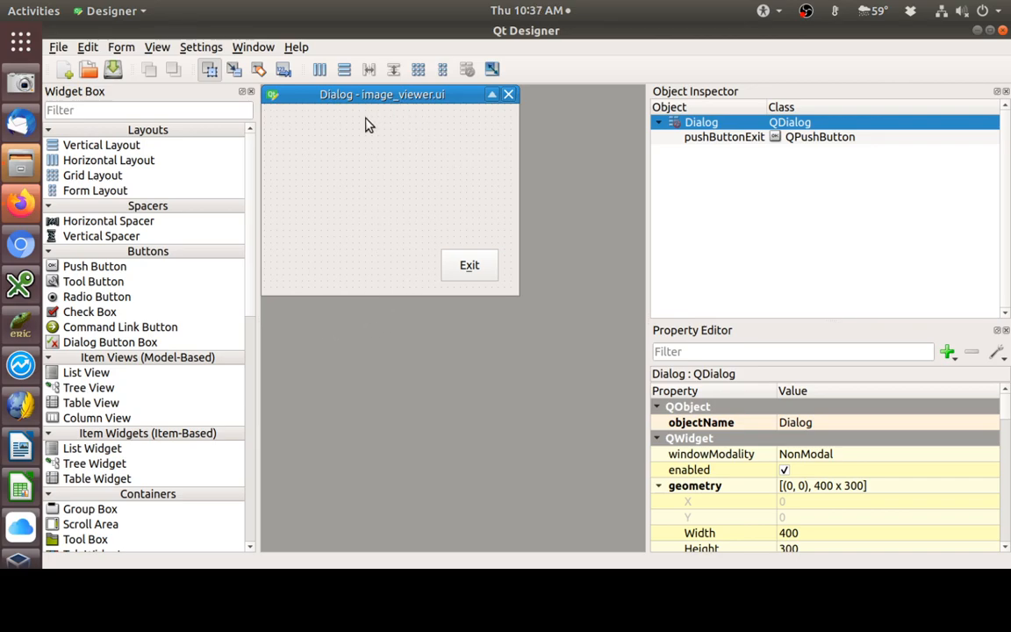
mouse_move(509, 288)
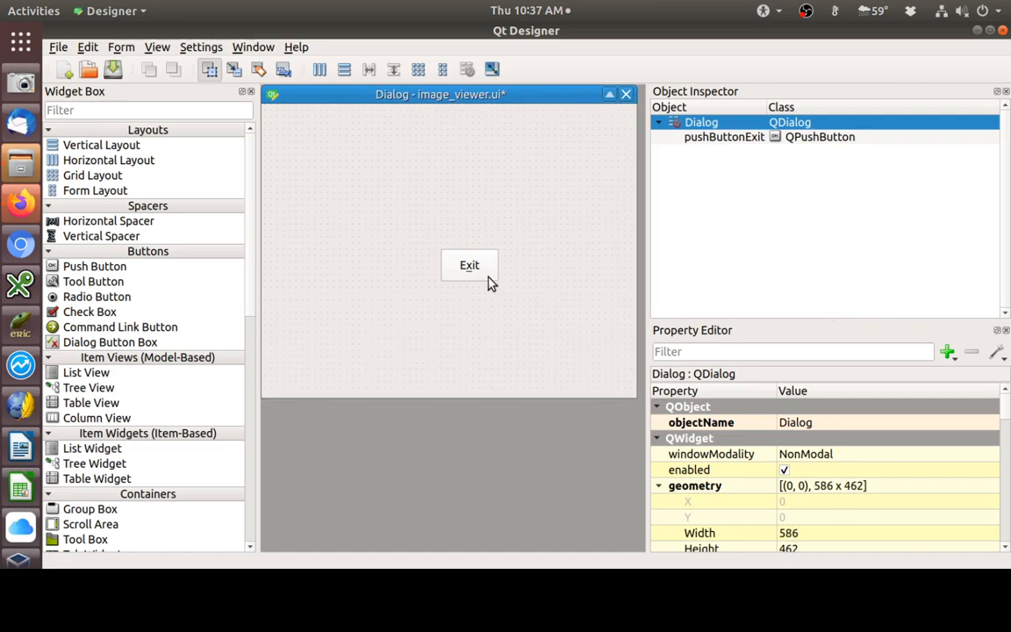
- Drag the Exit button to the form's lower right at 340, 390
left_click_drag(469, 265, 583, 365)
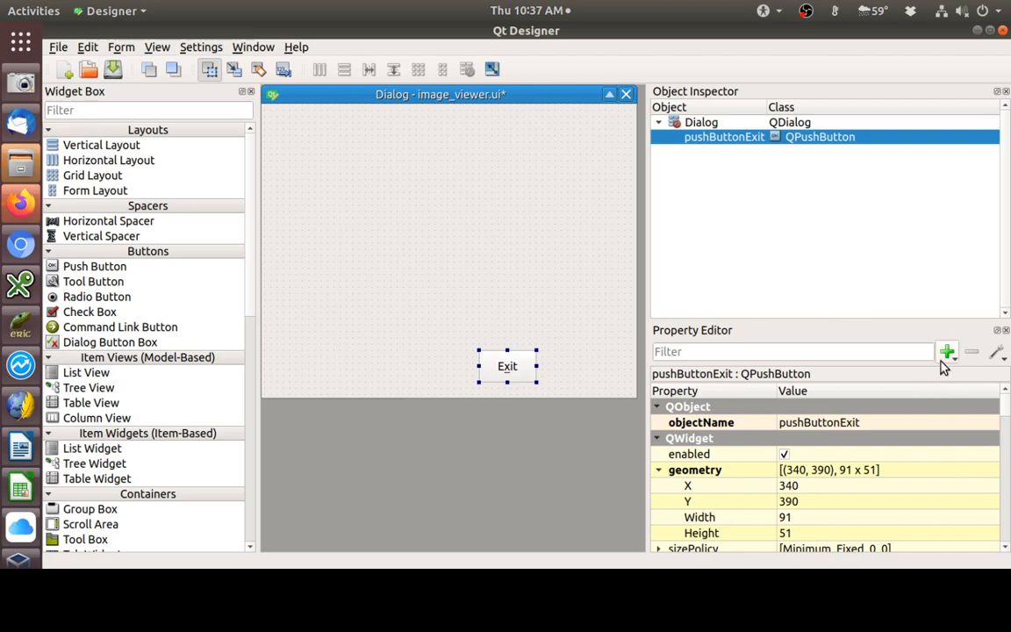
mouse_move(469, 265)
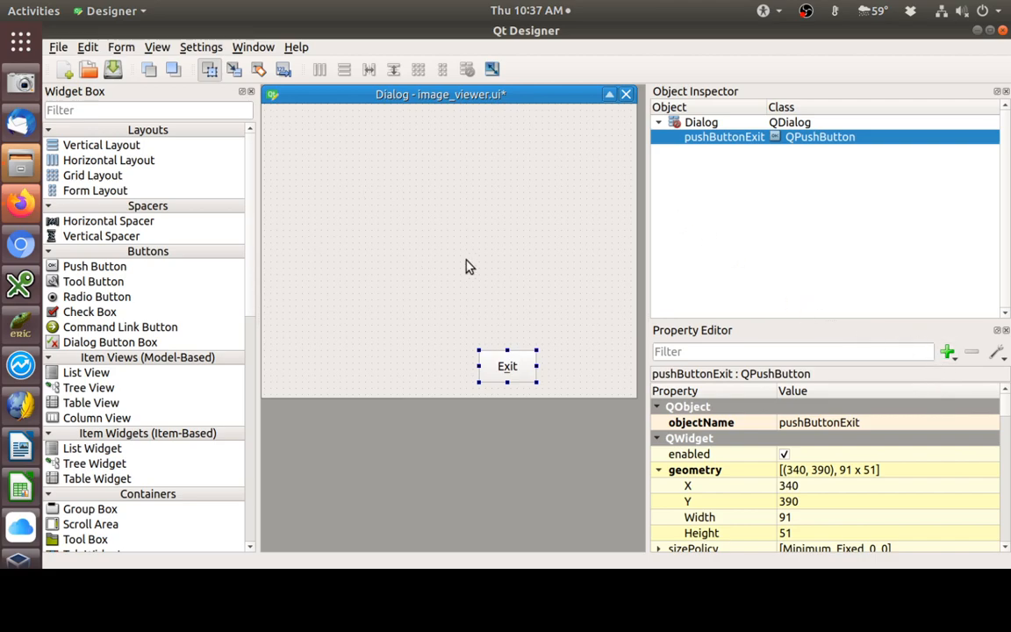
mouse_move(485, 283)
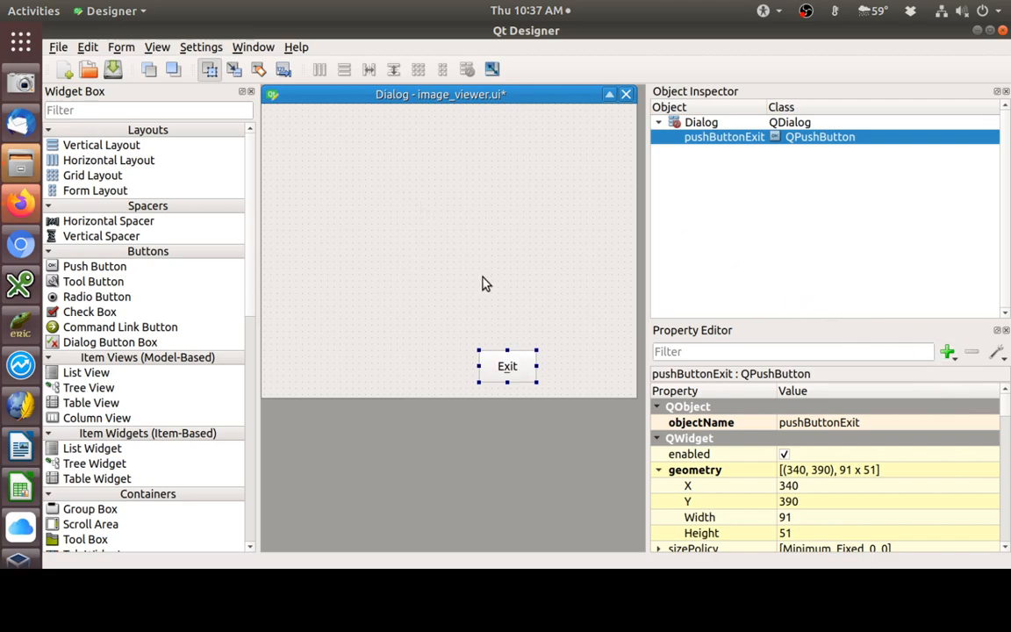
mouse_move(445, 216)
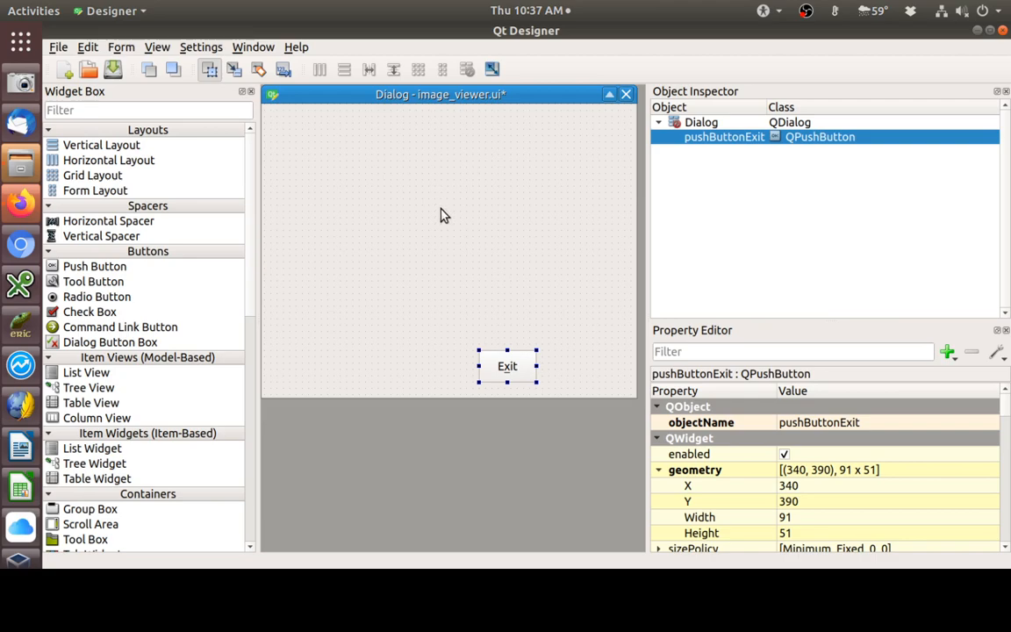
mouse_move(423, 190)
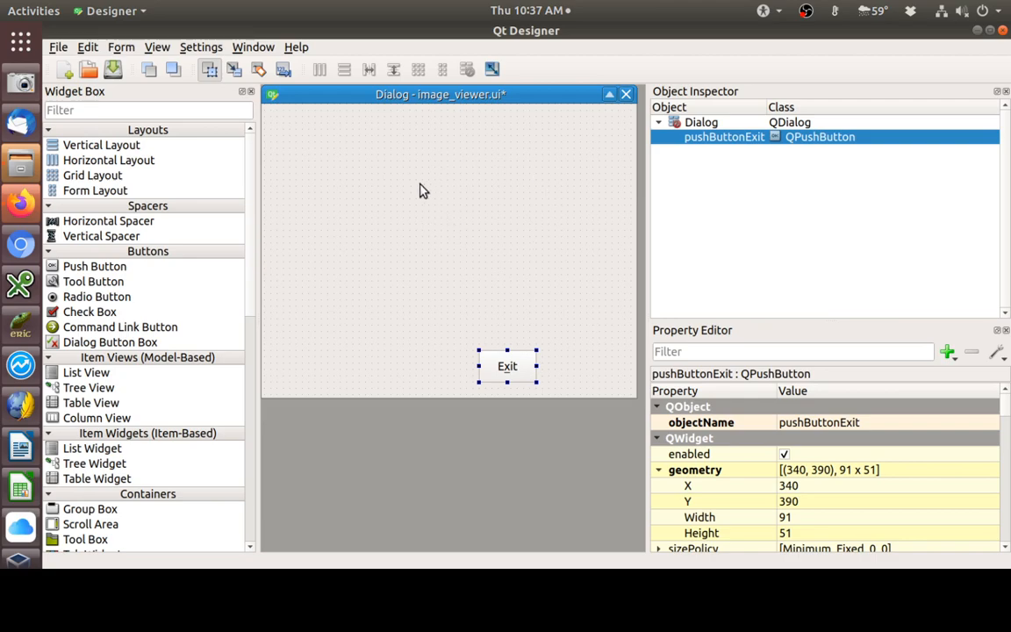
mouse_move(483, 300)
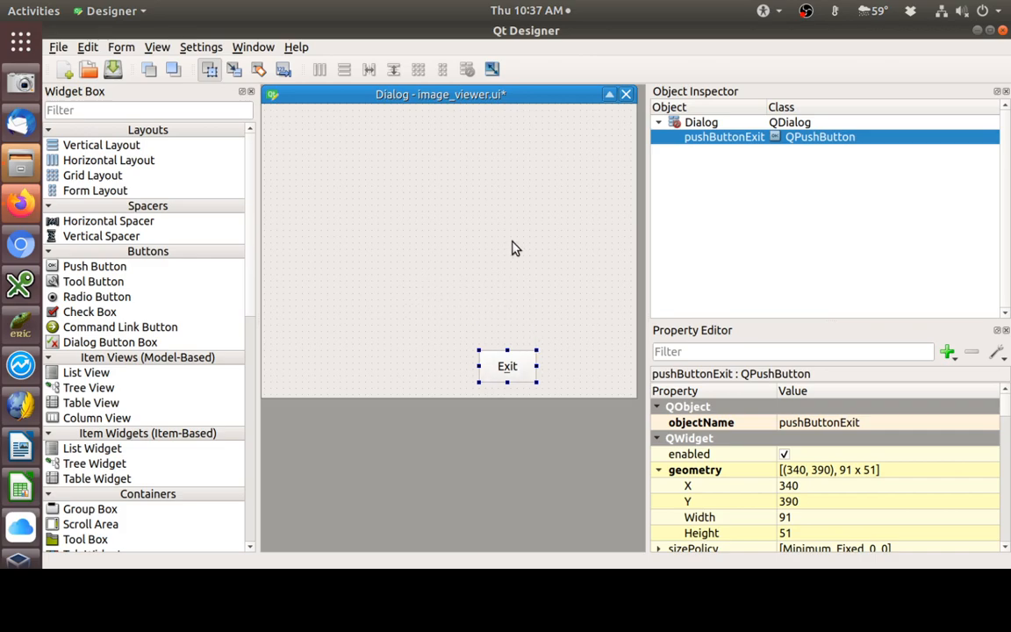
mouse_move(491, 252)
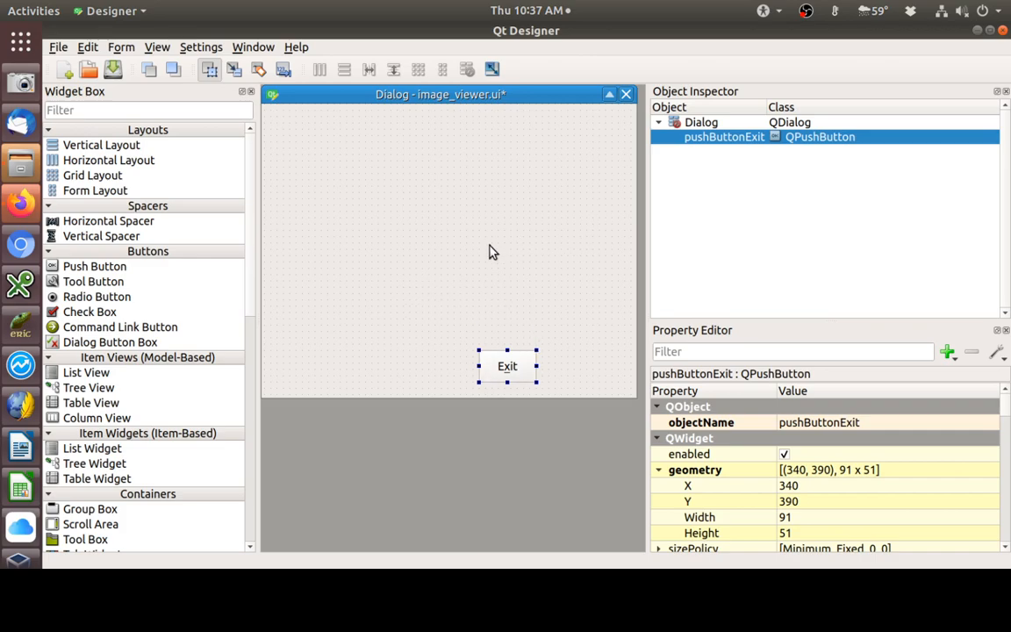
mouse_move(291, 378)
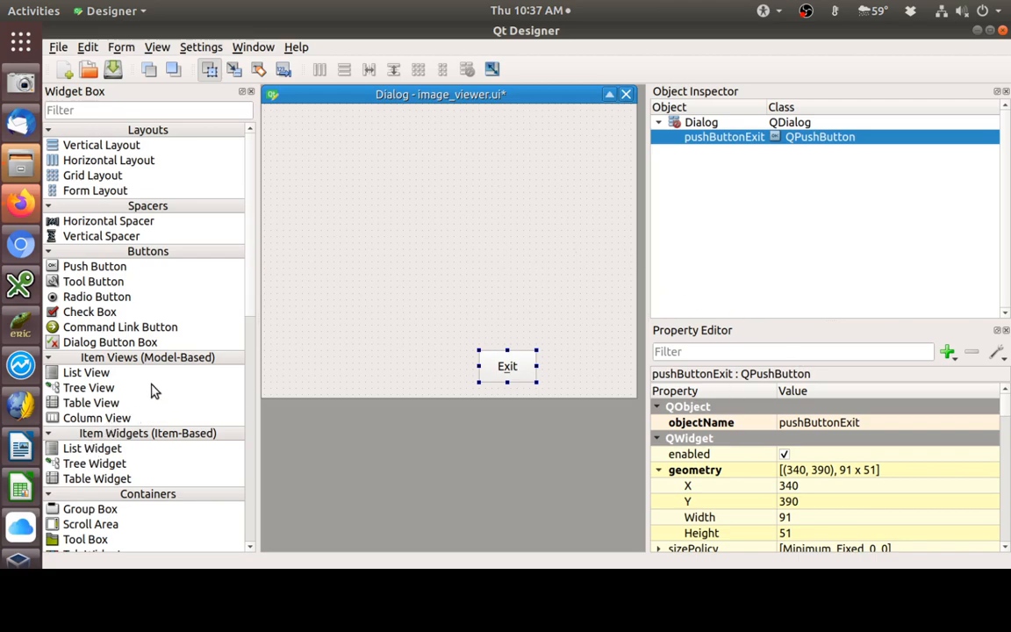
- Place a Label near the top of the form and rename it labelImage
scroll("down", 3)
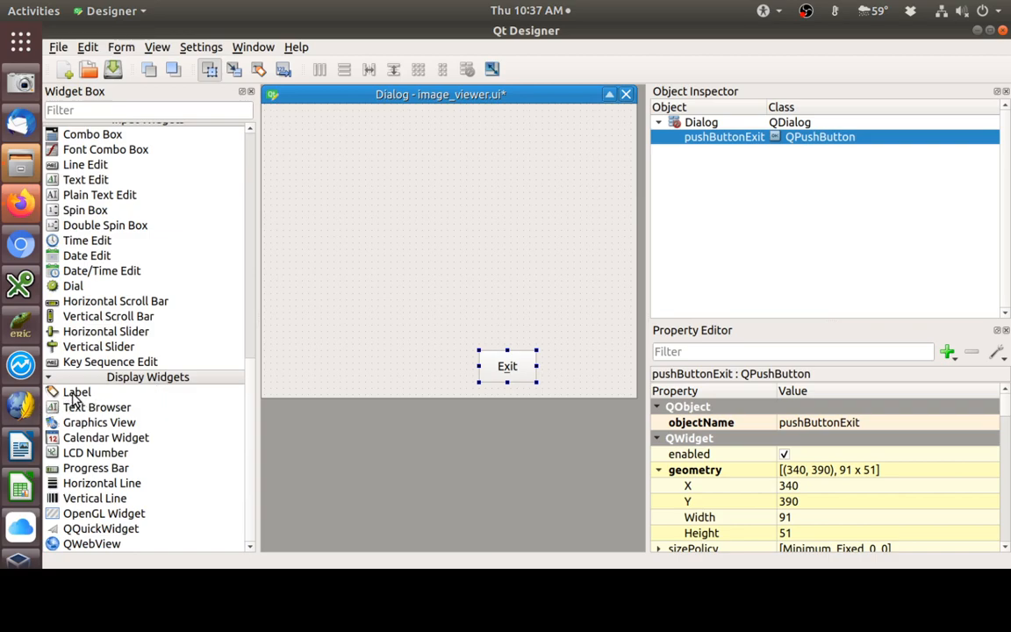
left_click_drag(77, 392, 382, 235)
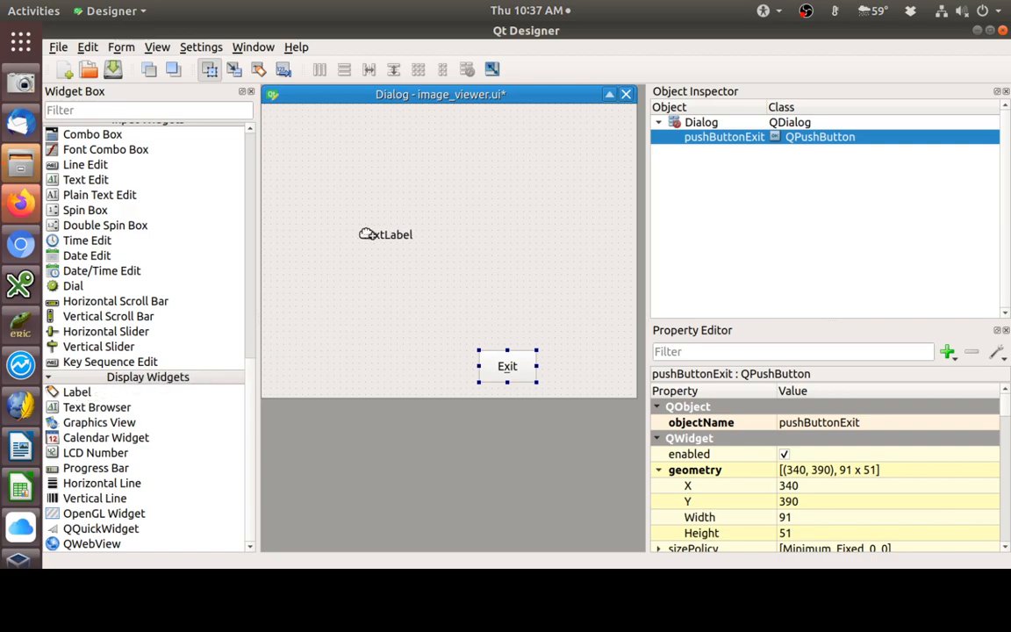
left_click_drag(386, 235, 434, 155)
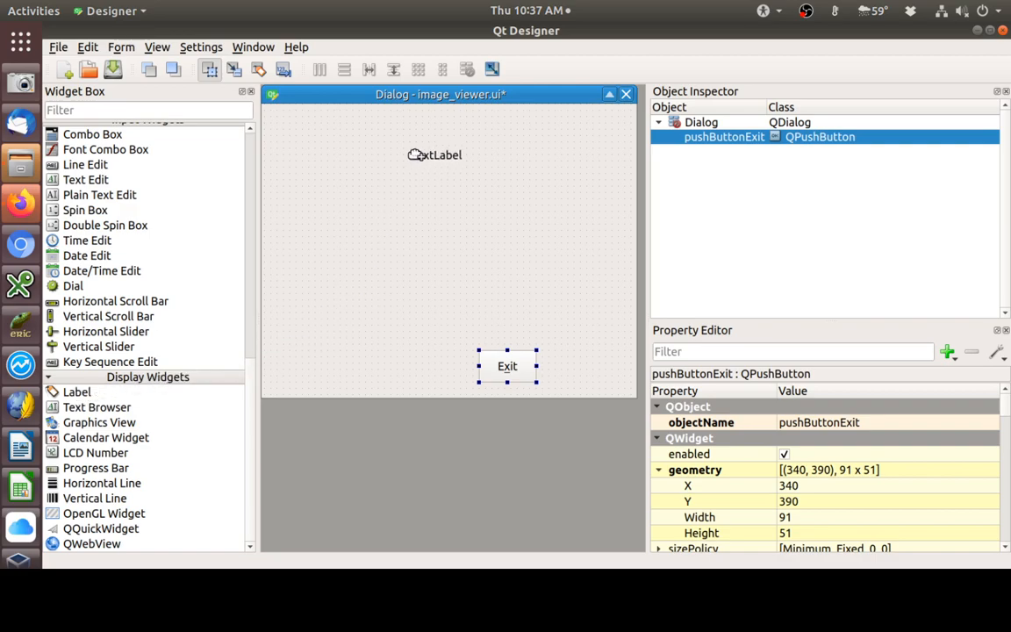
left_click(422, 154)
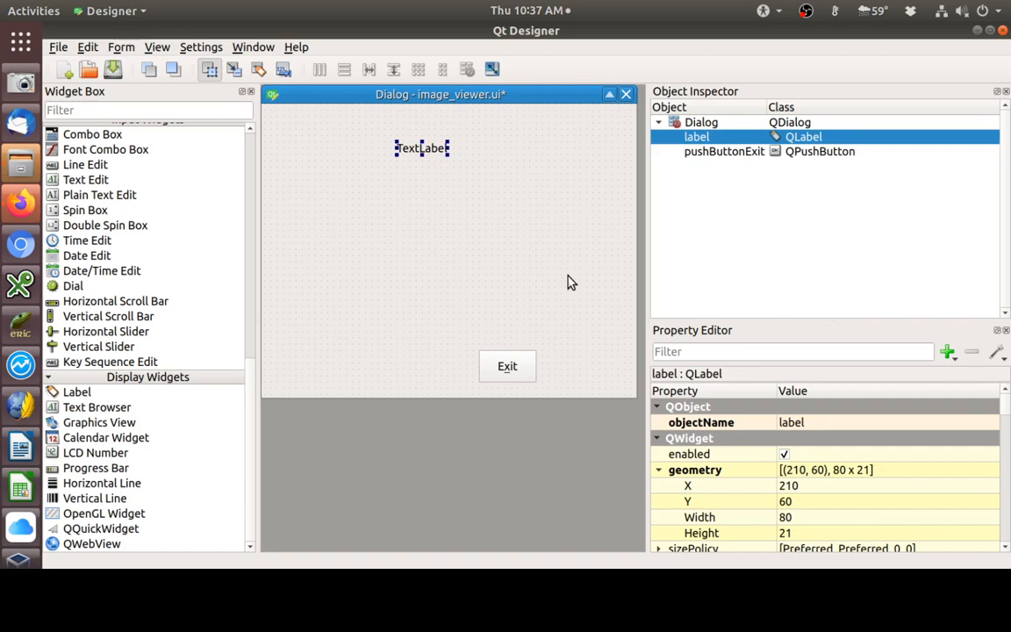
mouse_move(438, 225)
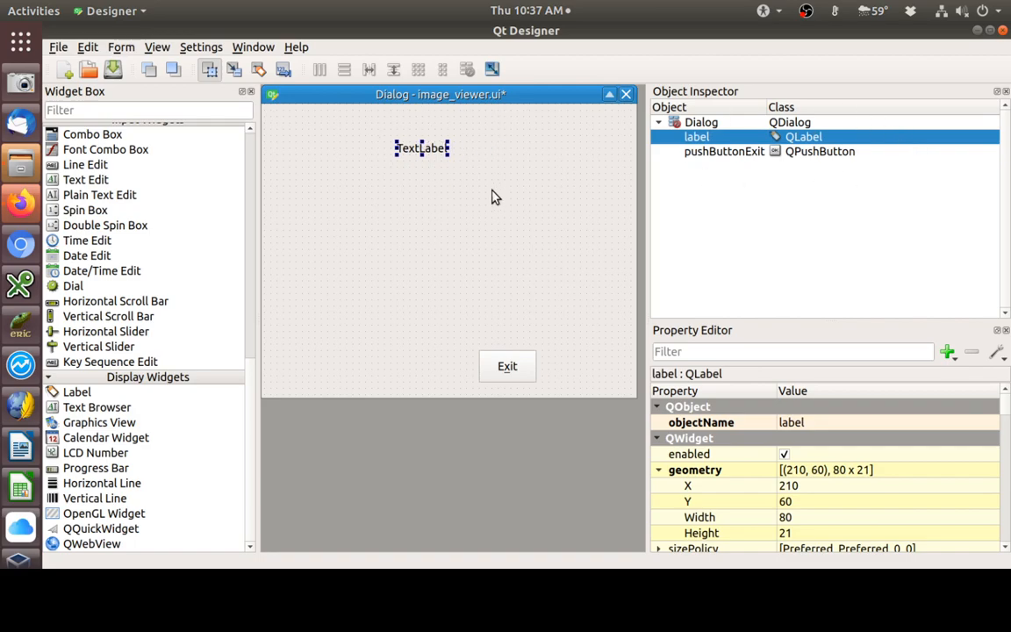
mouse_move(714, 140)
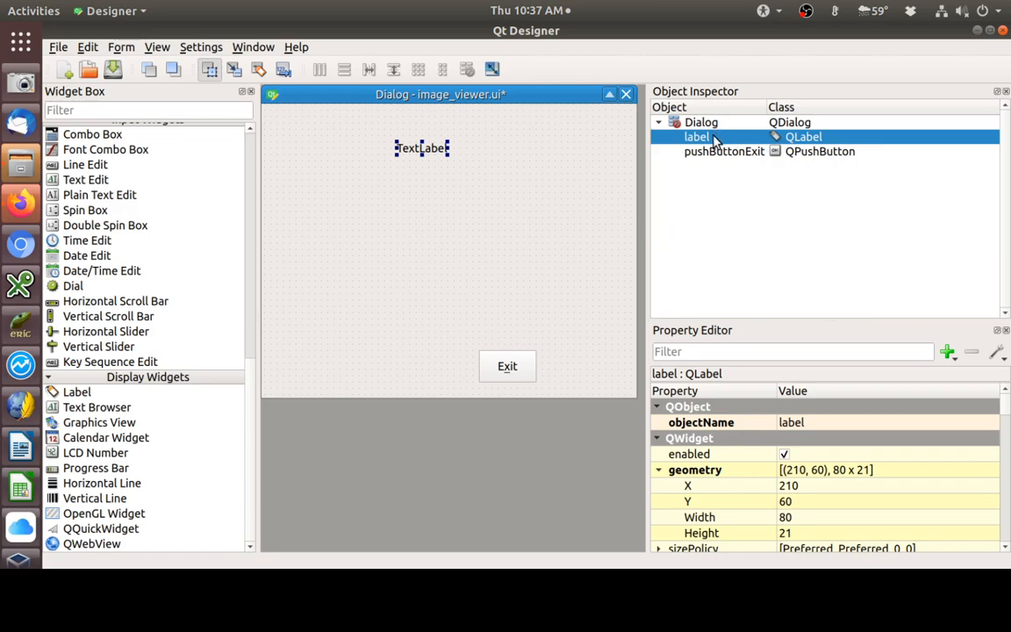
double_click(697, 136)
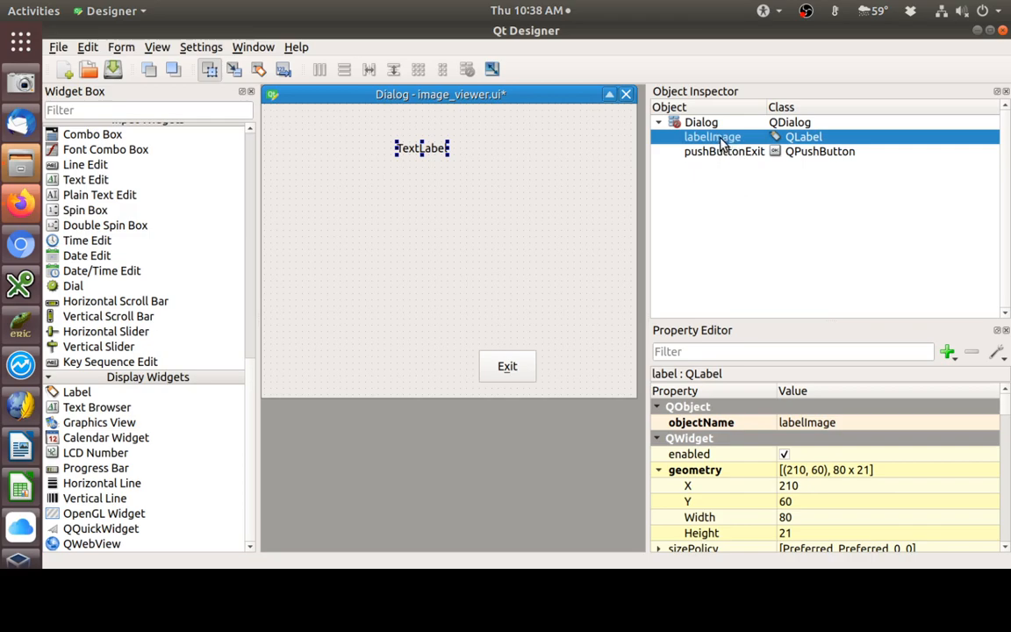
mouse_move(482, 148)
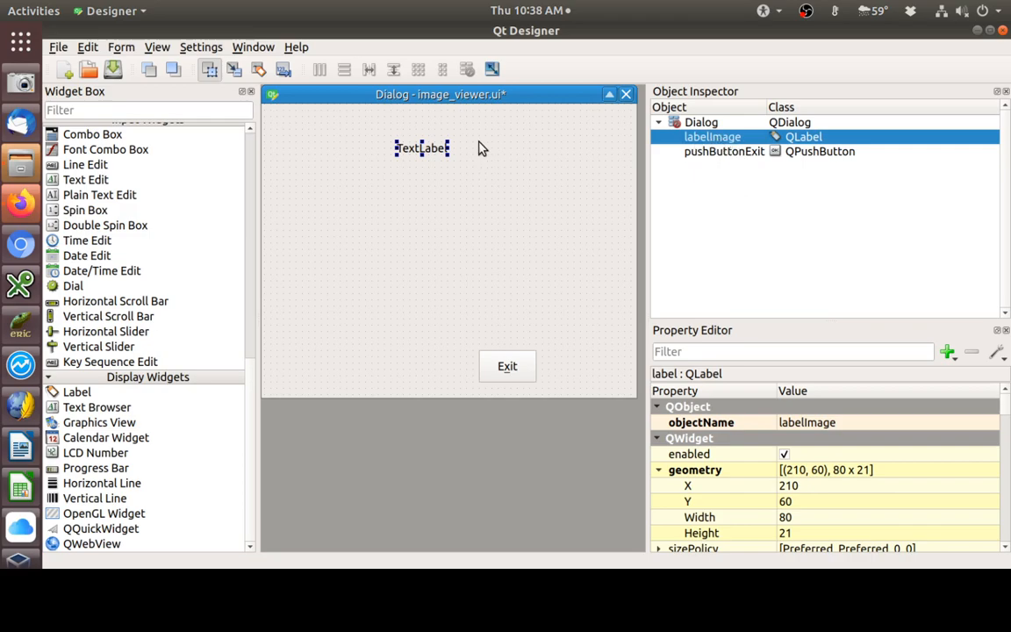
left_click(112, 70)
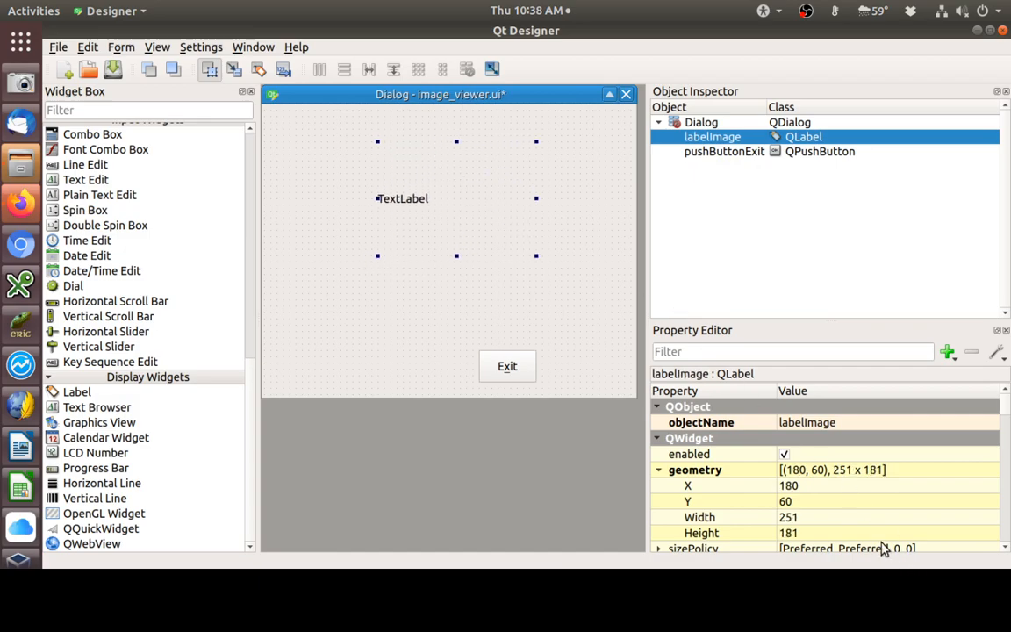
mouse_move(479, 265)
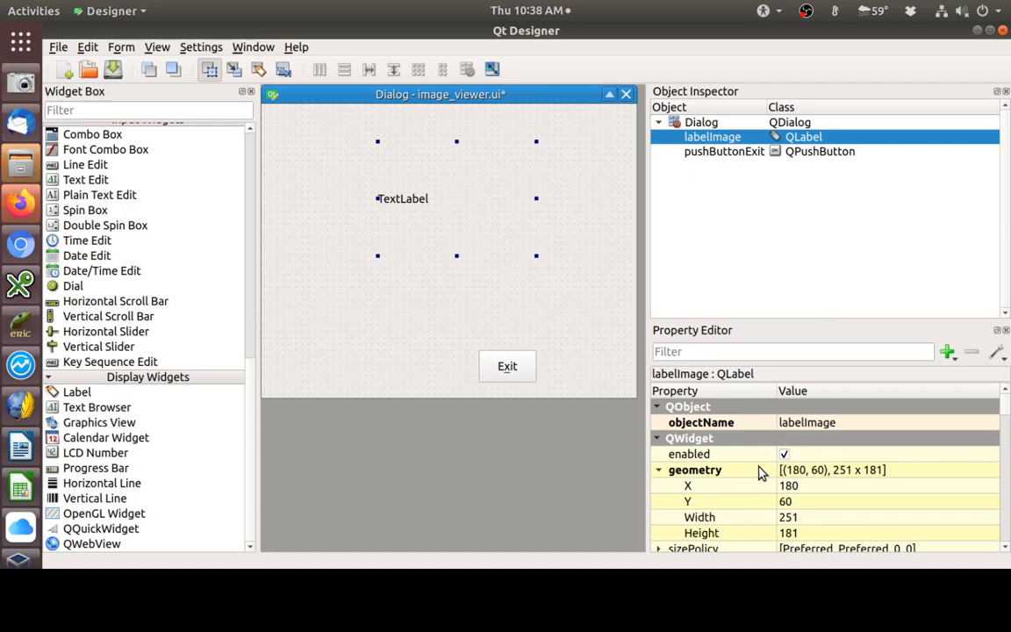
mouse_move(787, 557)
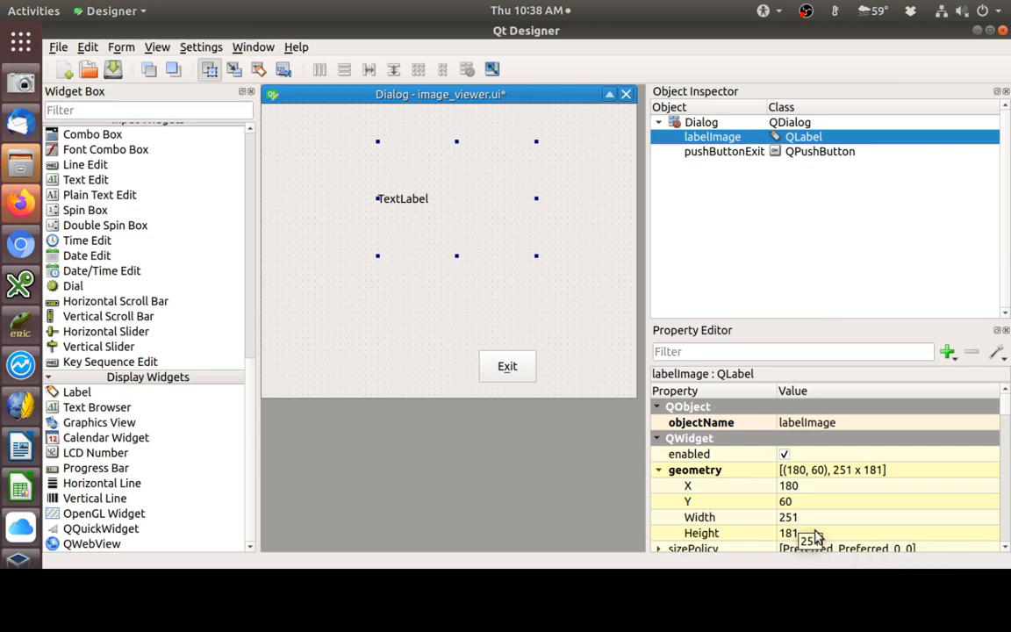
mouse_move(844, 517)
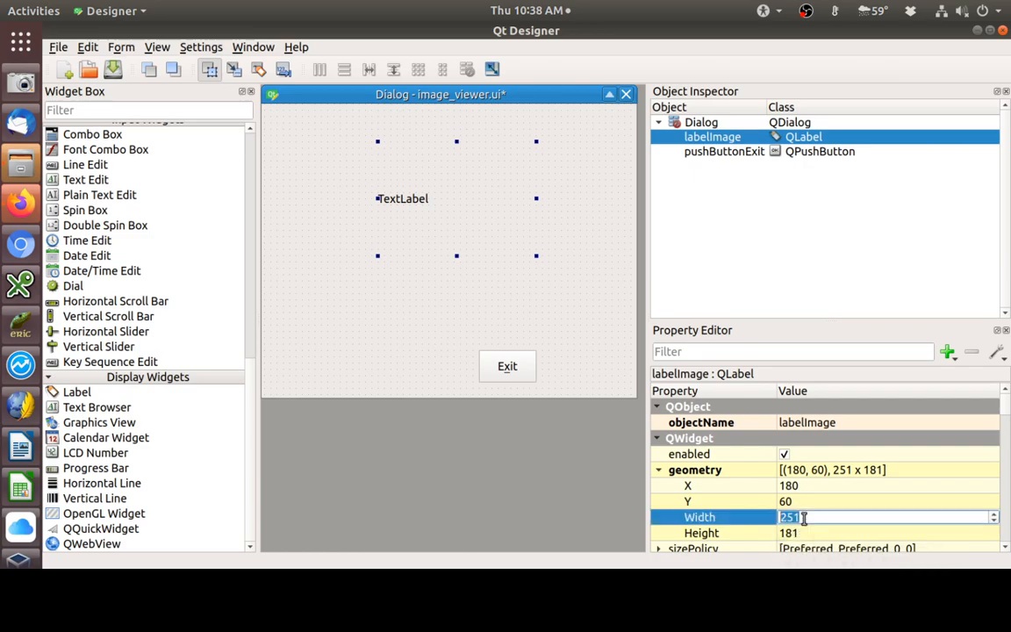
- Set labelImage's geometry width to 160 and begin editing its height
type("160")
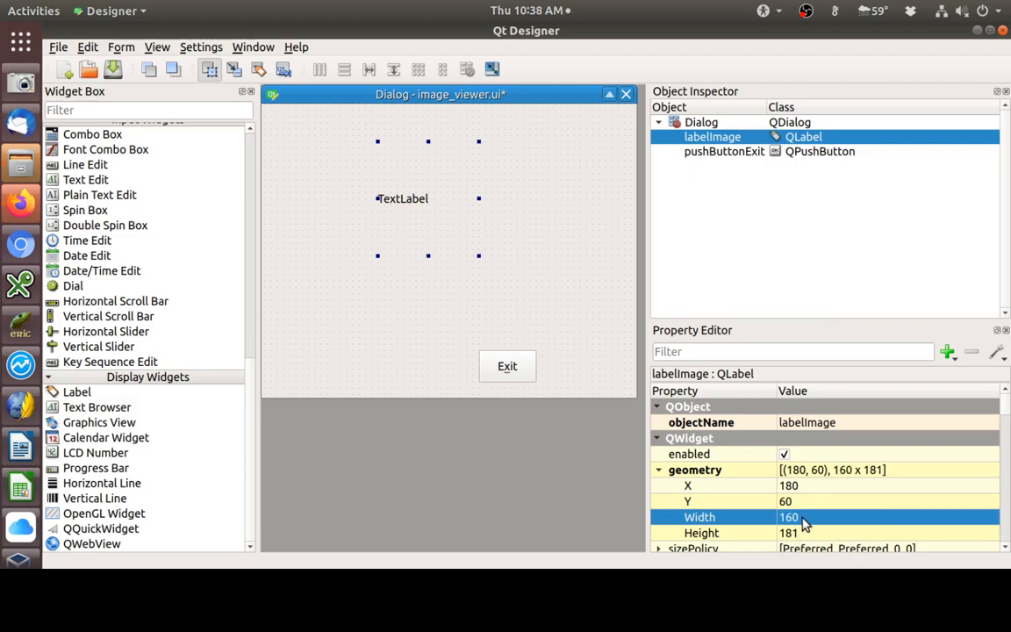
left_click(887, 532)
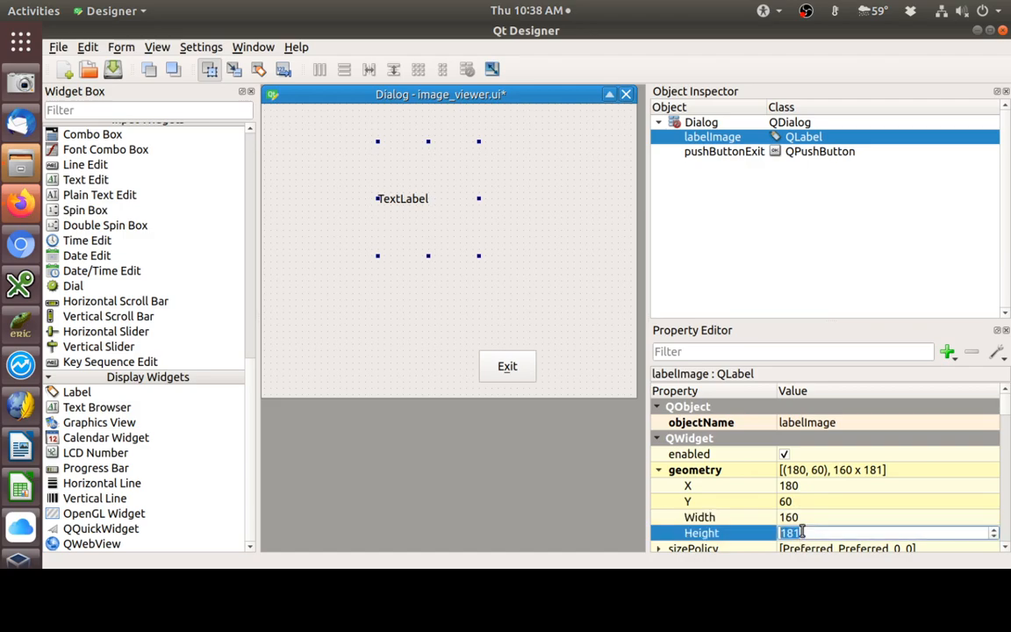
mouse_move(838, 530)
type("160")
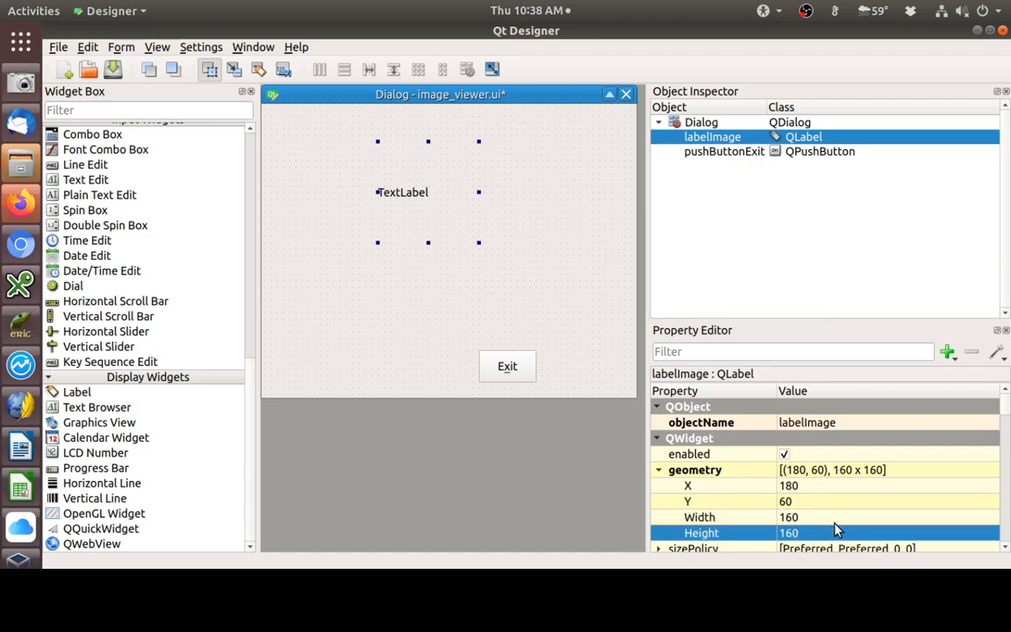
mouse_move(441, 217)
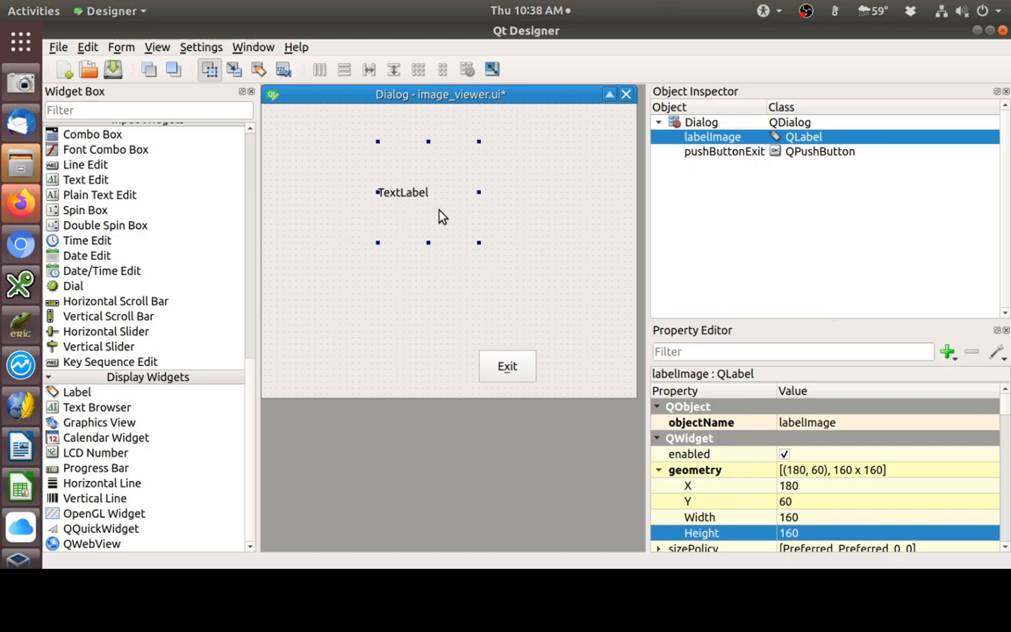
mouse_move(792, 390)
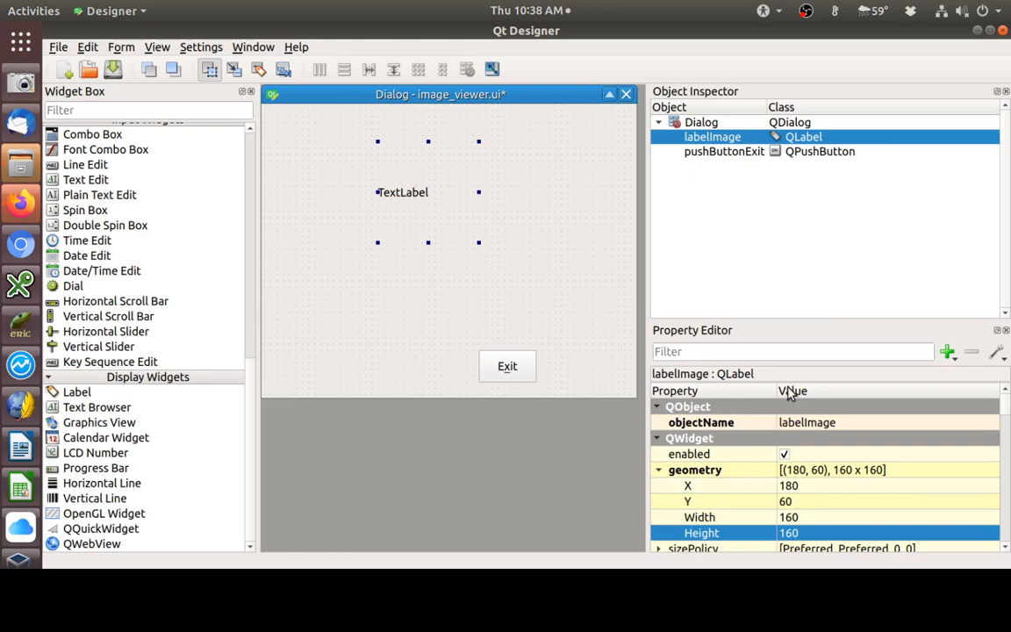
- Scroll the Property Editor down to labelImage's QFrame properties
scroll("down", 3)
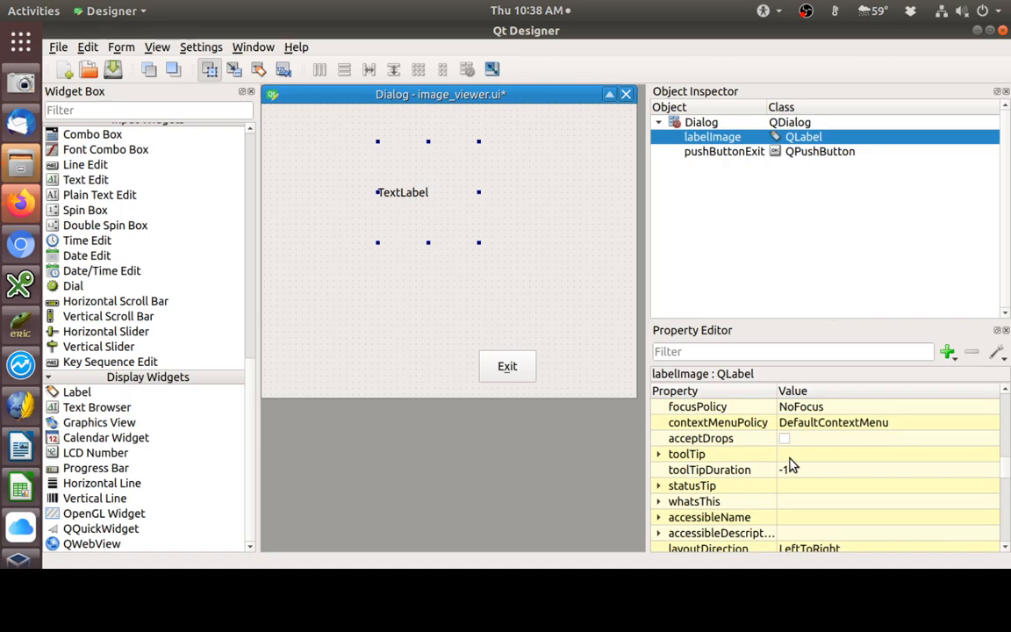
scroll("down", 3)
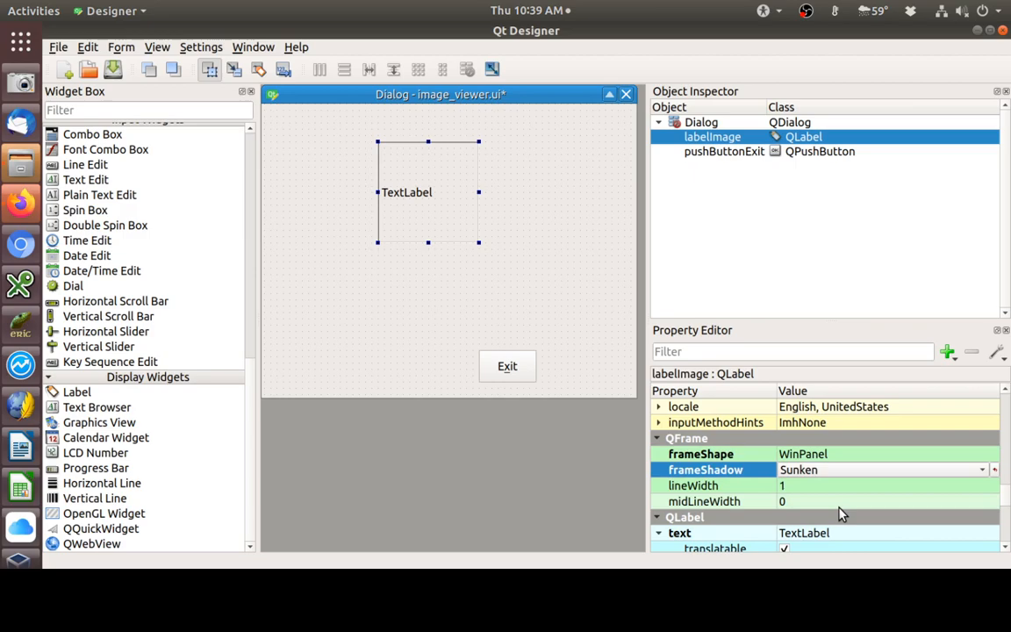
mouse_move(491, 249)
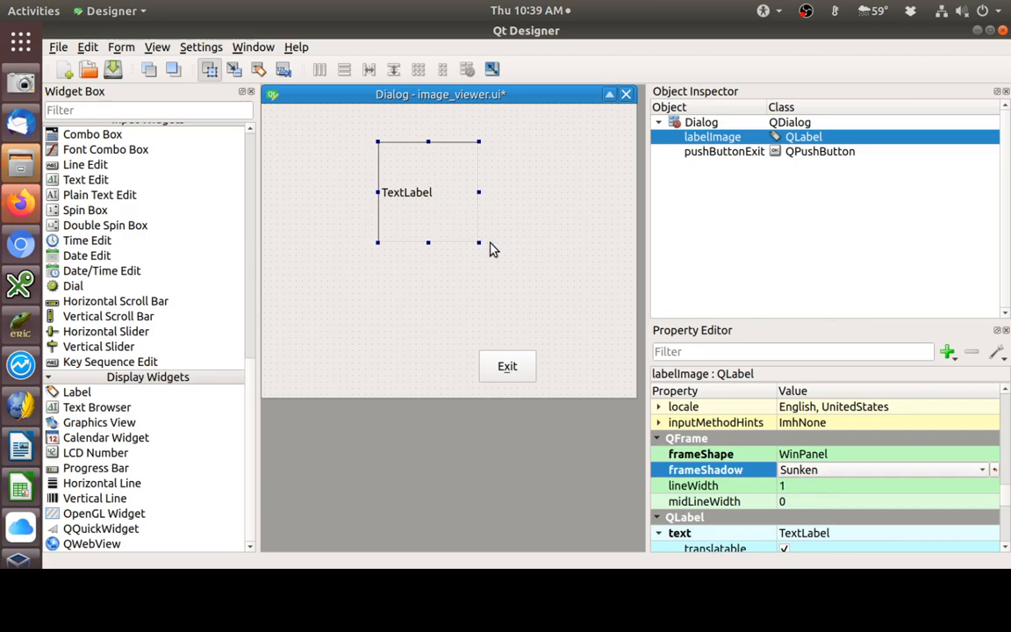
mouse_move(606, 410)
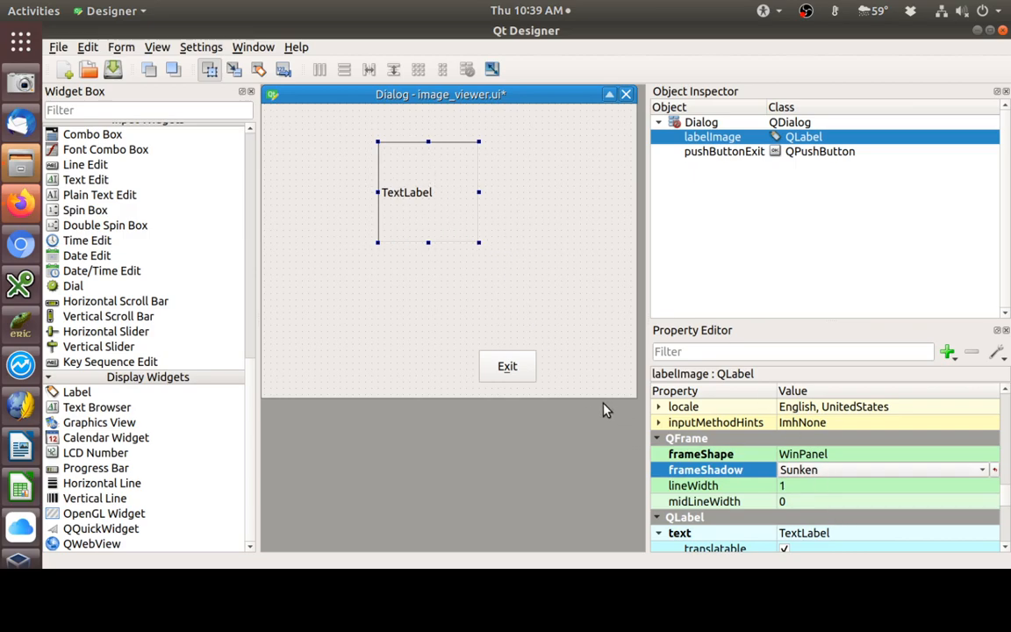
mouse_move(417, 163)
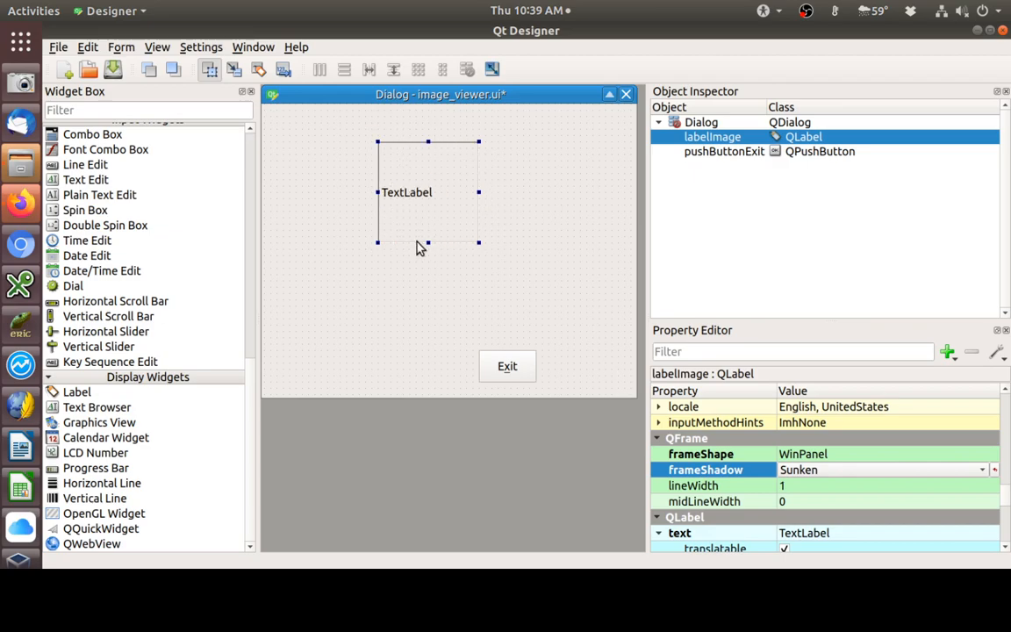
mouse_move(480, 263)
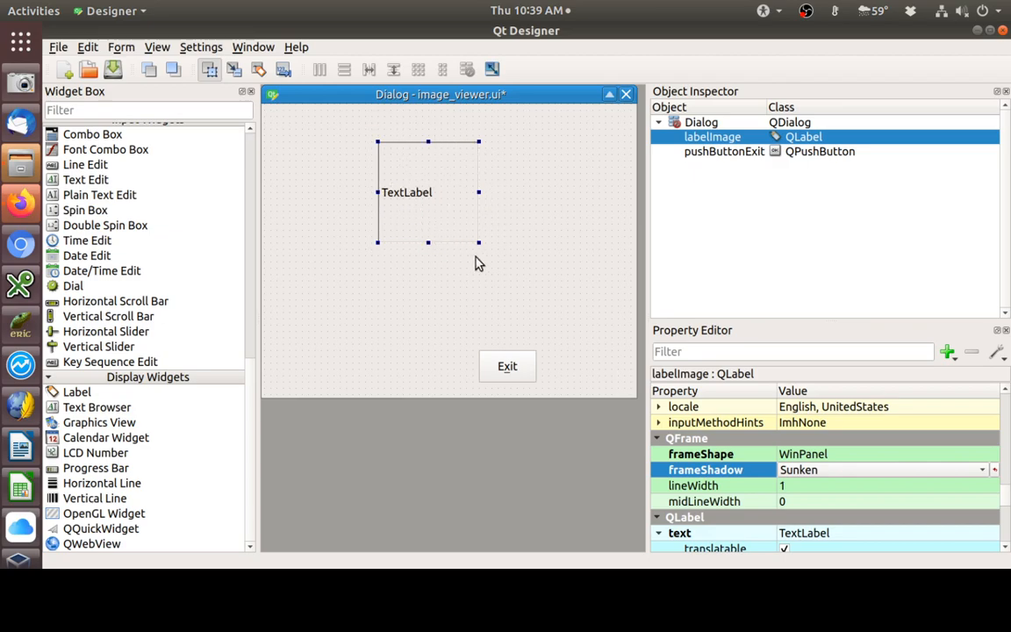
mouse_move(451, 239)
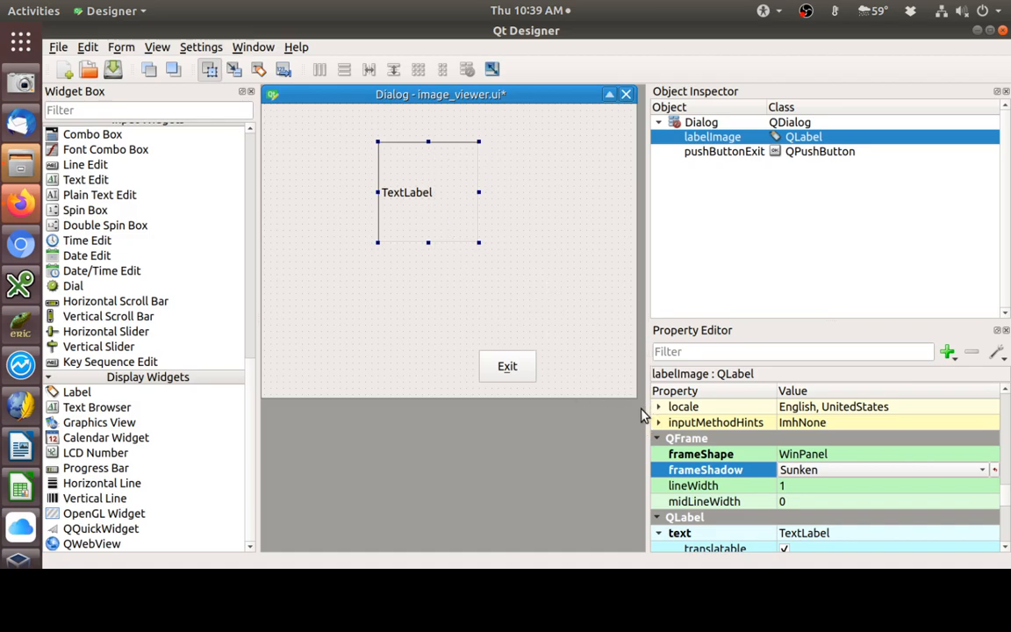
mouse_move(427, 149)
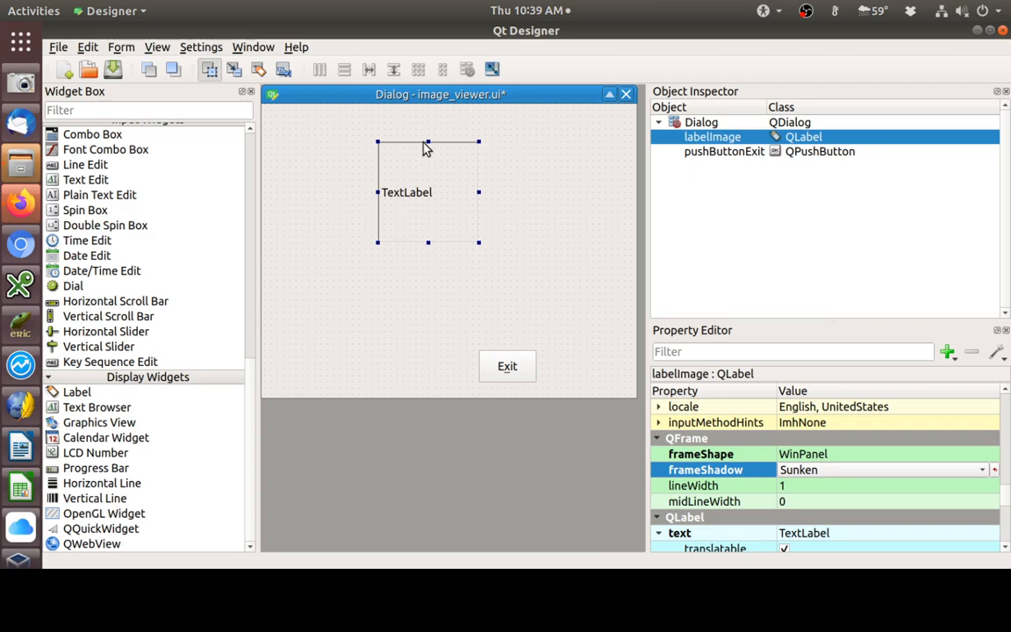
mouse_move(469, 170)
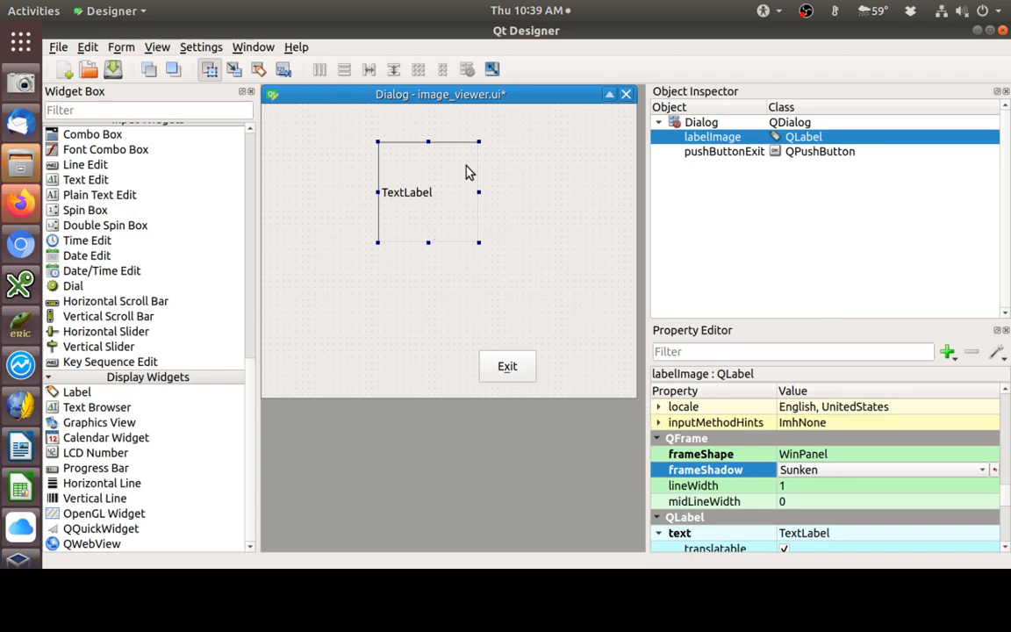
mouse_move(524, 366)
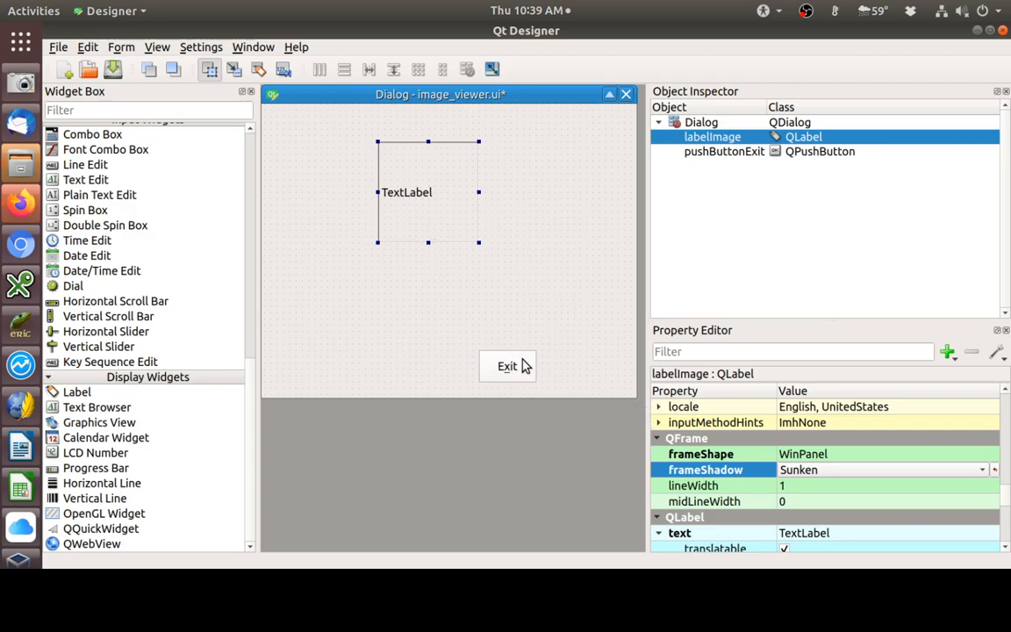
- Move the Exit button up, shrink the dialog to fit, and reselect labelImage
left_click(506, 366)
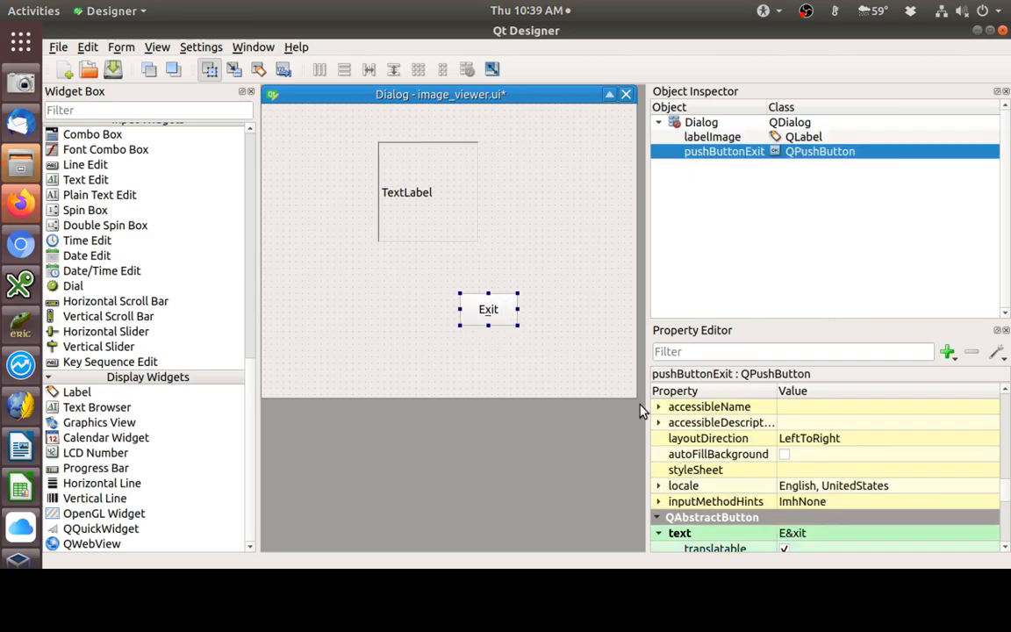
left_click_drag(636, 399, 549, 340)
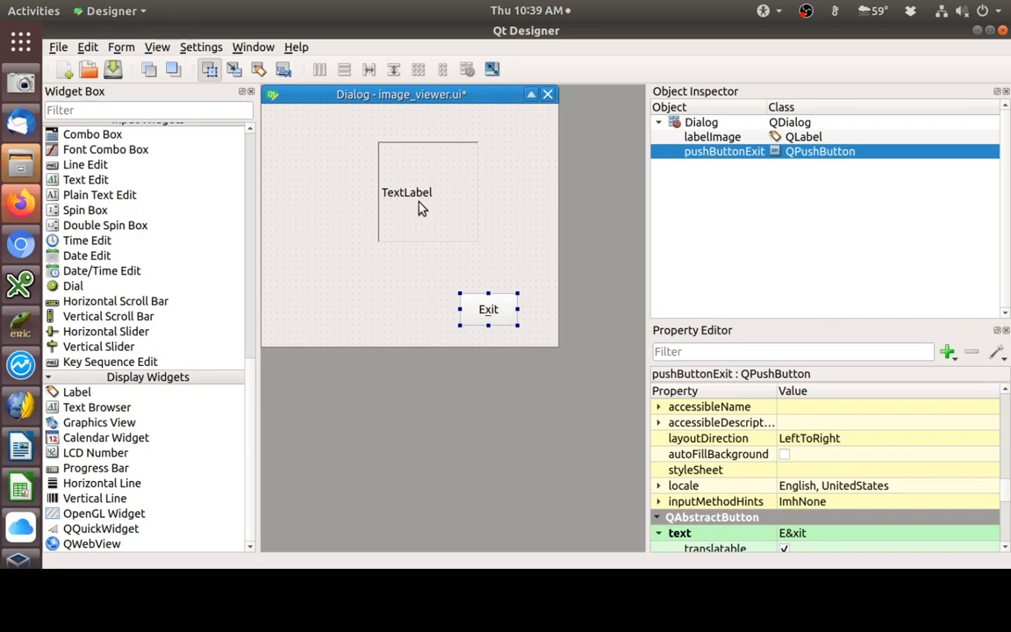
left_click(406, 192)
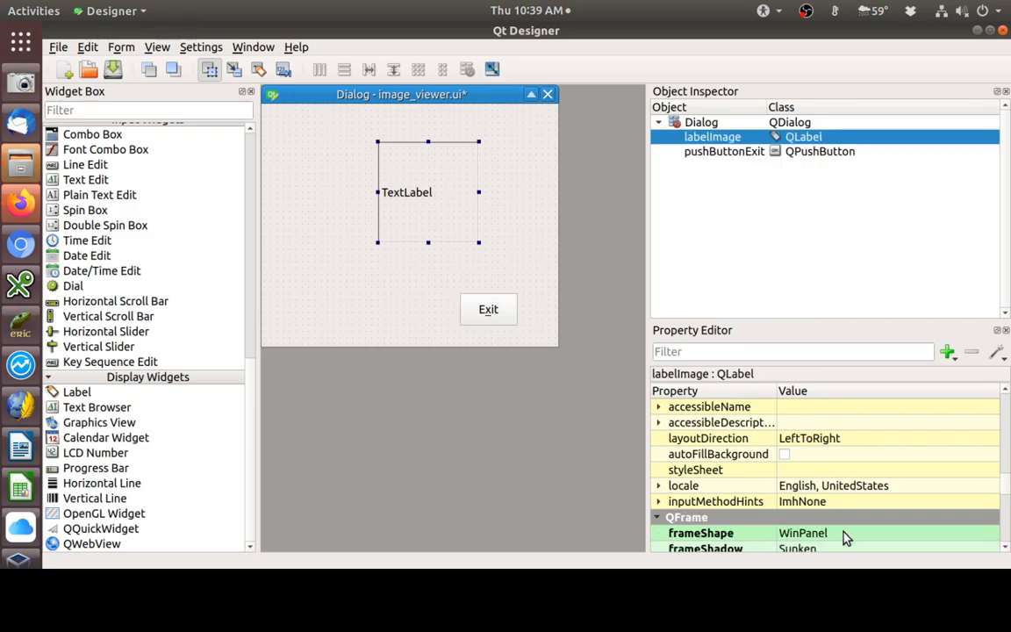
mouse_move(418, 201)
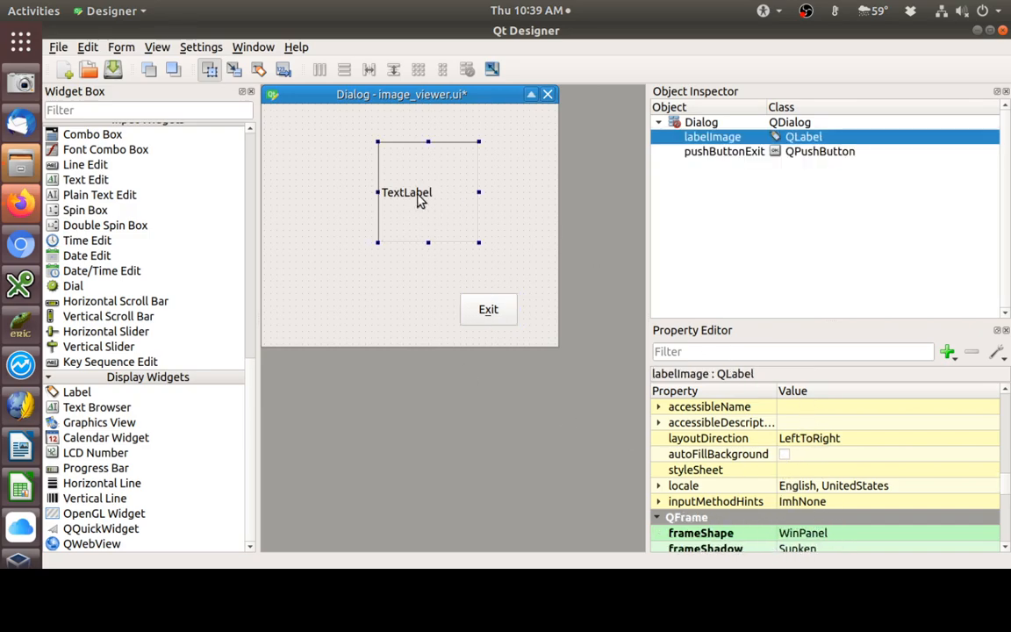
mouse_move(399, 181)
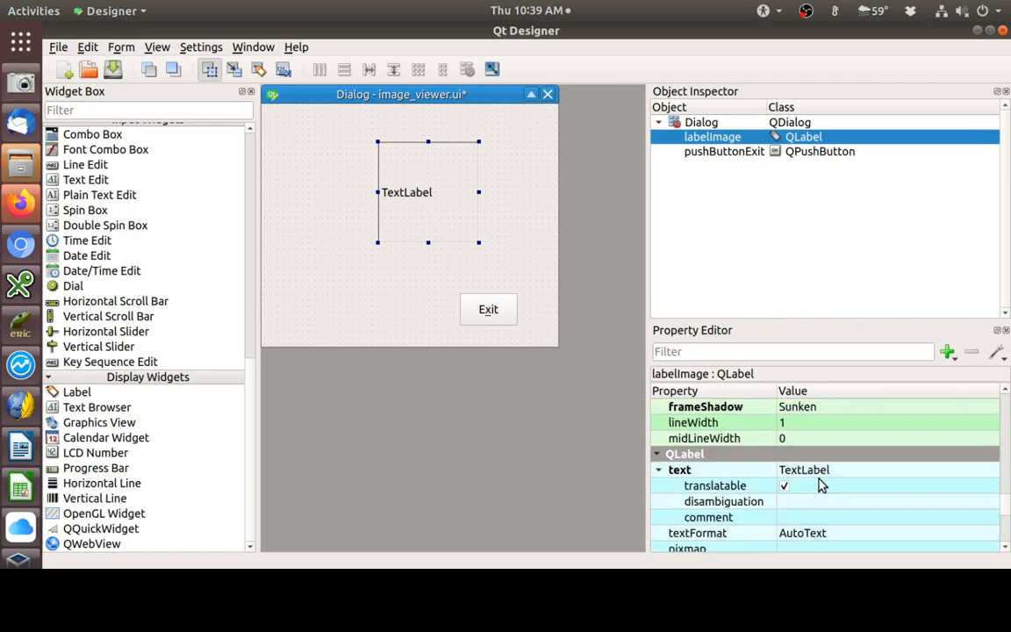
- Clear labelImage's TextLabel placeholder text
double_click(805, 470)
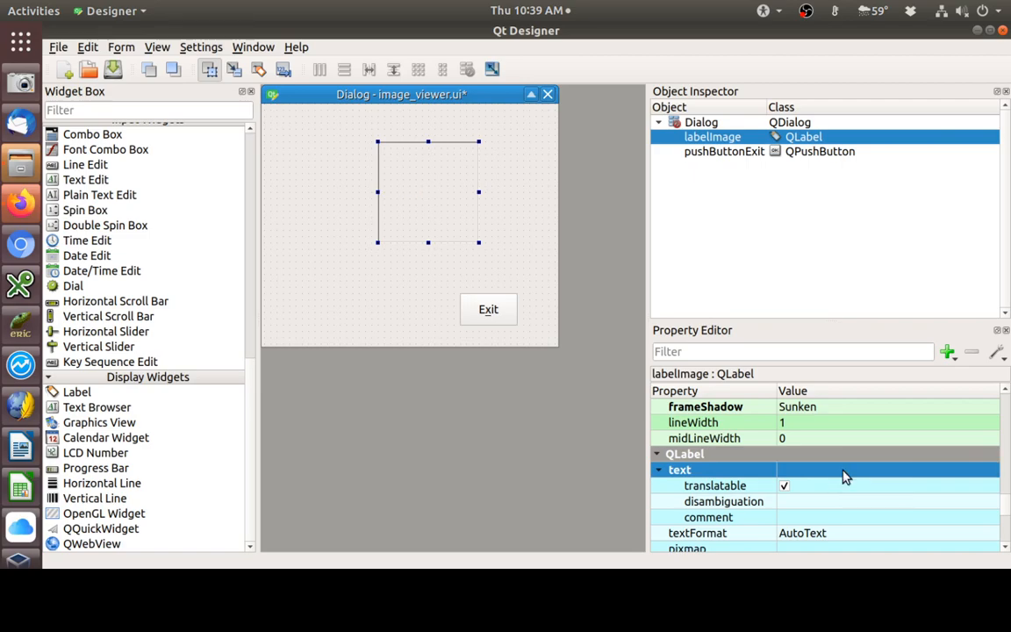
scroll("down", 3)
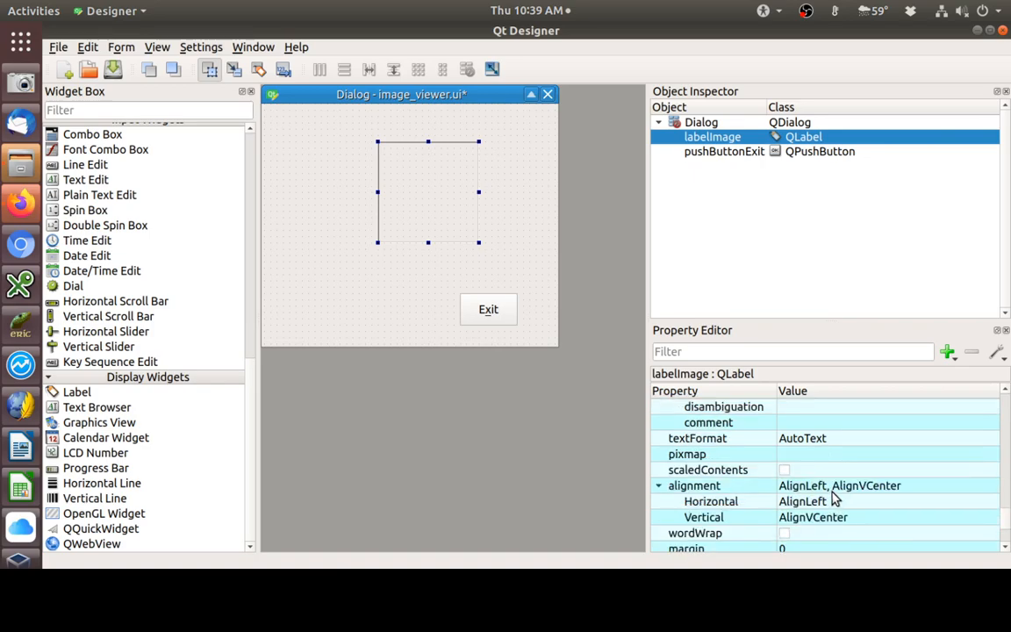
mouse_move(819, 483)
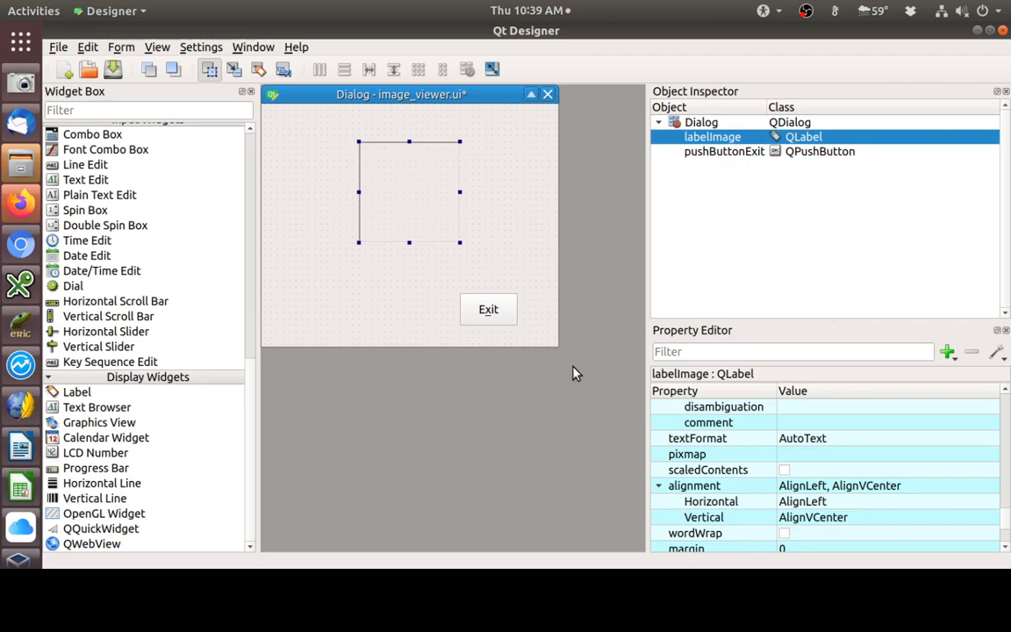
mouse_move(654, 478)
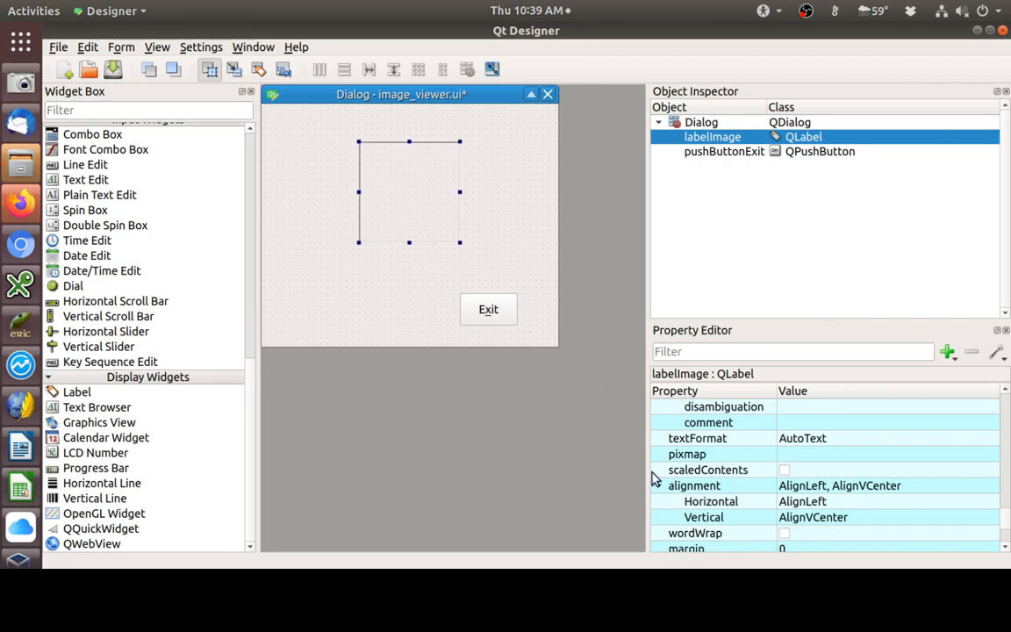
left_click(659, 485)
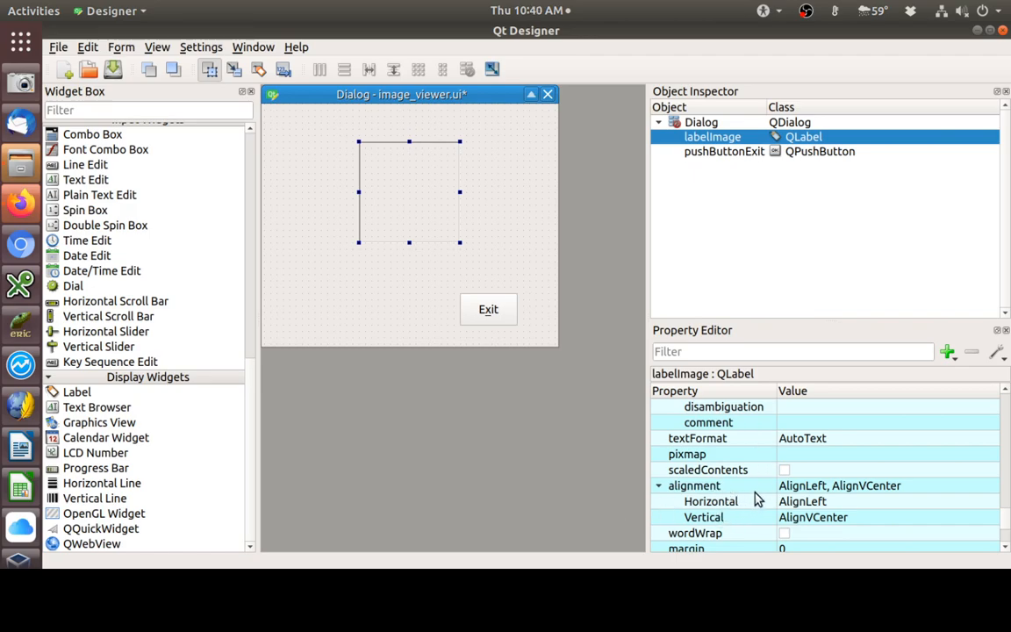
mouse_move(700, 454)
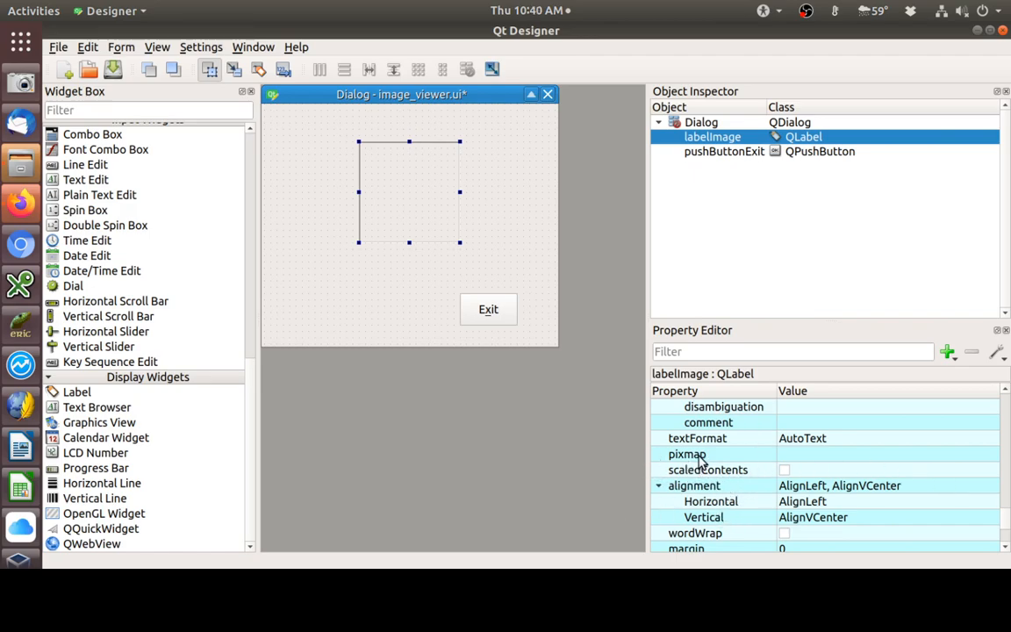
mouse_move(799, 482)
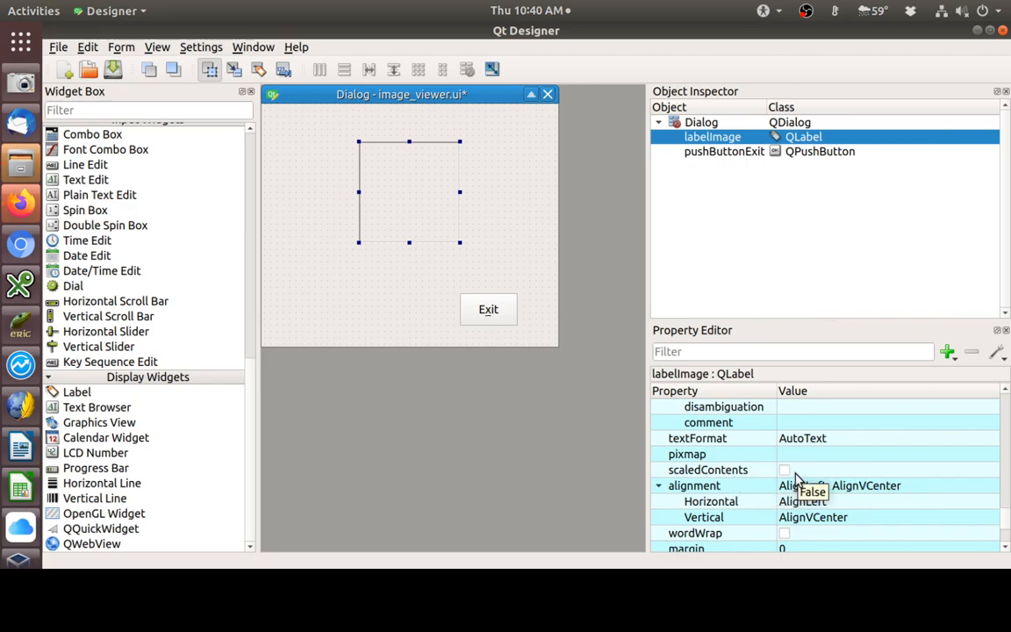
mouse_move(783, 475)
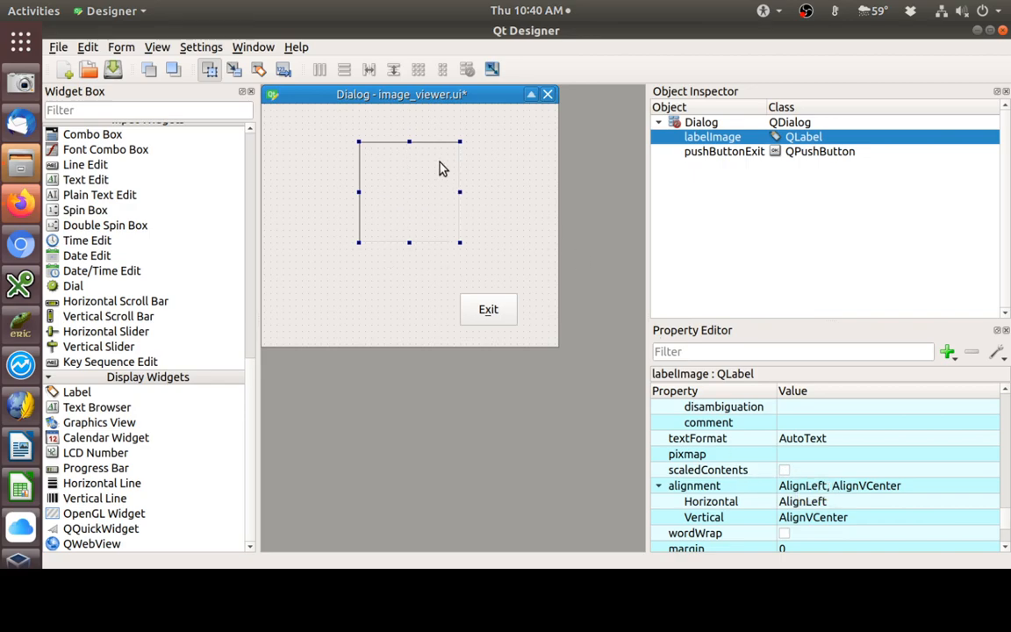
mouse_move(415, 183)
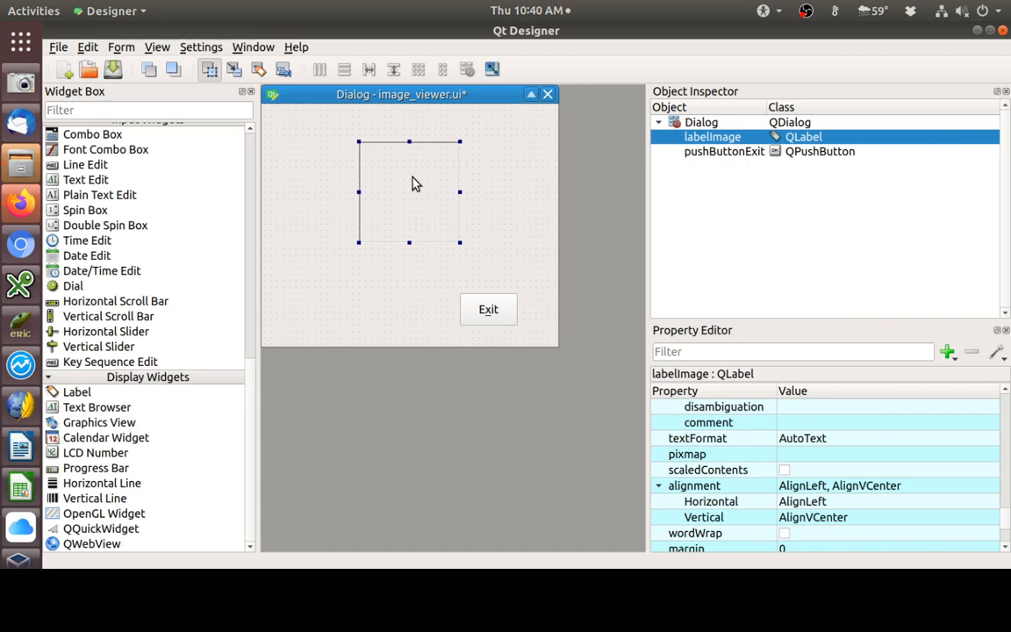
mouse_move(447, 212)
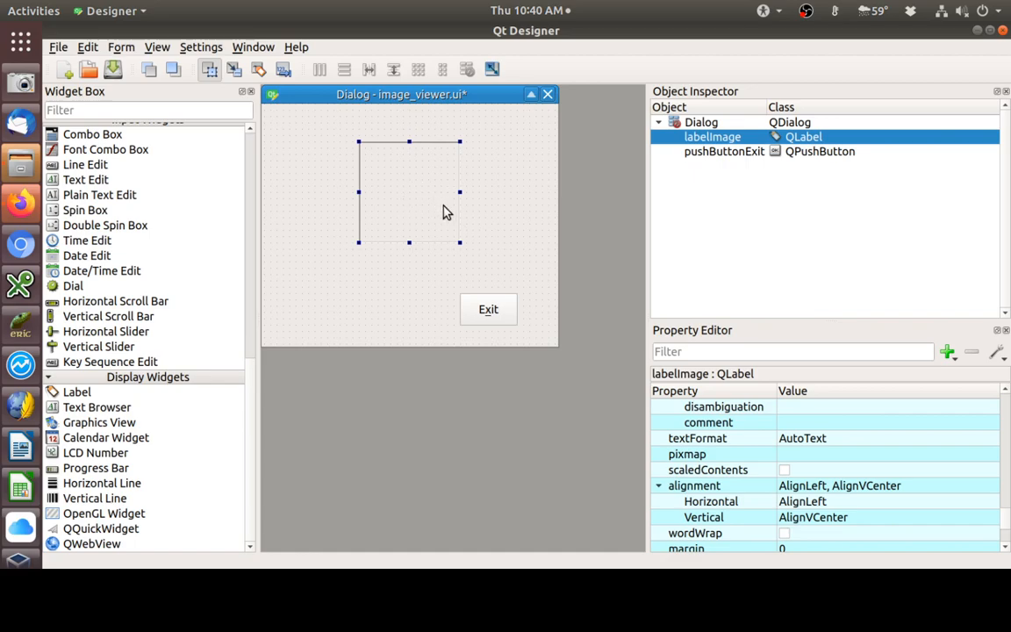
mouse_move(504, 226)
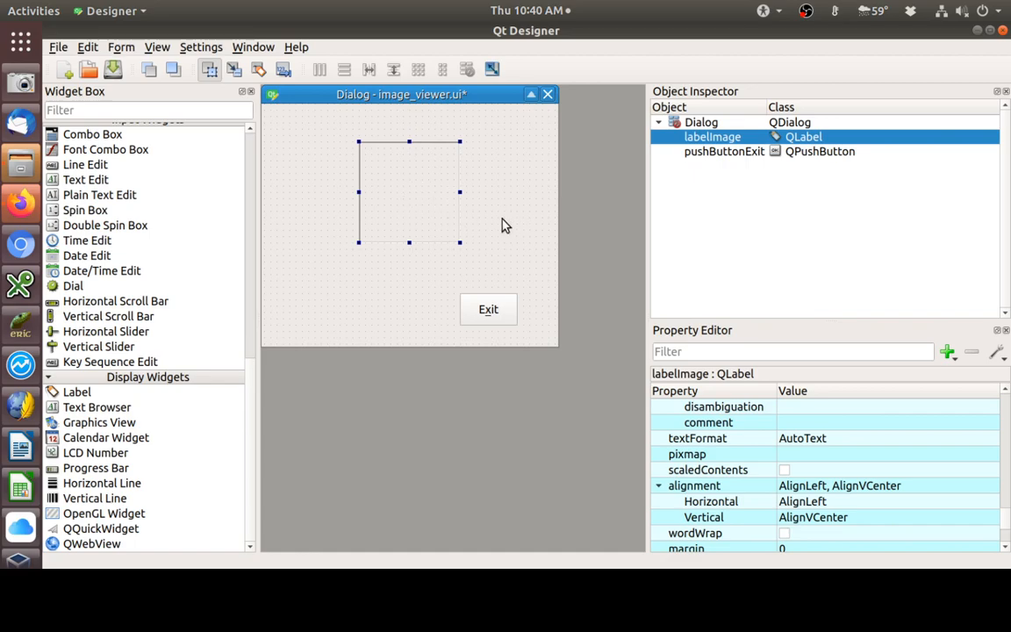
mouse_move(445, 215)
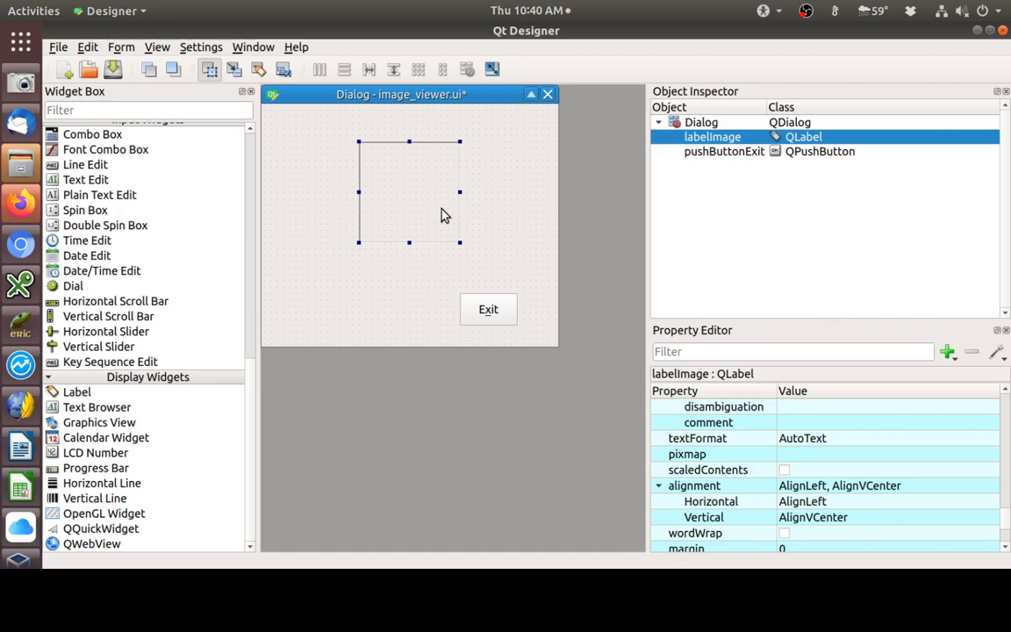
mouse_move(443, 235)
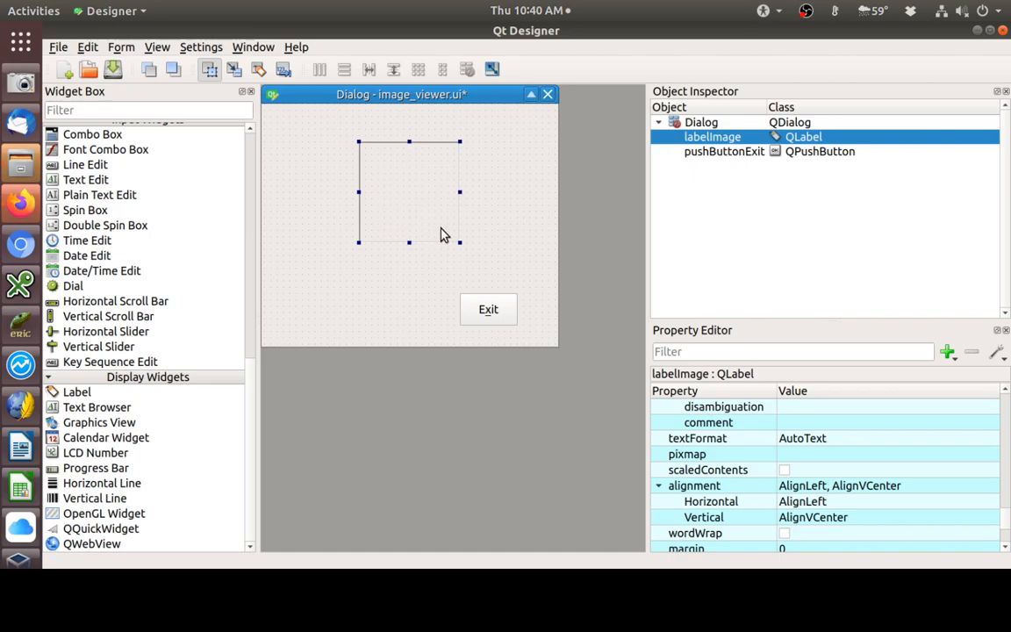
mouse_move(418, 166)
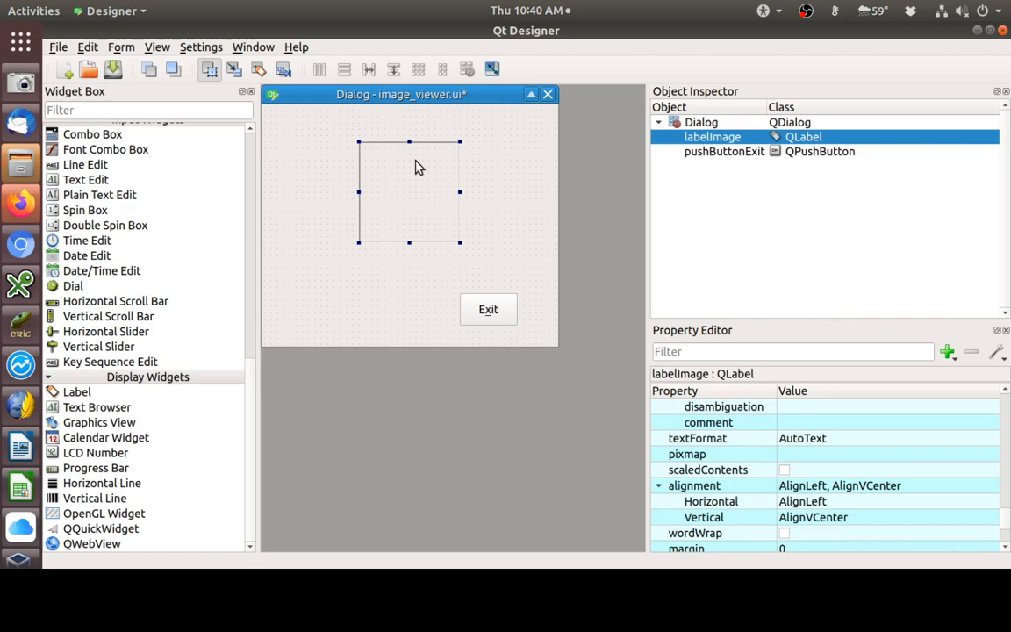
mouse_move(487, 245)
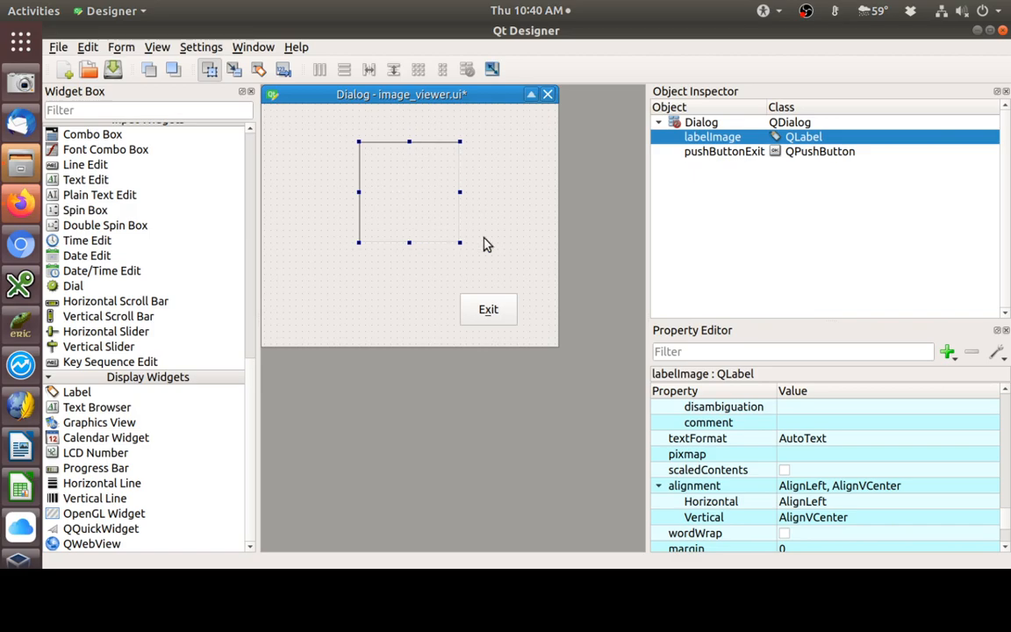
mouse_move(789, 476)
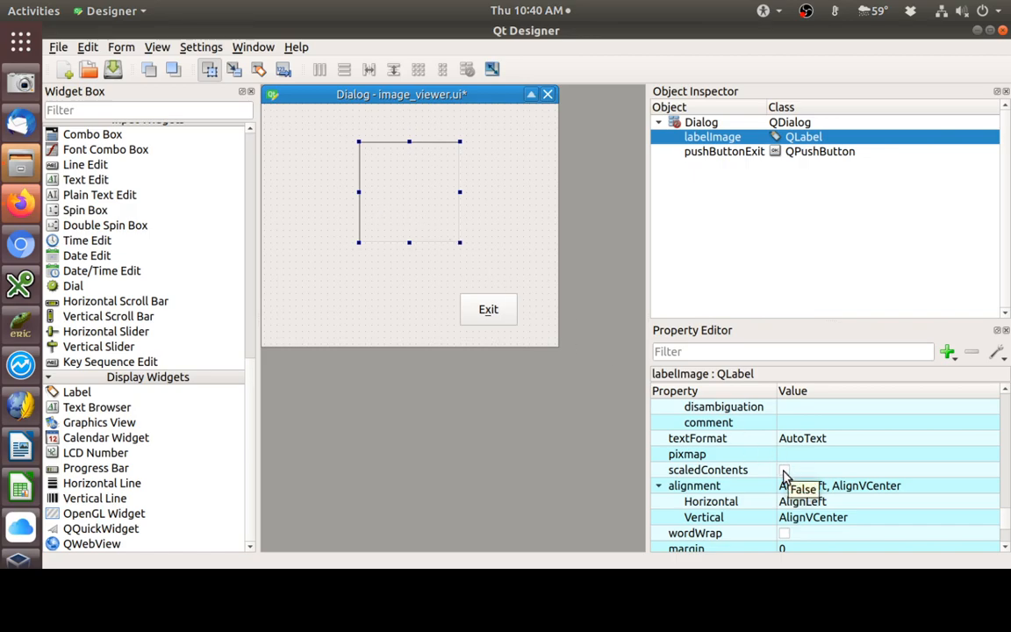
mouse_move(781, 463)
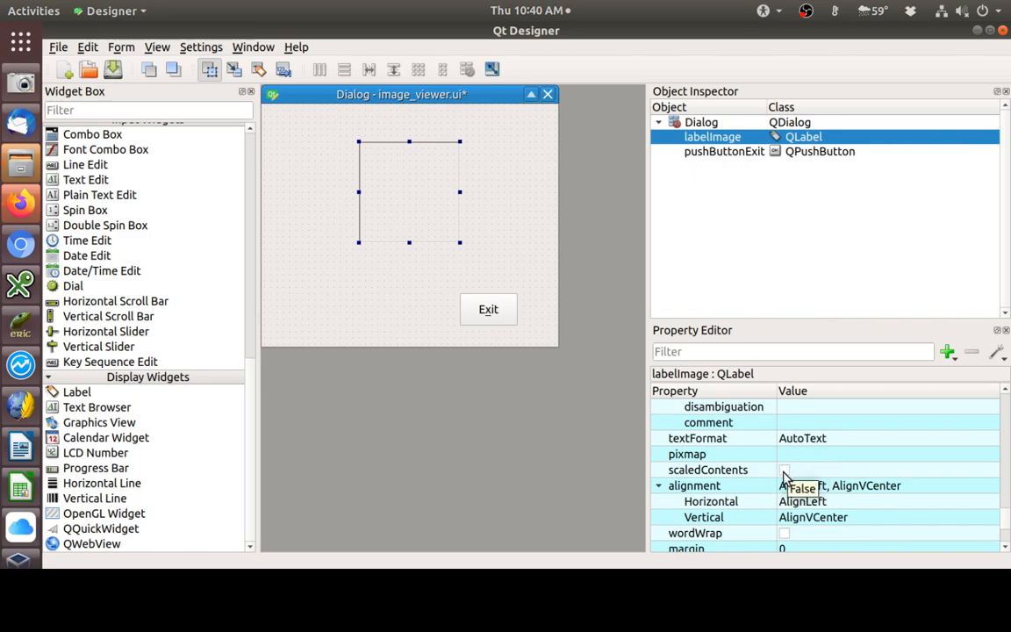
mouse_move(781, 471)
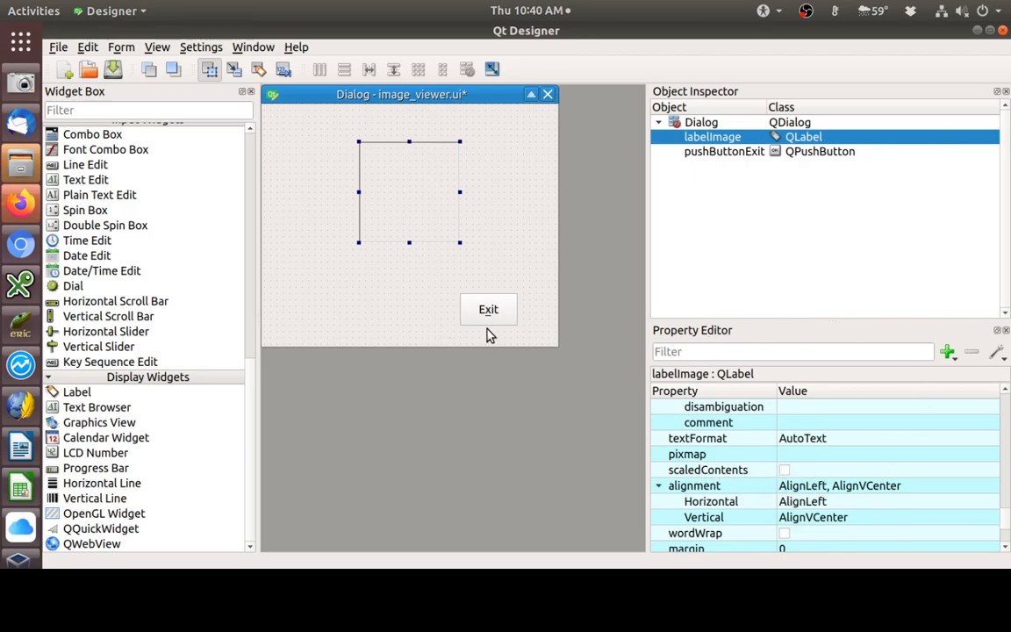
mouse_move(415, 255)
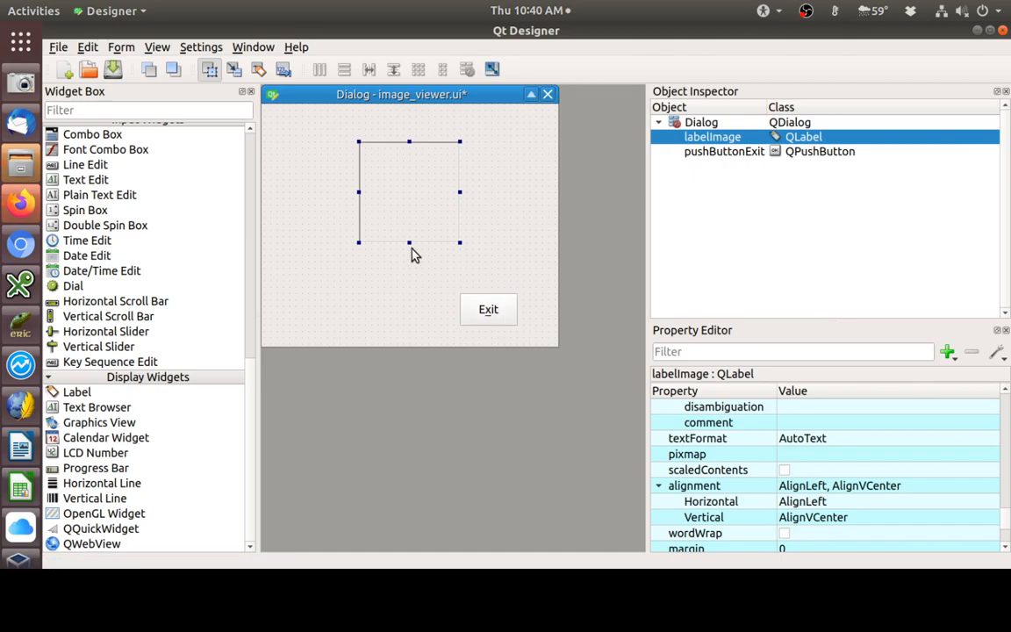
mouse_move(148, 407)
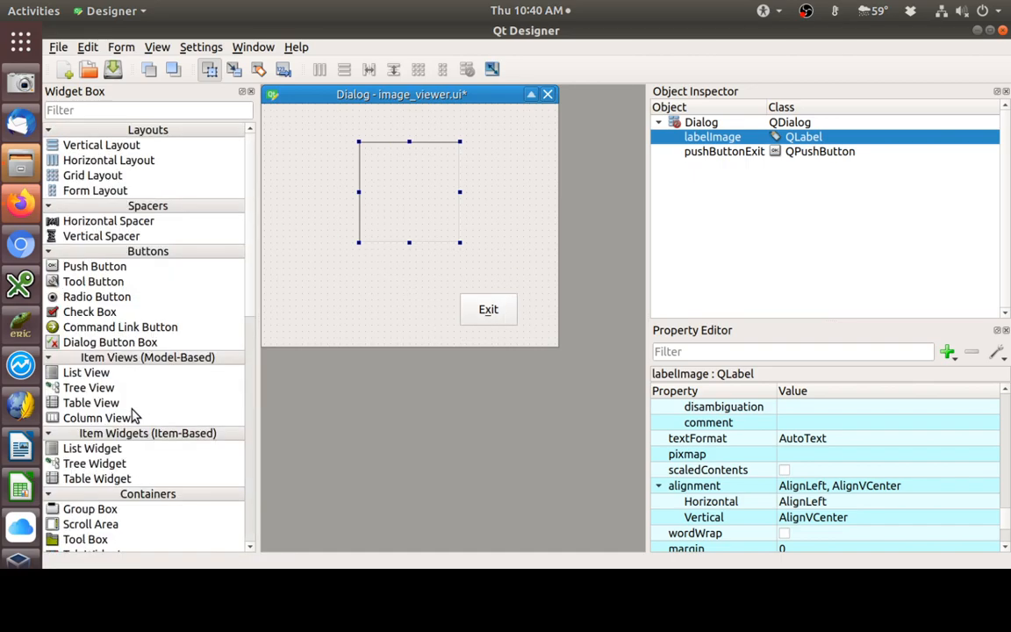
mouse_move(94, 266)
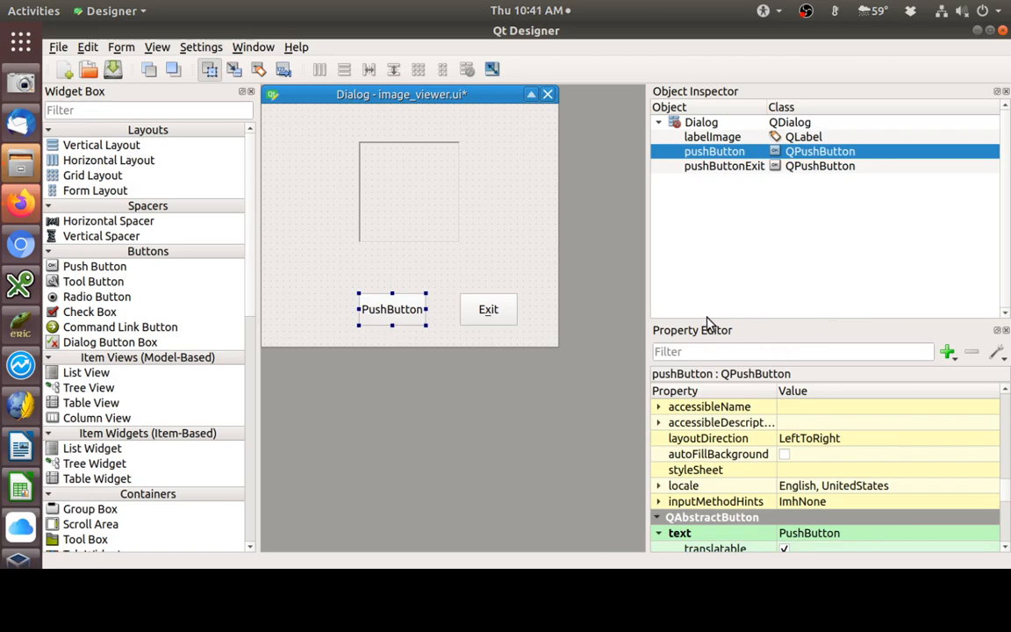
mouse_move(748, 477)
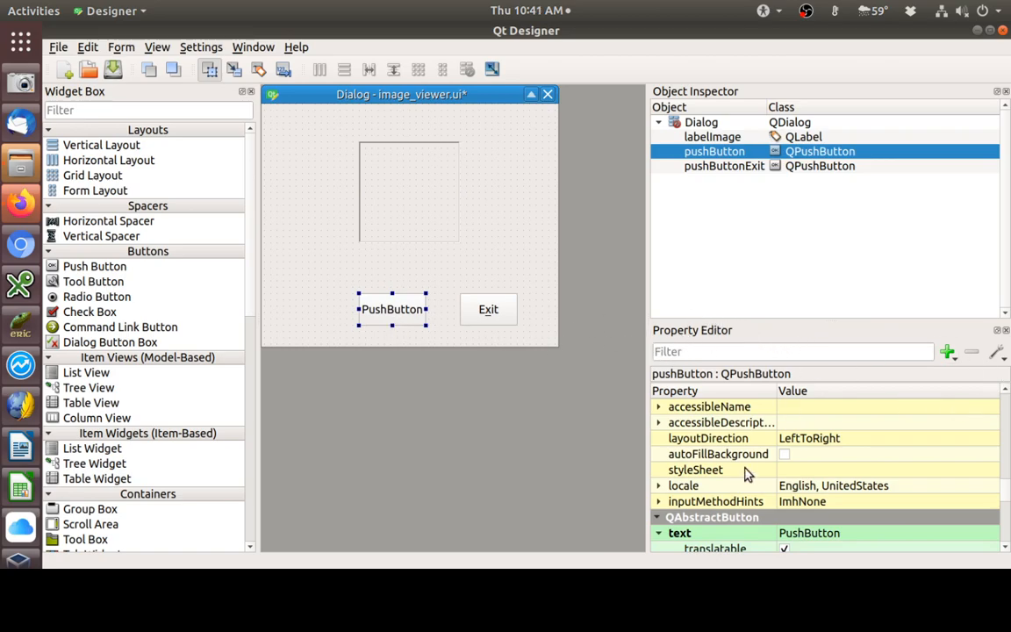
mouse_move(766, 492)
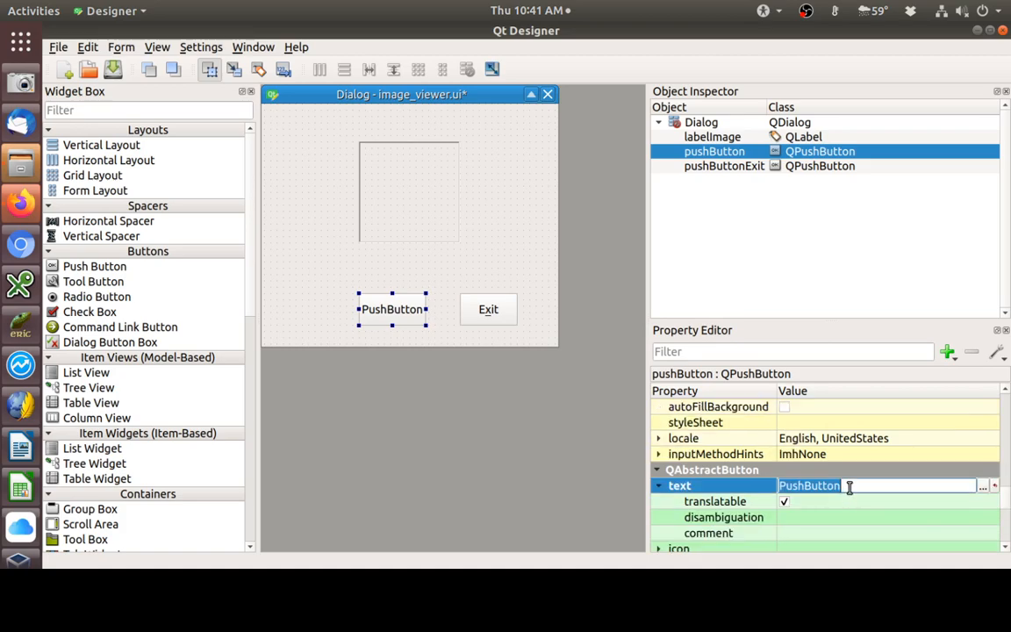
- Enter Display Image as the new push button's text property
scroll("down", 3)
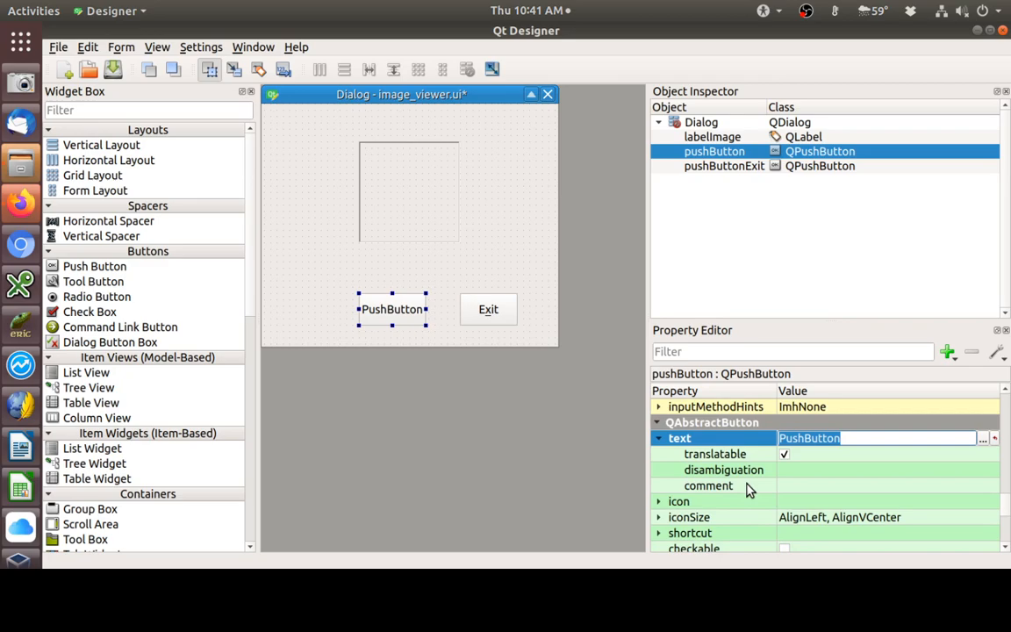
type("Displa")
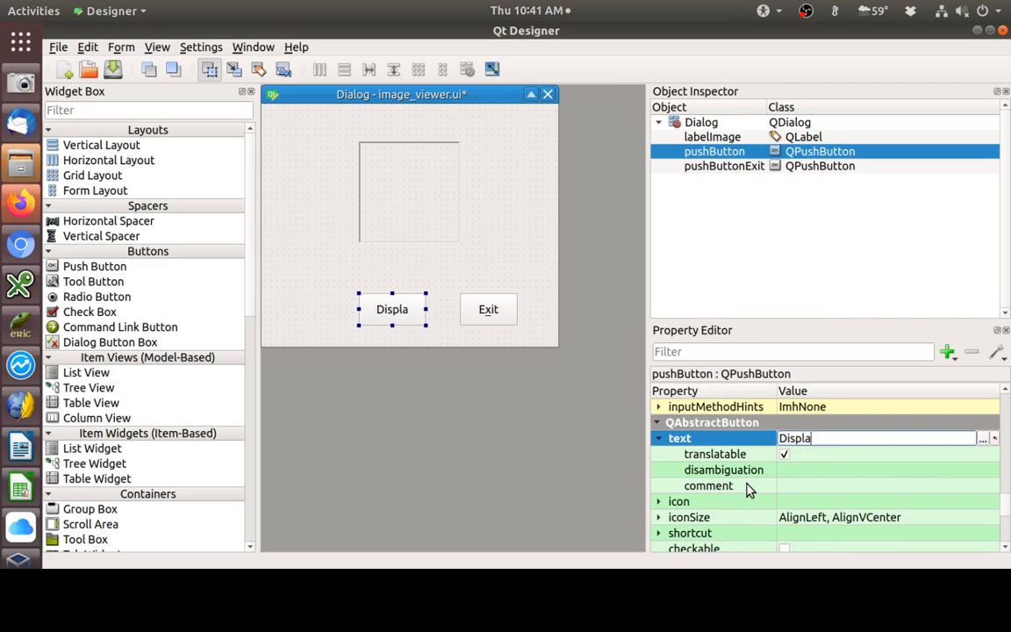
type("y Image")
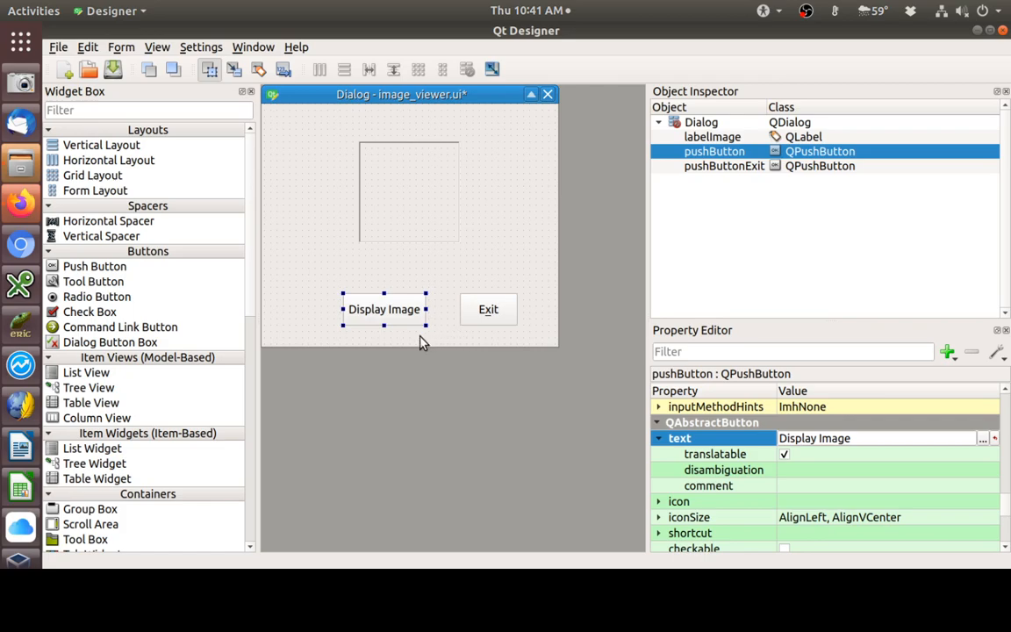
mouse_move(395, 309)
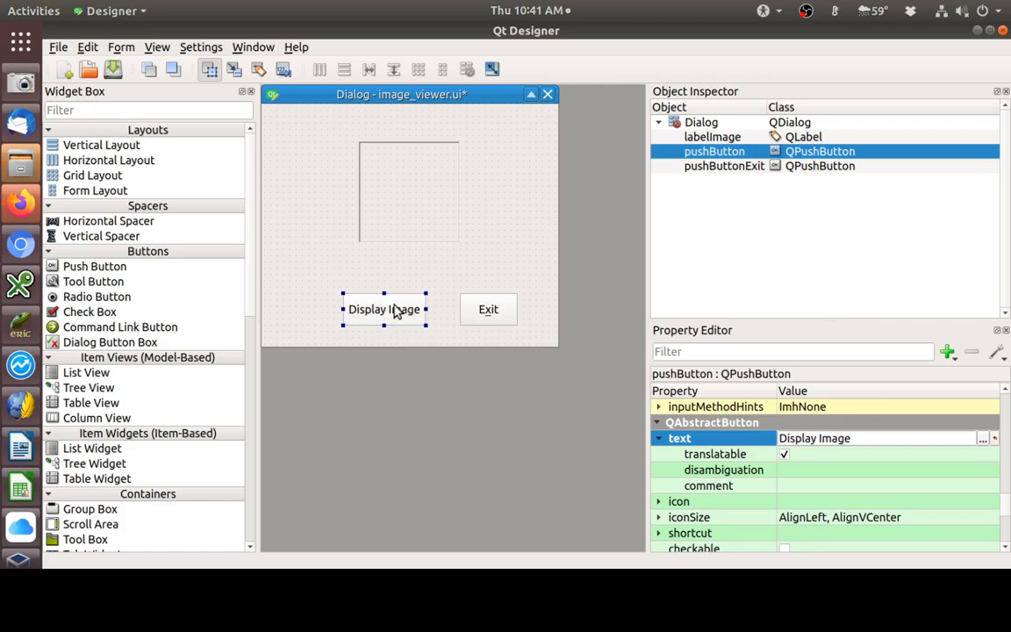
mouse_move(391, 324)
type("&")
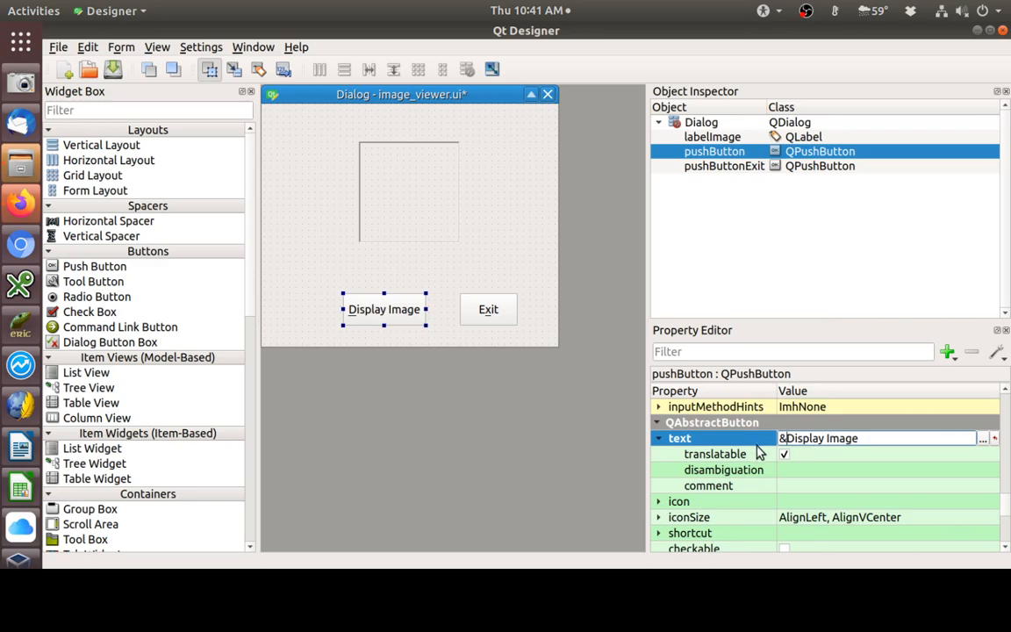
mouse_move(343, 323)
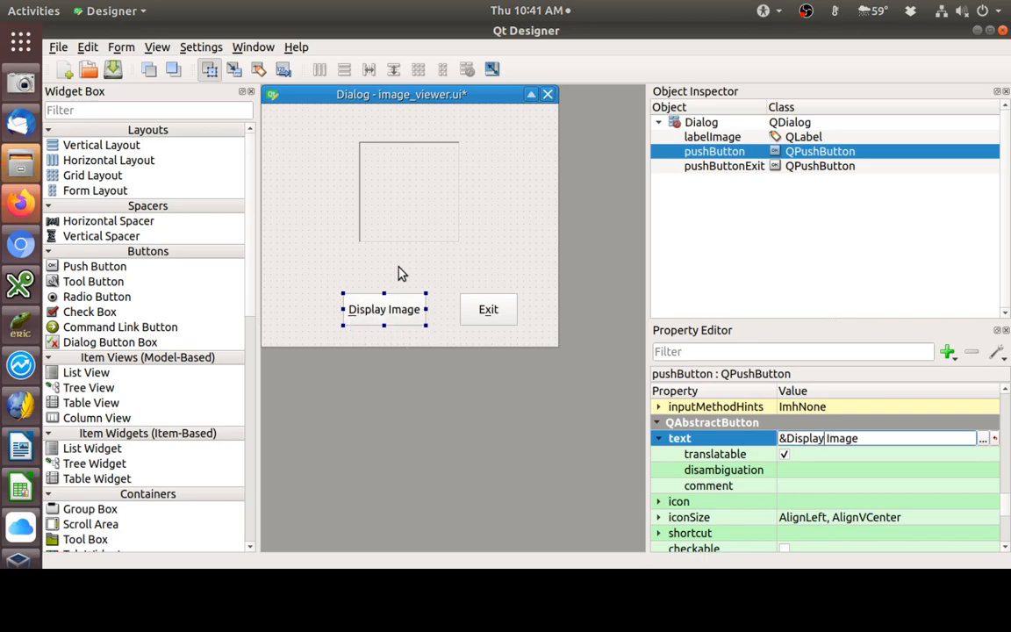
mouse_move(416, 308)
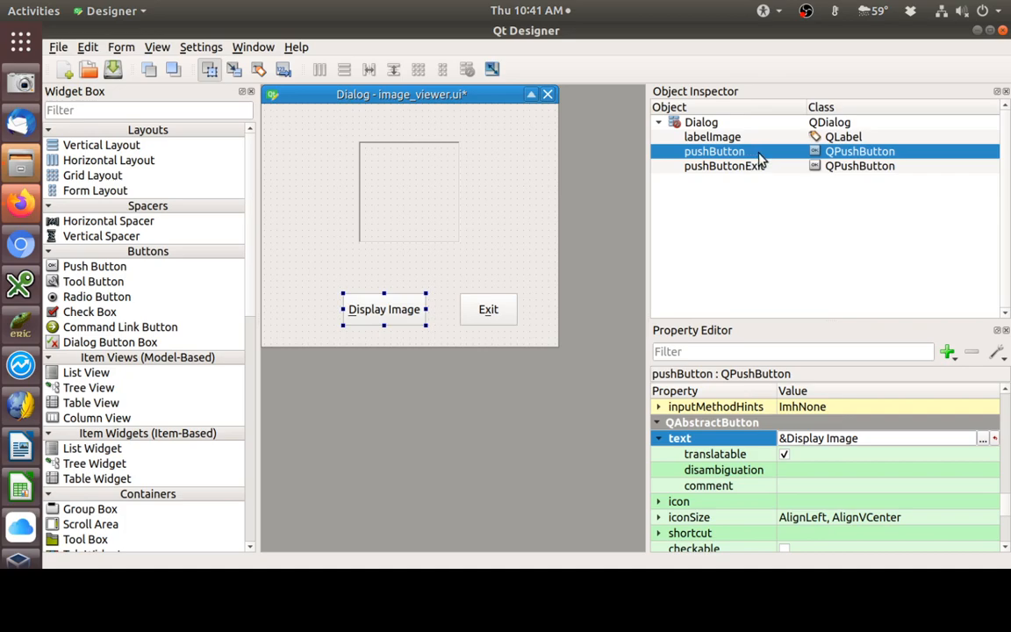
- Rename the pushButton object to pushButtonDisplay and save image_viewer.ui
double_click(714, 151)
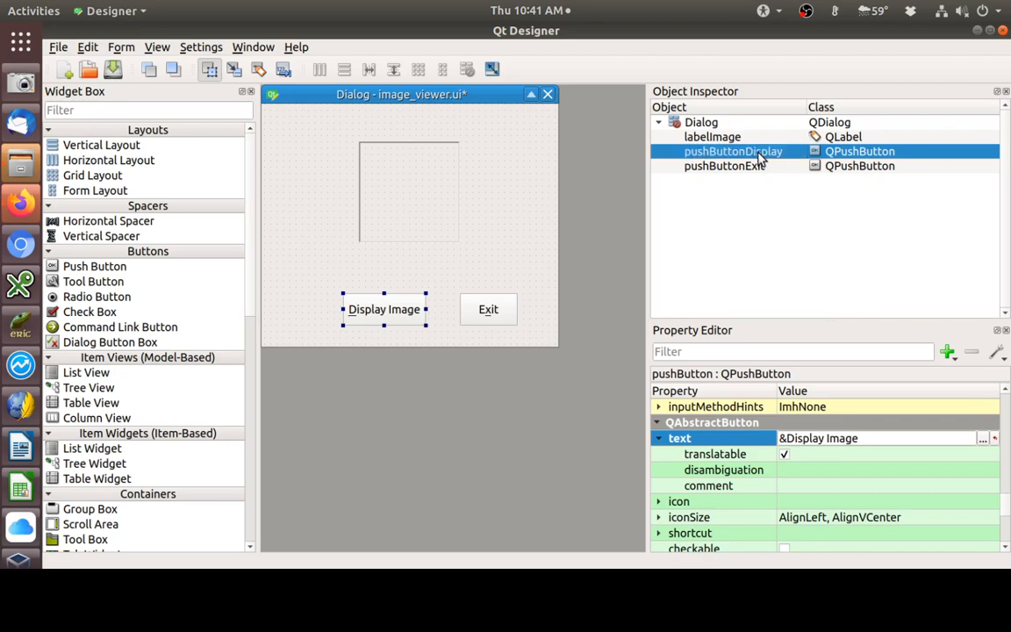
left_click(113, 71)
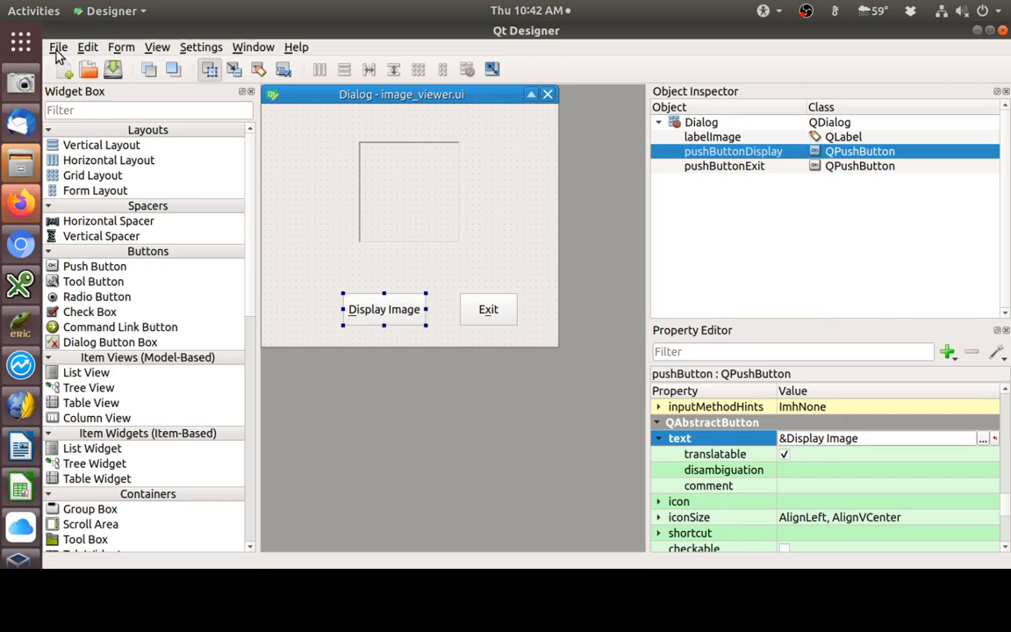
left_click(59, 46)
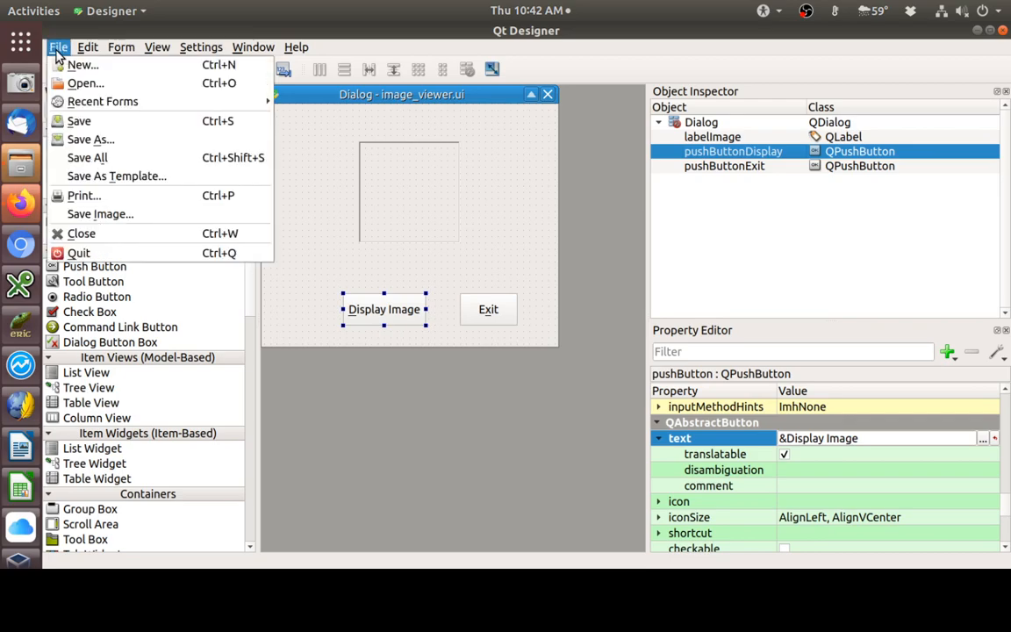
left_click(87, 64)
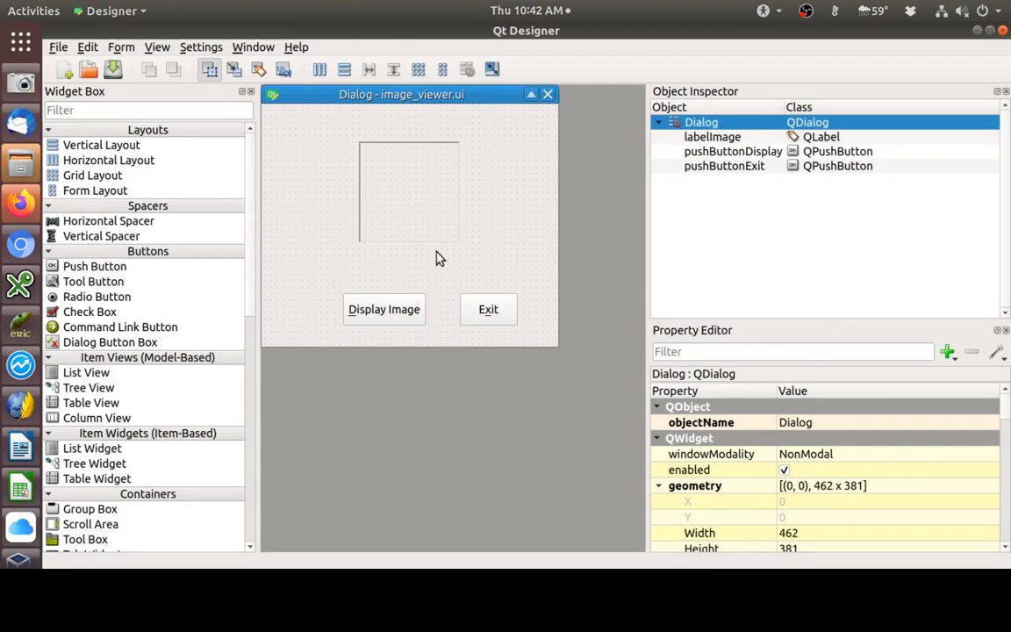
mouse_move(359, 240)
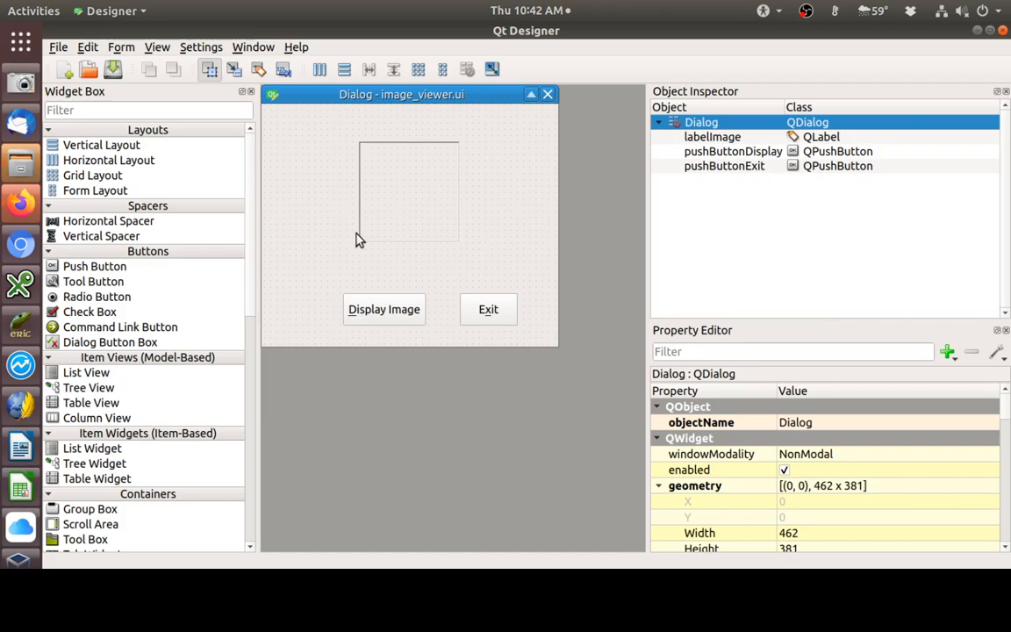
mouse_move(415, 195)
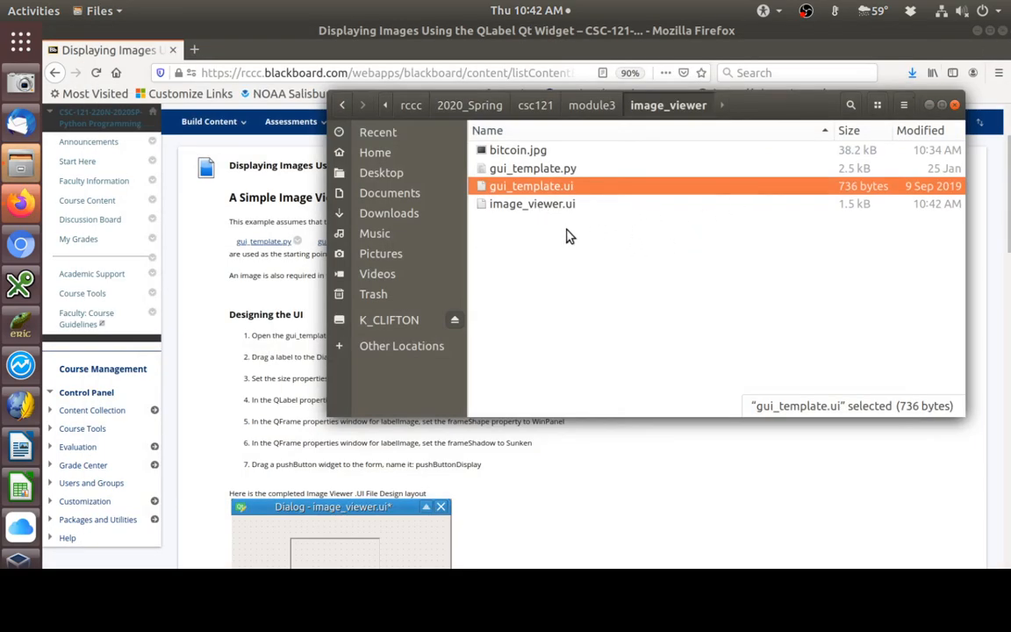
mouse_move(545, 168)
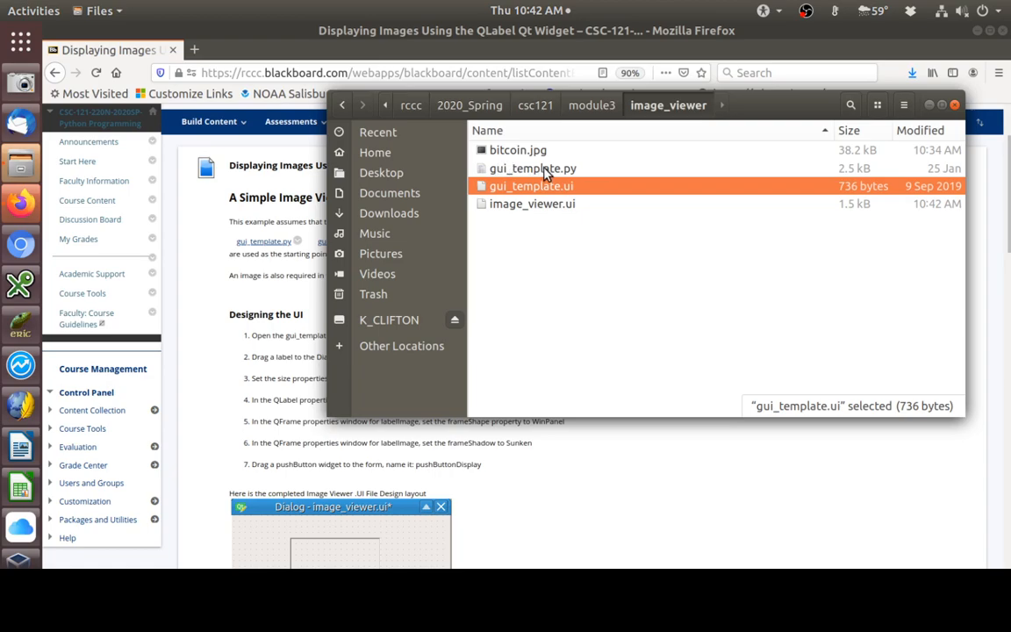
- Open gui_template.py from the image_viewer folder in the Thonny editor
left_click(531, 167)
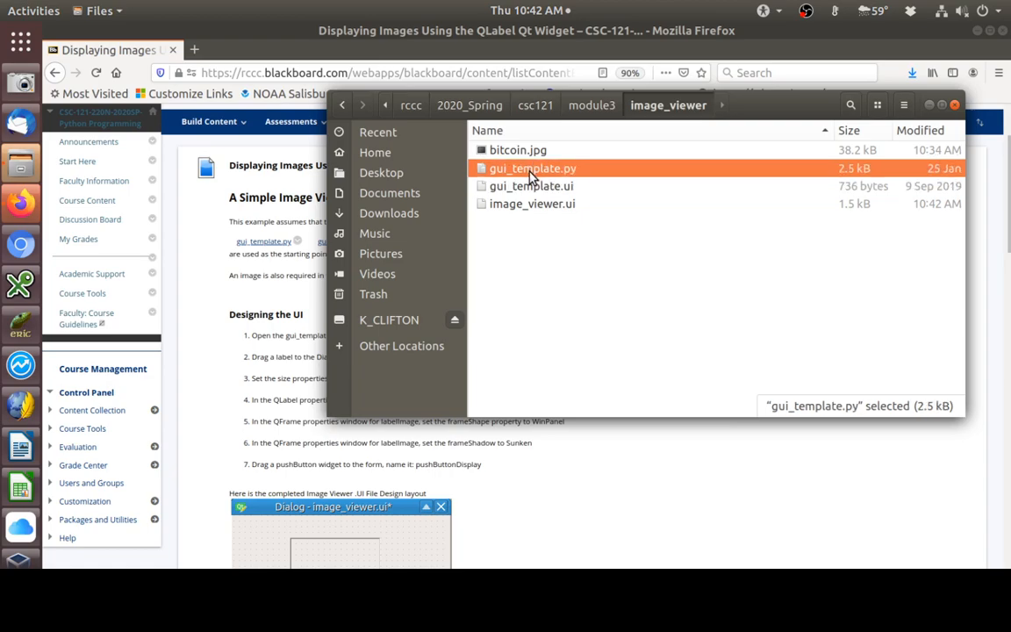
right_click(532, 168)
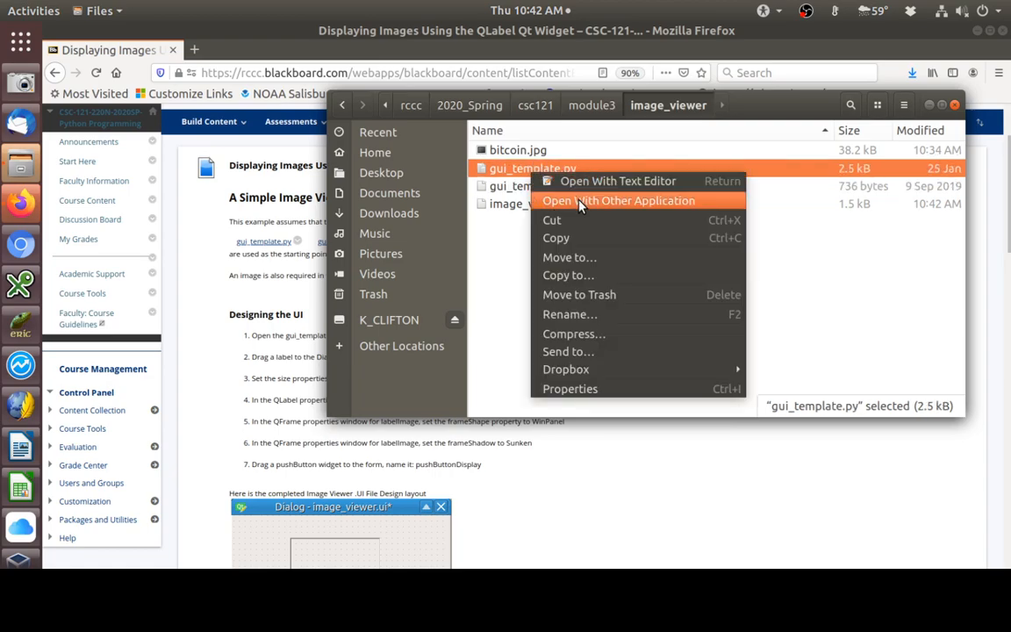
left_click(618, 201)
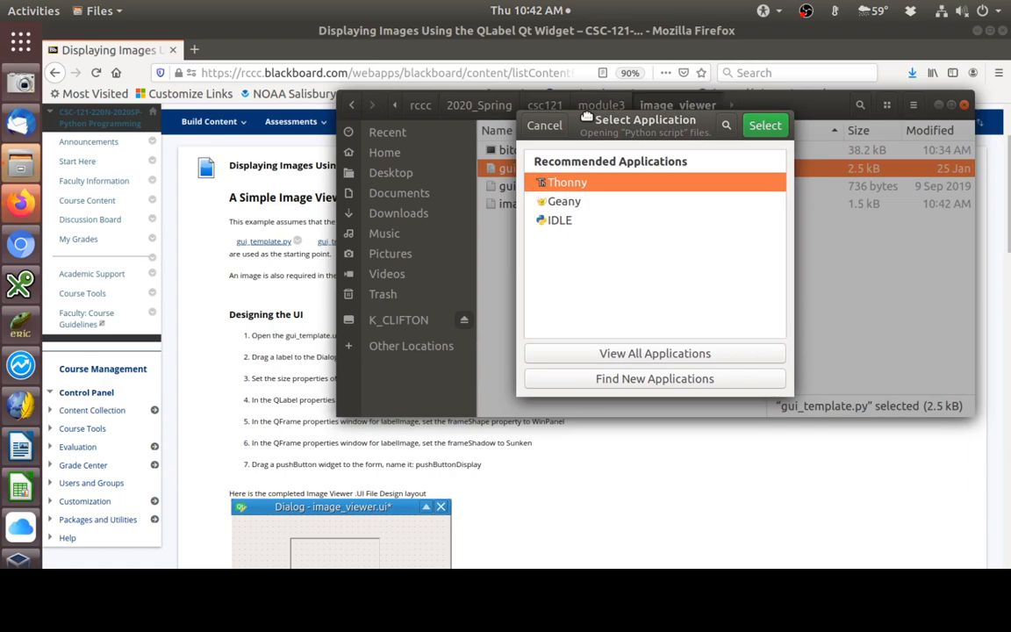
left_click(544, 124)
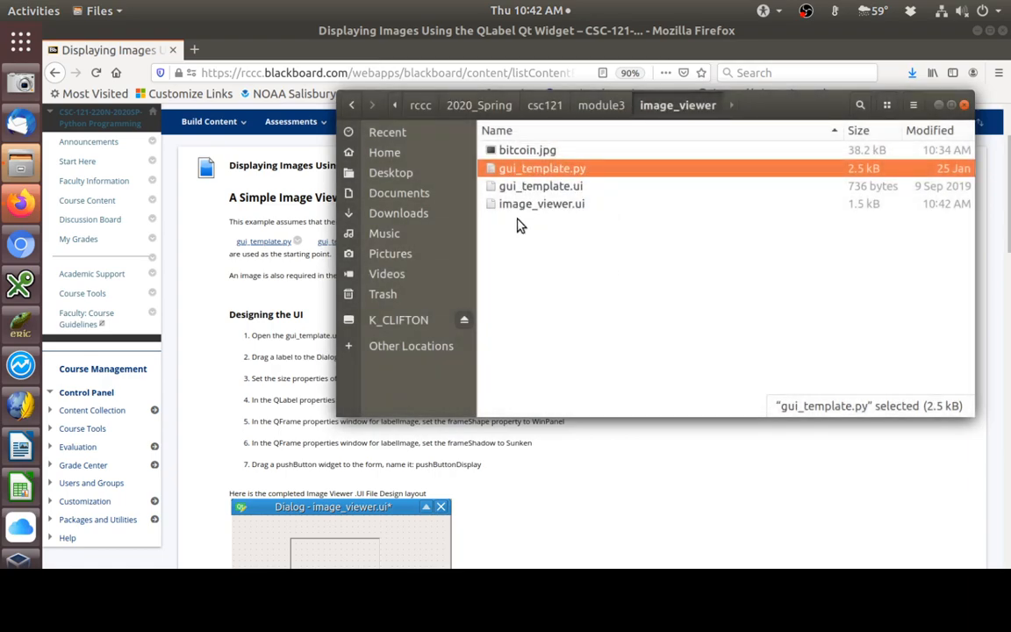
mouse_move(534, 209)
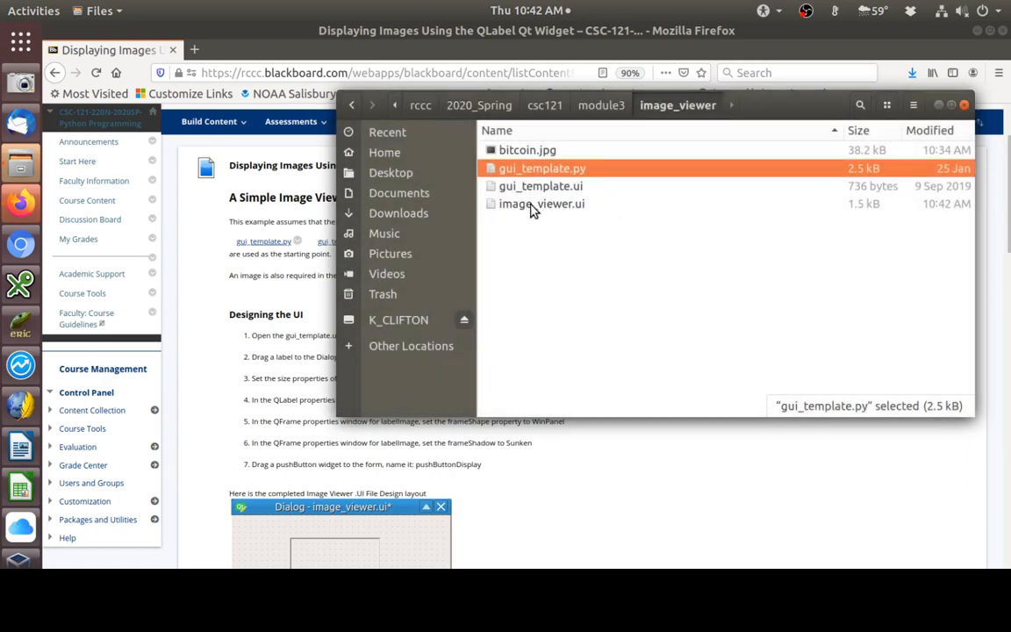
mouse_move(559, 213)
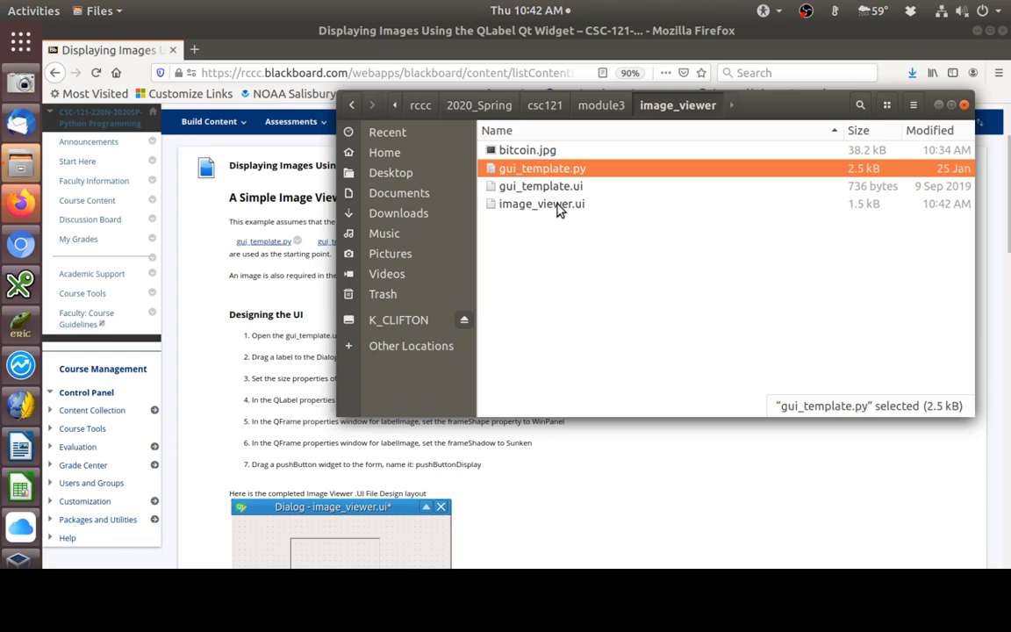
mouse_move(518, 208)
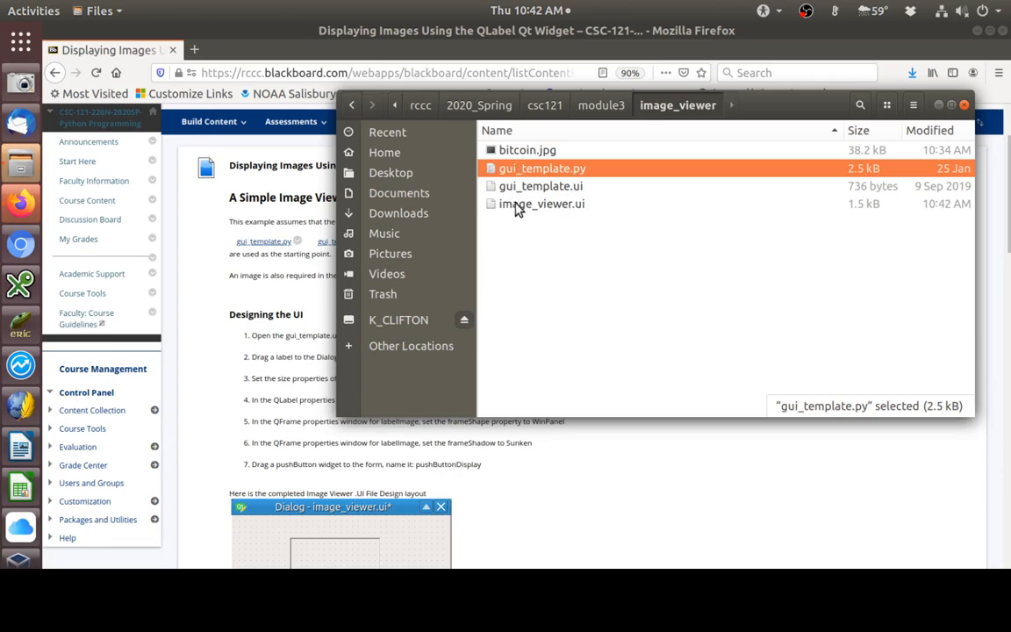
mouse_move(529, 173)
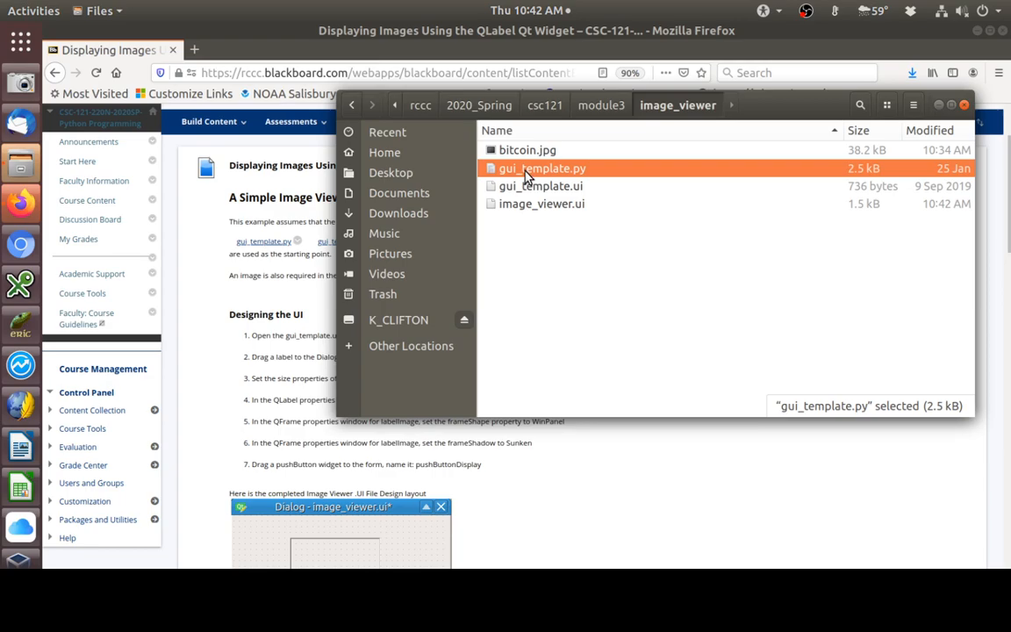
right_click(539, 167)
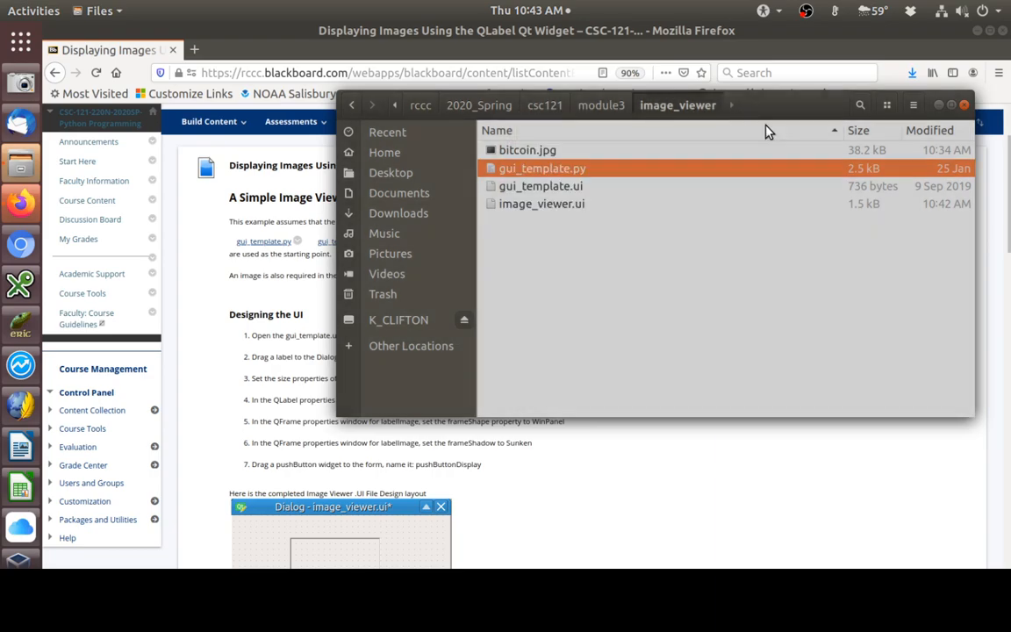
double_click(541, 167)
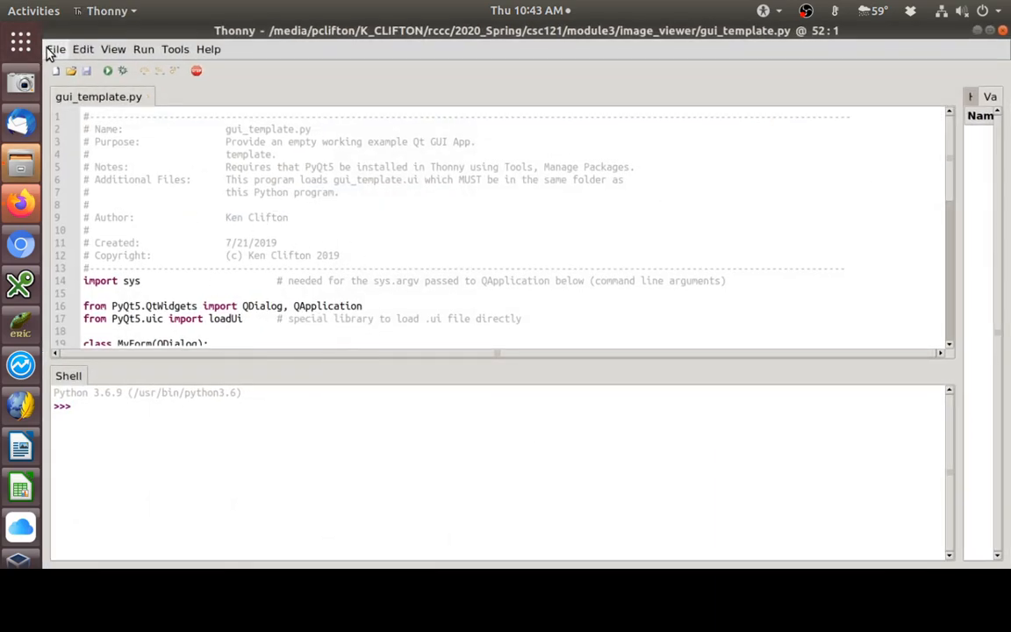
- Start Save As and browse from root into the removable drive under /media
left_click(57, 49)
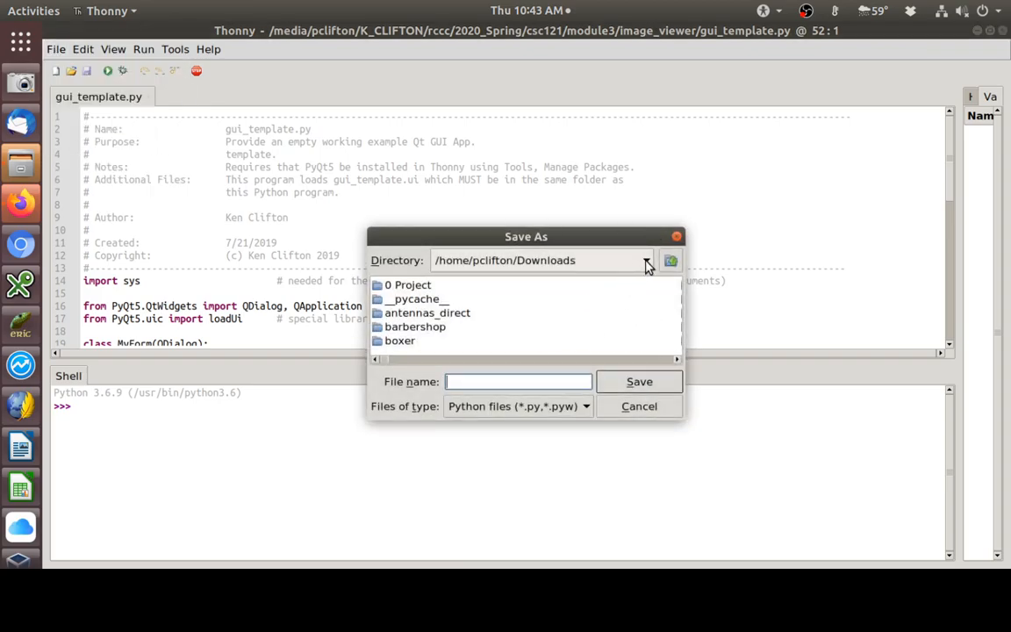
left_click(645, 260)
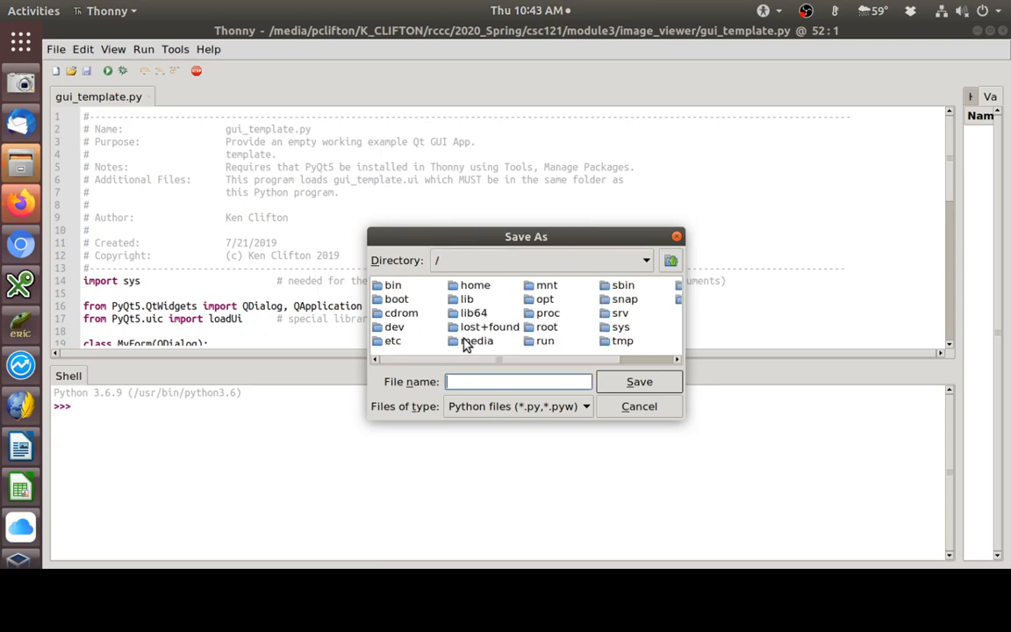
double_click(478, 340)
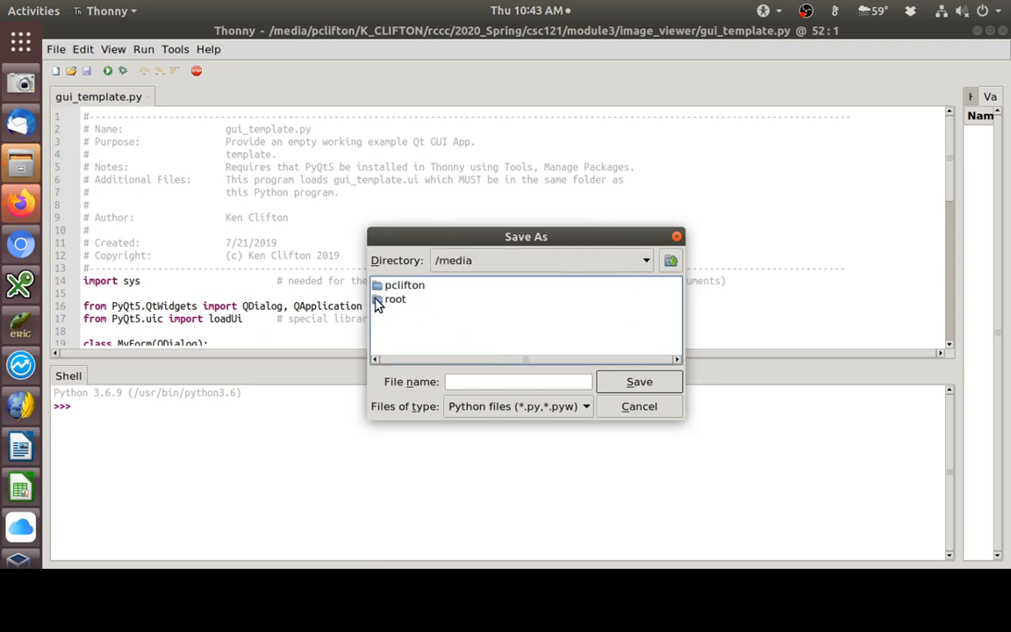
double_click(405, 285)
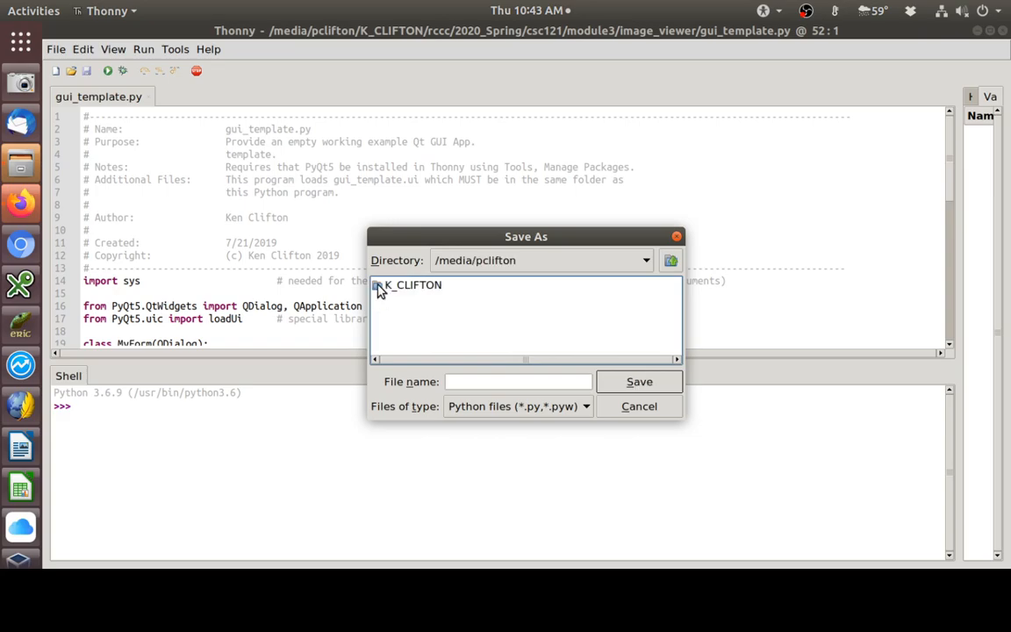
double_click(409, 284)
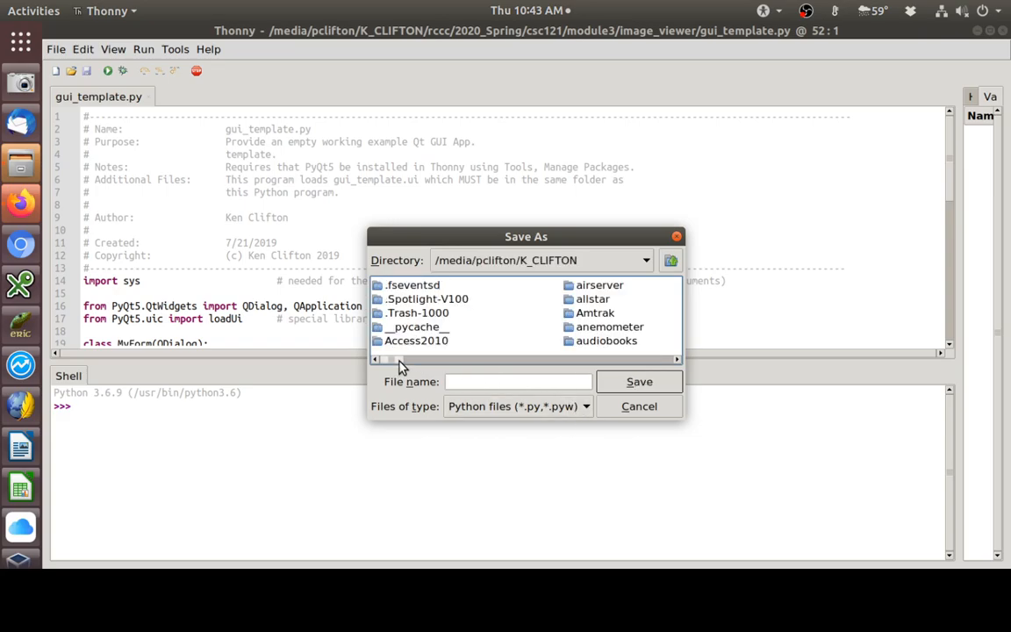
left_click_drag(399, 359, 535, 359)
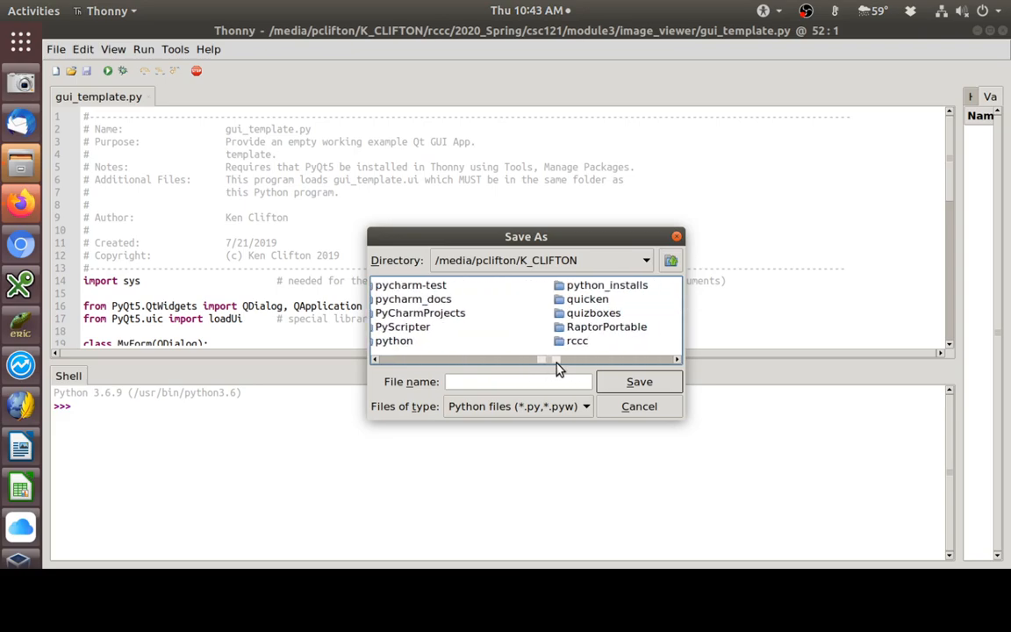
- Go to rccc/2020_Spring/csc121/module3/image_viewer and save as image_viewer.py
double_click(574, 340)
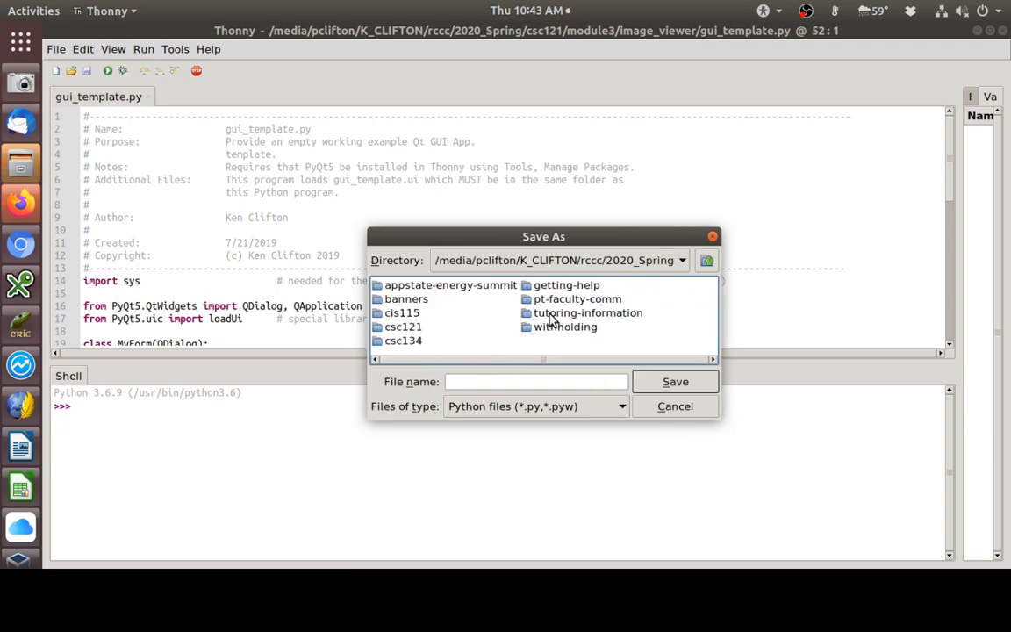
double_click(402, 326)
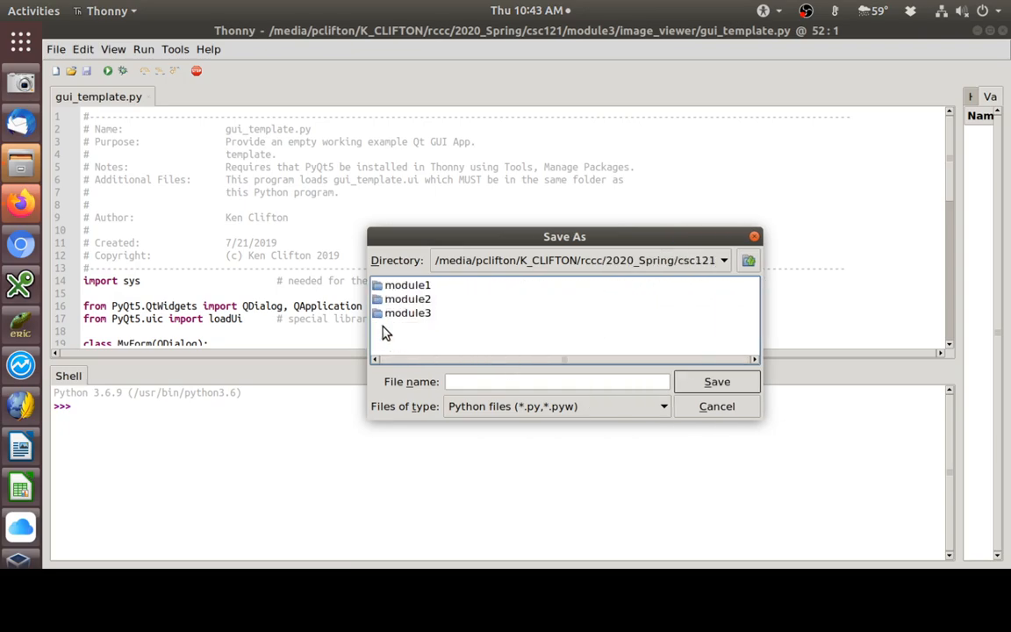
double_click(407, 313)
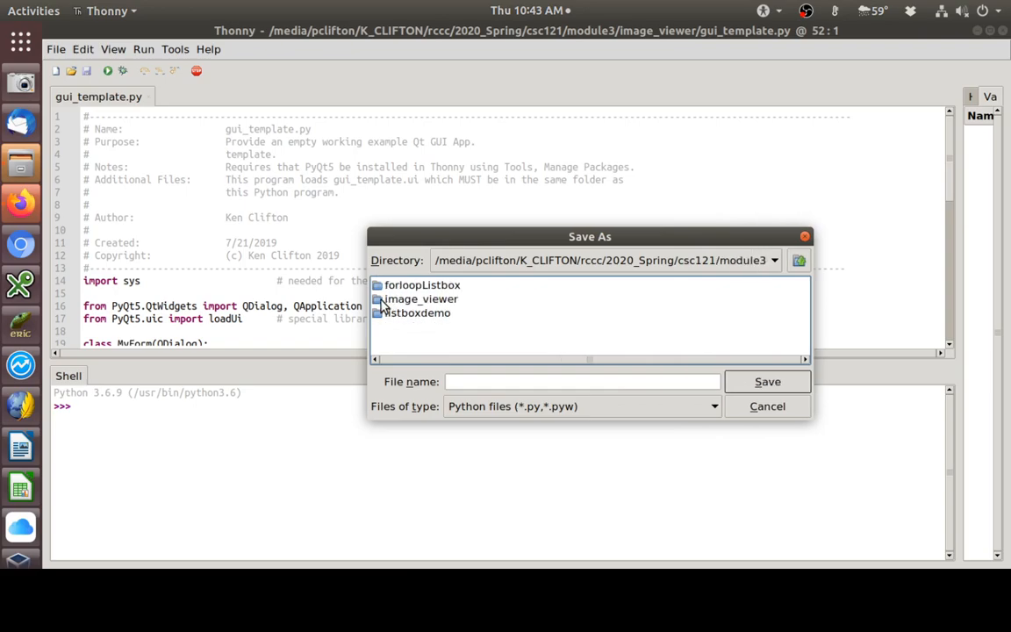
double_click(418, 298)
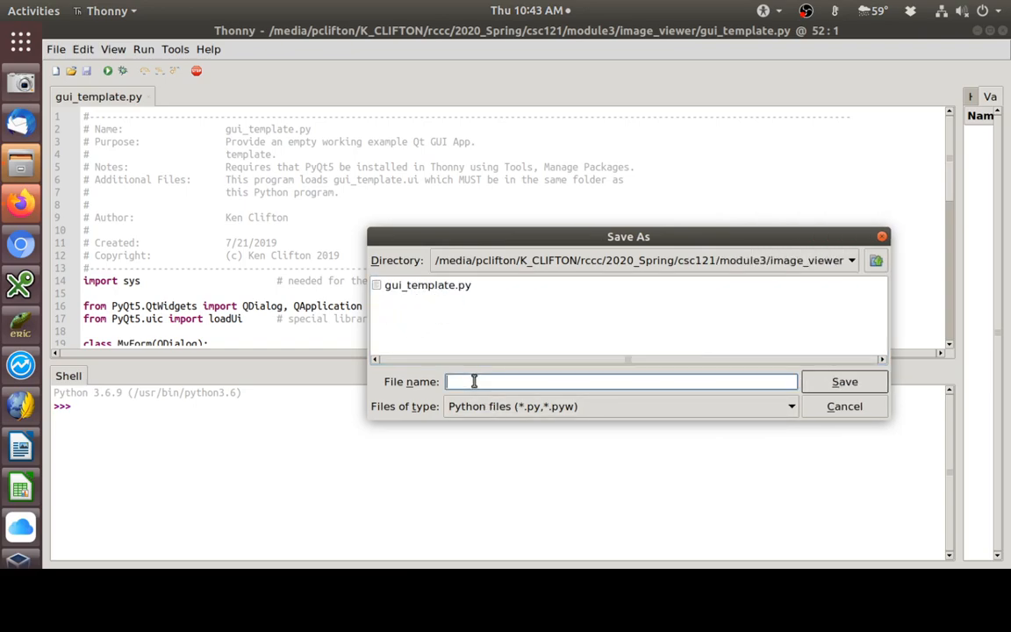
type("image_viewer.py")
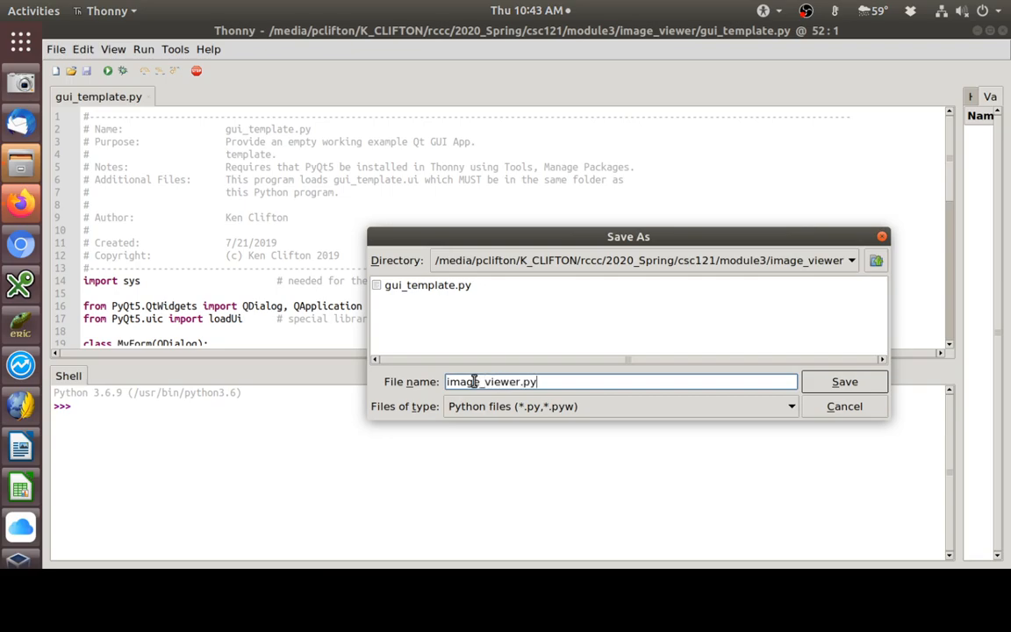
left_click(844, 381)
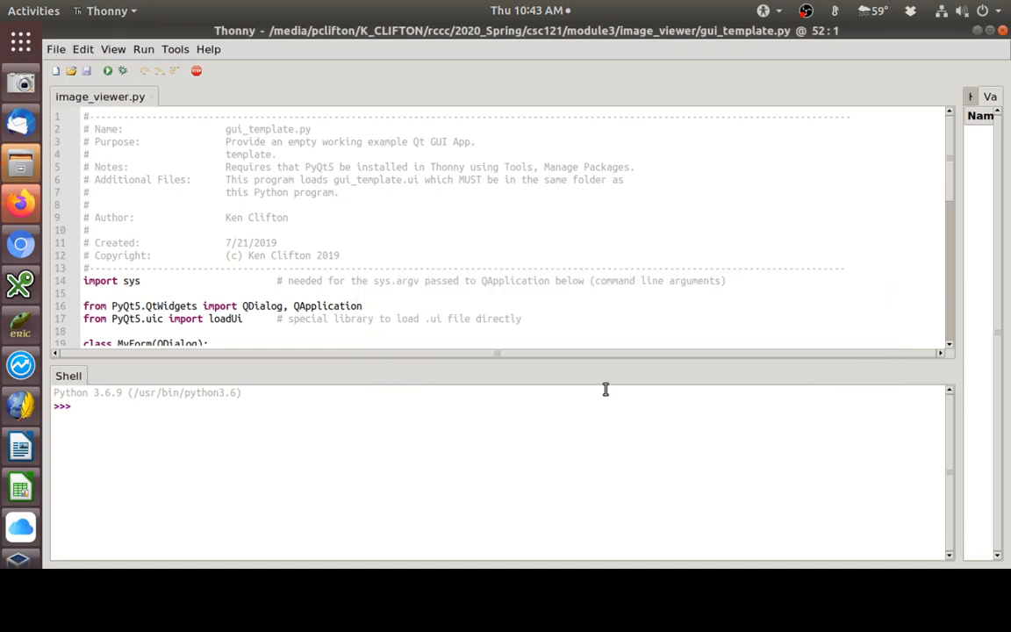
- Replace gui_template with image_viewer in the header's Name line and save
left_click(280, 129)
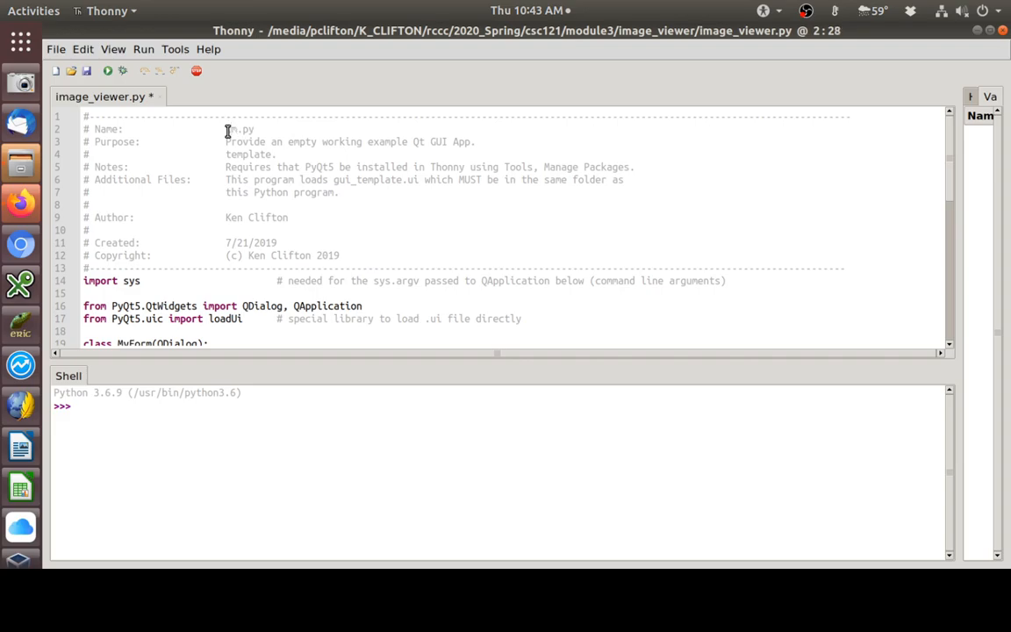
type("image_v")
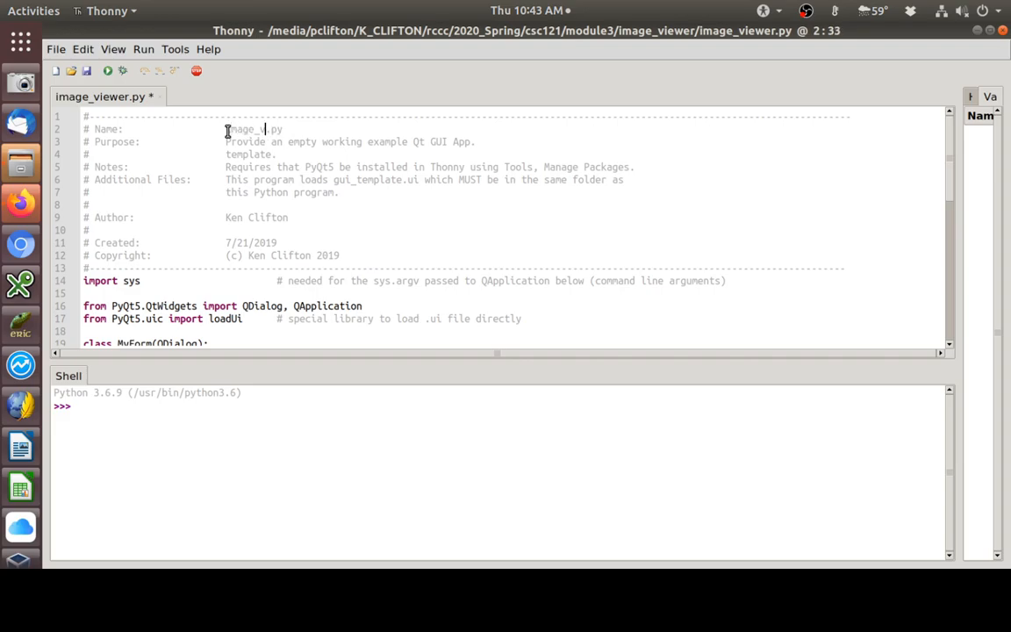
type("iewer")
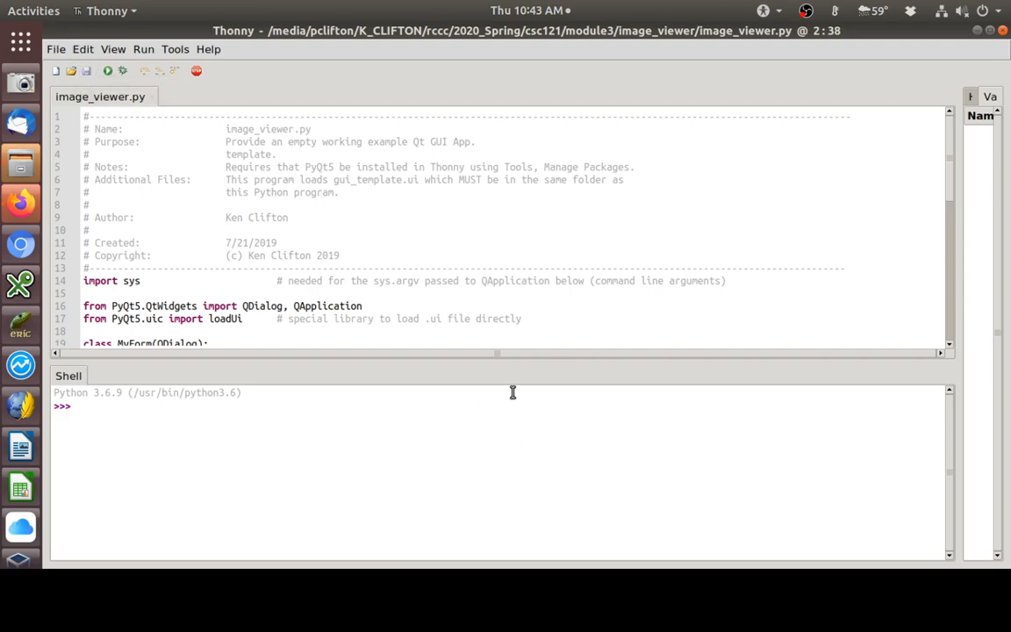
scroll("down", 3)
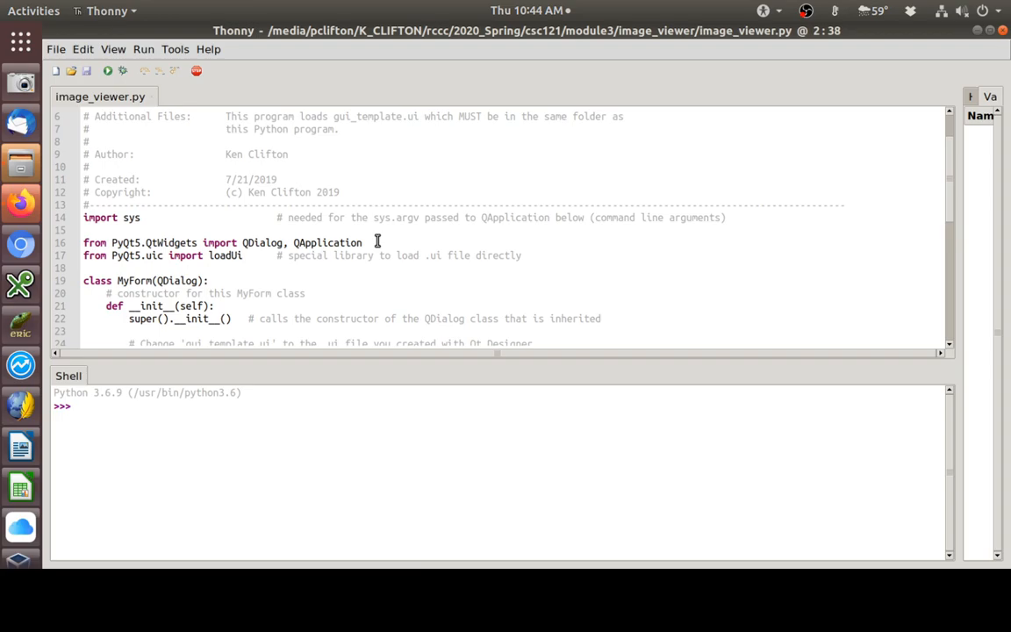
mouse_move(389, 242)
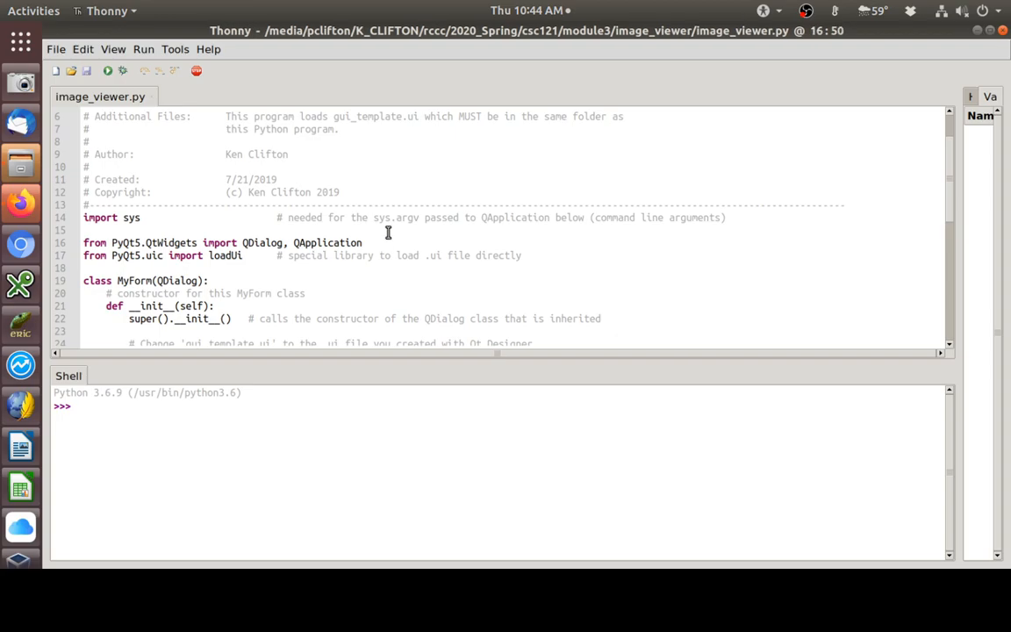
- Append ', QInputDialog, QLineEdit' to the QtWidgets import line, fixing a typo
type(", QInputDialog QLin")
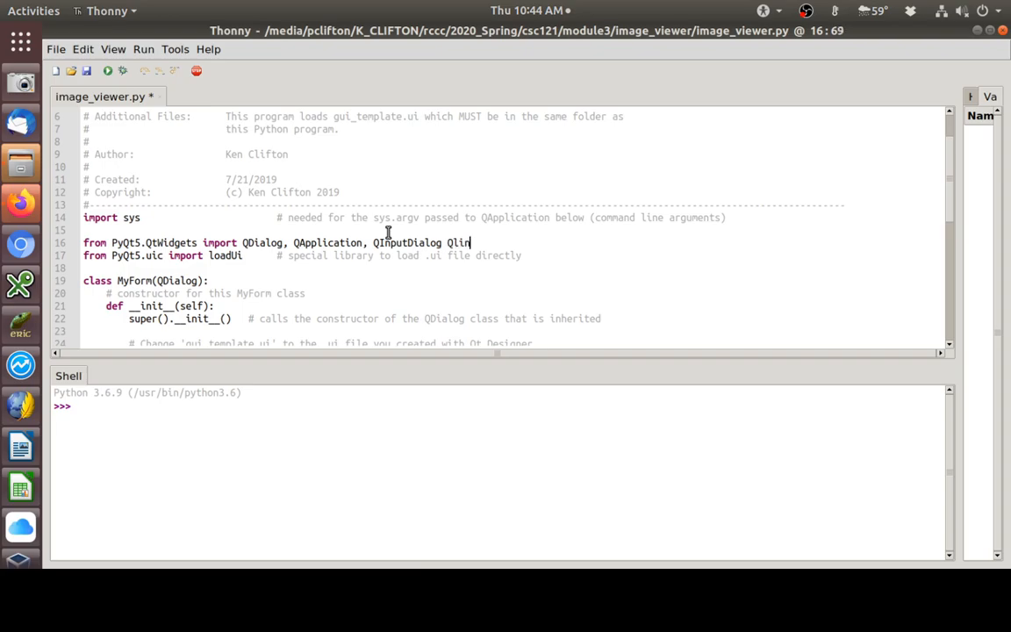
key("BackSpace")
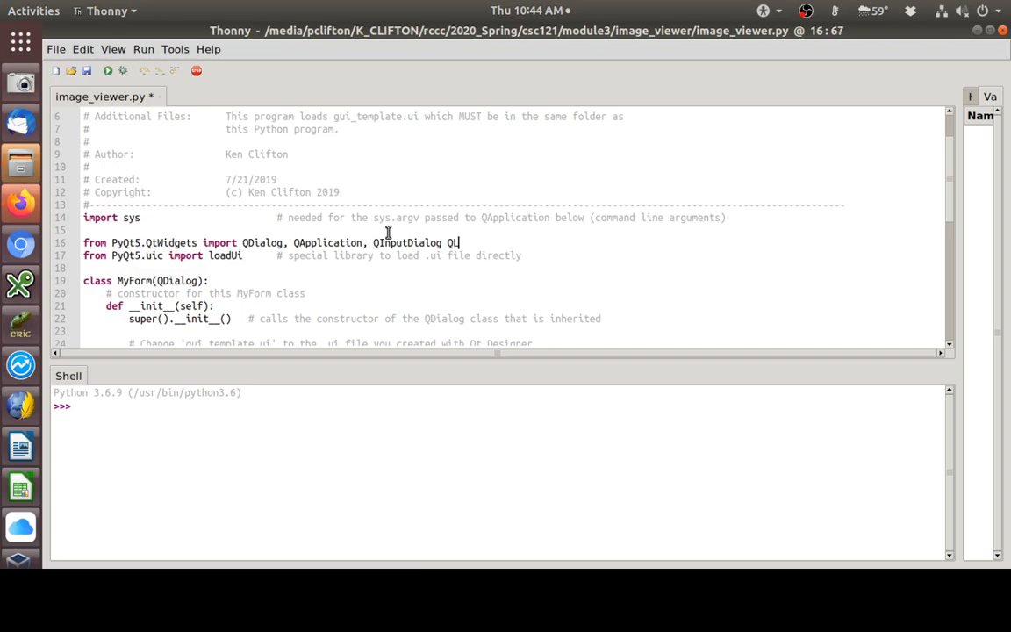
type("ineEd")
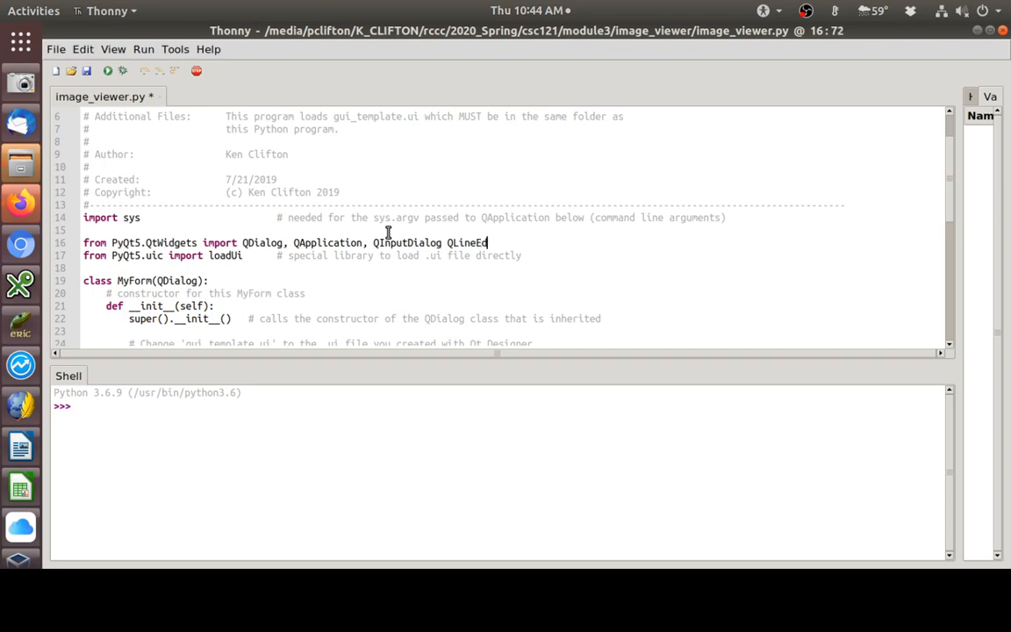
type("it")
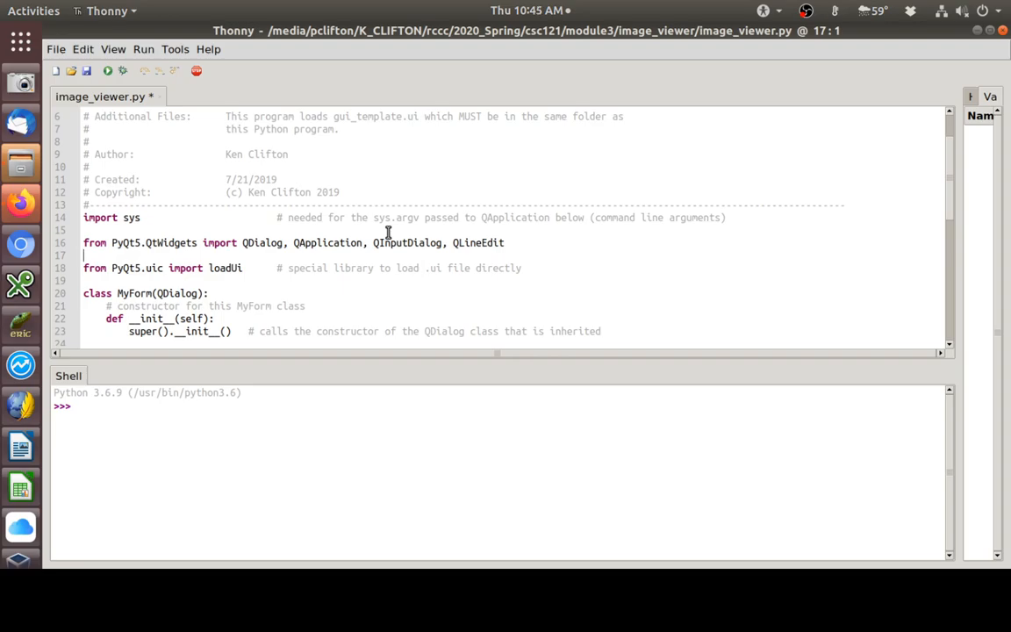
- Add the line 'from PyQt5.QtGui import QPixmap' below the QtWidgets import
type("f")
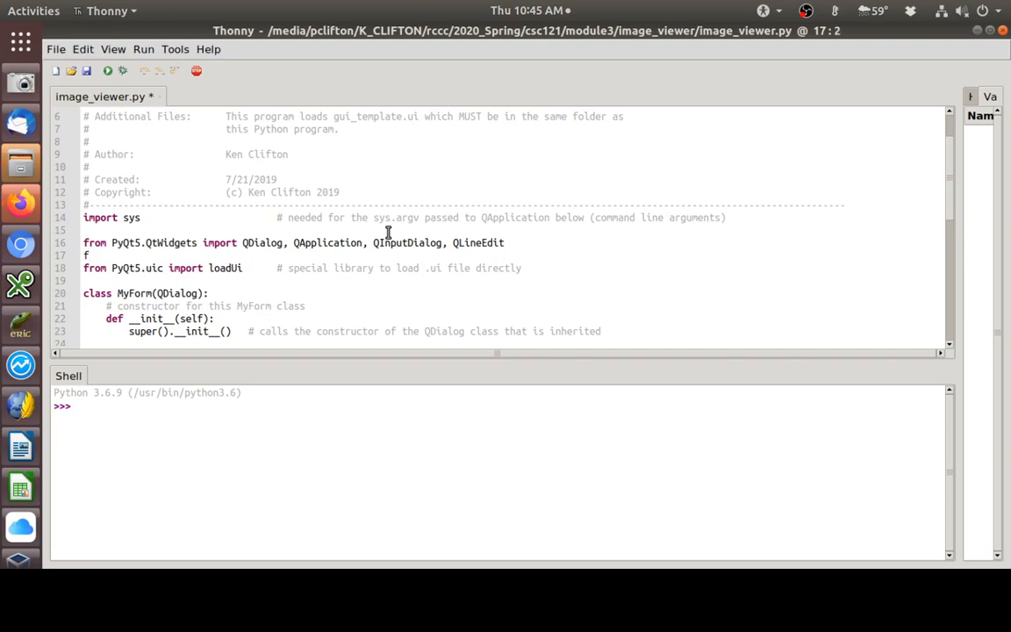
type("ro")
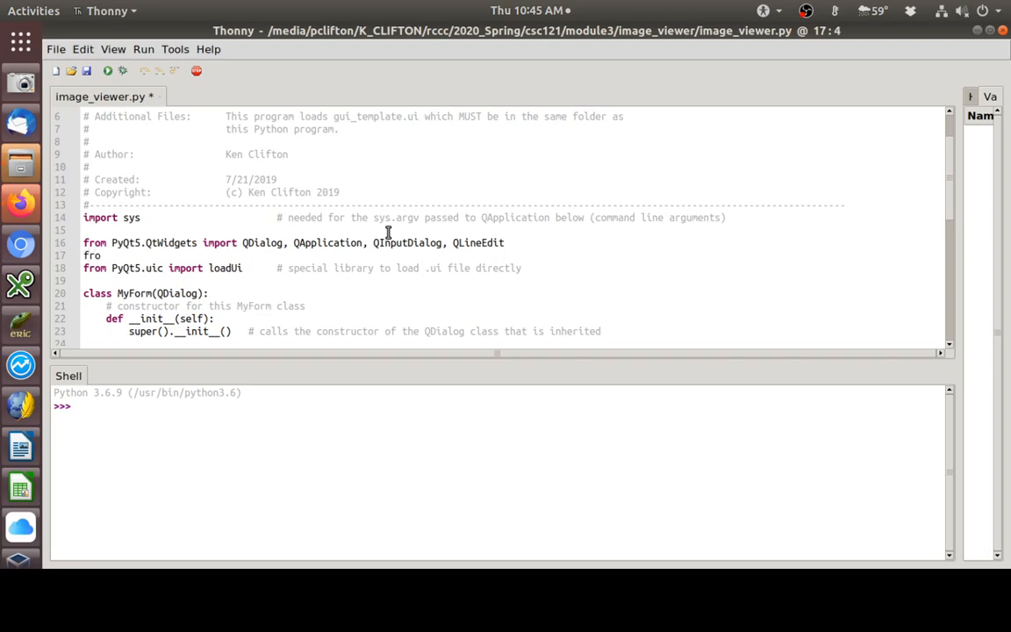
type("PyQt")
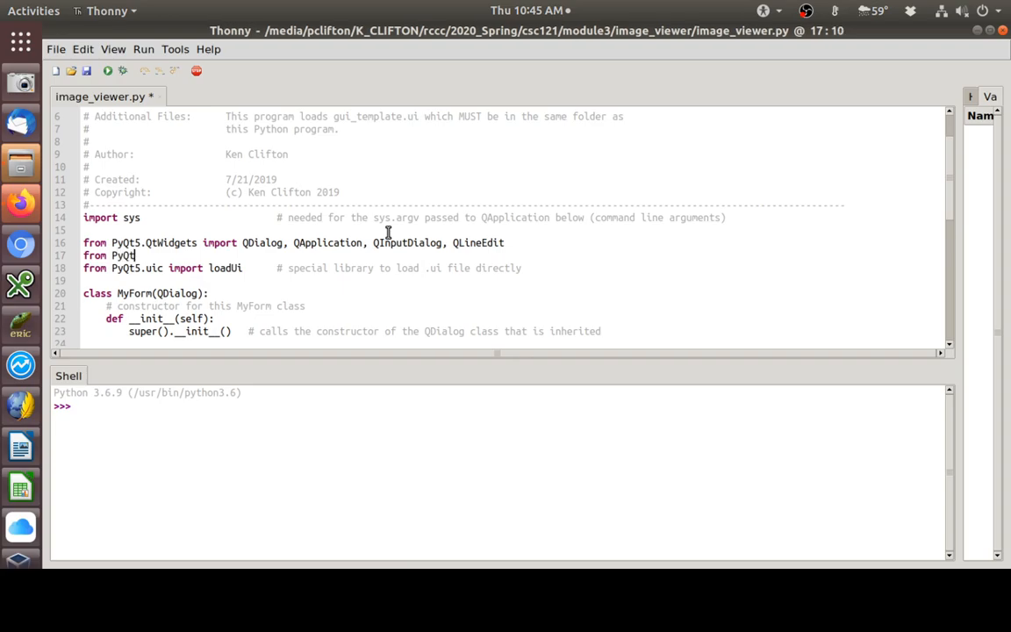
type("5")
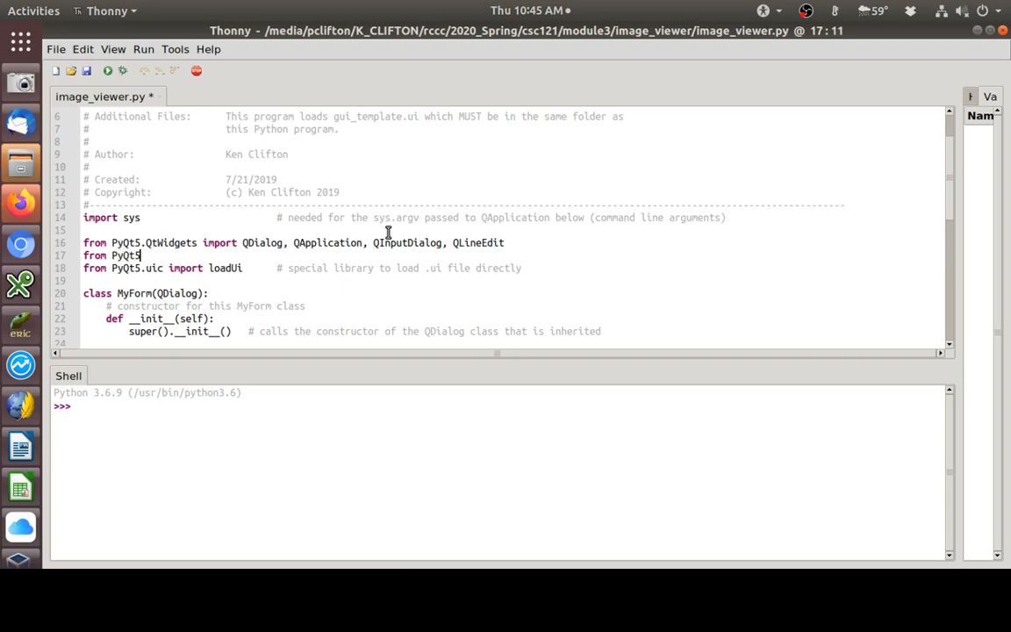
type(".Qt")
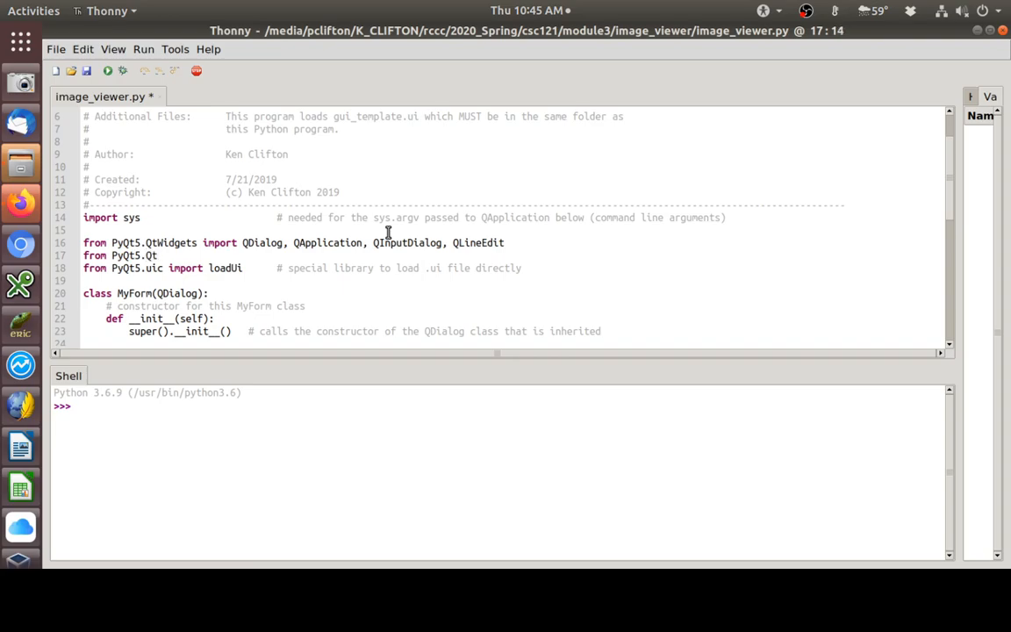
type("Gu")
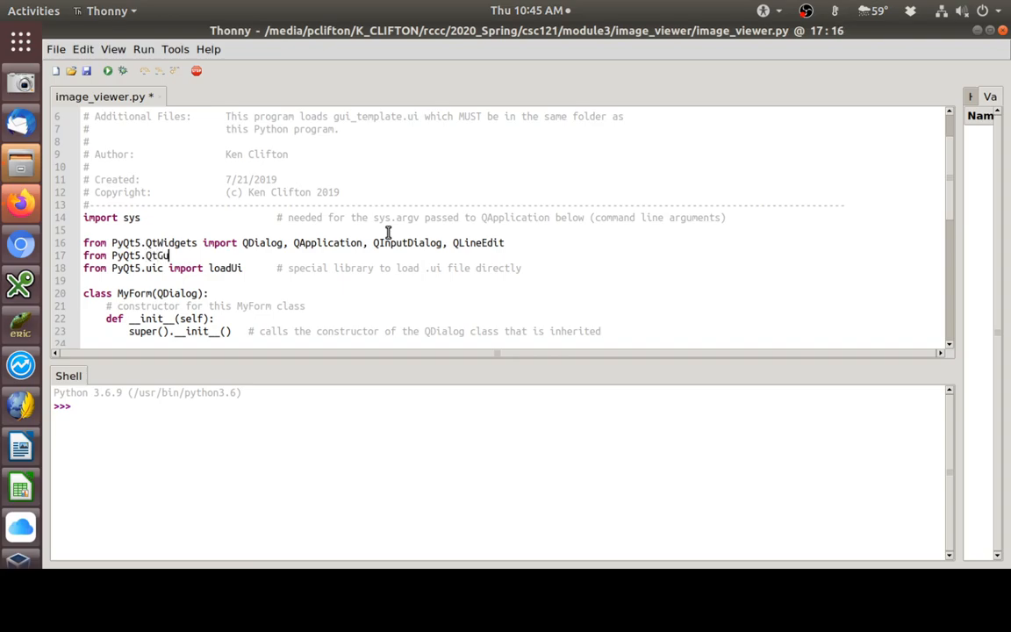
type("in")
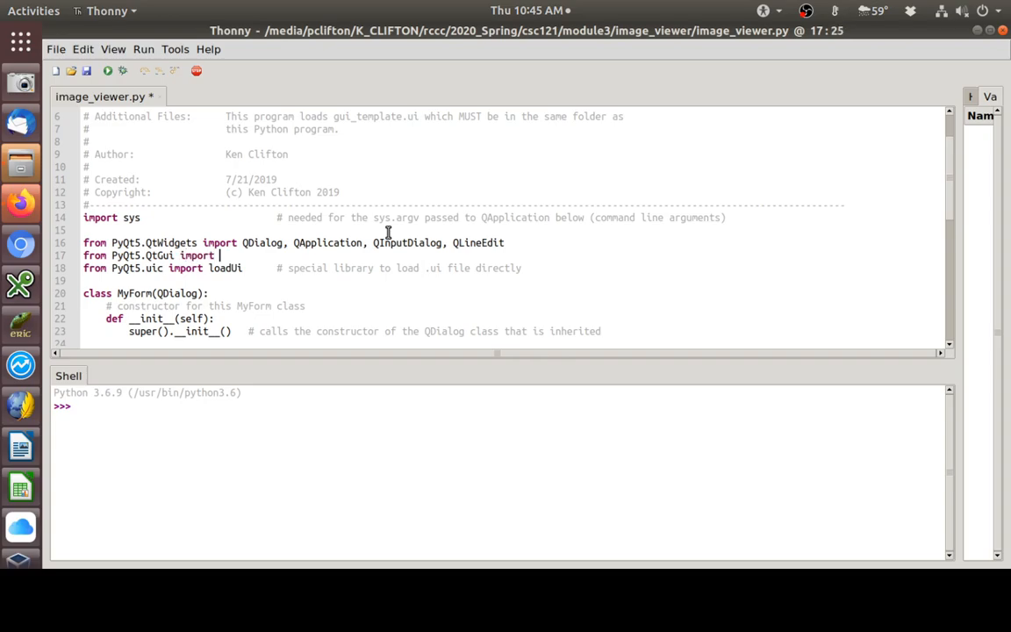
type("QPixmap")
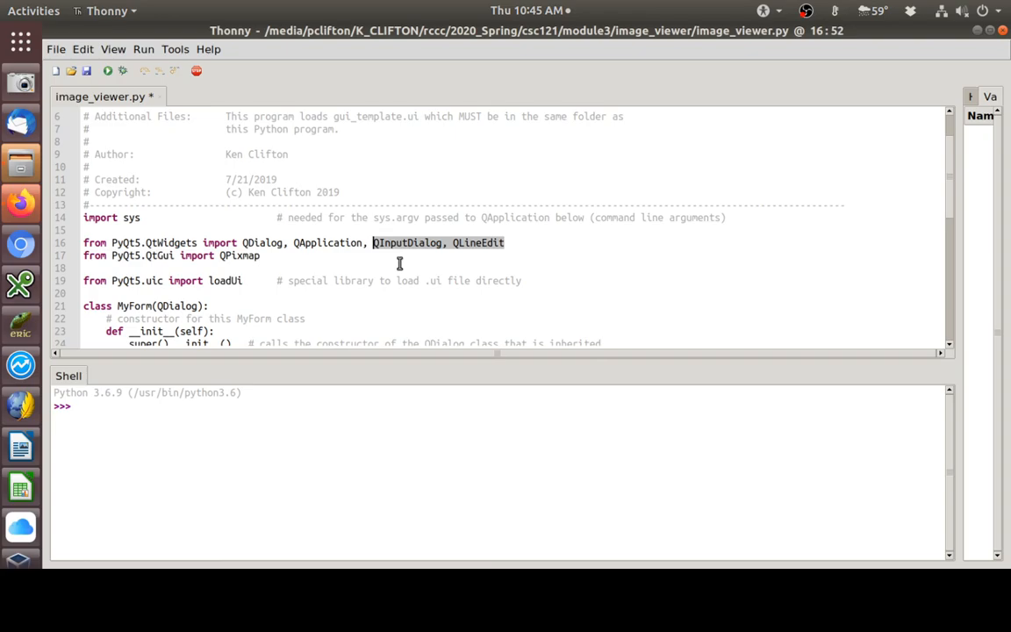
mouse_move(286, 319)
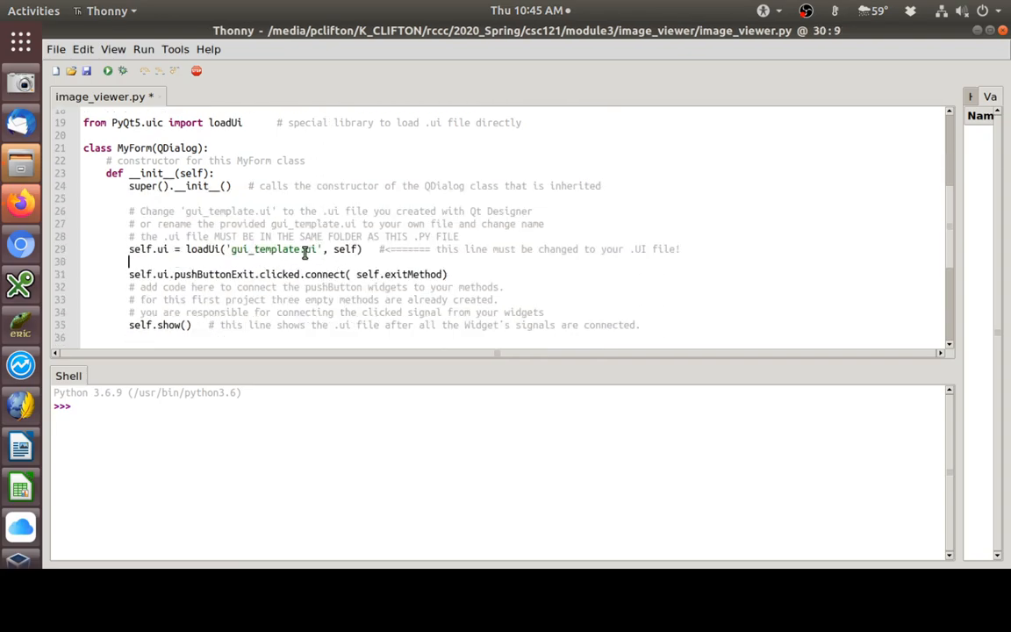
- Replace 'gui_template' with 'image_viewer' in the loadUi call
double_click(263, 249)
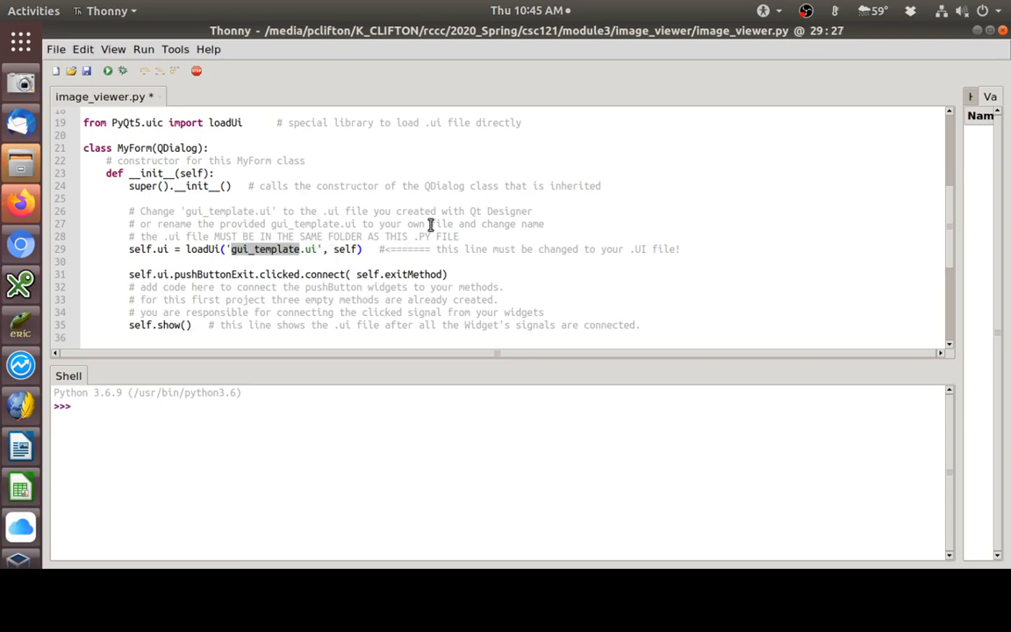
type("image_viewer")
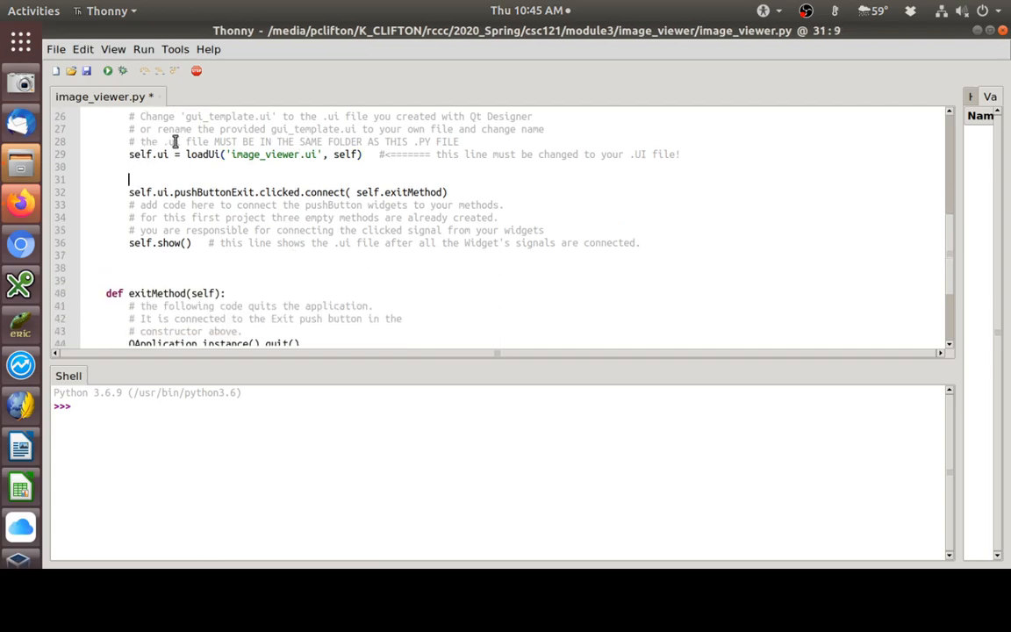
- Add self.ui.pushButtonDisplay.clicked.connect( self.displayMethod ) above the Exit connection
type("self.ui.pus")
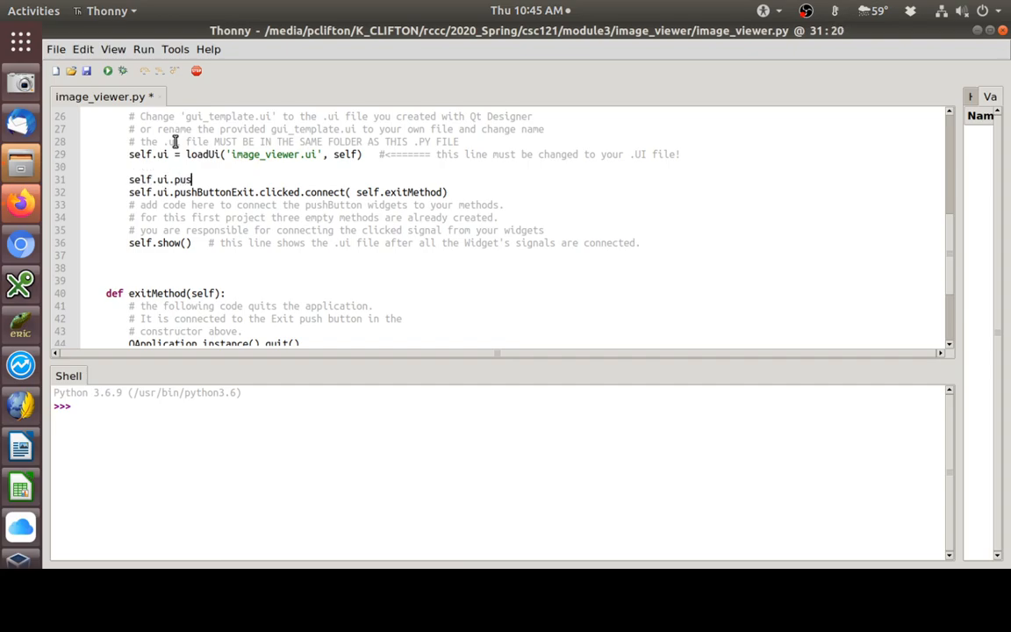
type("hButton")
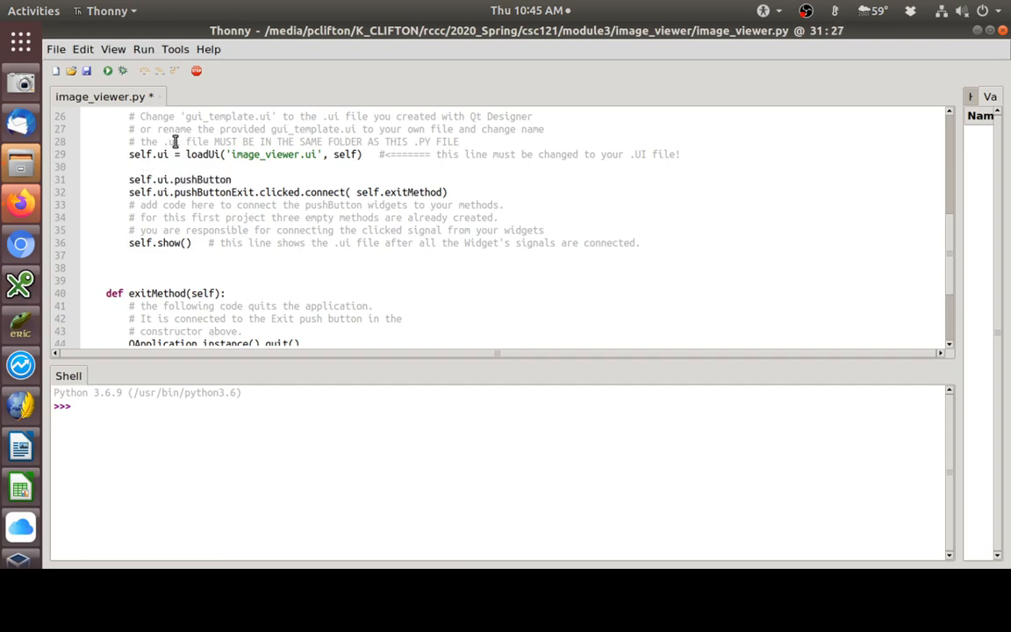
type("Display.clicked")
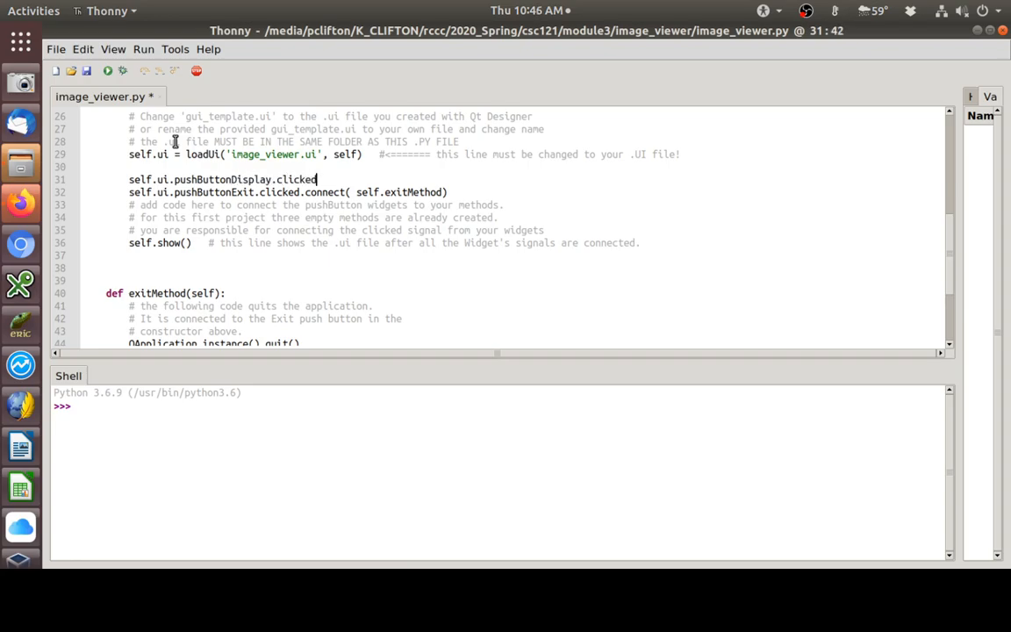
type(".connect(")
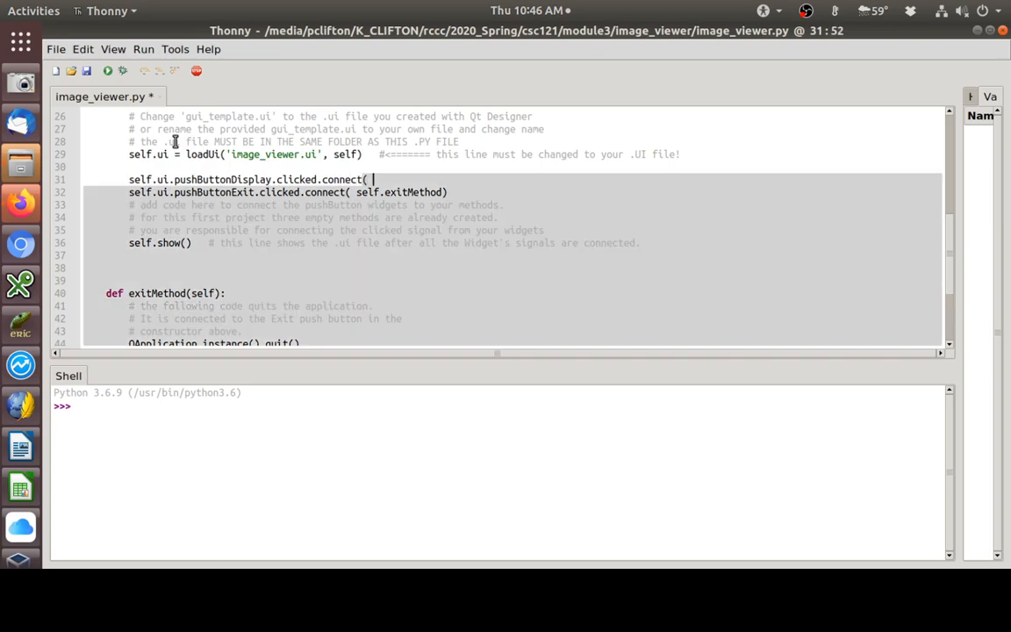
type("self.")
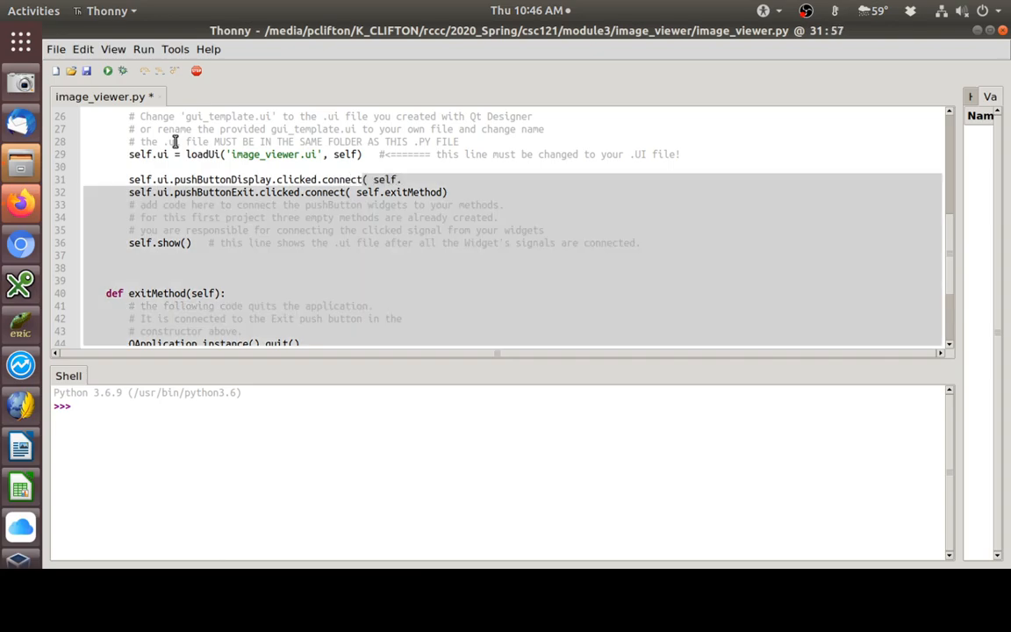
type("displ")
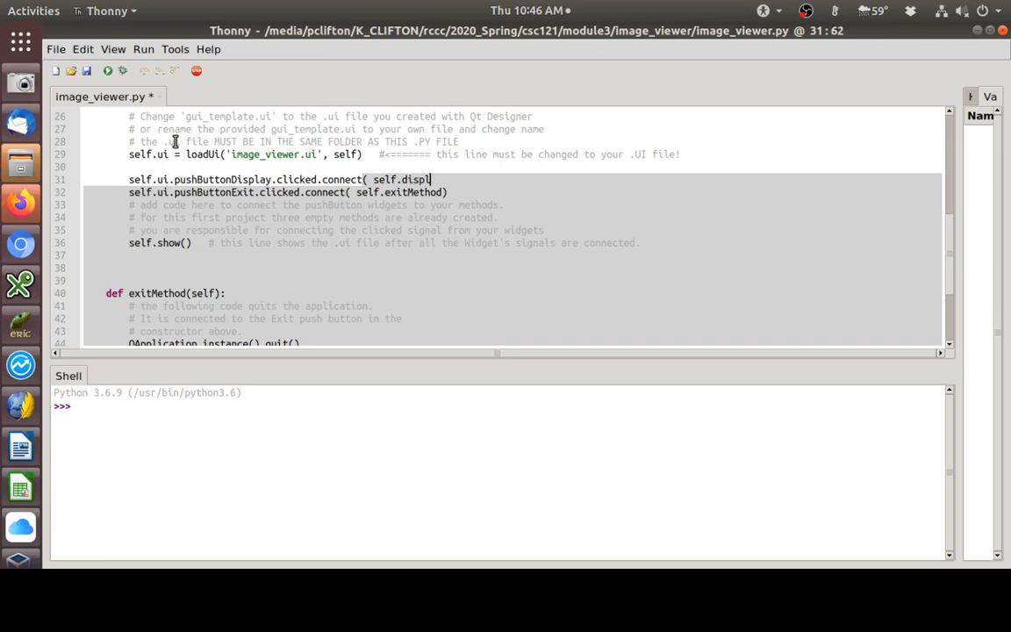
type("ayMethod )")
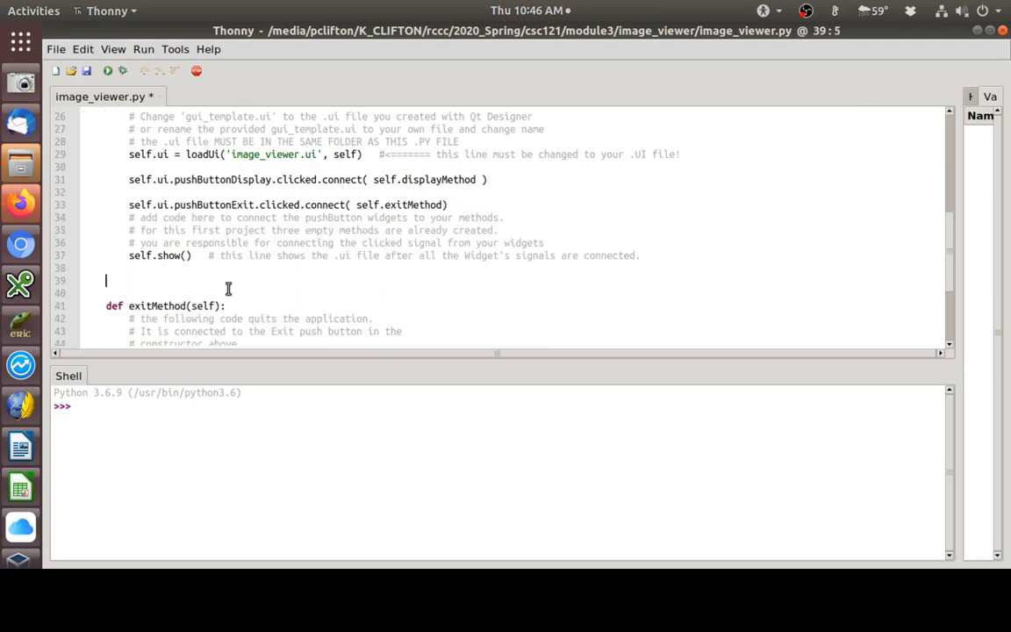
- Add 'def displayMethod(self):' on the empty line before def exitMethod
type("def displ")
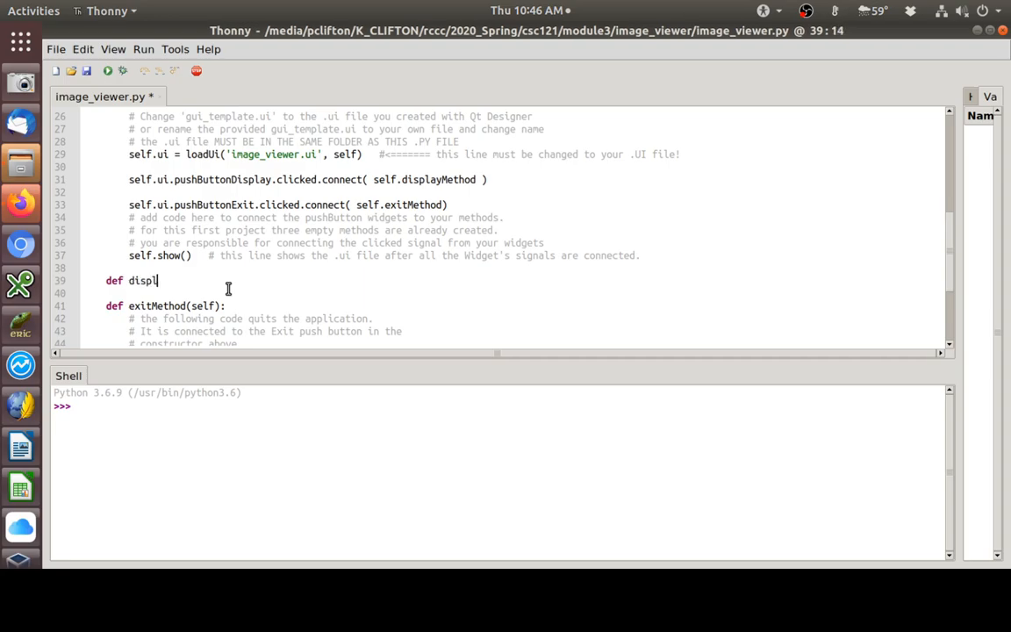
type("ayMethod(self")
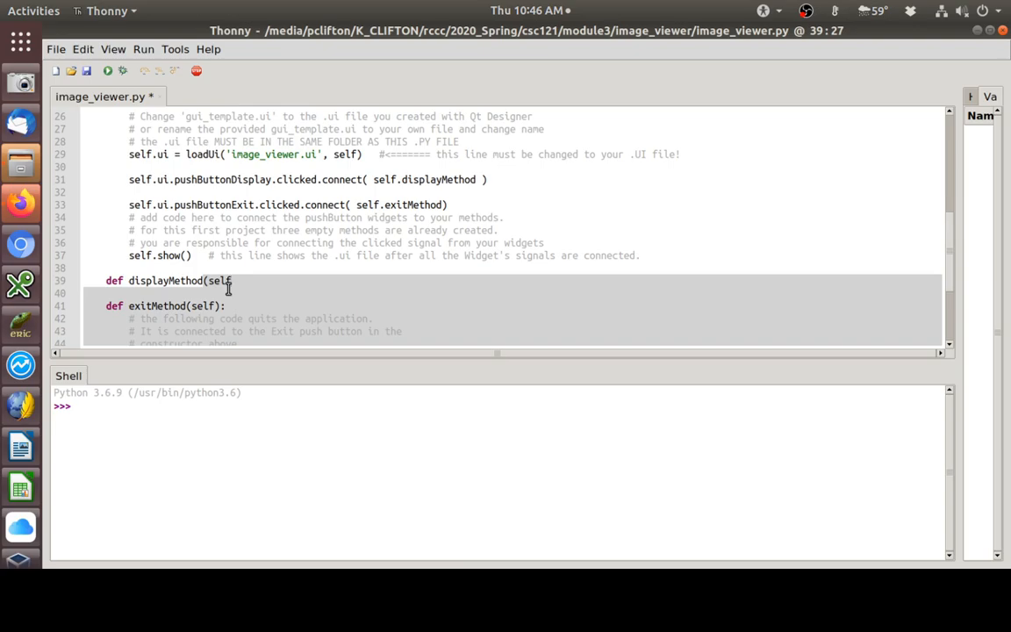
type("):")
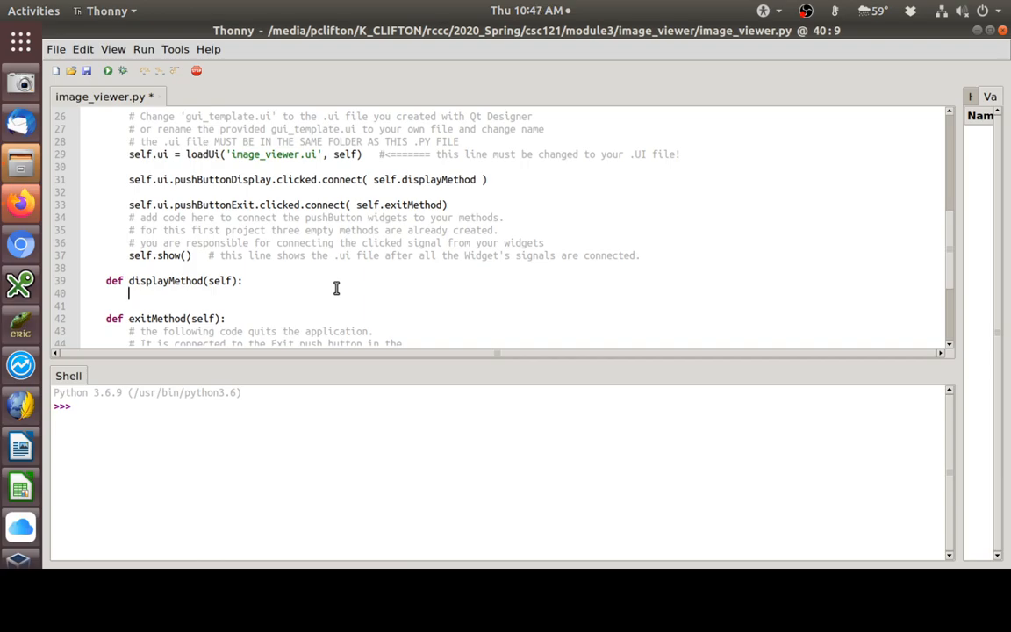
- Begin line 40 as 'text, okPressed = QInputDialog.getText'
type("te")
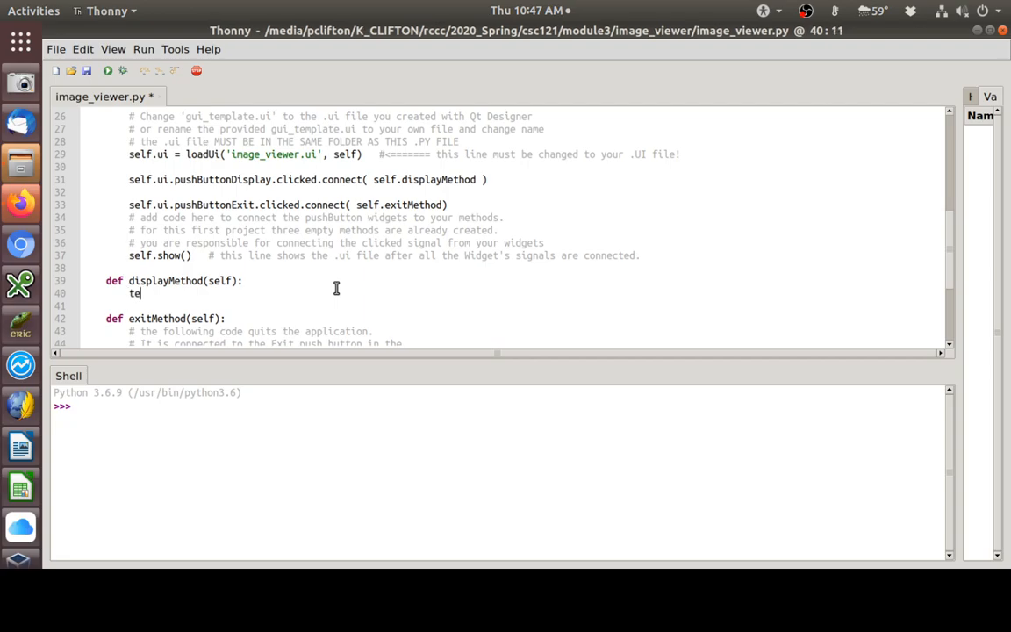
type("xt,")
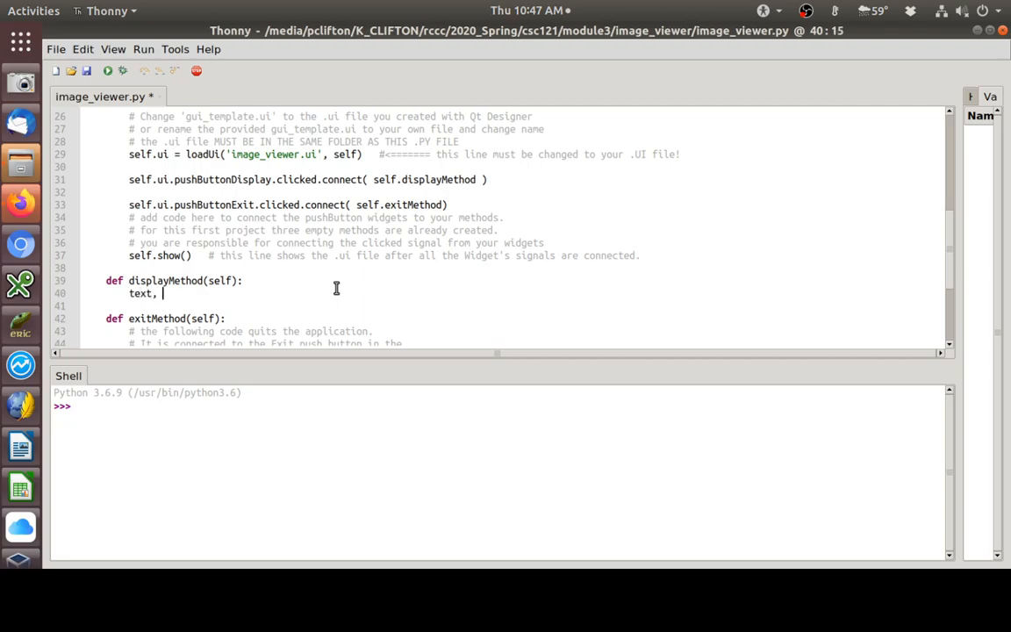
type("ok")
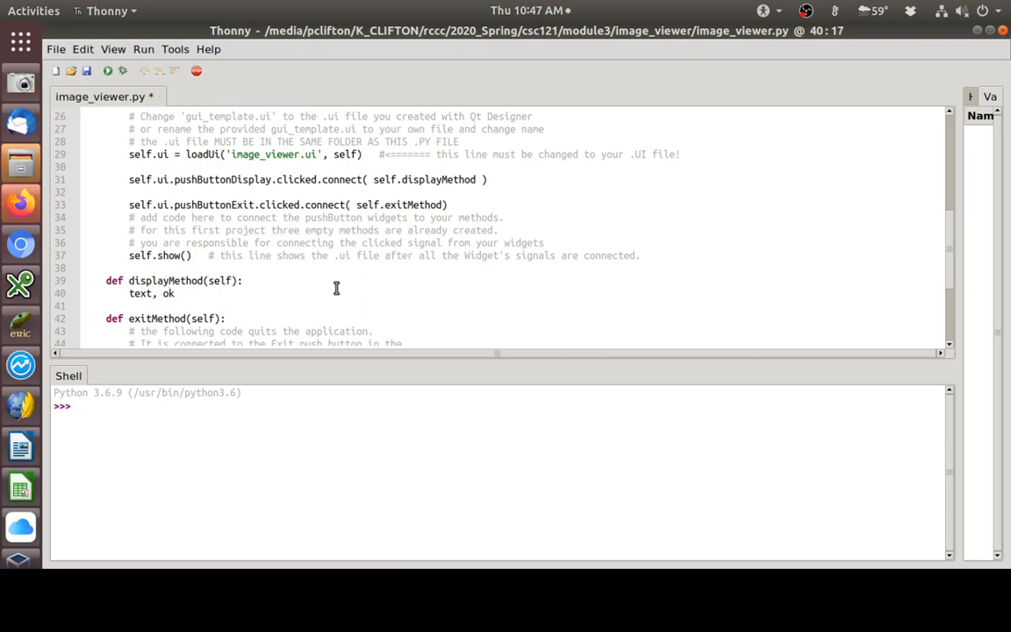
type("Press")
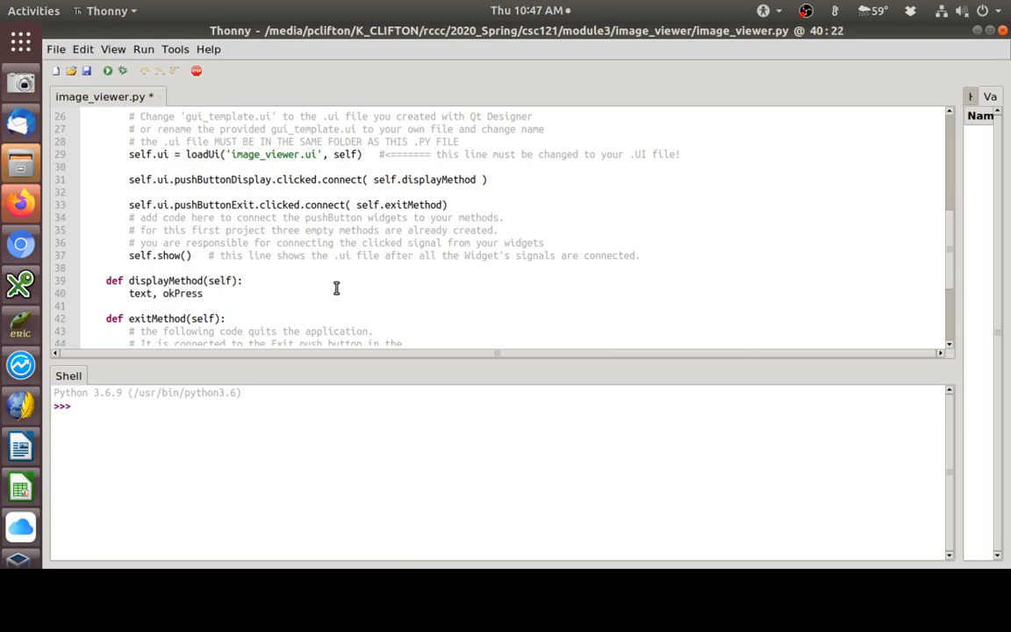
type("sed")
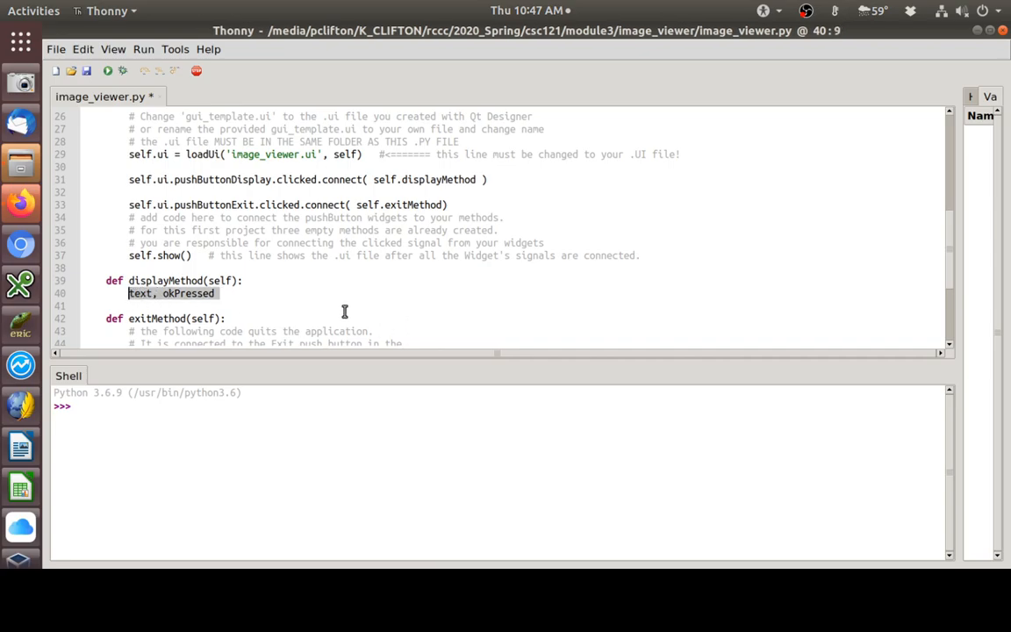
left_click(224, 293)
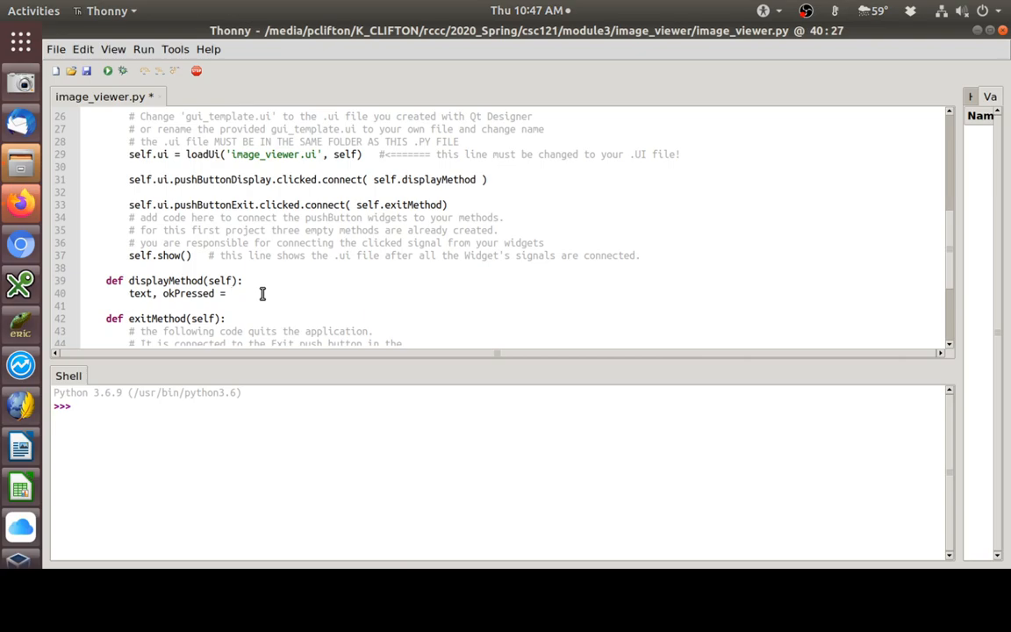
type("QIn")
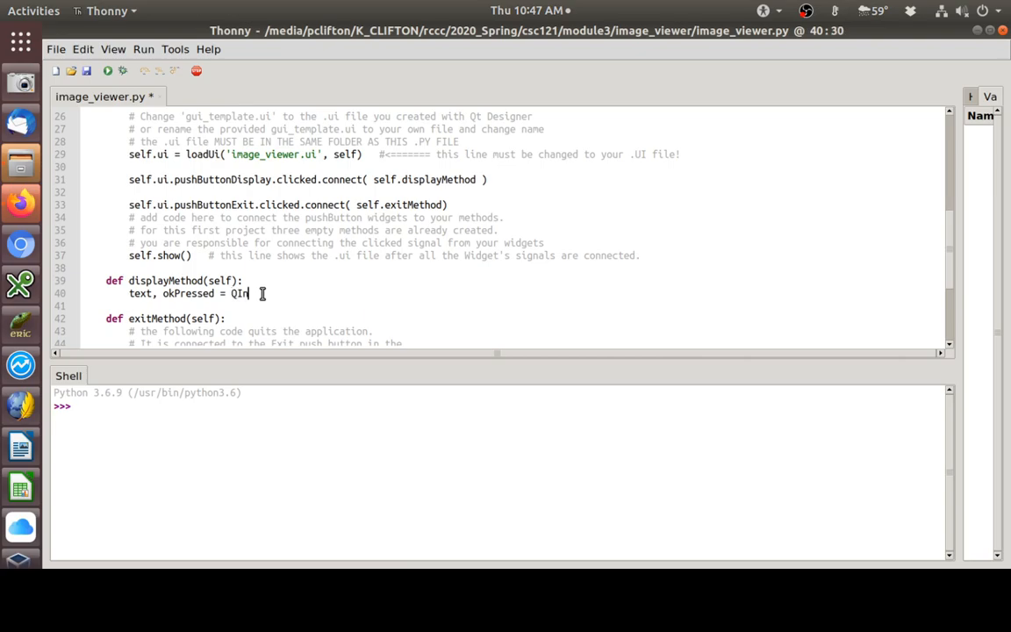
type("putDialo")
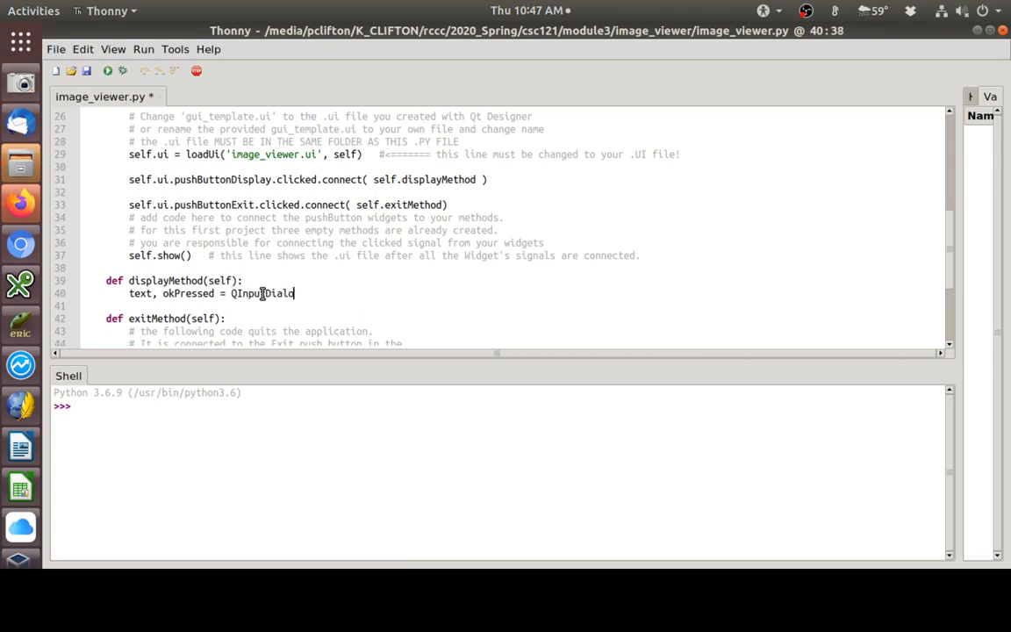
type("g")
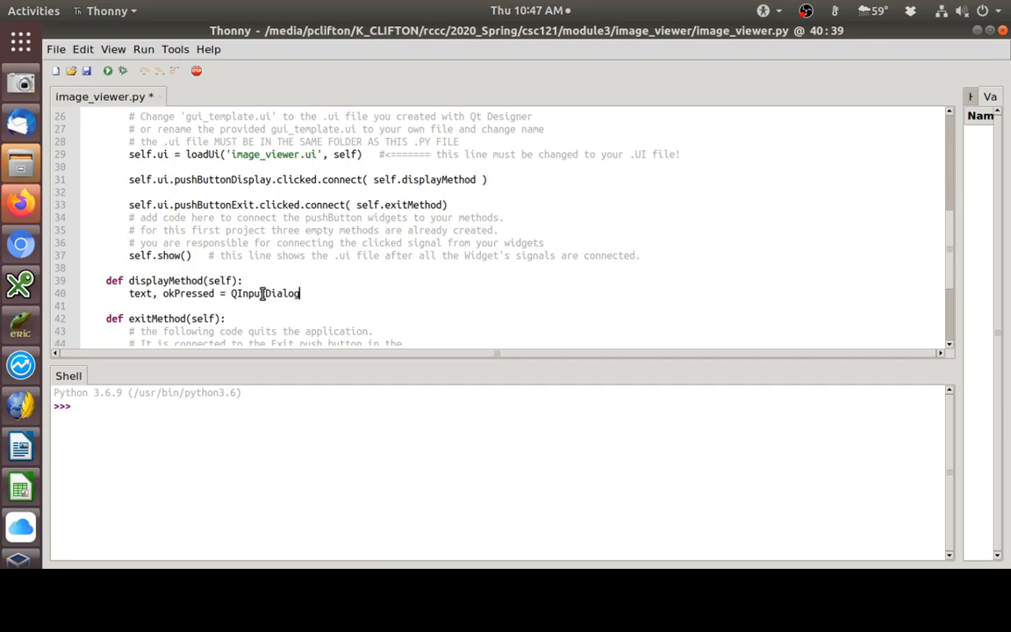
type(".g")
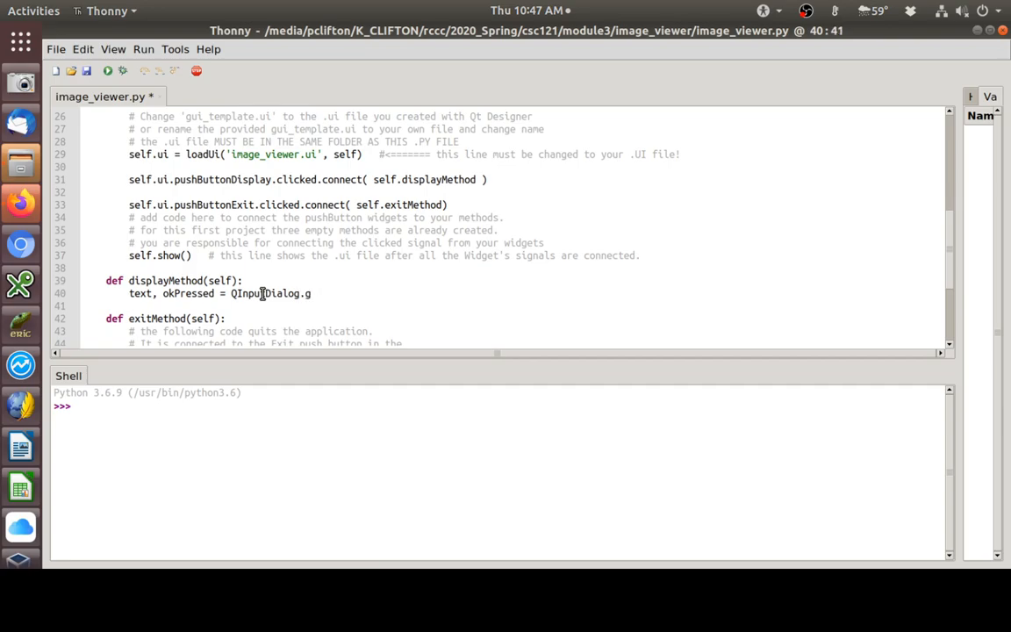
type("etText(")
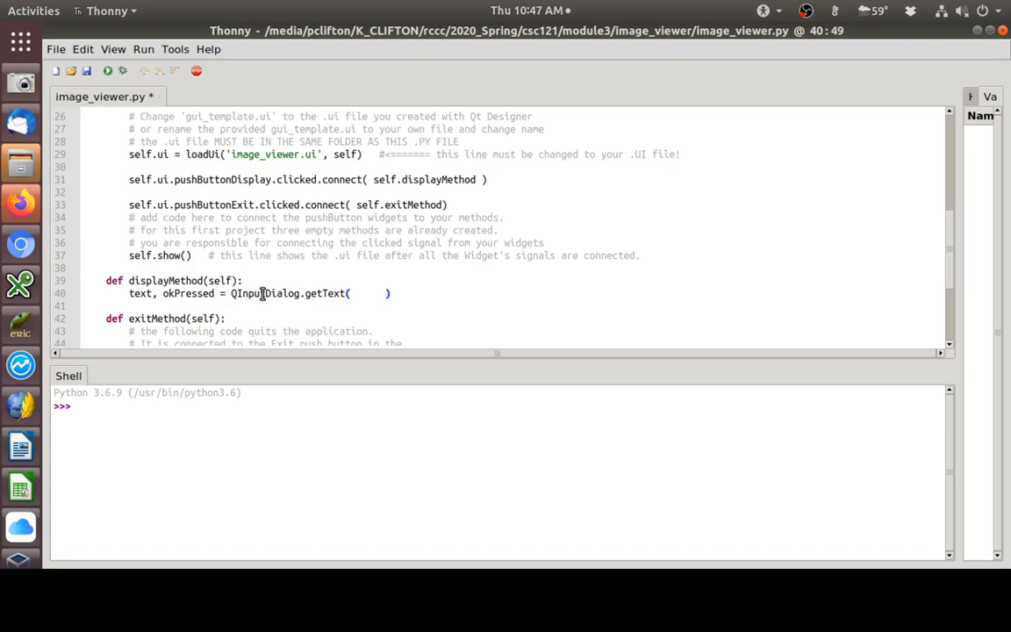
- Pass self, "Specify Image" and "File name: " as the first getText arguments
type("self, \"I")
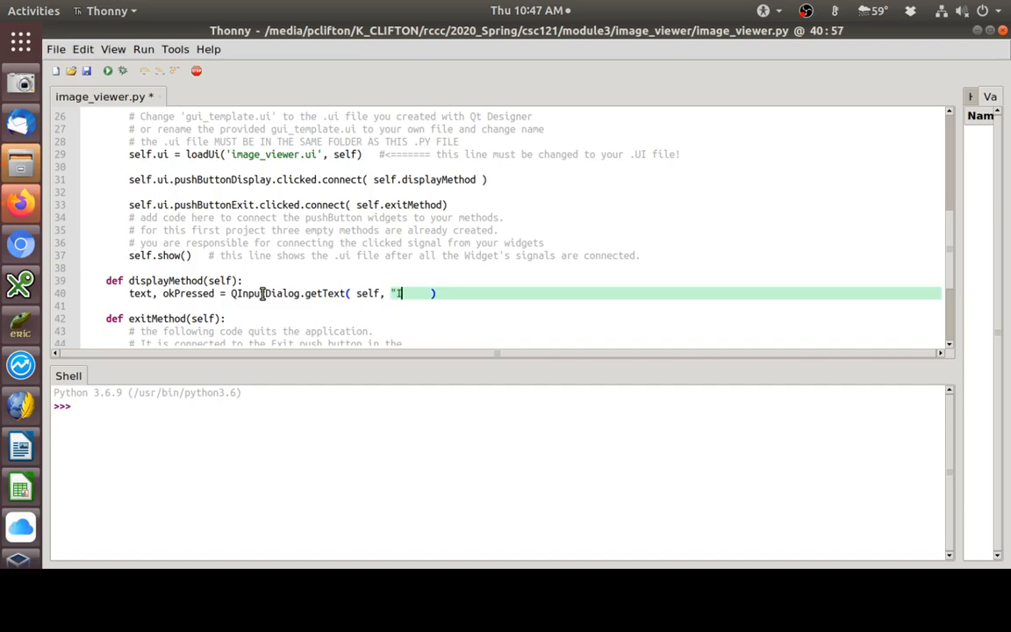
type("Sp")
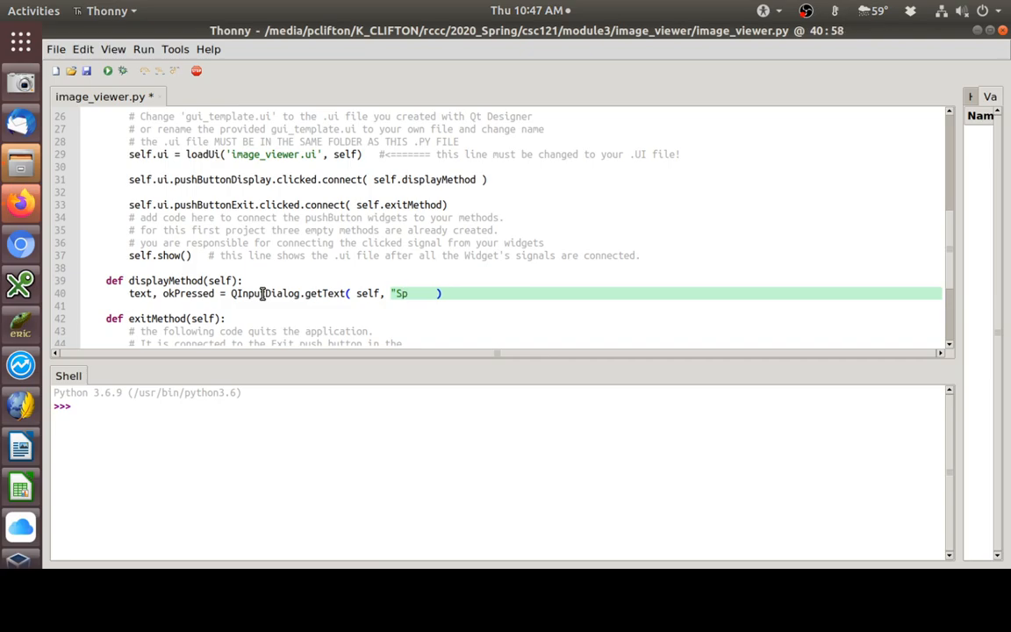
type("ecifi")
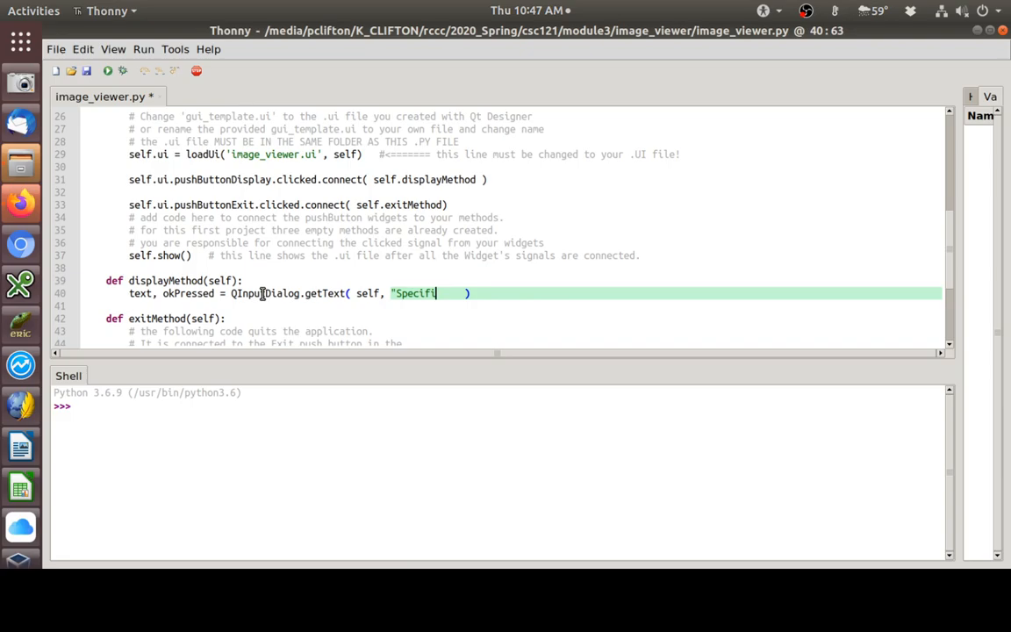
key("BackSpace")
type("y Imag")
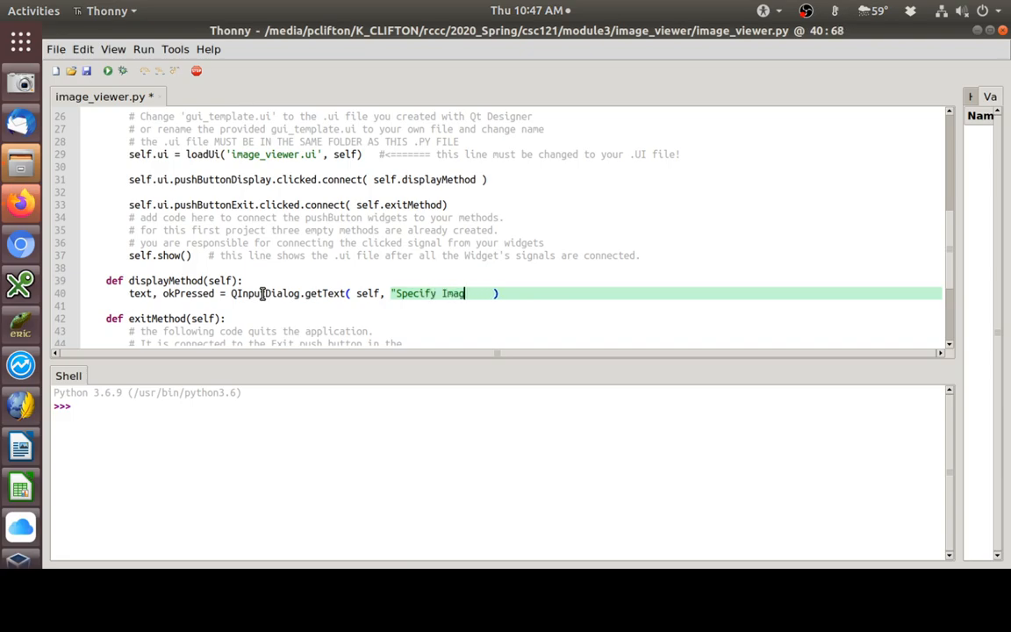
type("e\",")
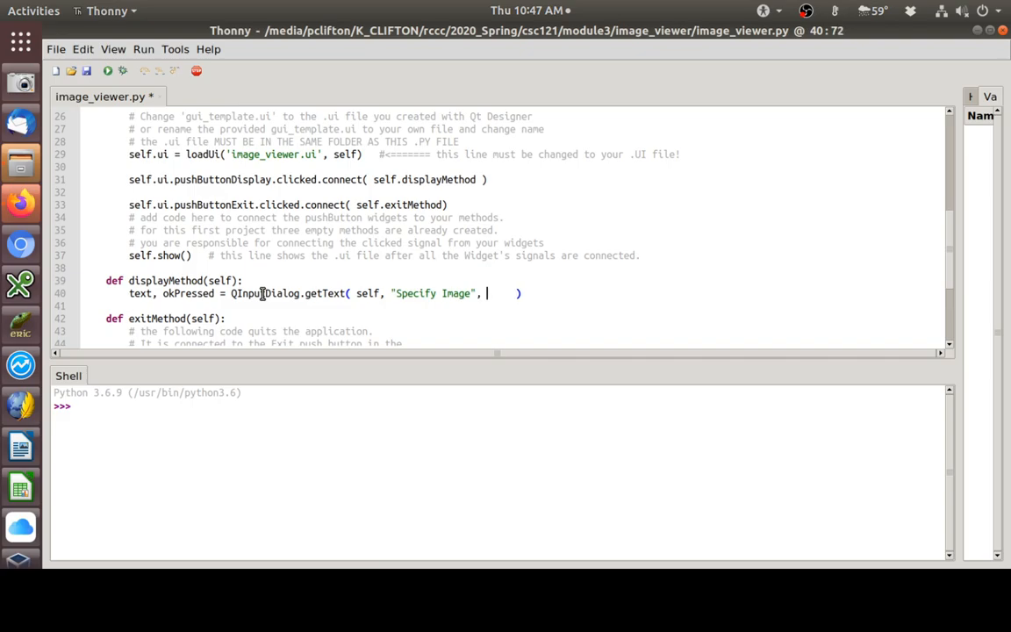
type("\"")
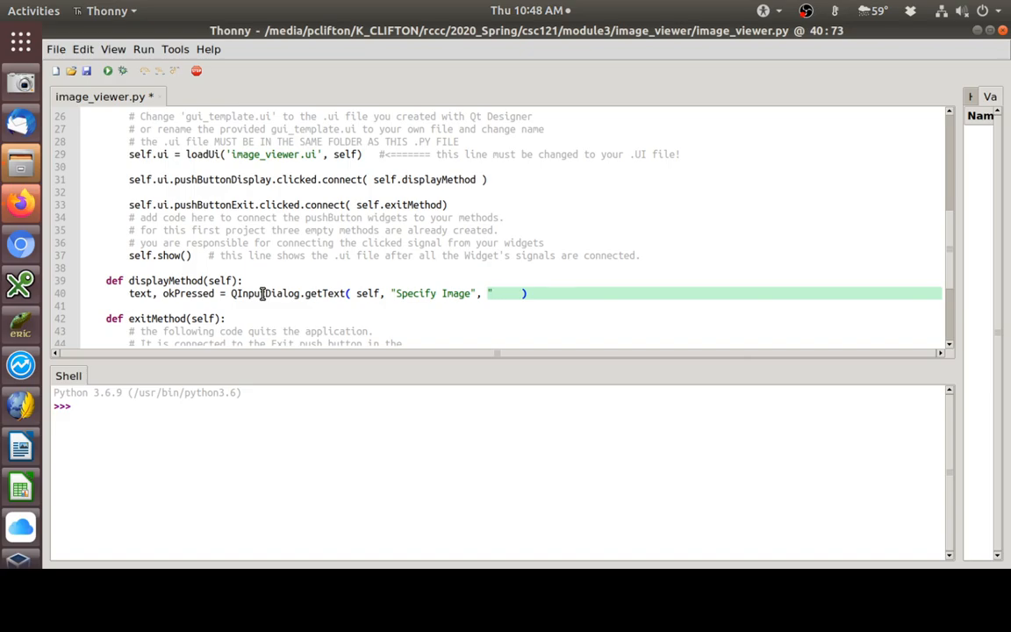
type("File name")
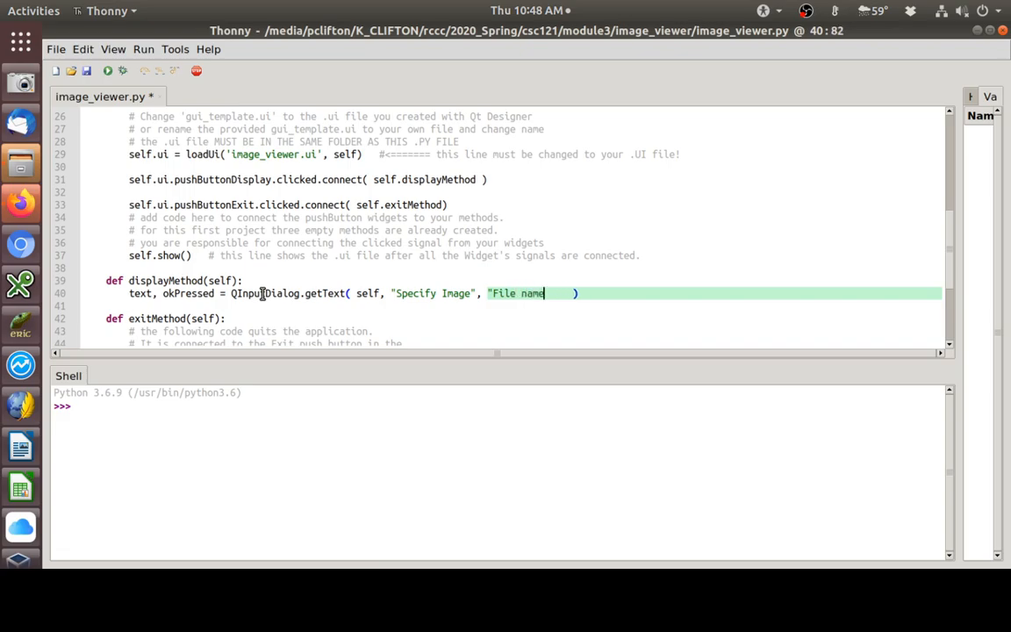
type(":")
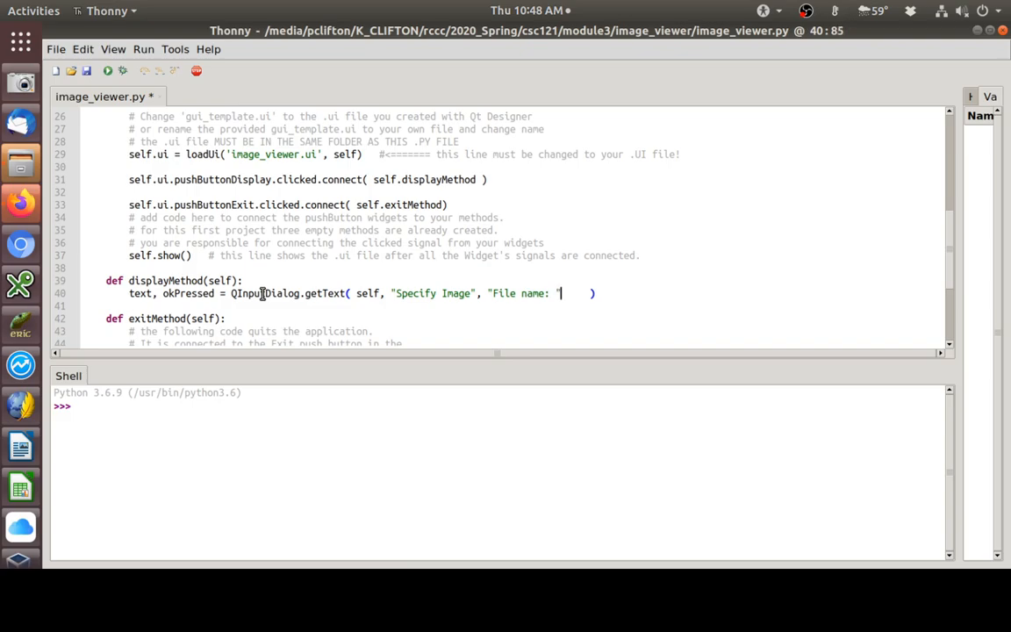
type("\",")
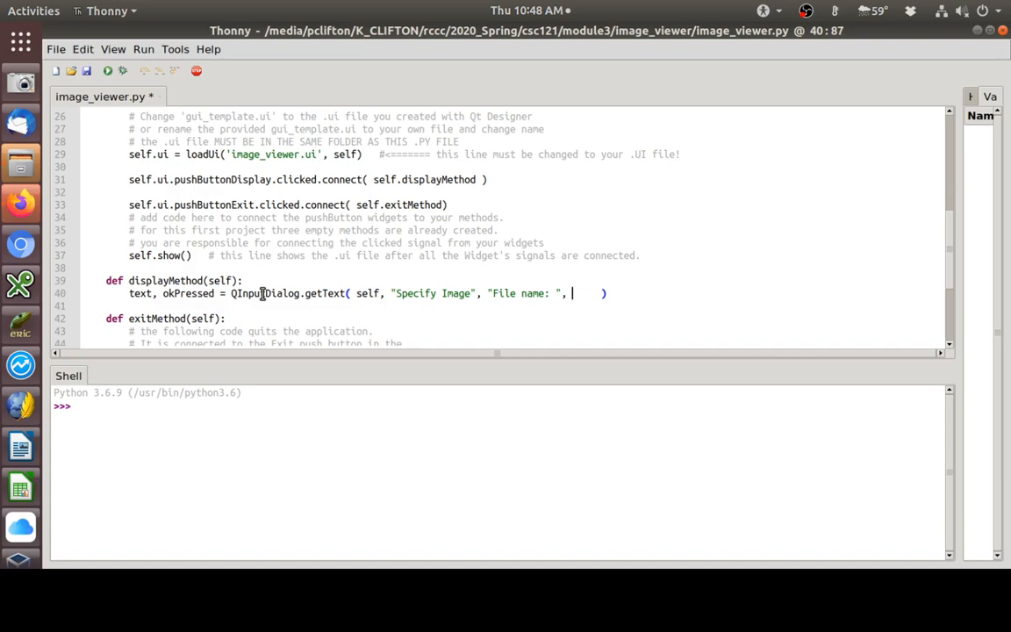
- Finish the getText arguments with QLineEdit.Normal and an empty default string
type("QLine")
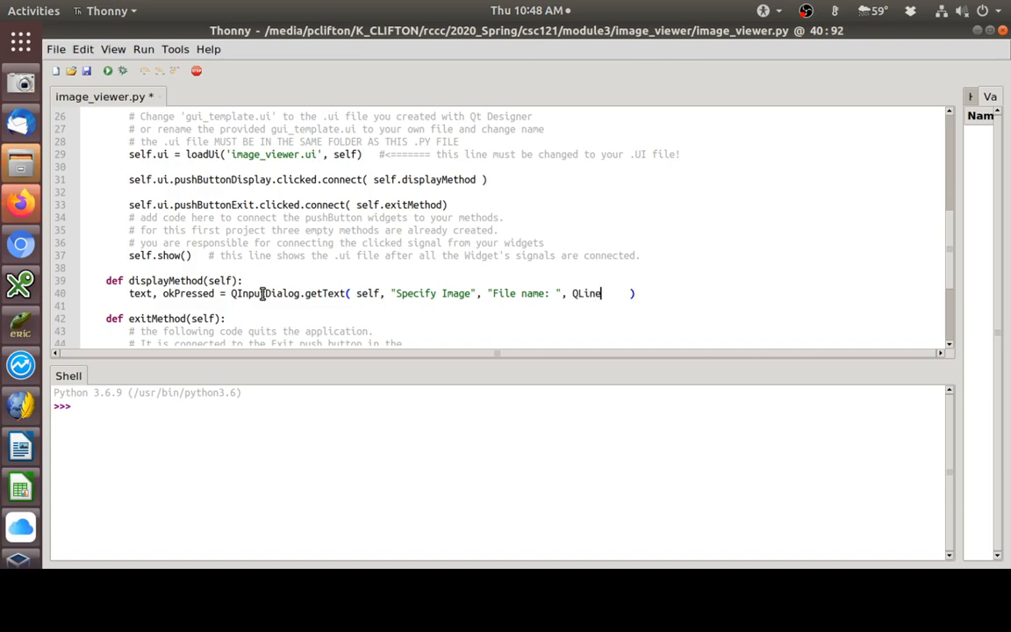
type("Edit")
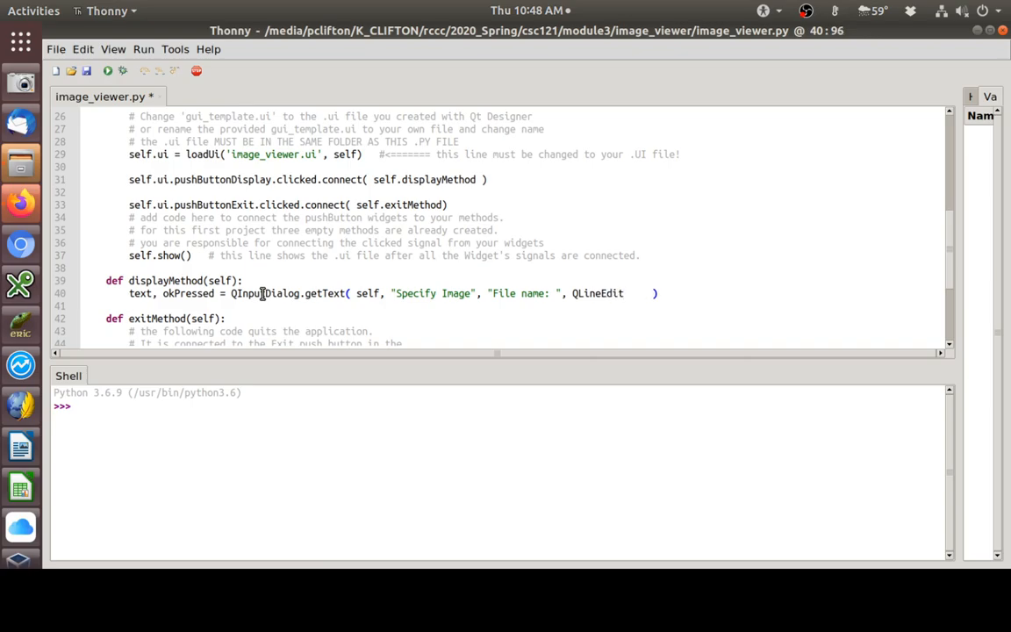
type(".")
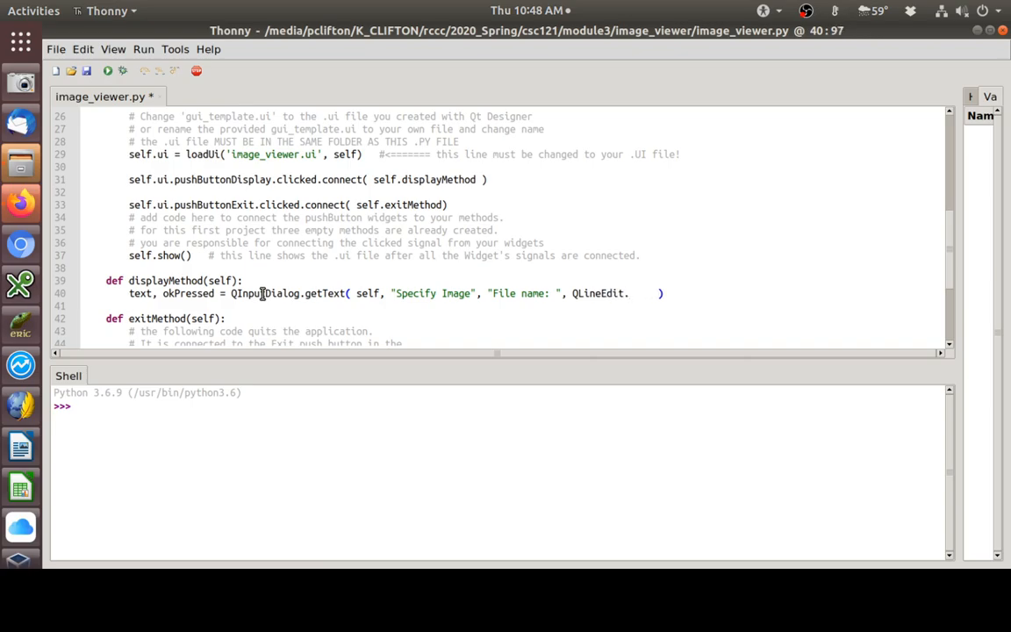
type(".Normal,")
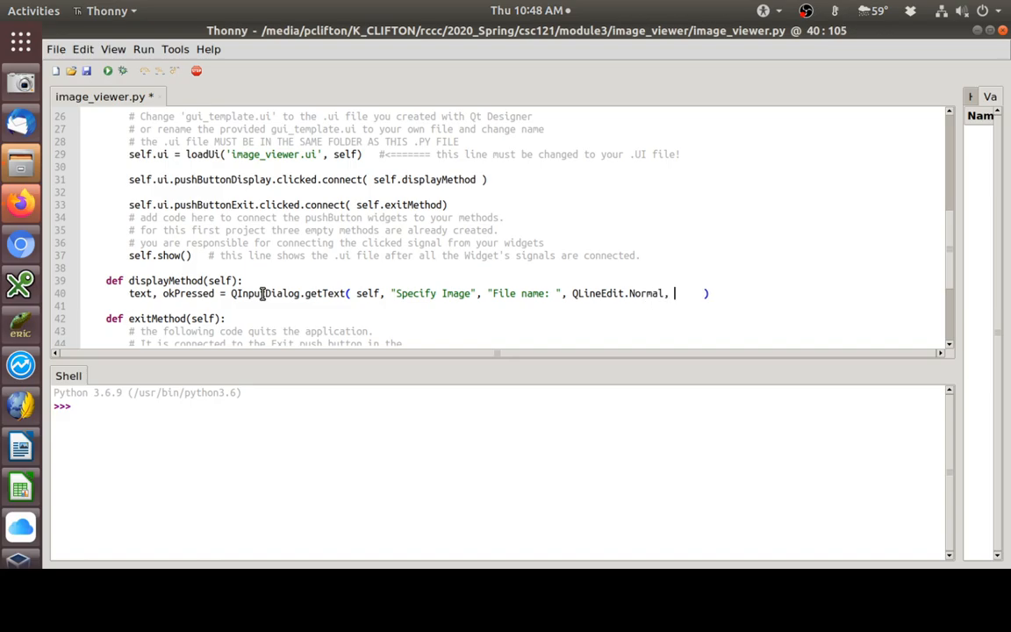
type("\"\"")
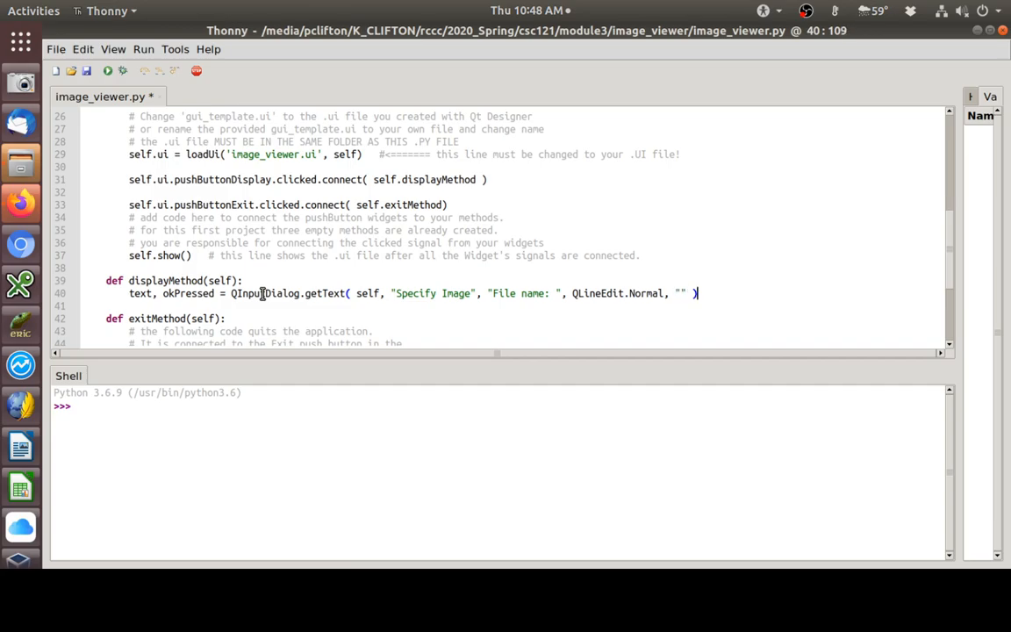
mouse_move(336, 293)
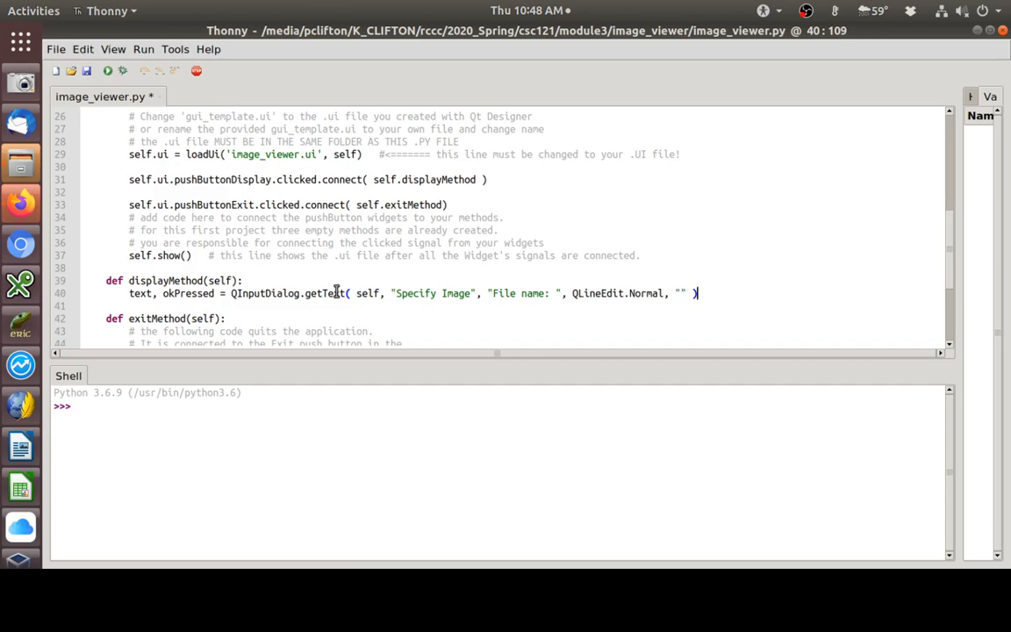
double_click(328, 293)
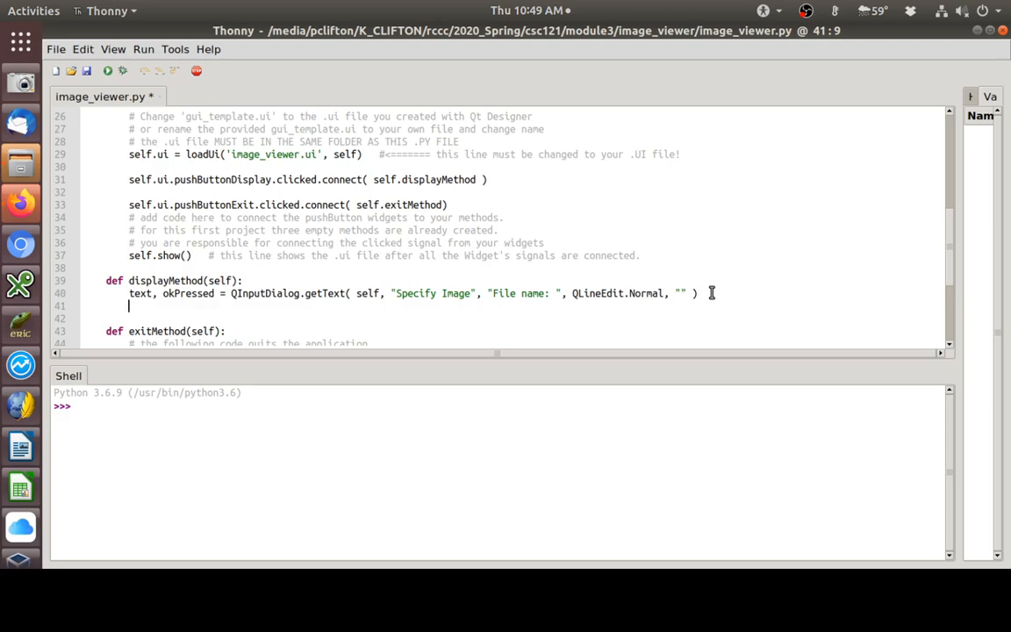
- Add the check `if okPressed and text != '':` on line 41 of displayMethod
type("if")
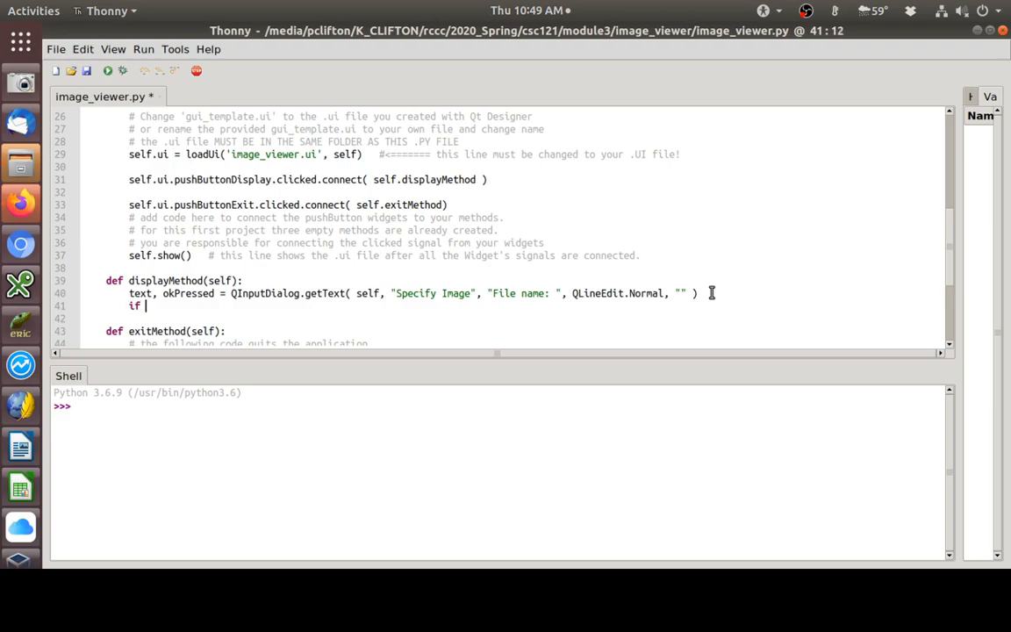
type("o")
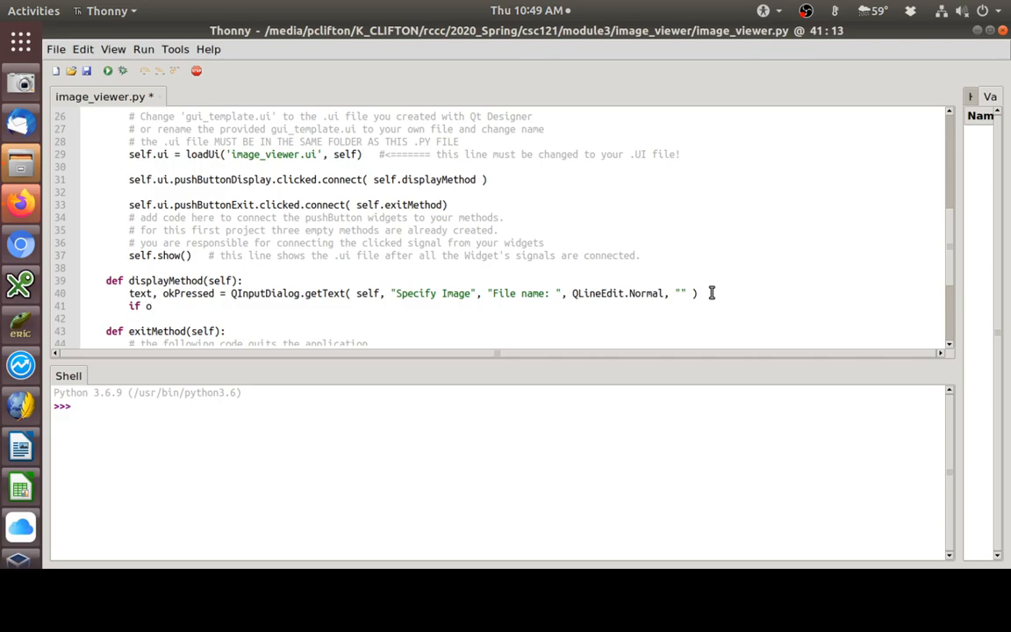
type("kPre")
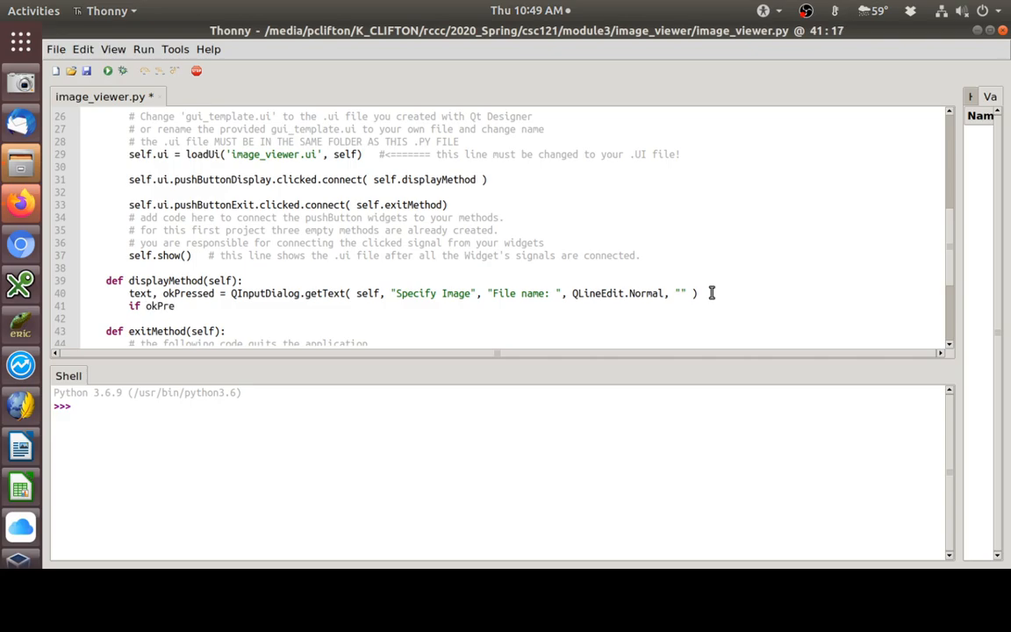
type("ssed")
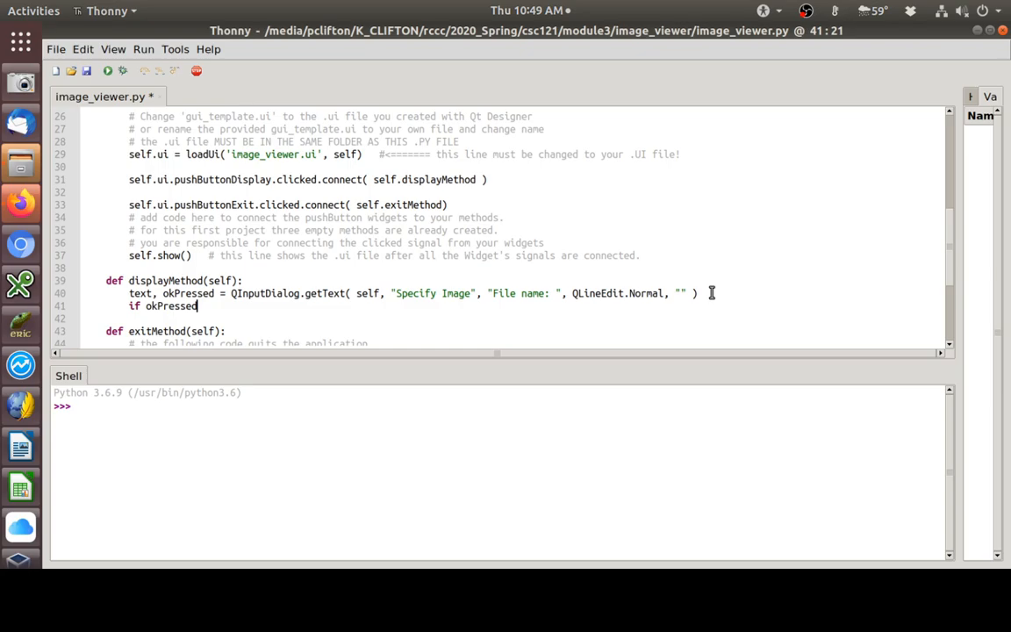
type("and")
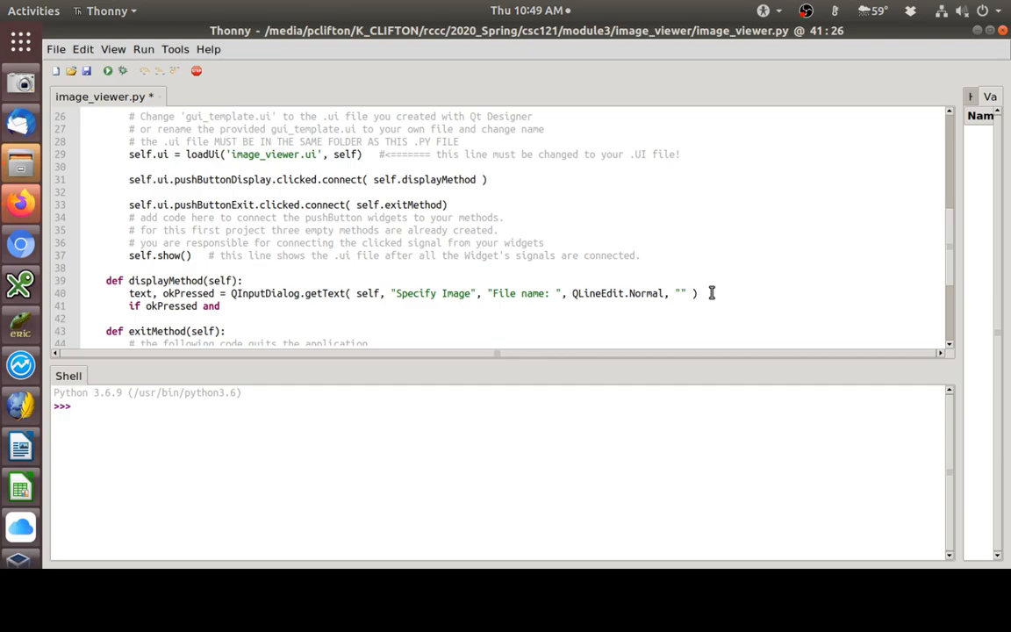
type("text")
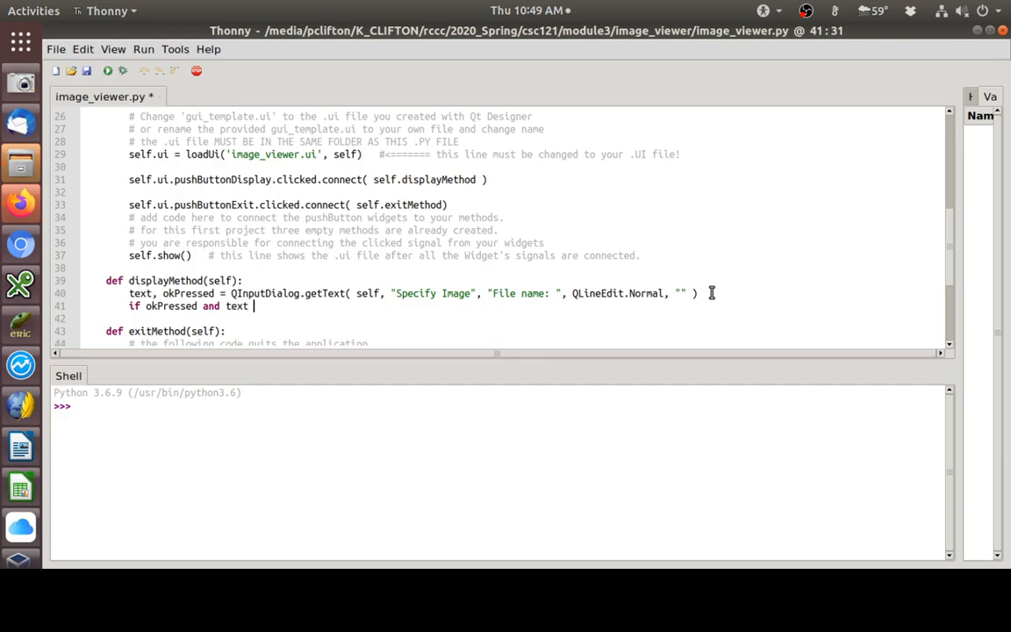
type("!= '")
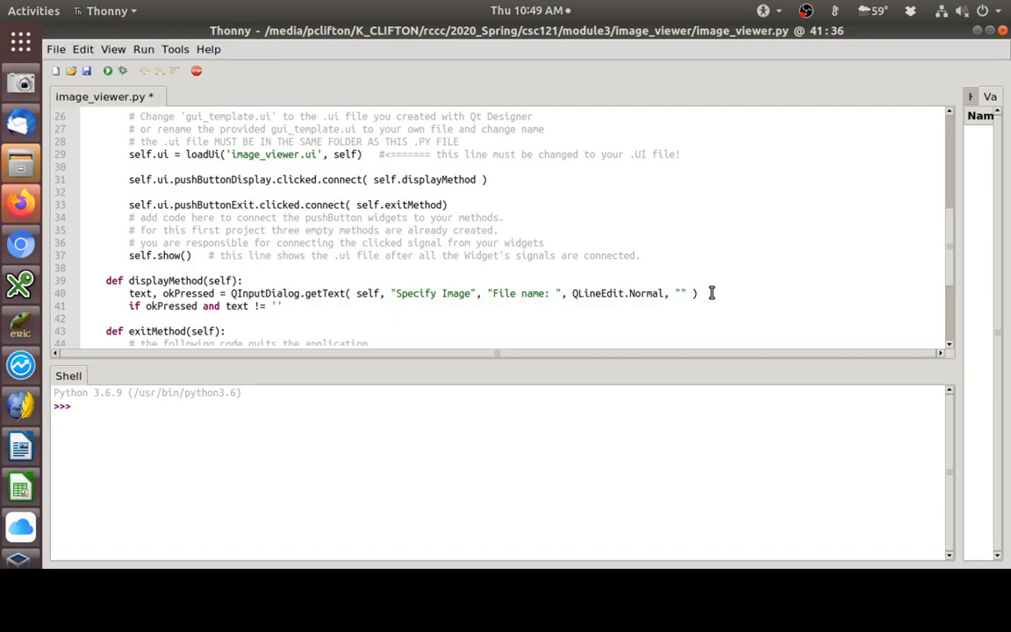
type(":")
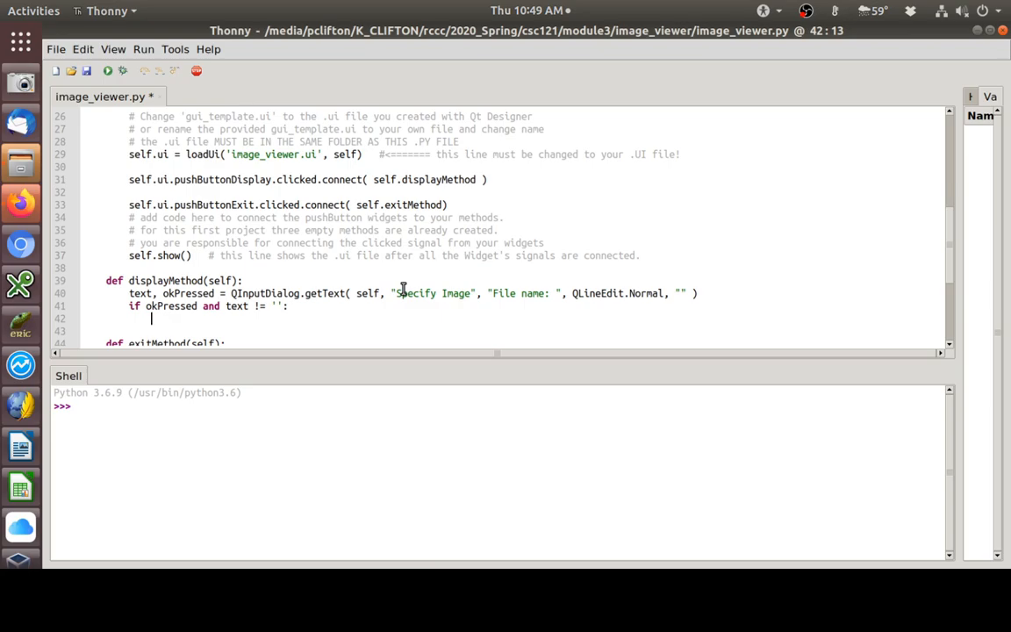
- Add `self.ui.labelImage.setScaledContents(True)` inside the if block, then start a new line
type("self.ui.labe")
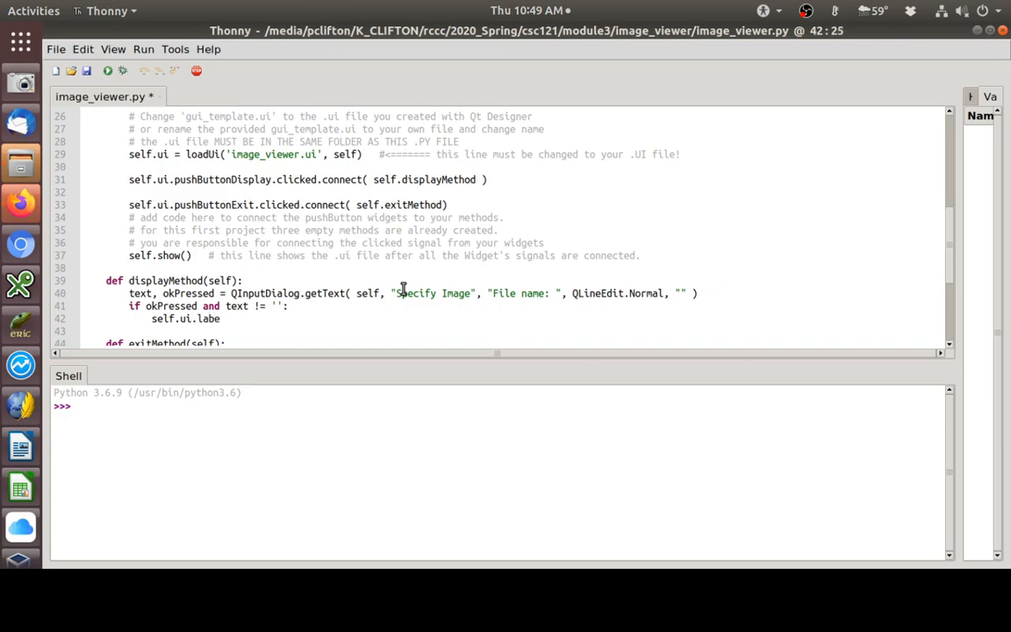
type("lImage")
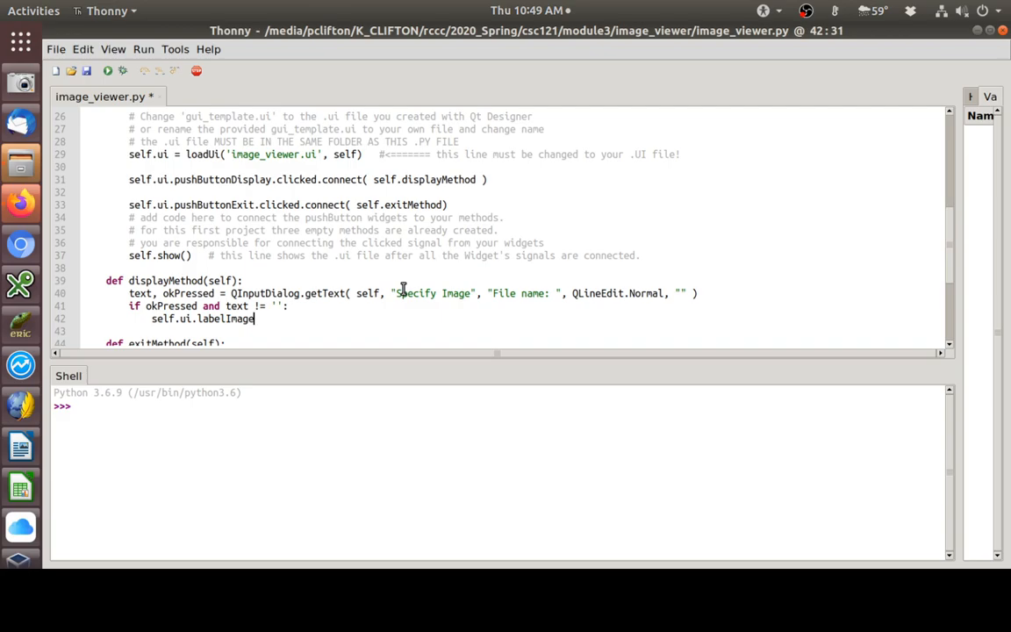
type(".set")
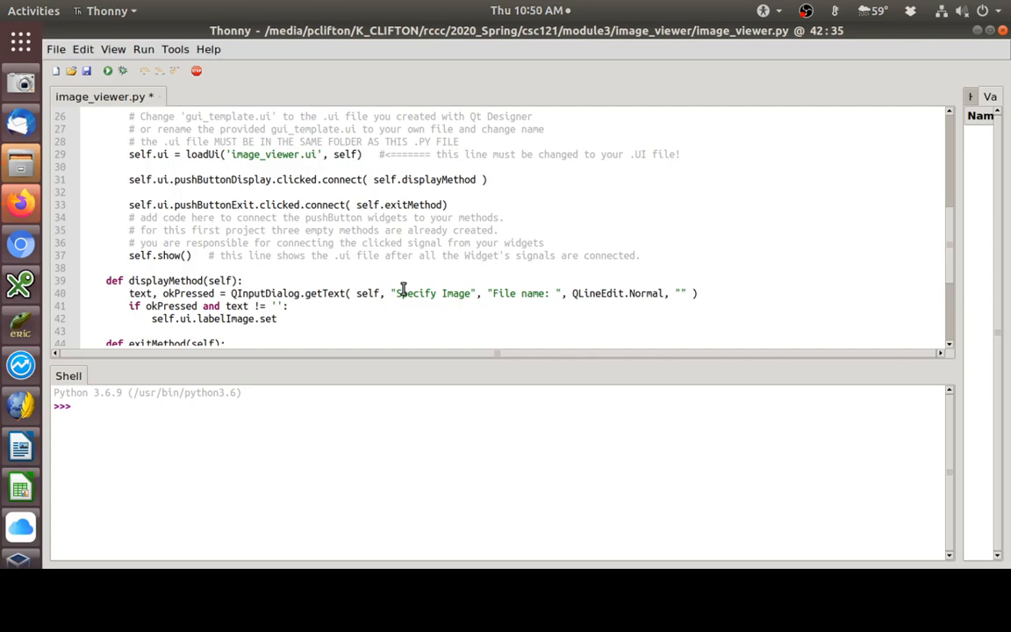
type("Scaled")
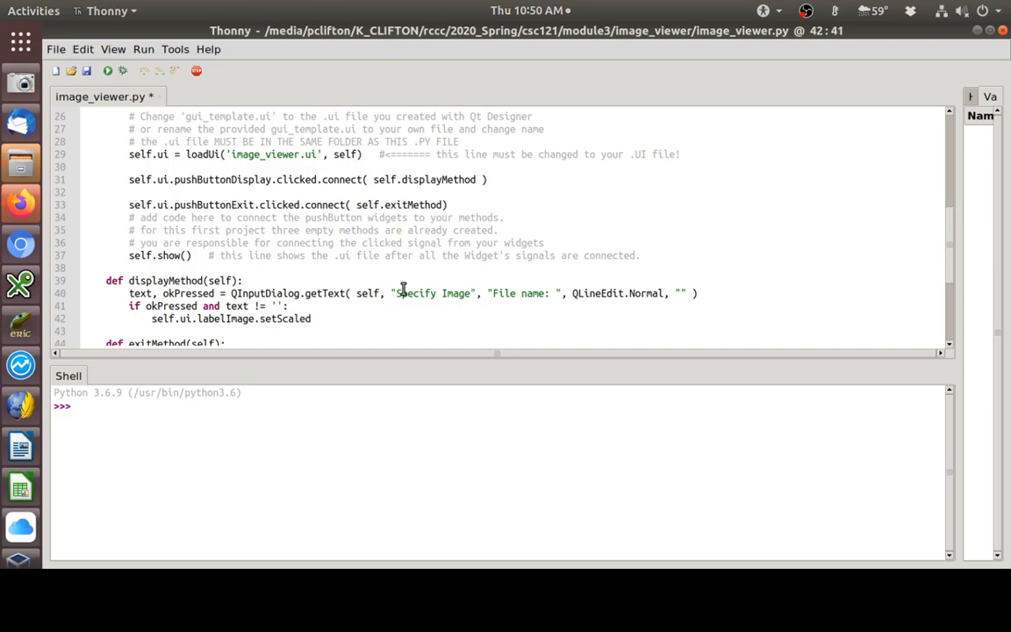
type("Content")
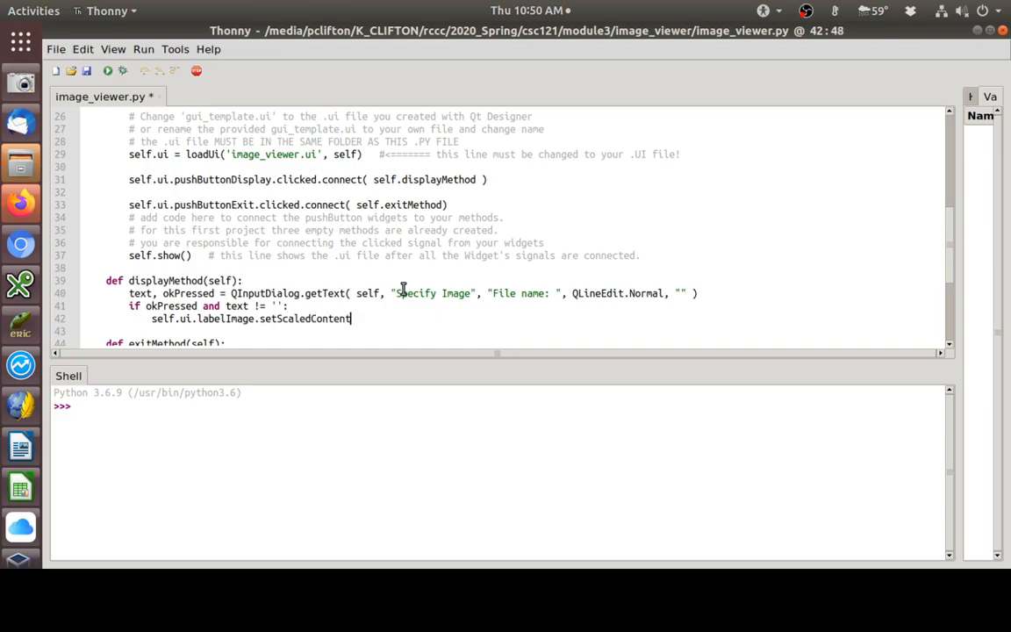
type("s(")
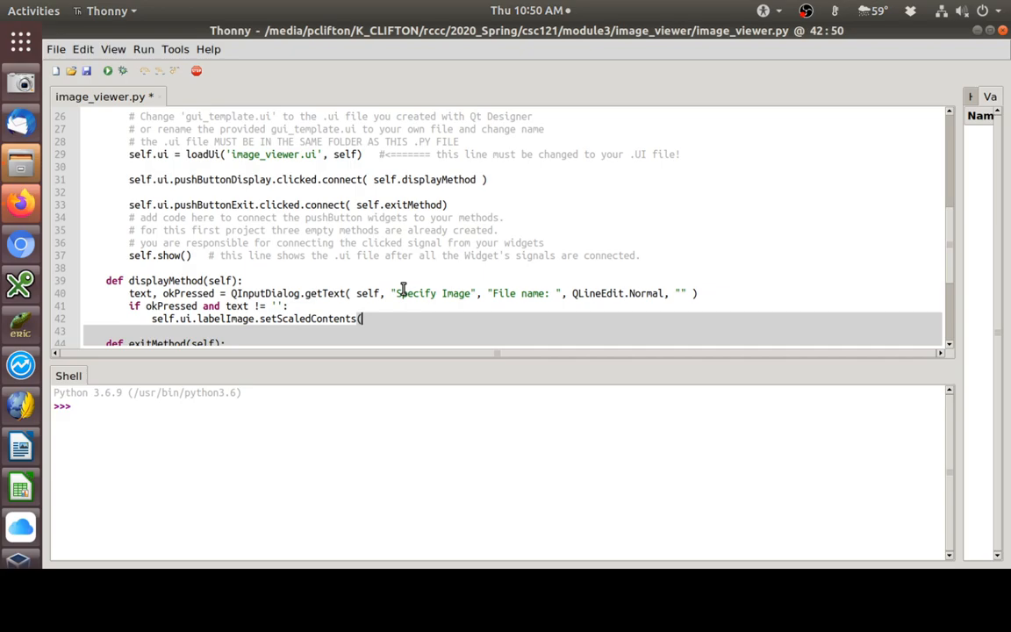
type("True)")
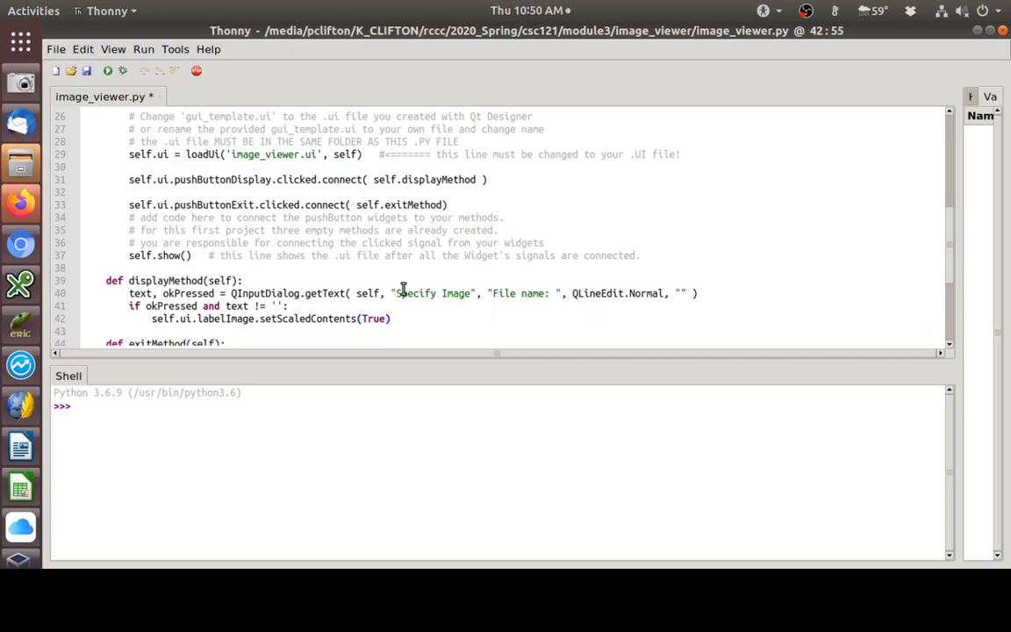
key("Return")
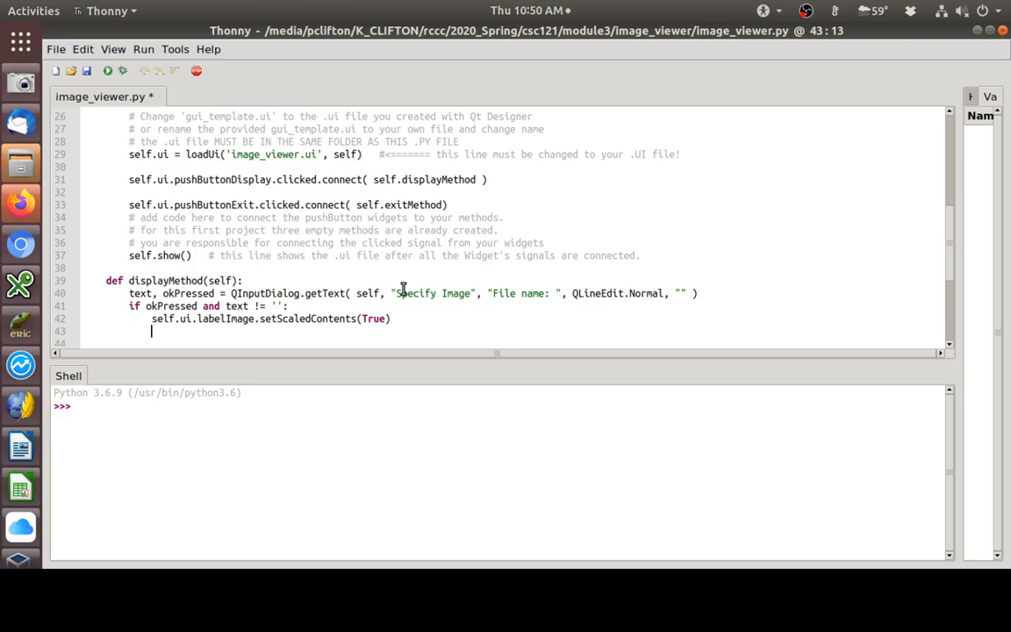
- Write `pixmap = QPixmap(text)` on line 43
type("pixmap")
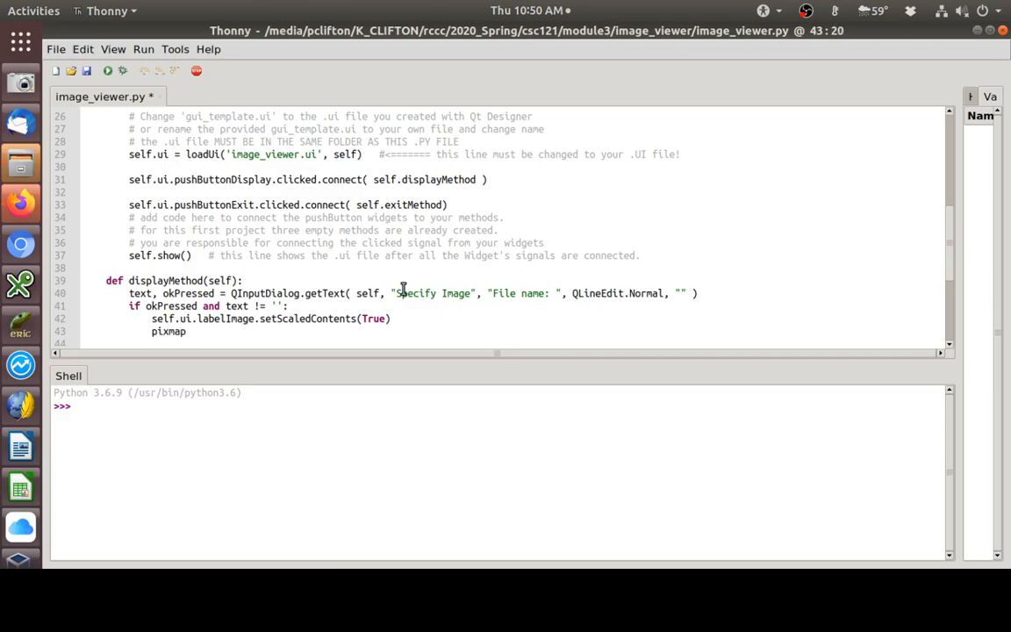
type("=")
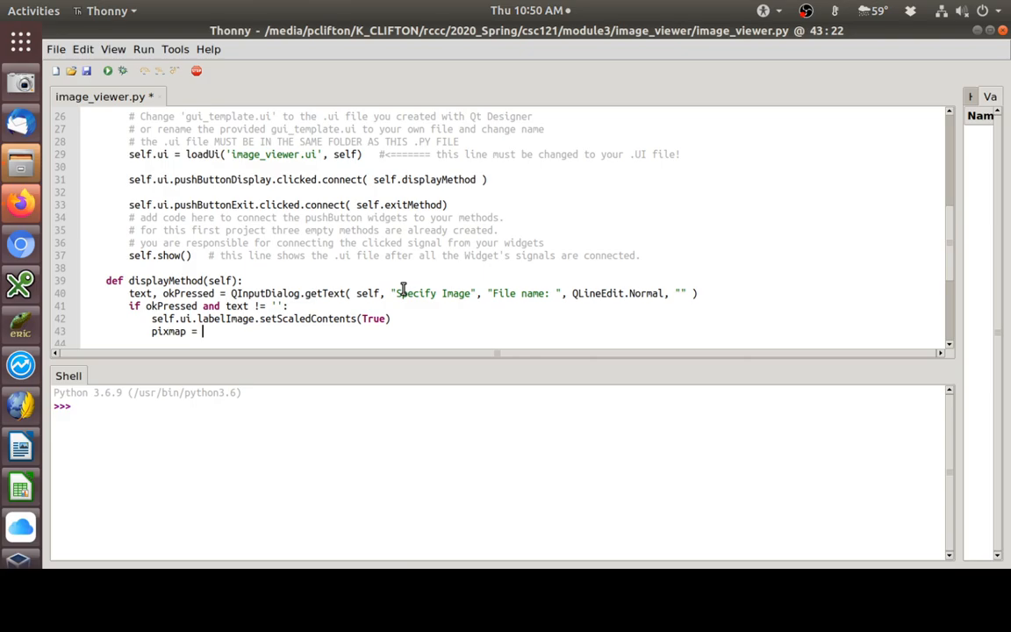
type("QPixmap(")
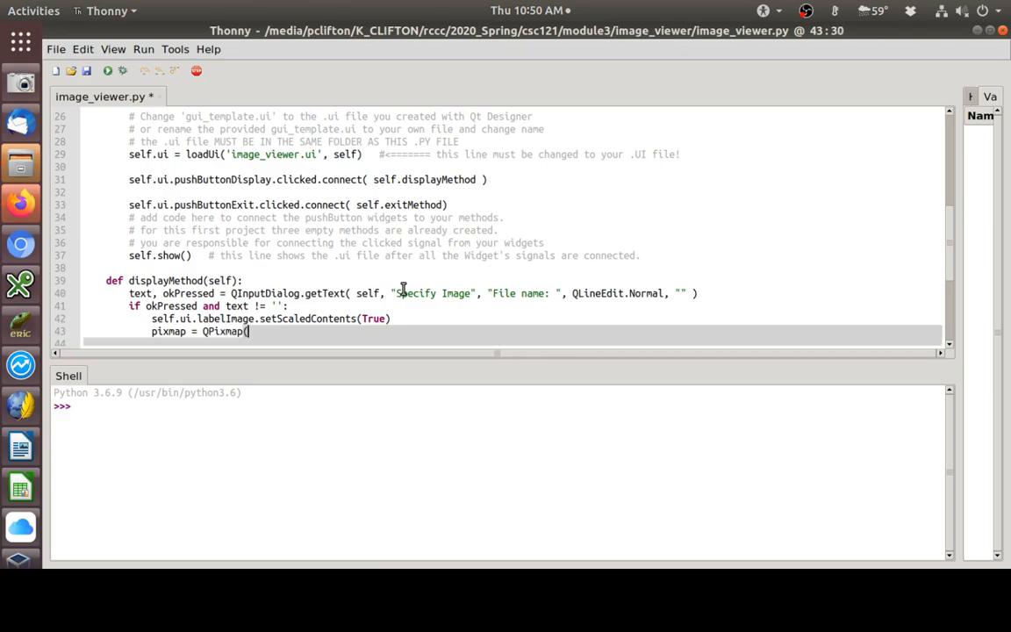
type("text)")
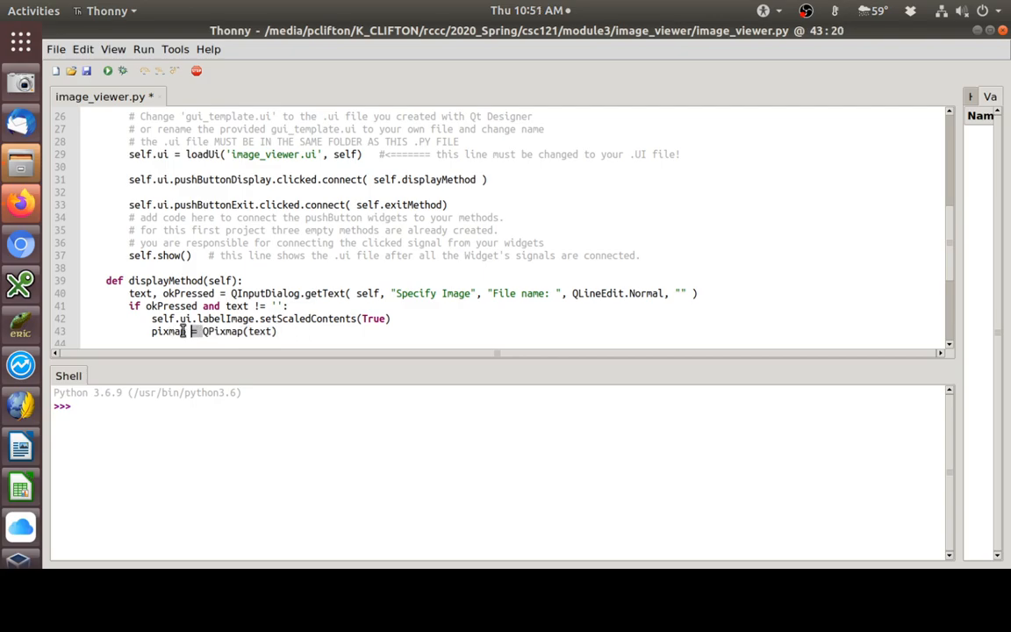
double_click(168, 332)
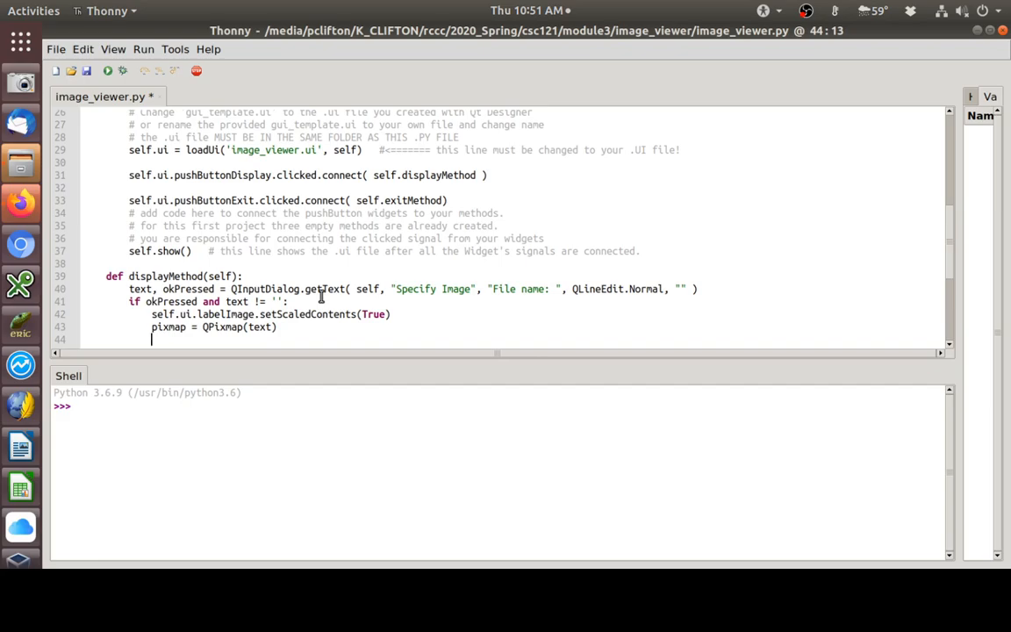
- Add `self.ui.labelImage.setPixmap(pixmap)` and start a new line
type("self")
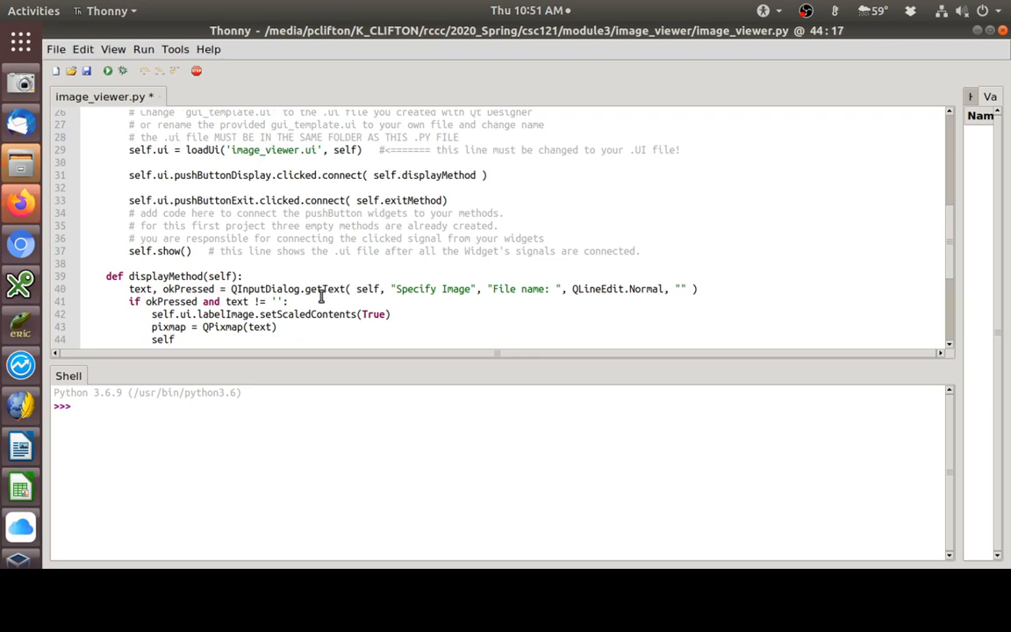
type(".ui.")
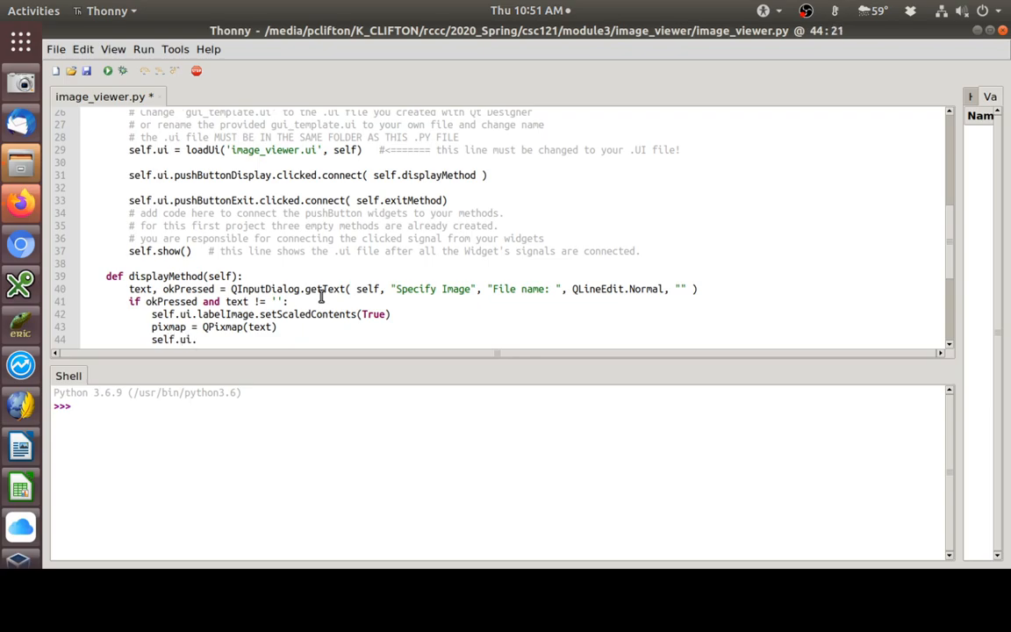
type("label")
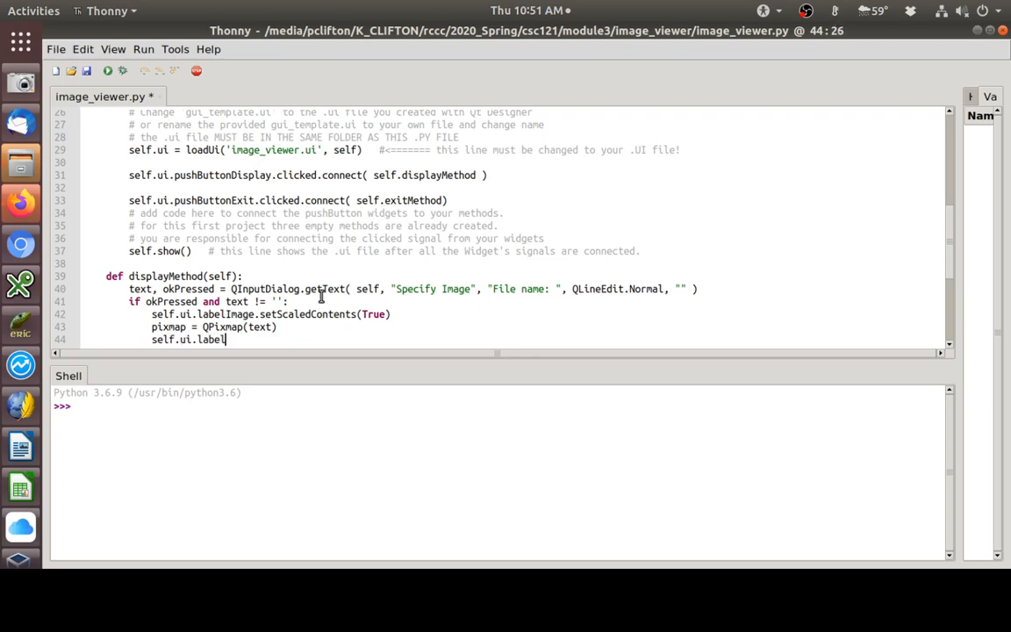
type("Image")
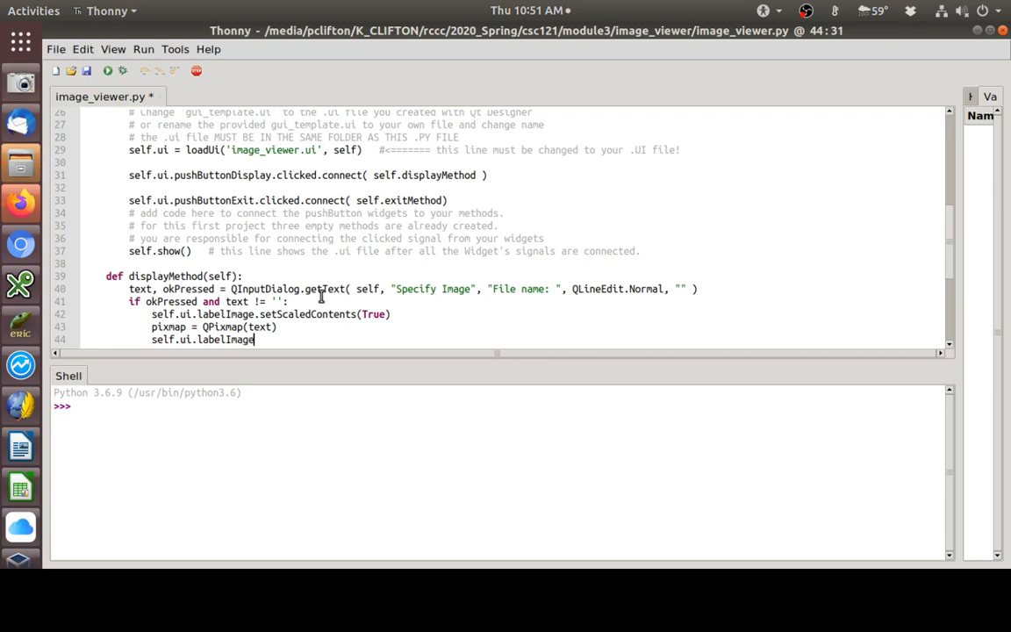
type(".setP")
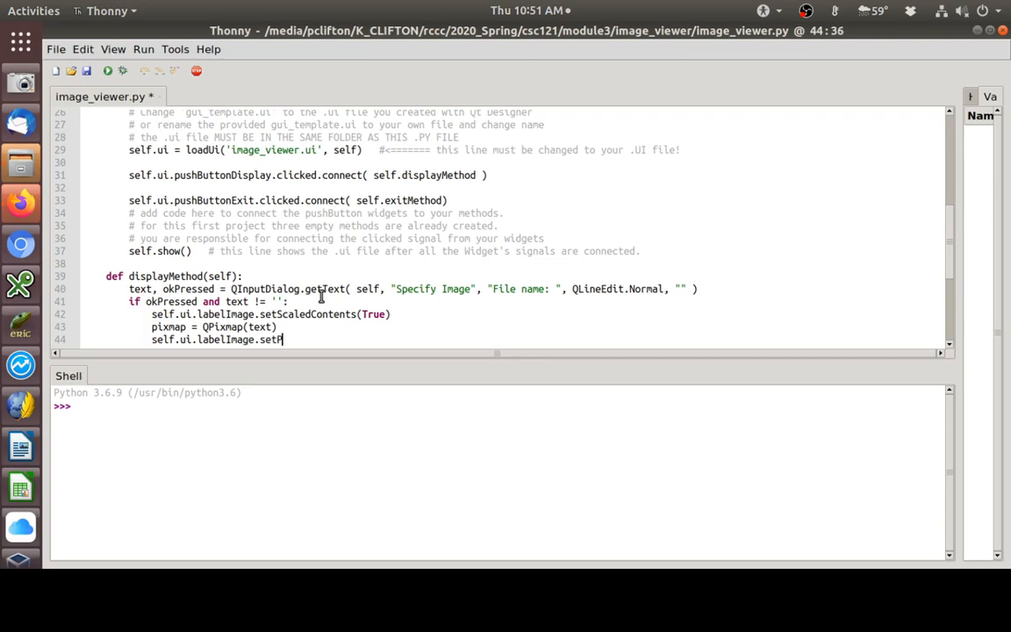
type("ixma")
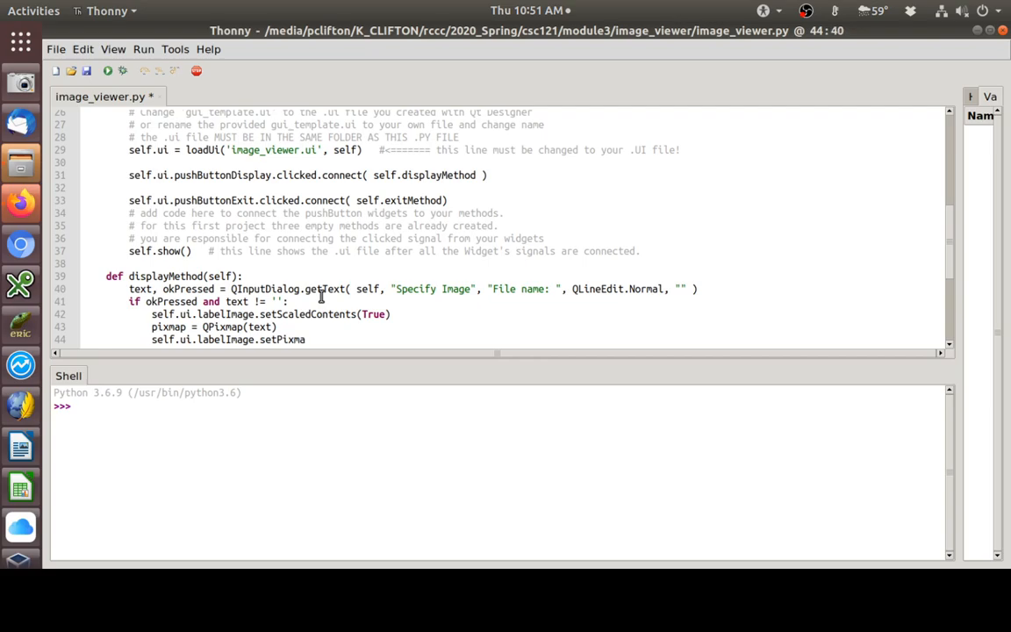
type("p")
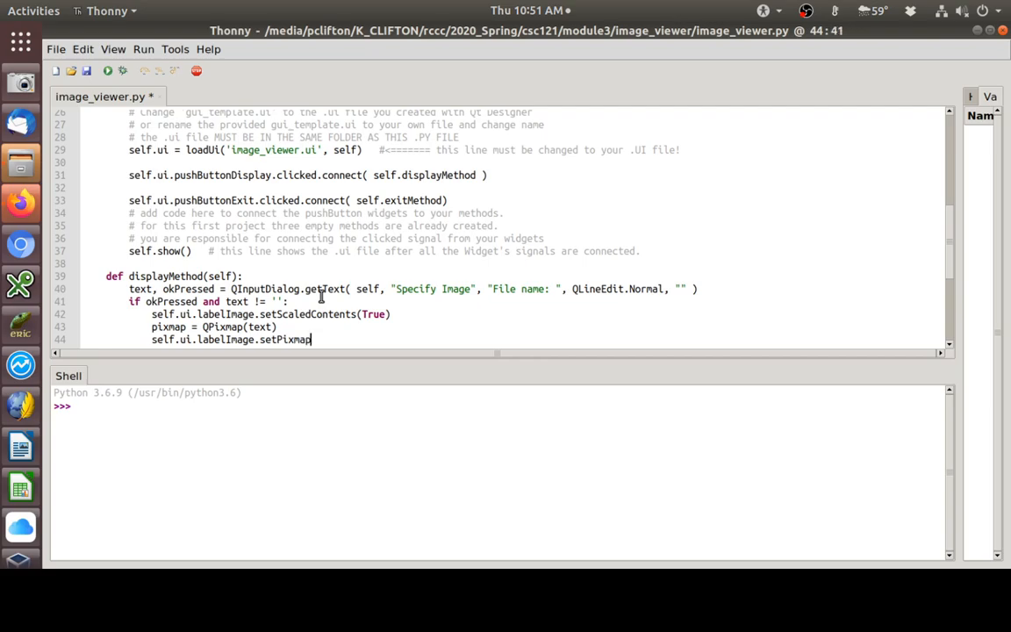
type("(pi")
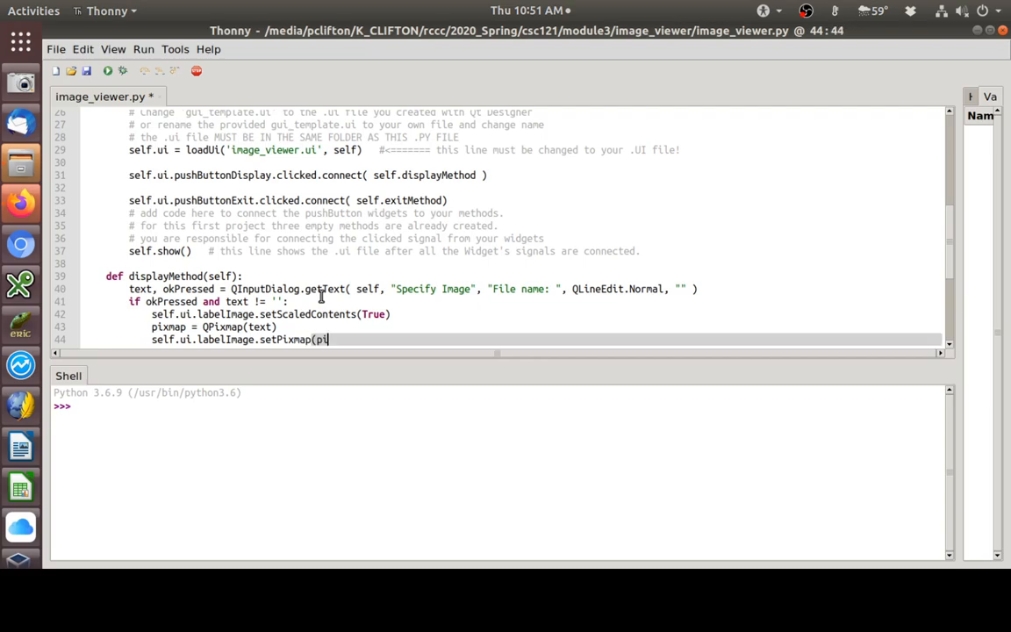
type("xmap)")
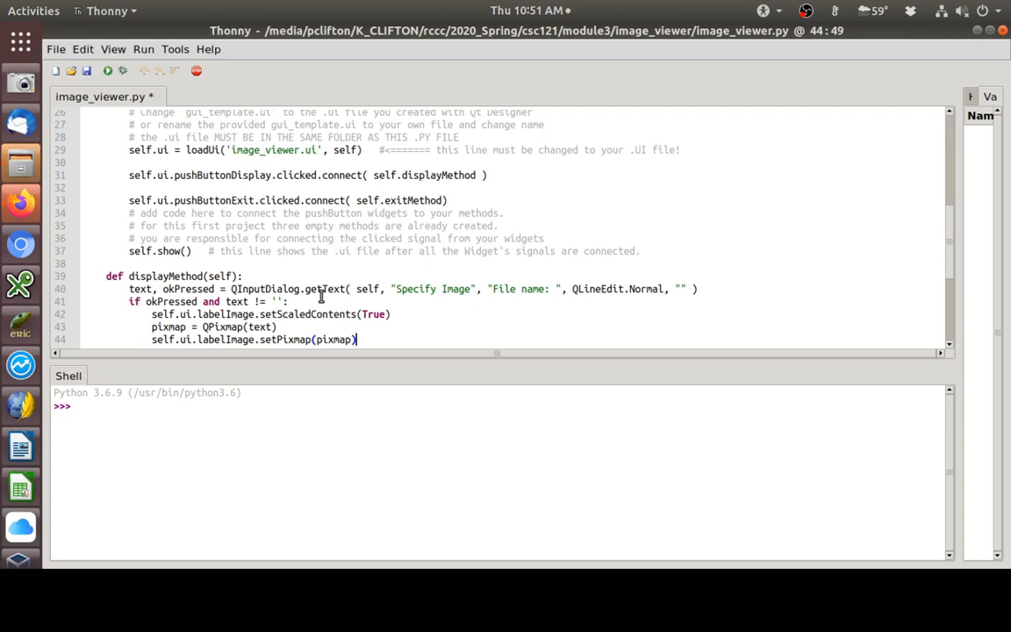
key("Return")
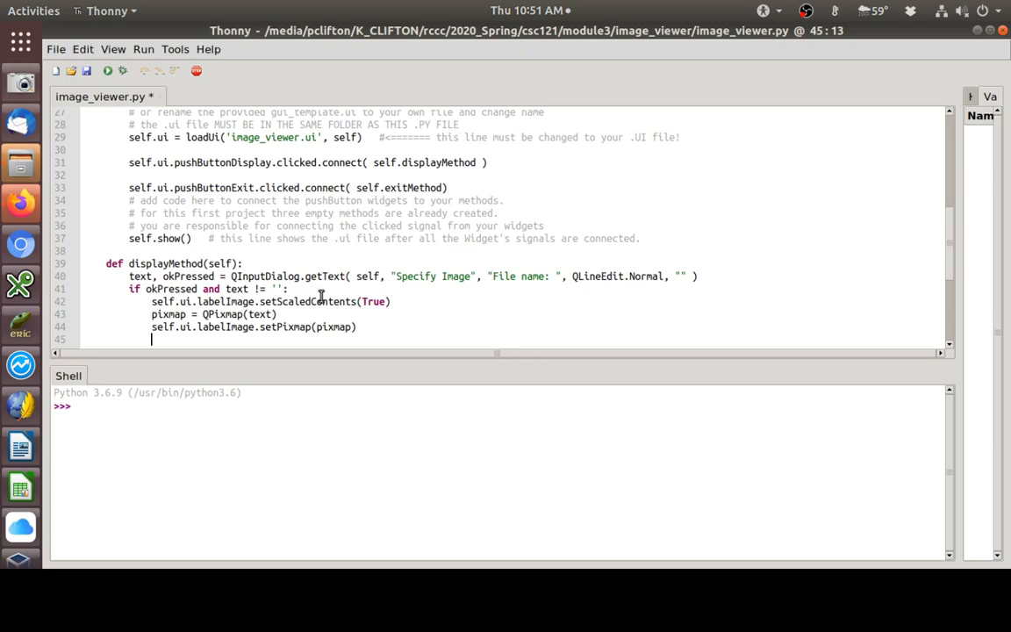
- Add `self.ui.labelImage.repaint()` below it, then return to empty line 46
type("se")
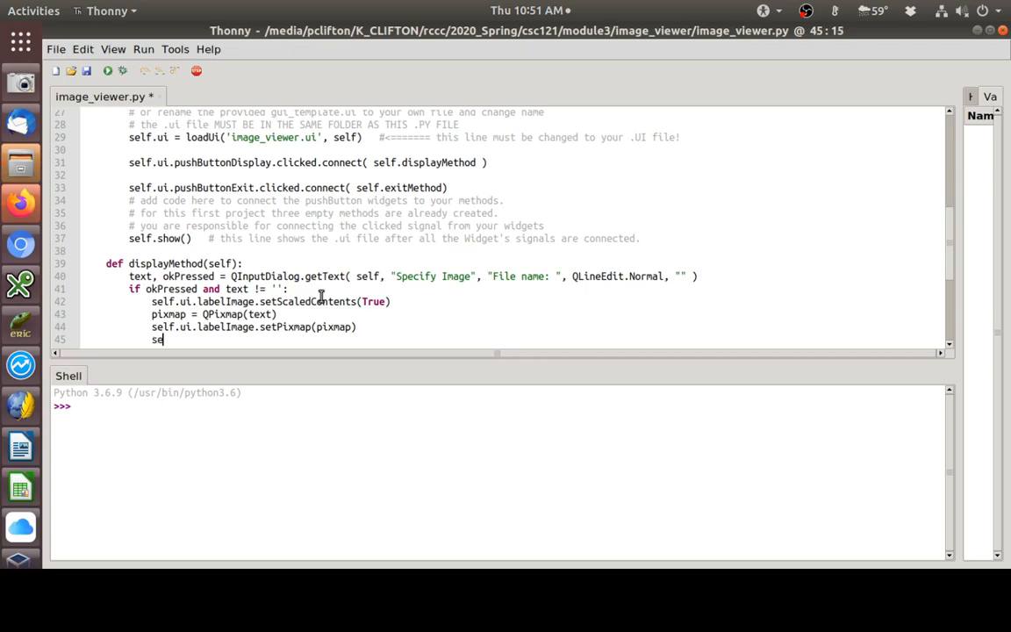
type("lf.ui.")
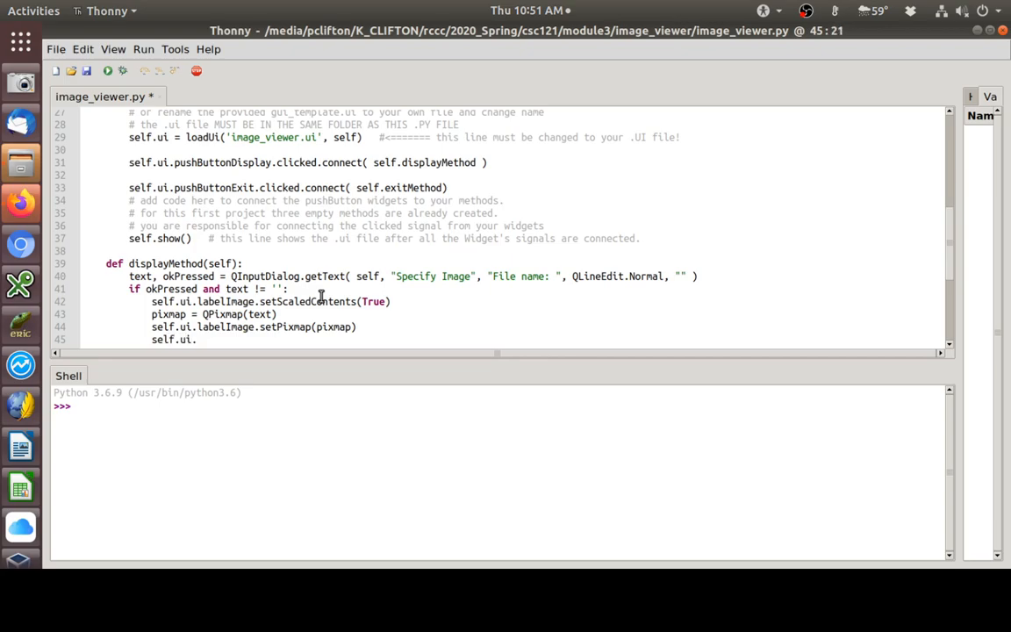
type("l")
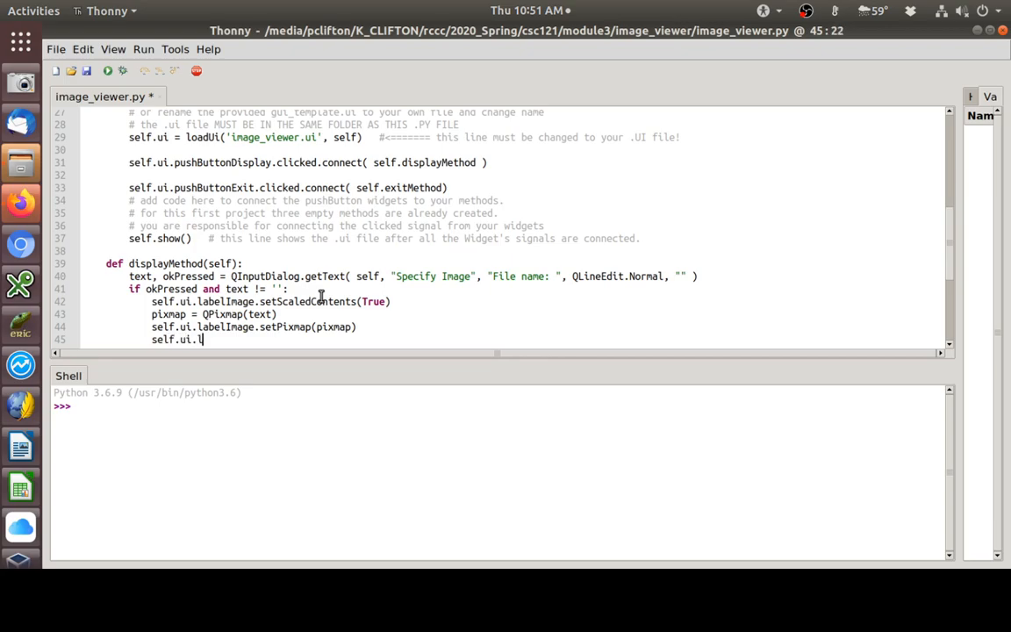
type("abelImage")
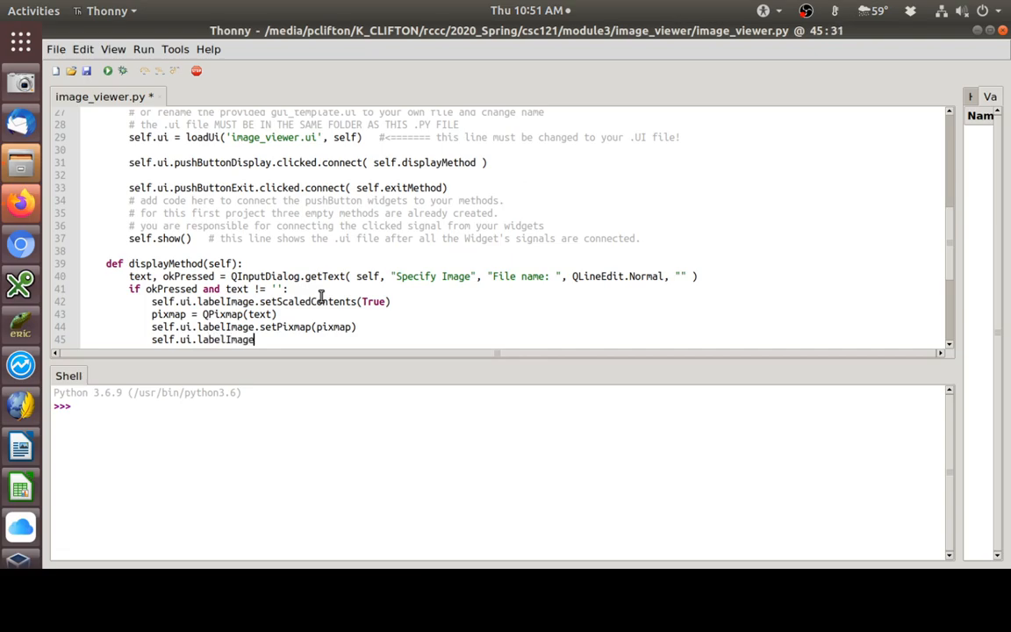
type(".rep")
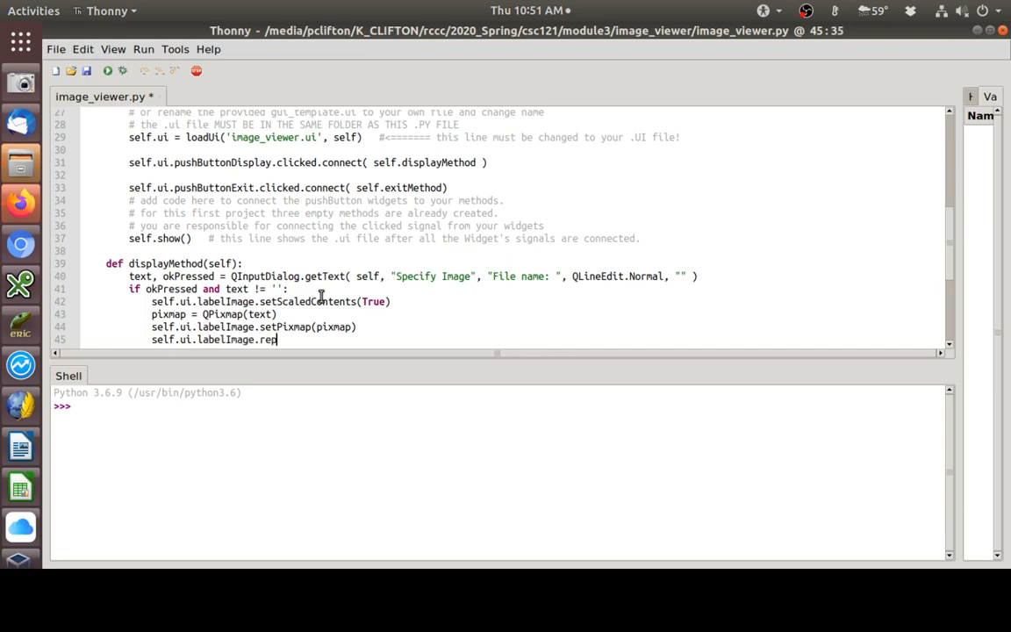
type("aint()")
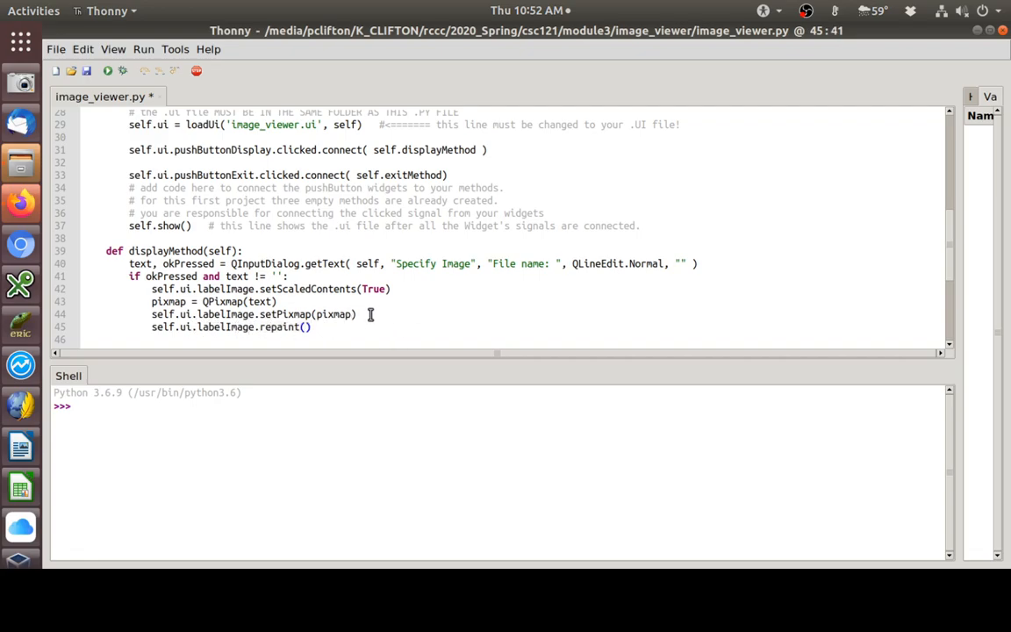
triple_click(254, 314)
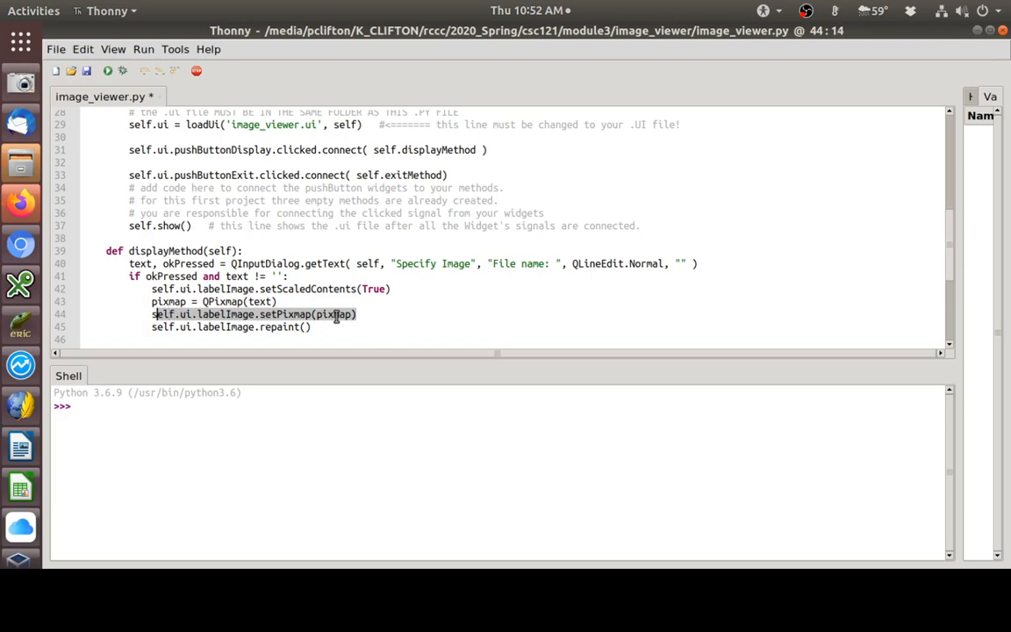
left_click(312, 326)
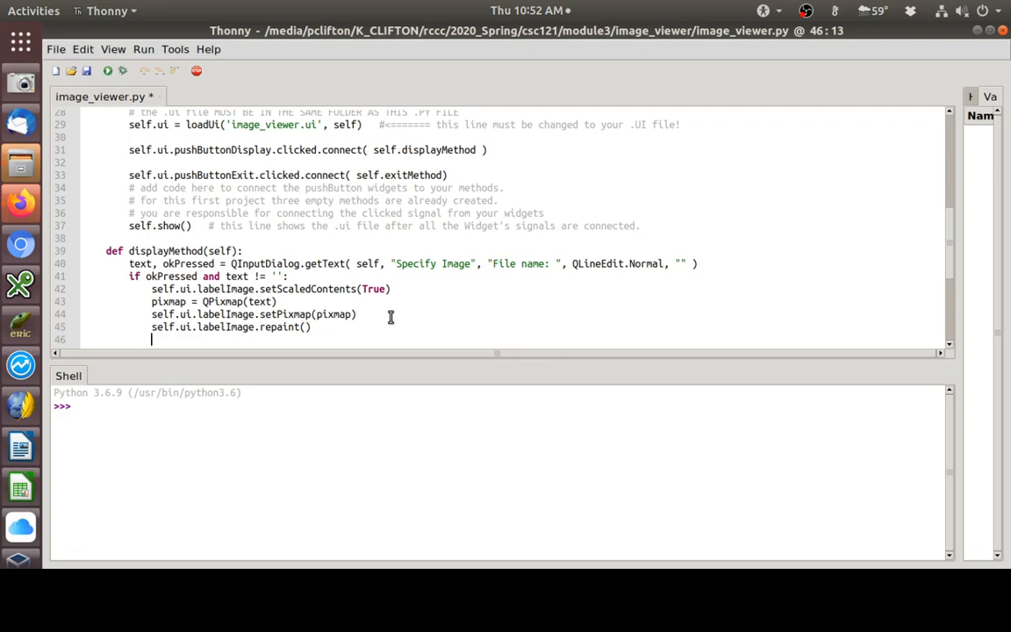
- Add `QApplication.processEvents()` on line 46 after the repaint call
type("Q")
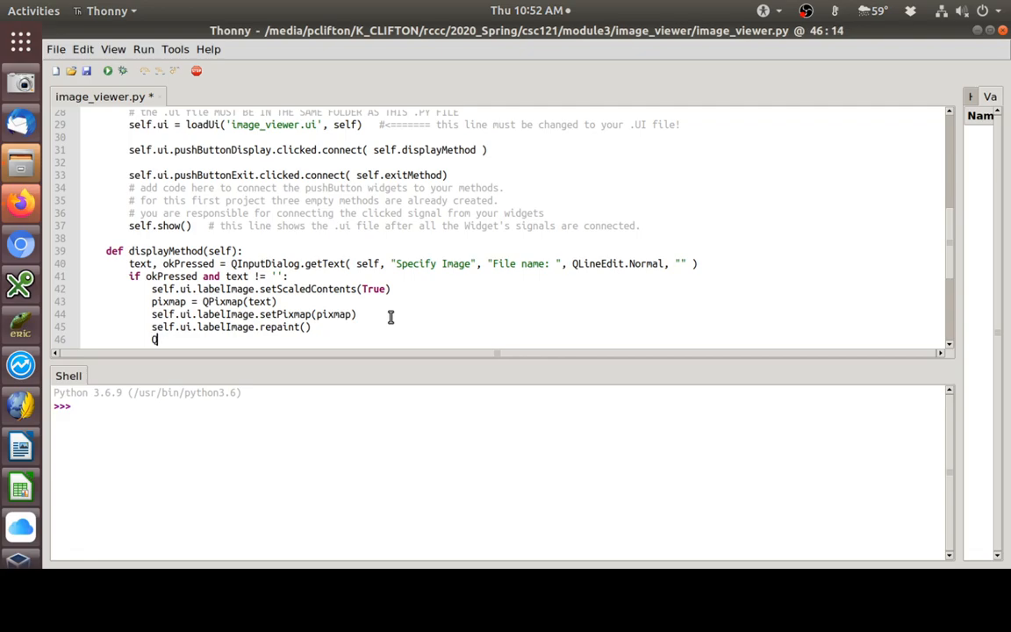
type("Application")
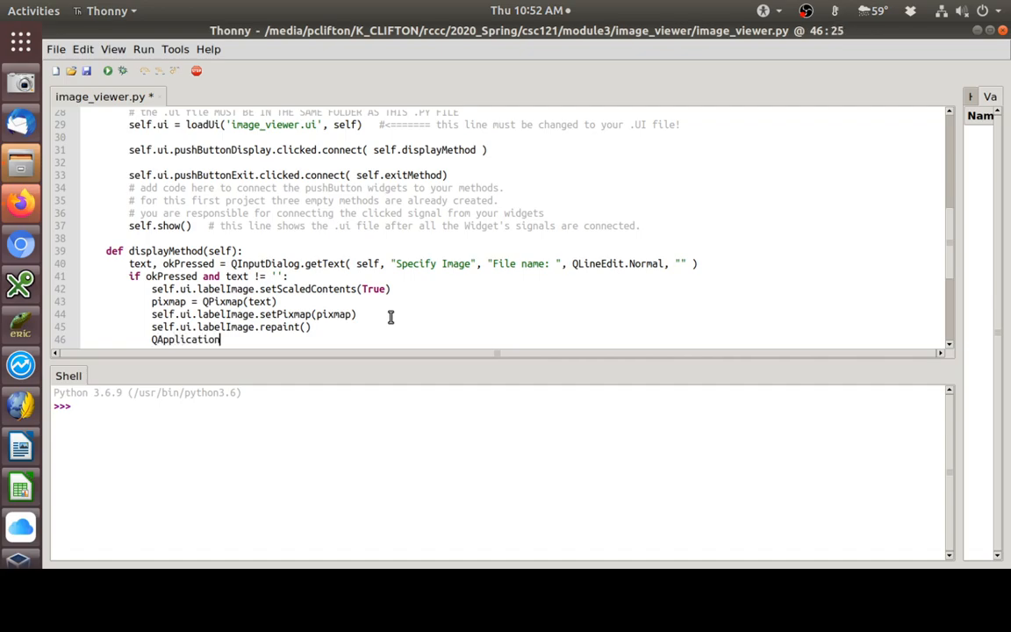
type(".proc")
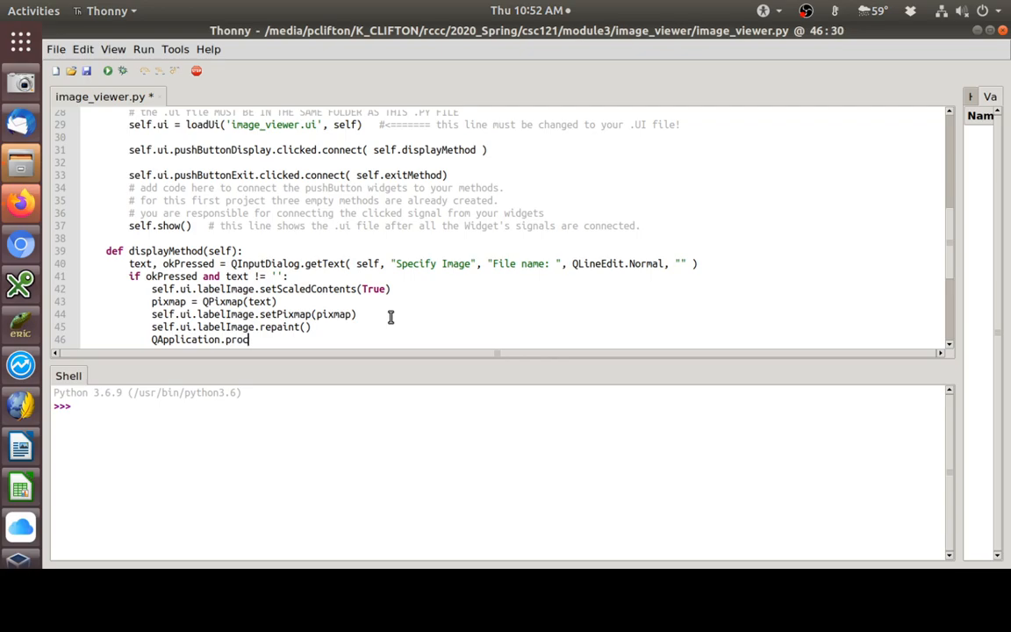
type("essEvent")
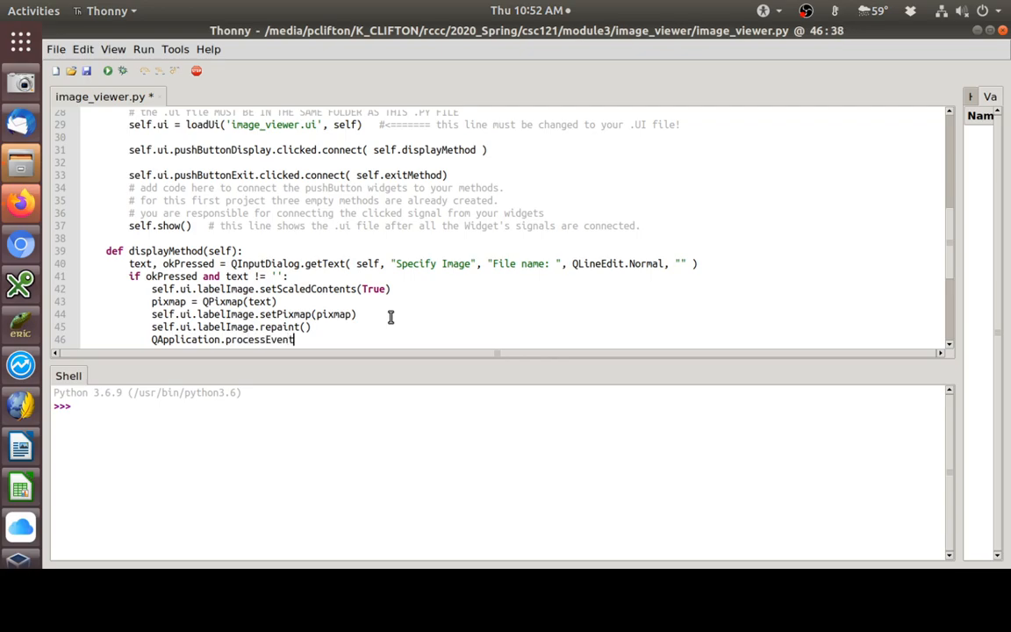
type("()")
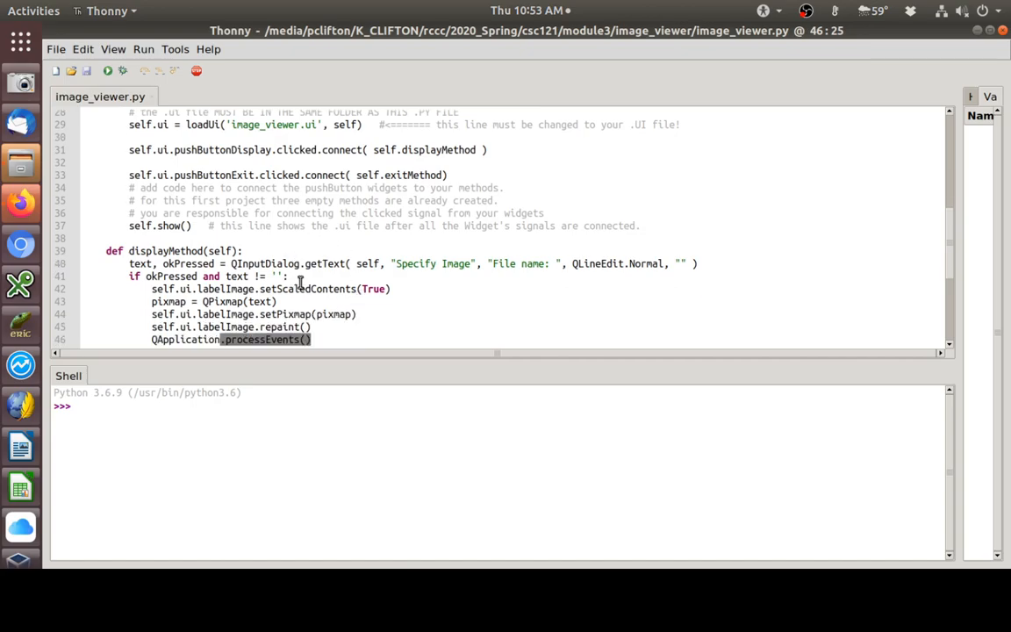
- Review displayMethod, highlighting the QInputDialog call and the if-block on lines 41–46
scroll("down", 3)
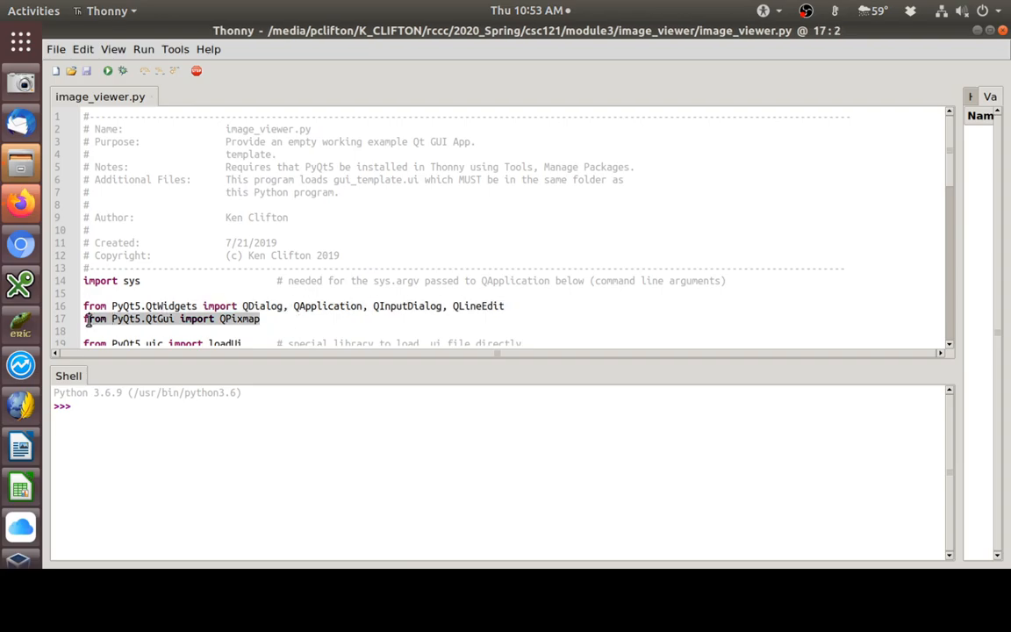
scroll("down", 3)
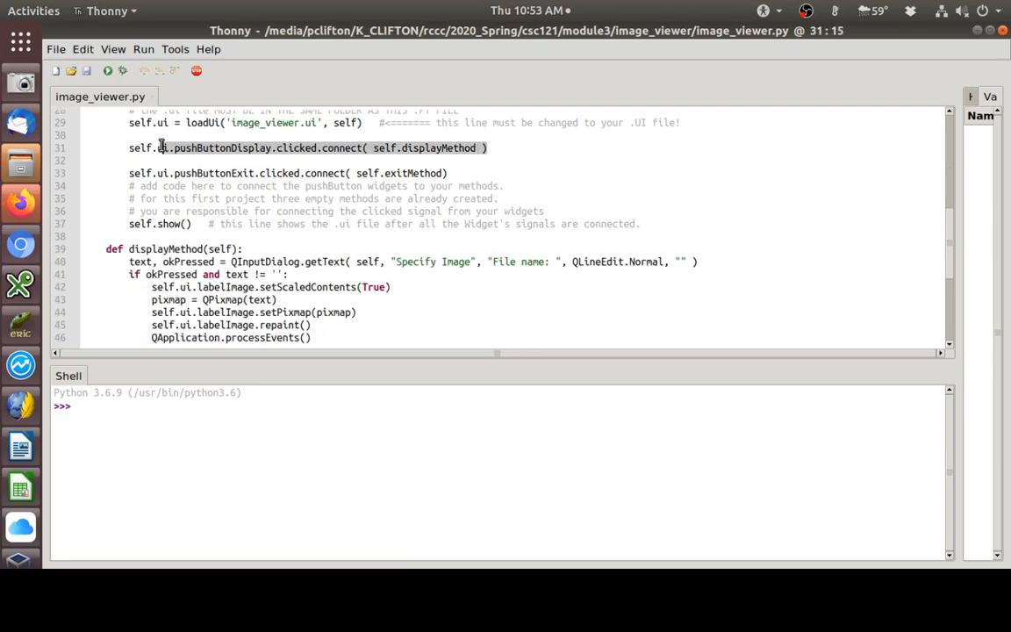
scroll("down", 3)
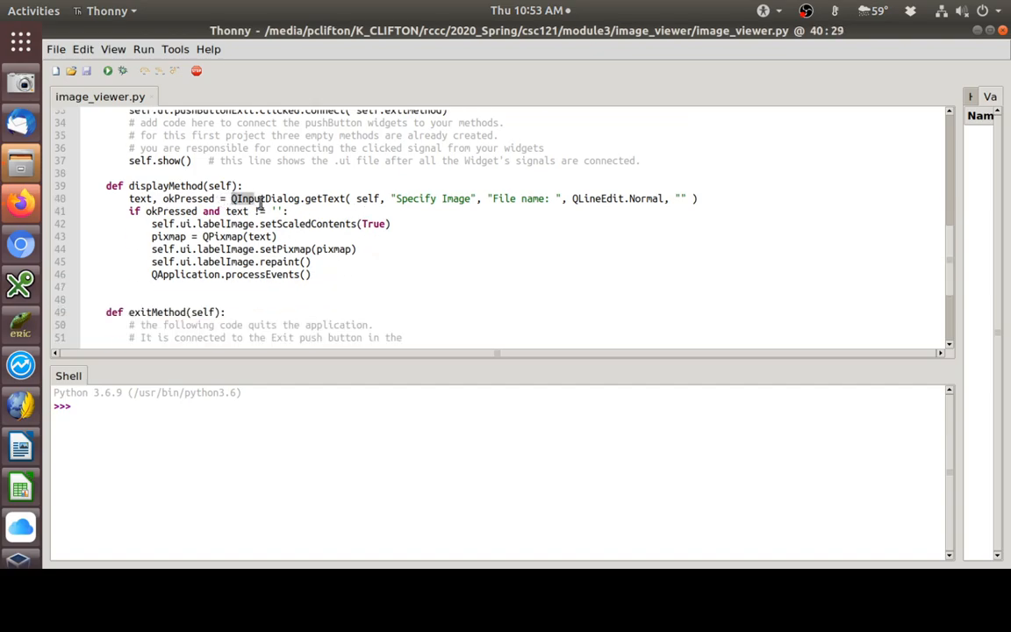
left_click(715, 201)
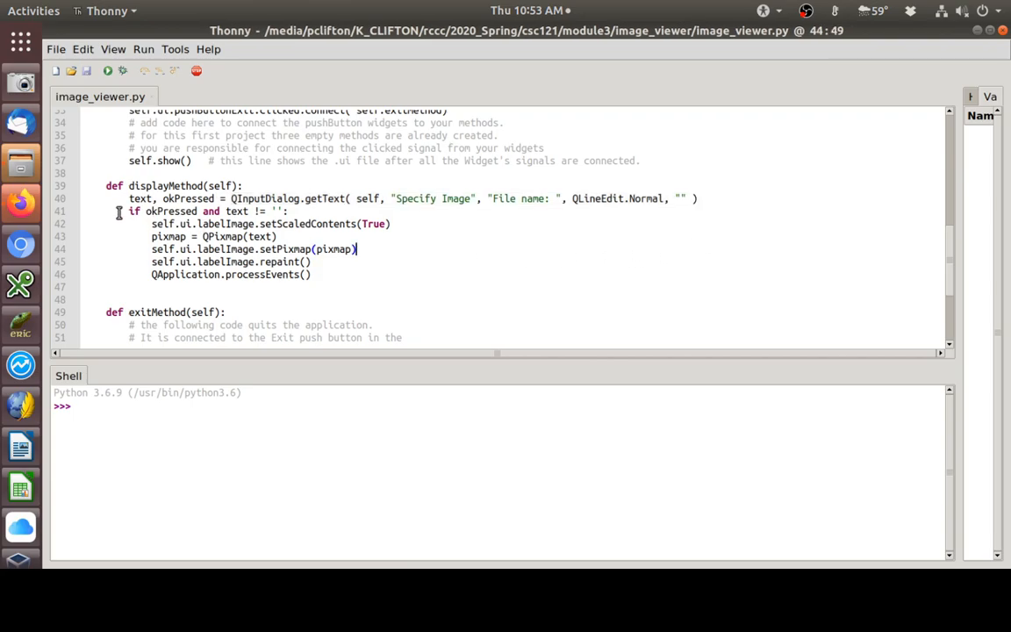
left_click_drag(130, 210, 311, 274)
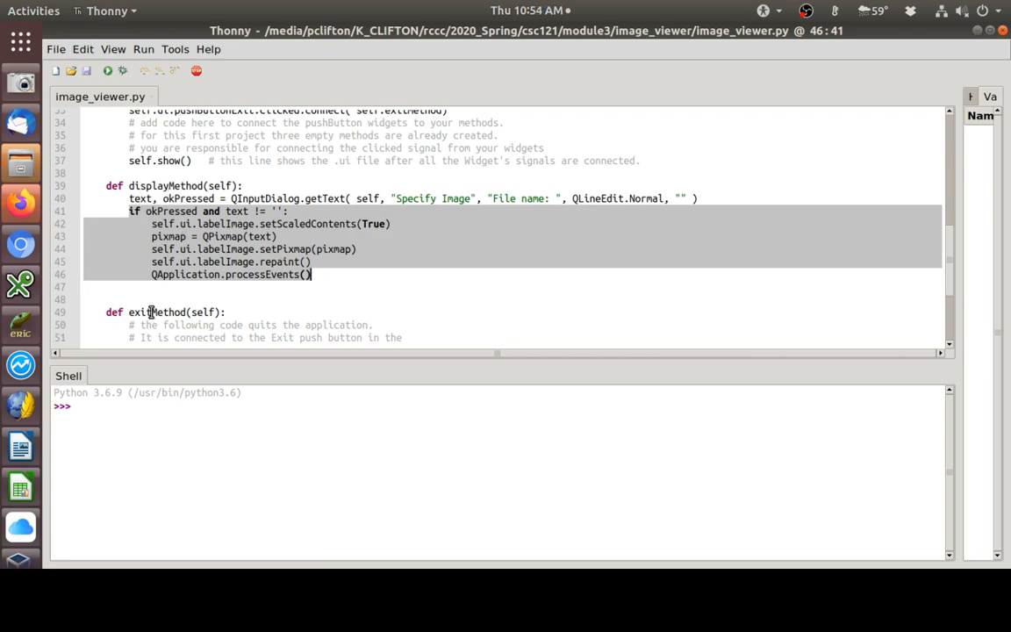
scroll("down", 3)
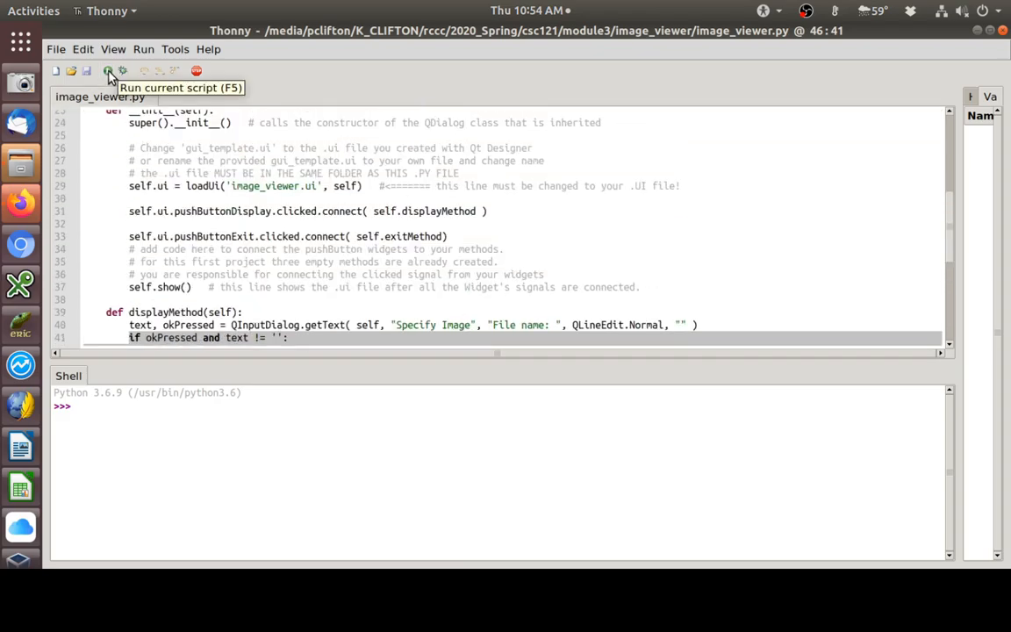
- Run image_viewer.py from Thonny
left_click(102, 71)
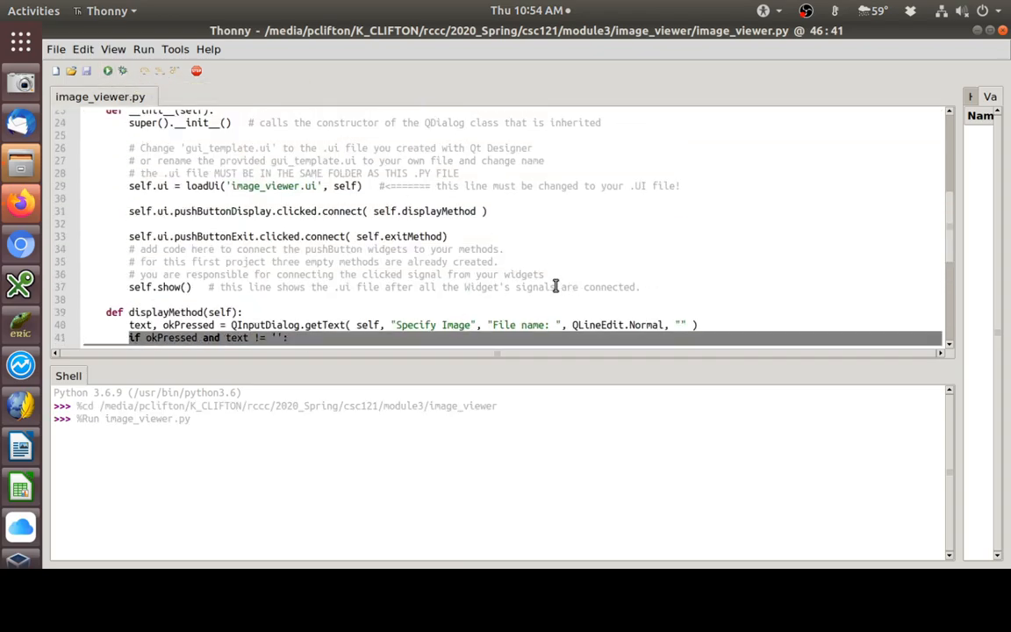
mouse_move(108, 82)
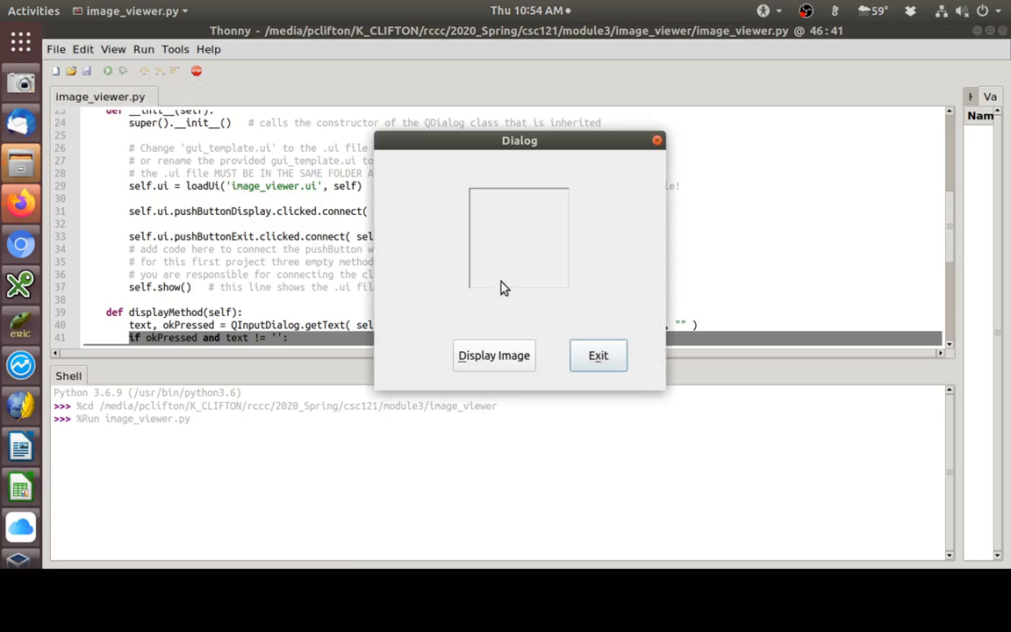
mouse_move(418, 390)
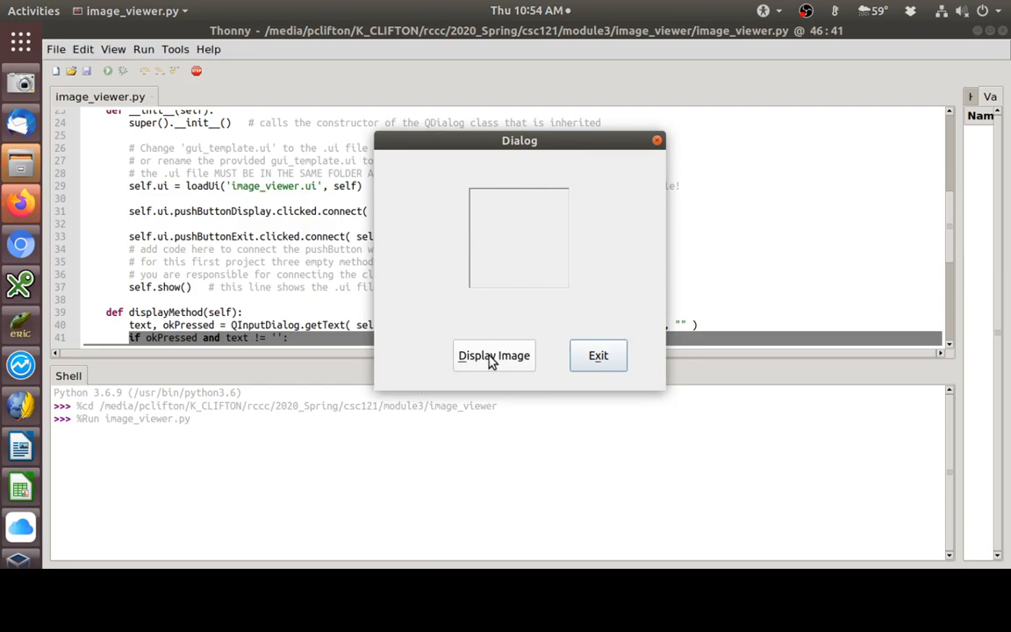
mouse_move(273, 325)
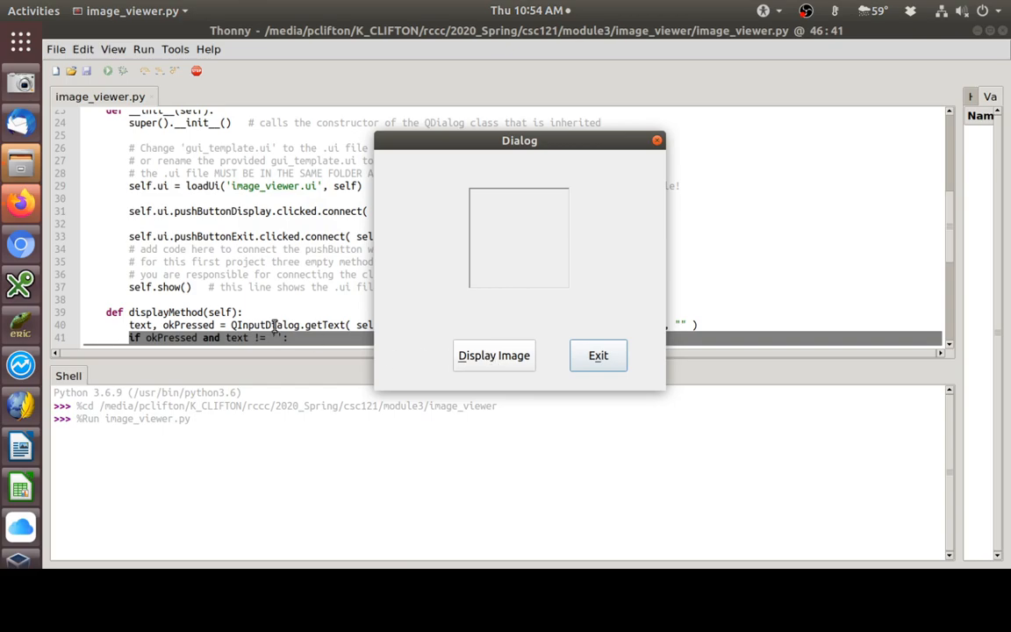
mouse_move(484, 266)
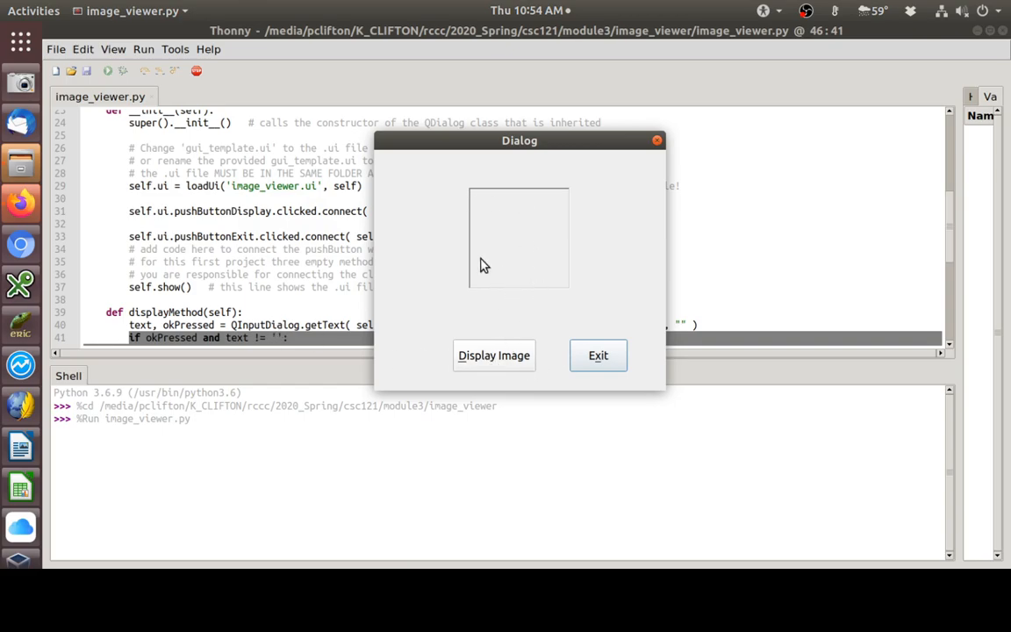
mouse_move(498, 259)
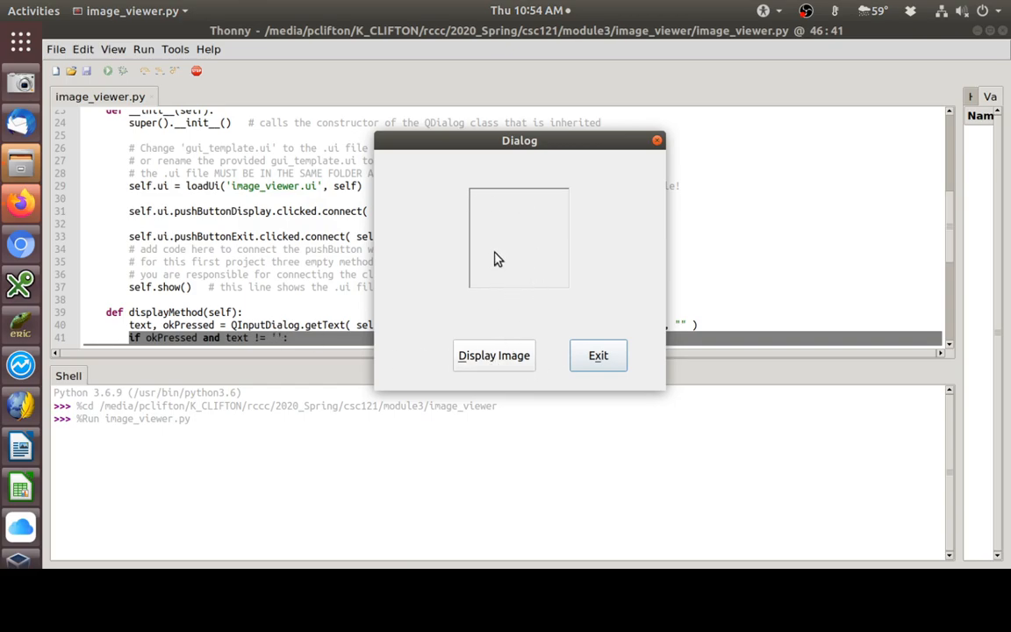
mouse_move(566, 290)
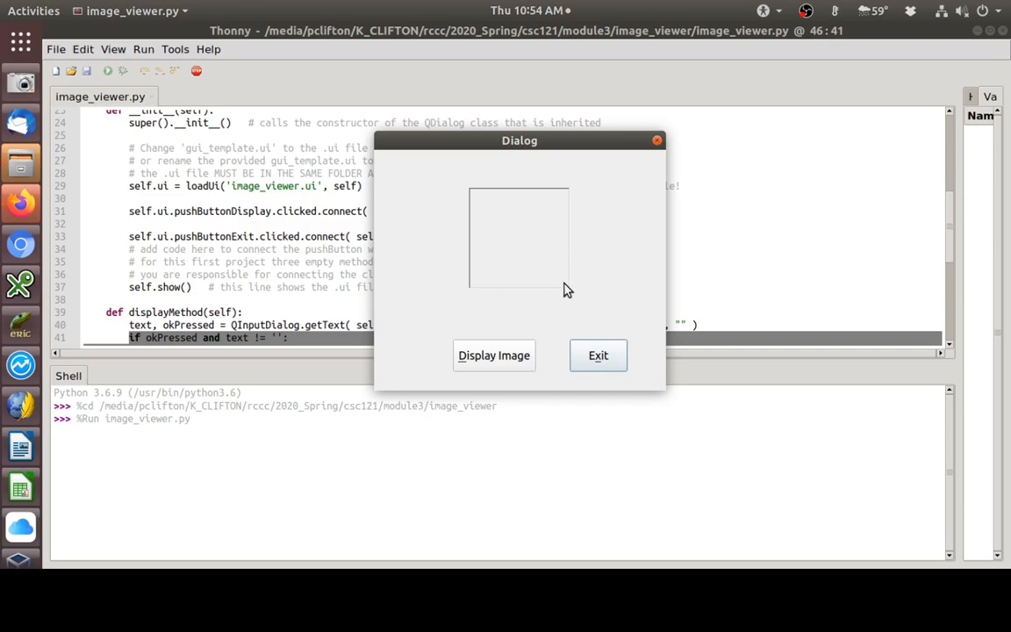
mouse_move(455, 259)
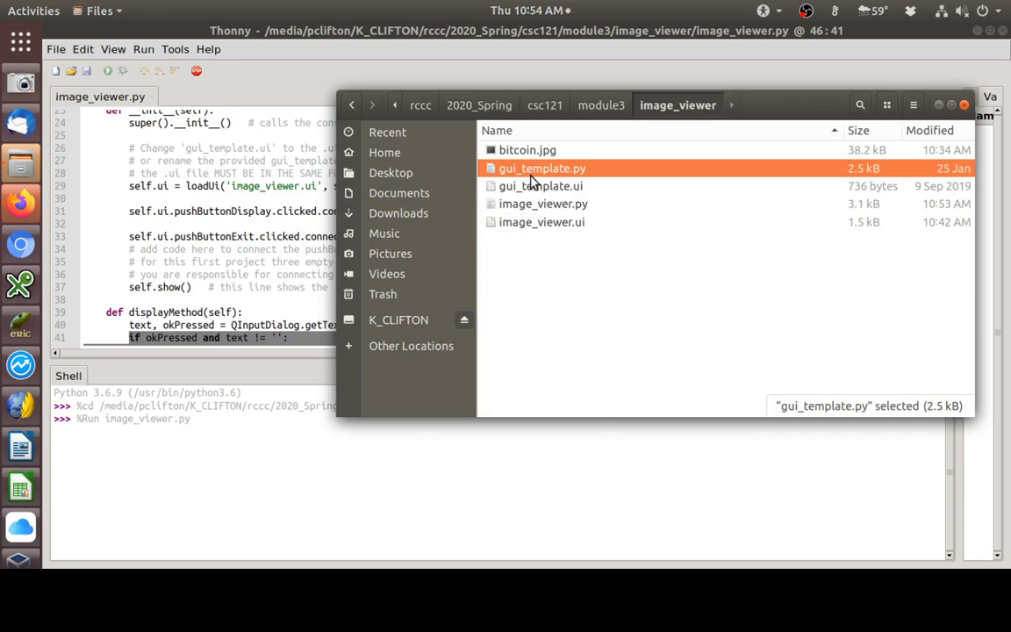
mouse_move(592, 158)
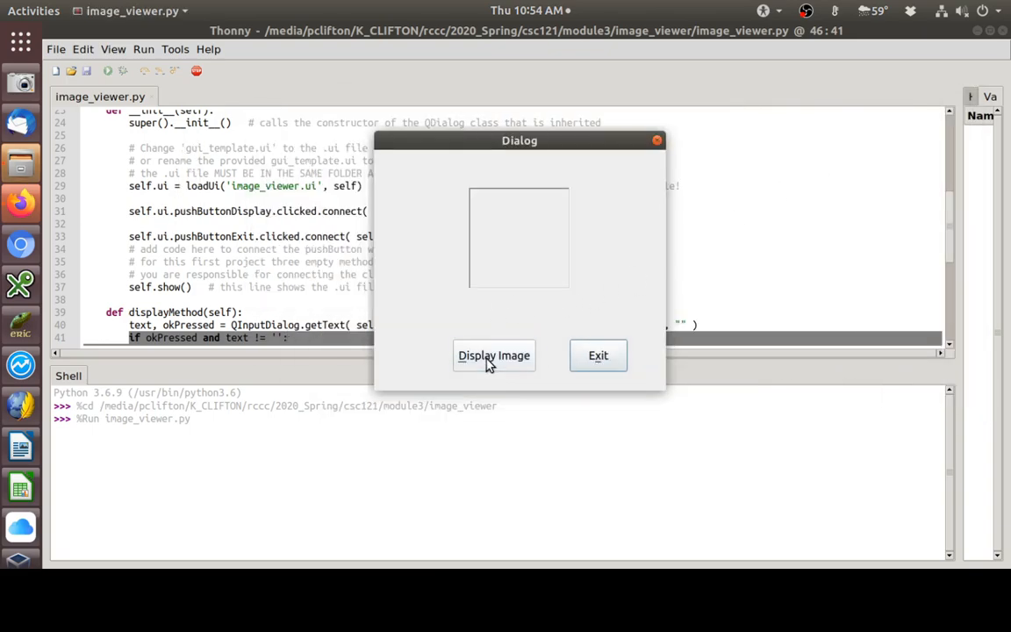
- Click Display Image, enter bitcoin.jpg as the file name, and confirm with OK
left_click(494, 355)
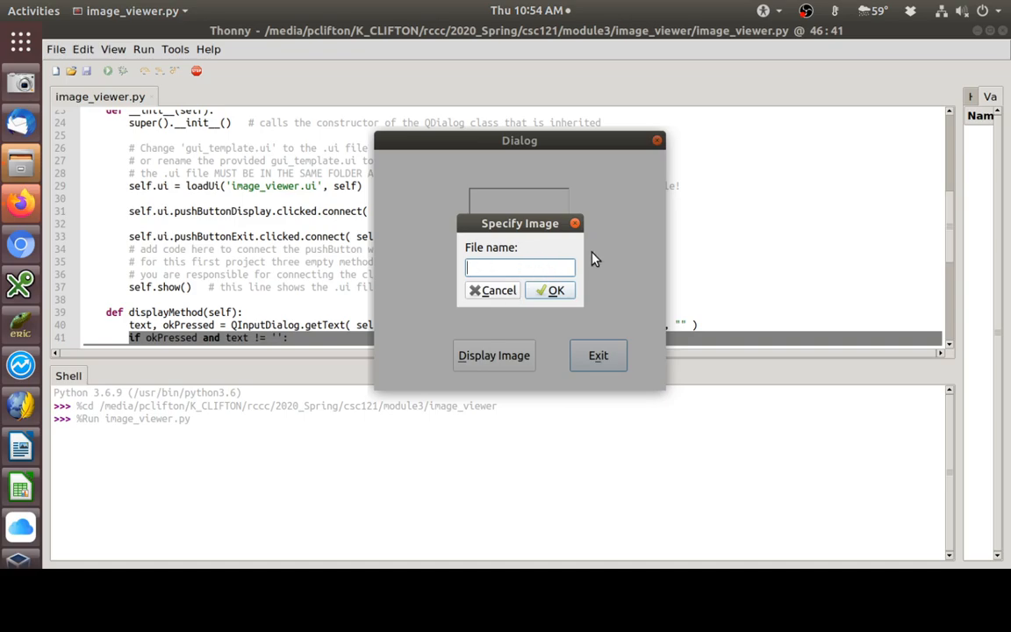
type("bitco")
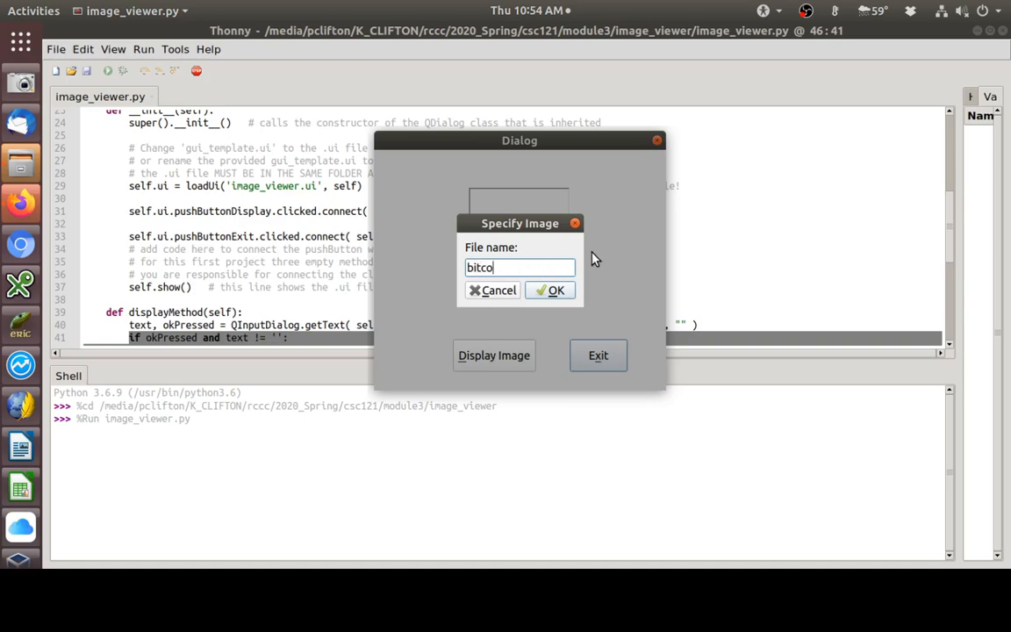
type("in.jpg")
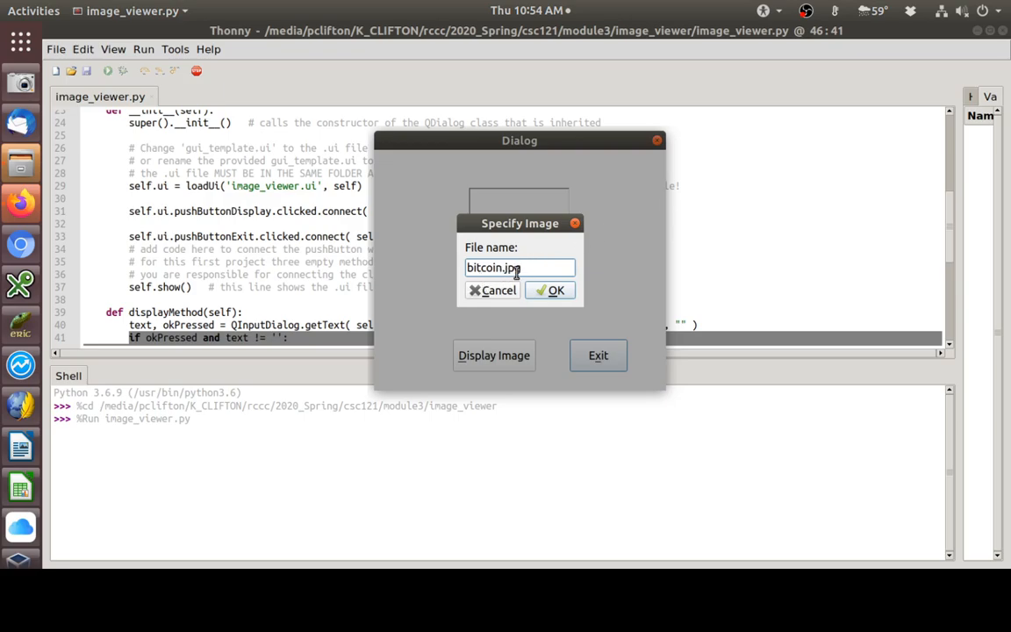
left_click(551, 290)
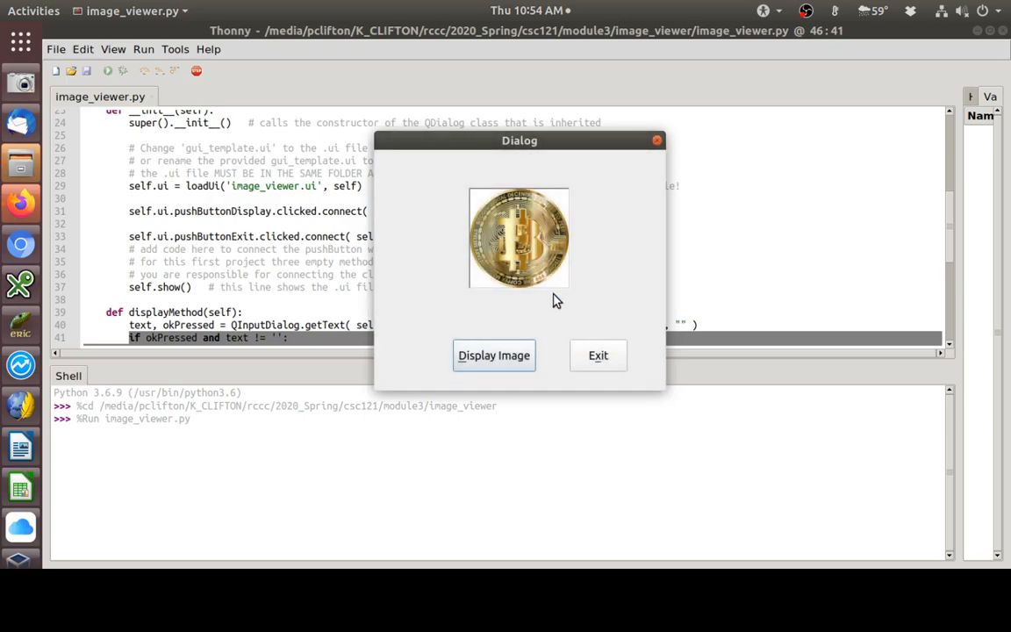
mouse_move(554, 291)
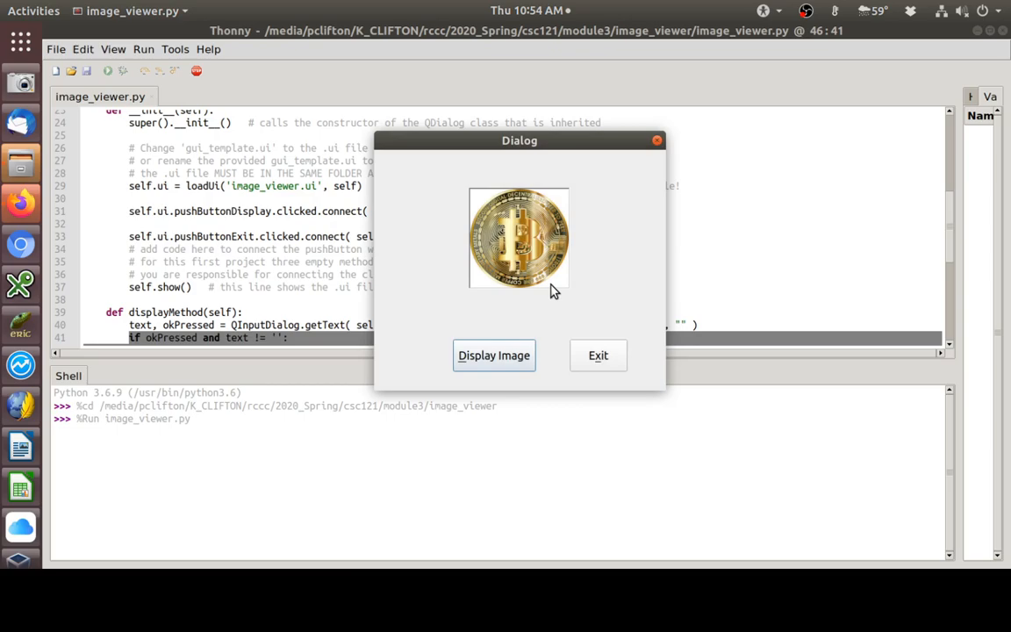
mouse_move(505, 231)
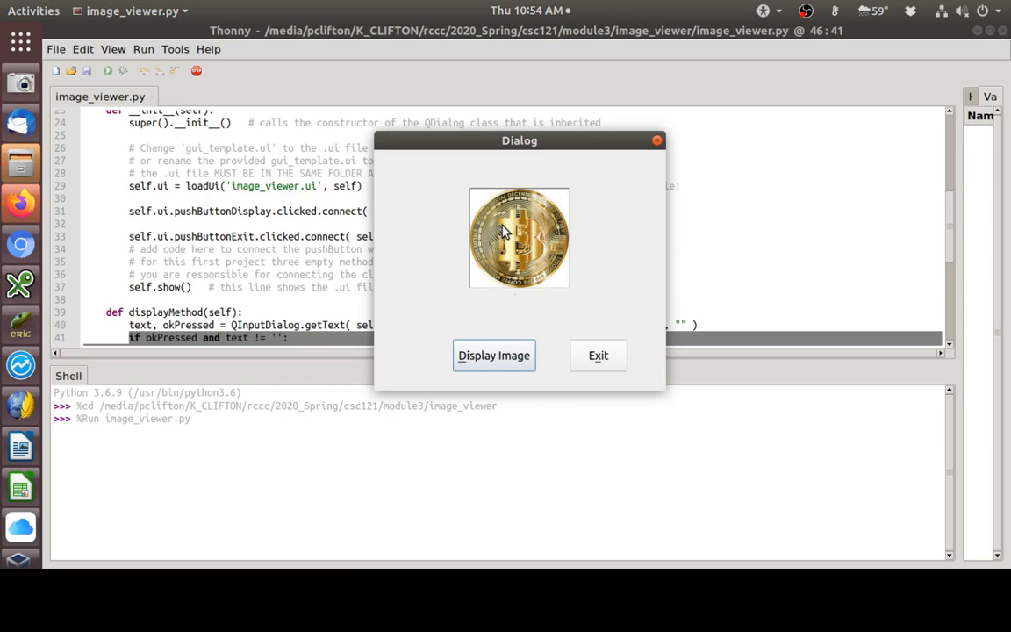
mouse_move(542, 306)
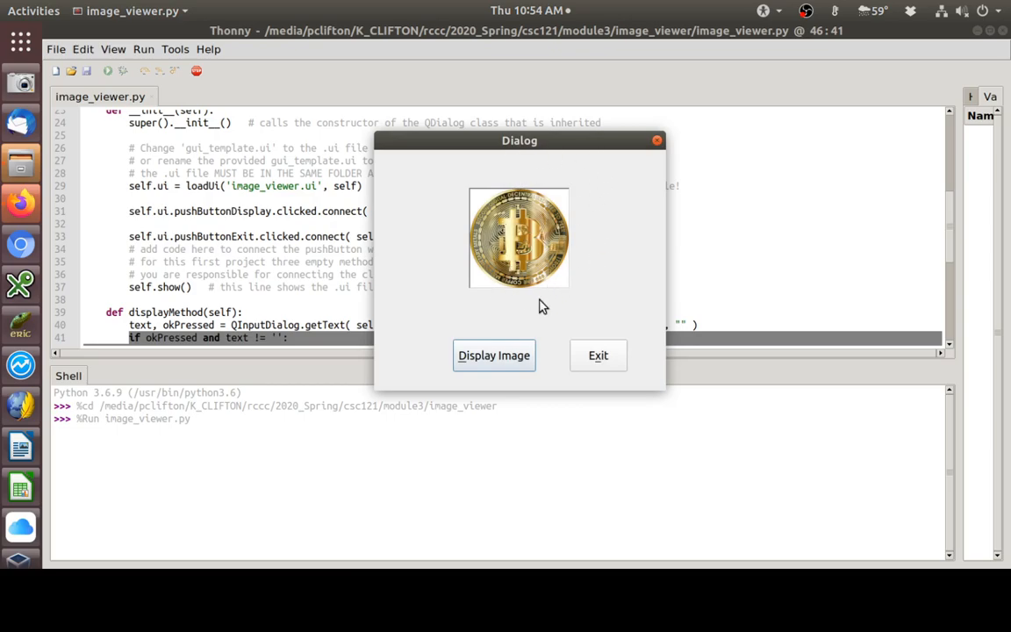
mouse_move(485, 248)
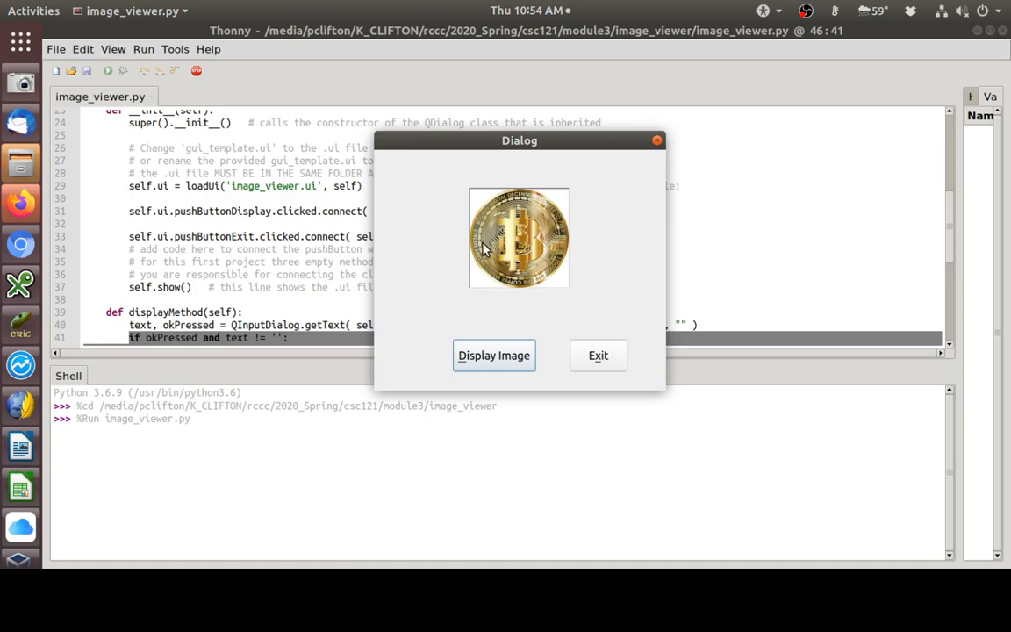
mouse_move(488, 261)
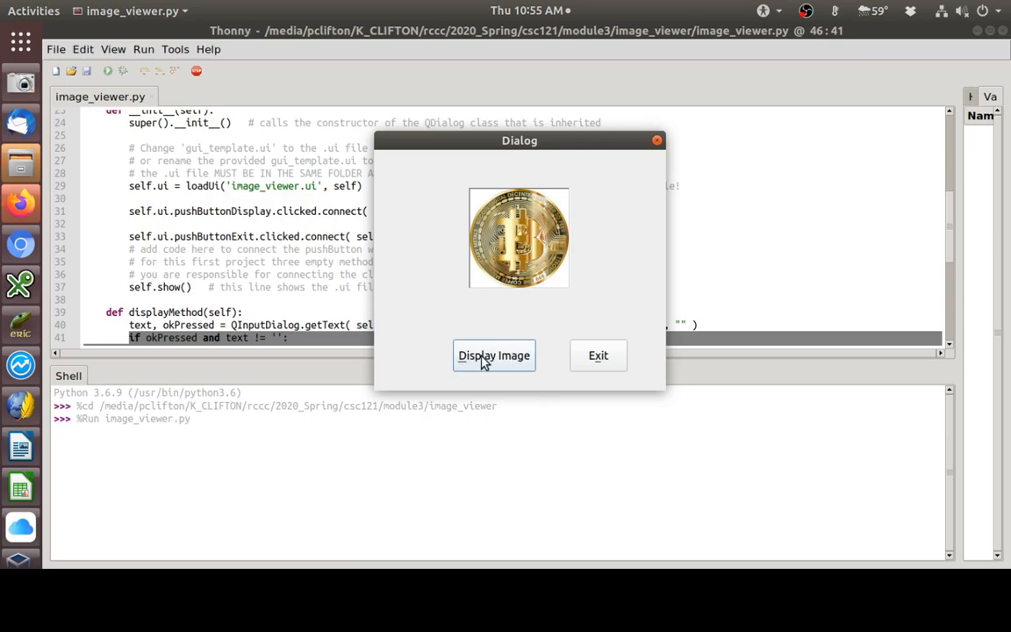
mouse_move(502, 360)
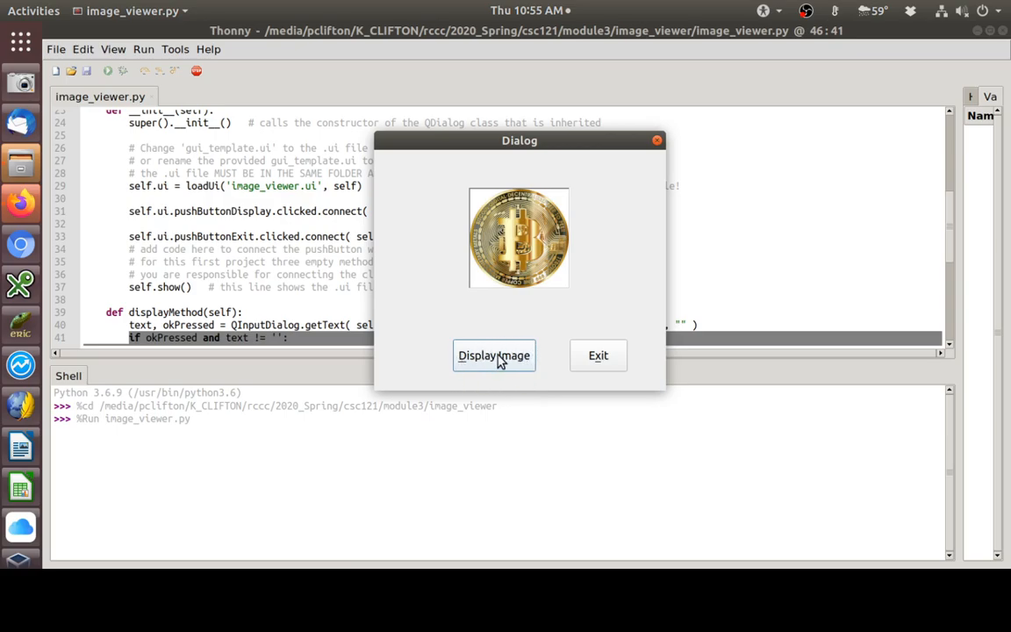
mouse_move(496, 367)
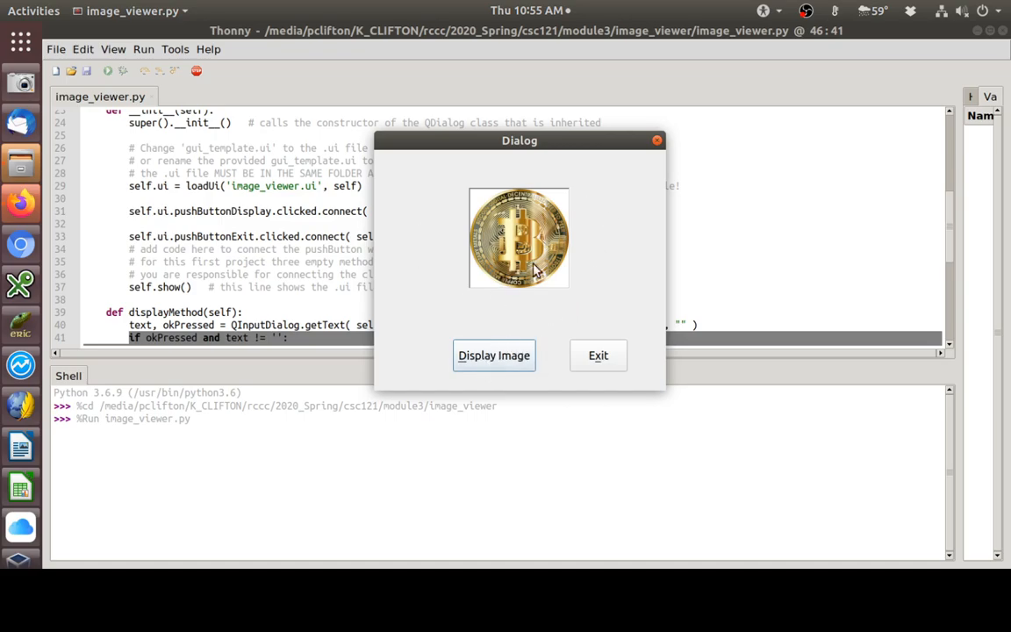
mouse_move(610, 316)
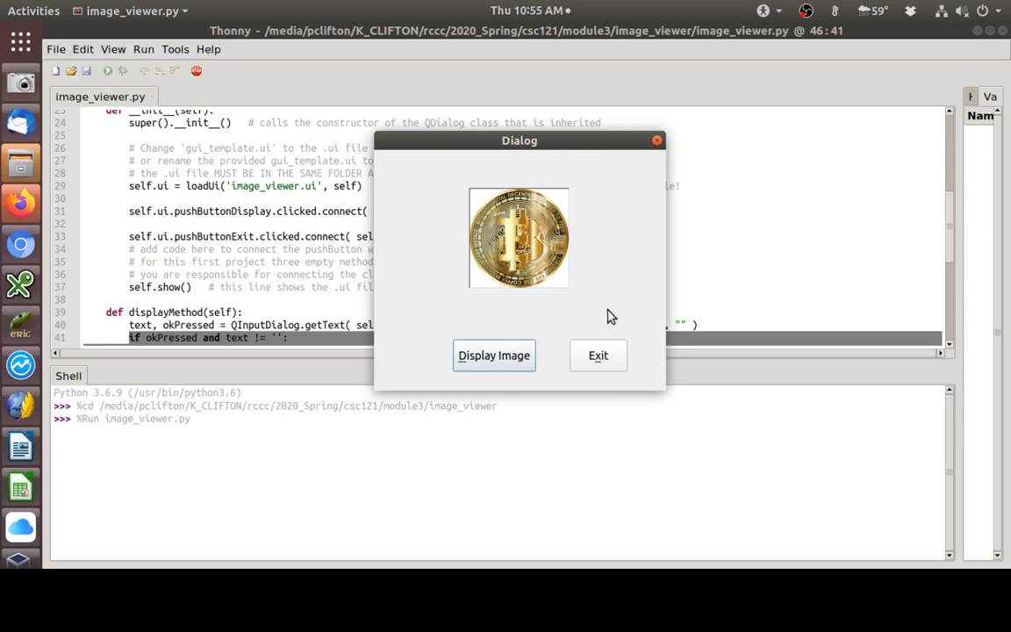
mouse_move(487, 247)
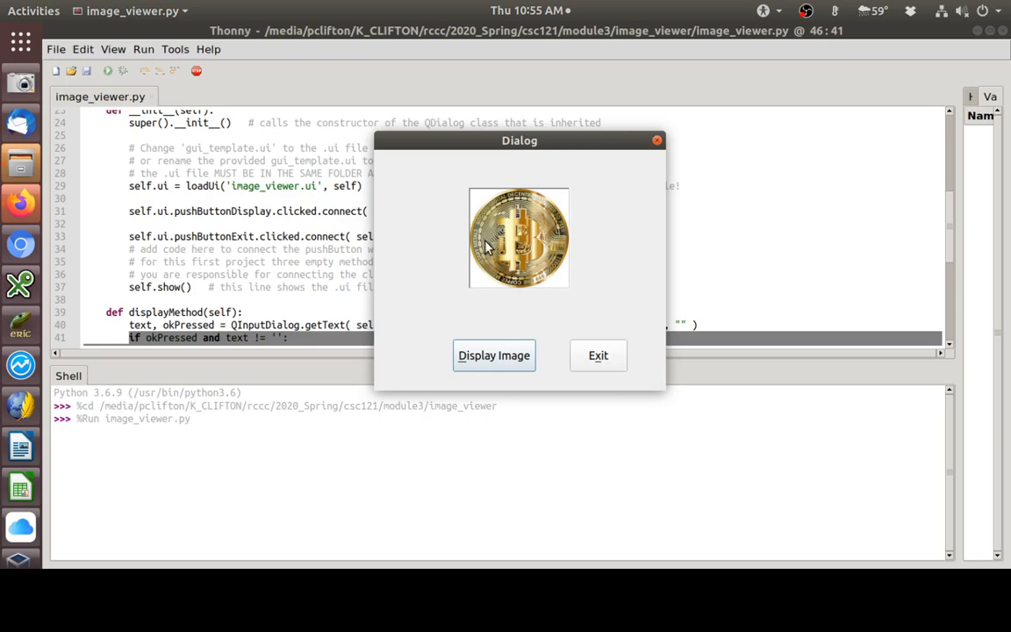
mouse_move(538, 193)
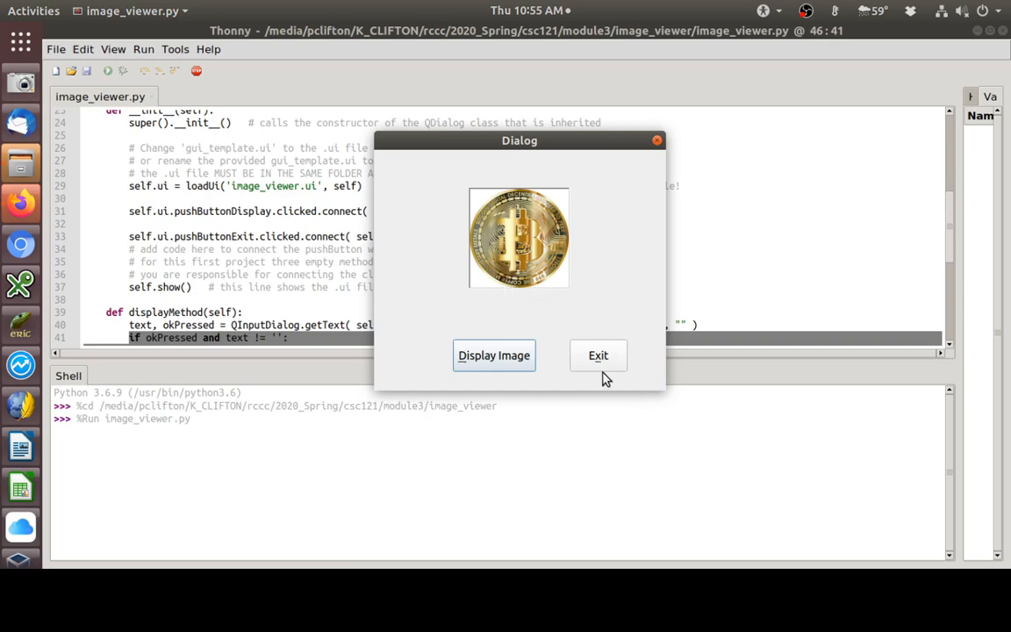
mouse_move(608, 368)
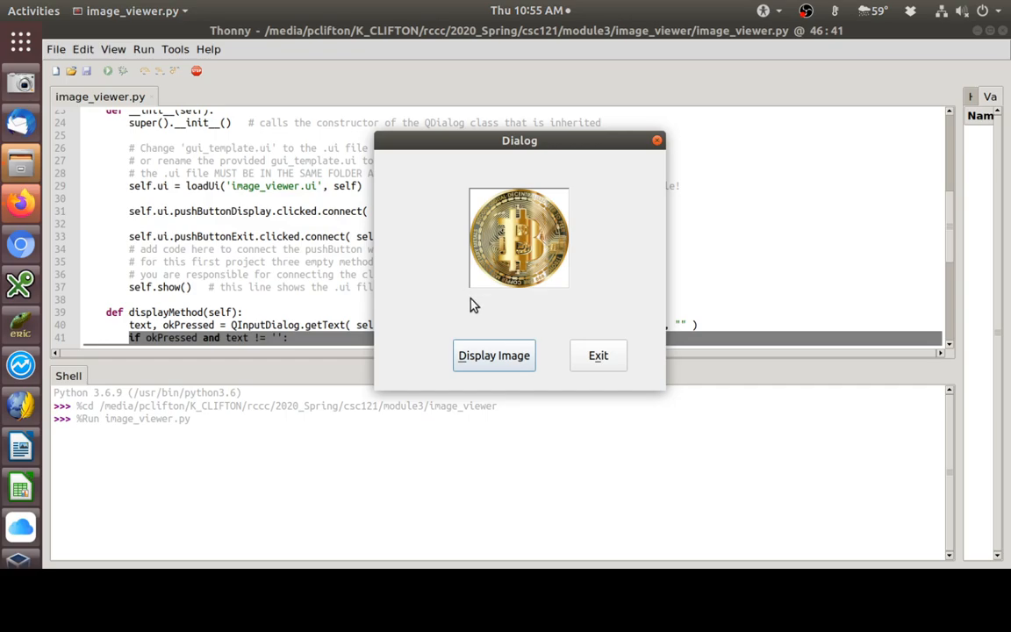
mouse_move(610, 372)
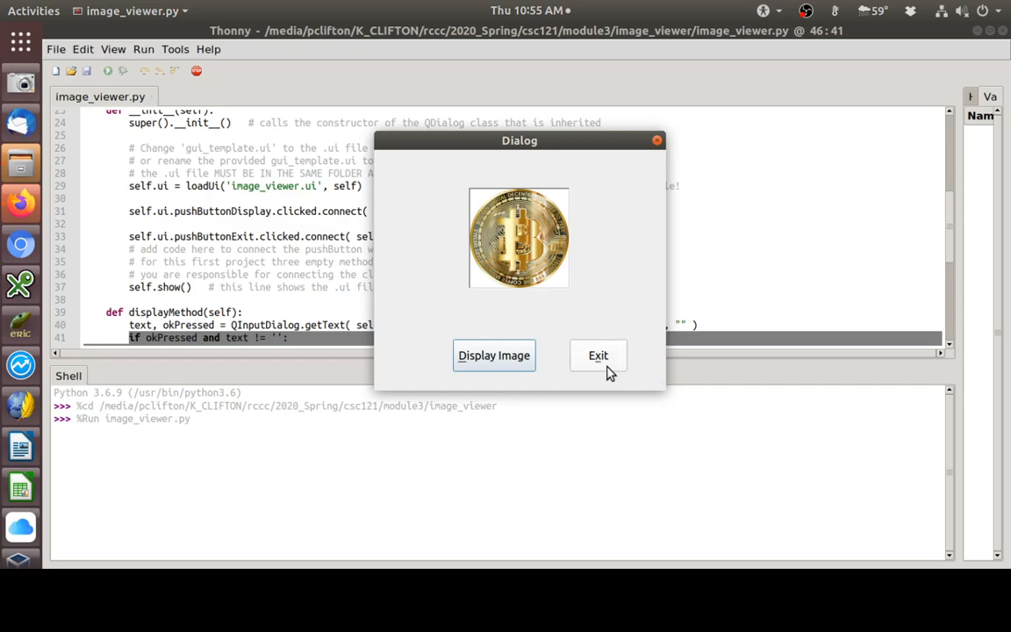
mouse_move(503, 227)
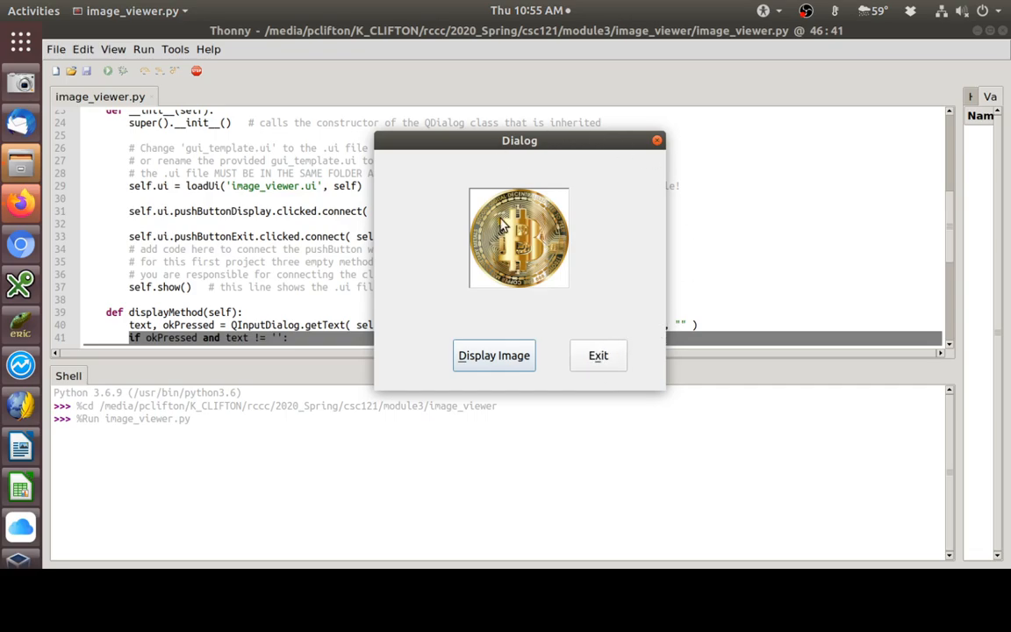
mouse_move(608, 366)
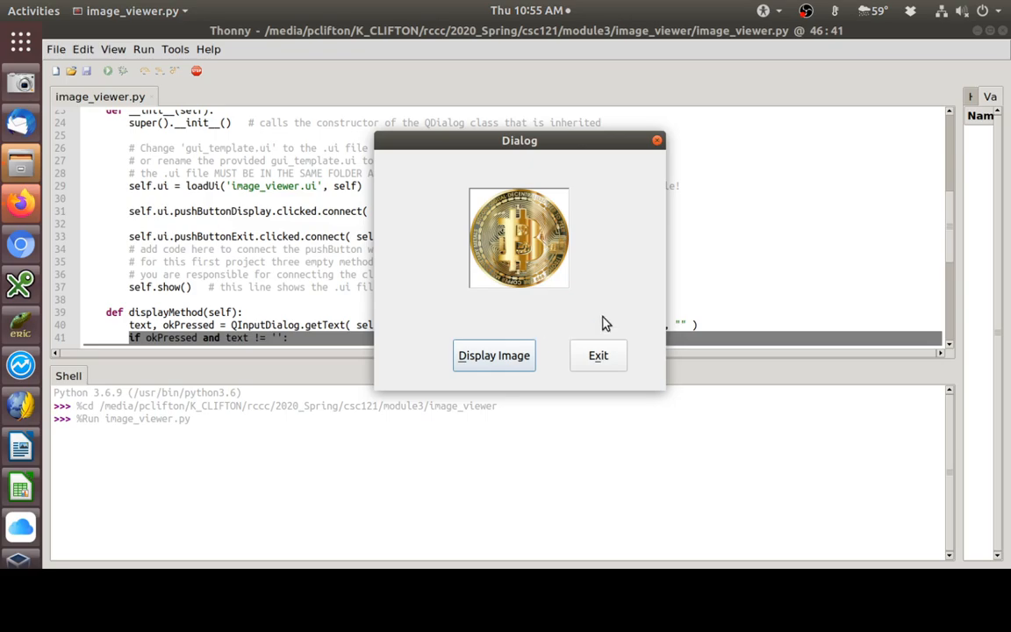
mouse_move(646, 375)
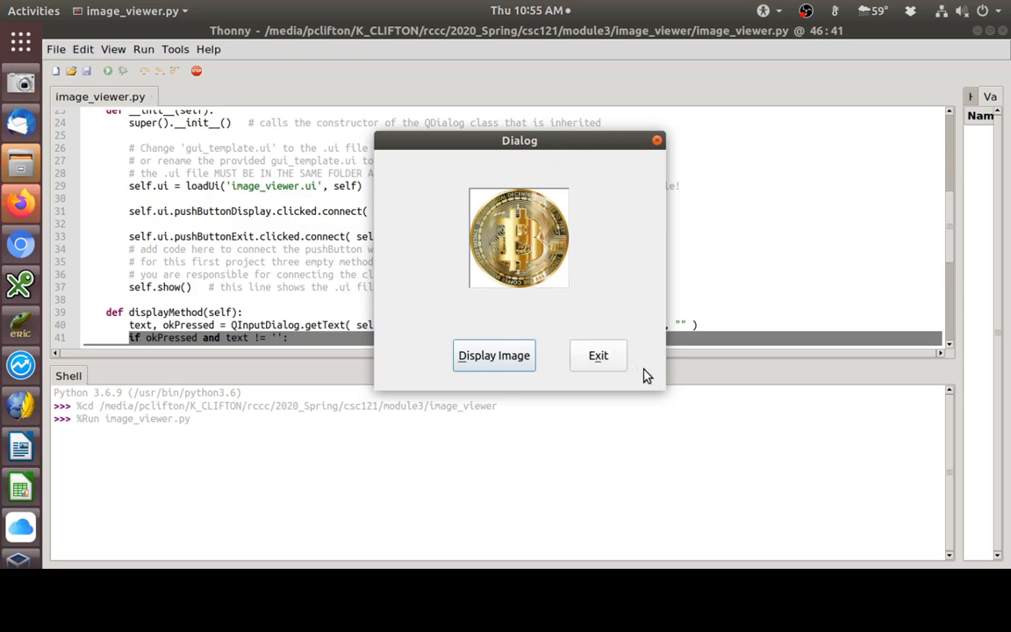